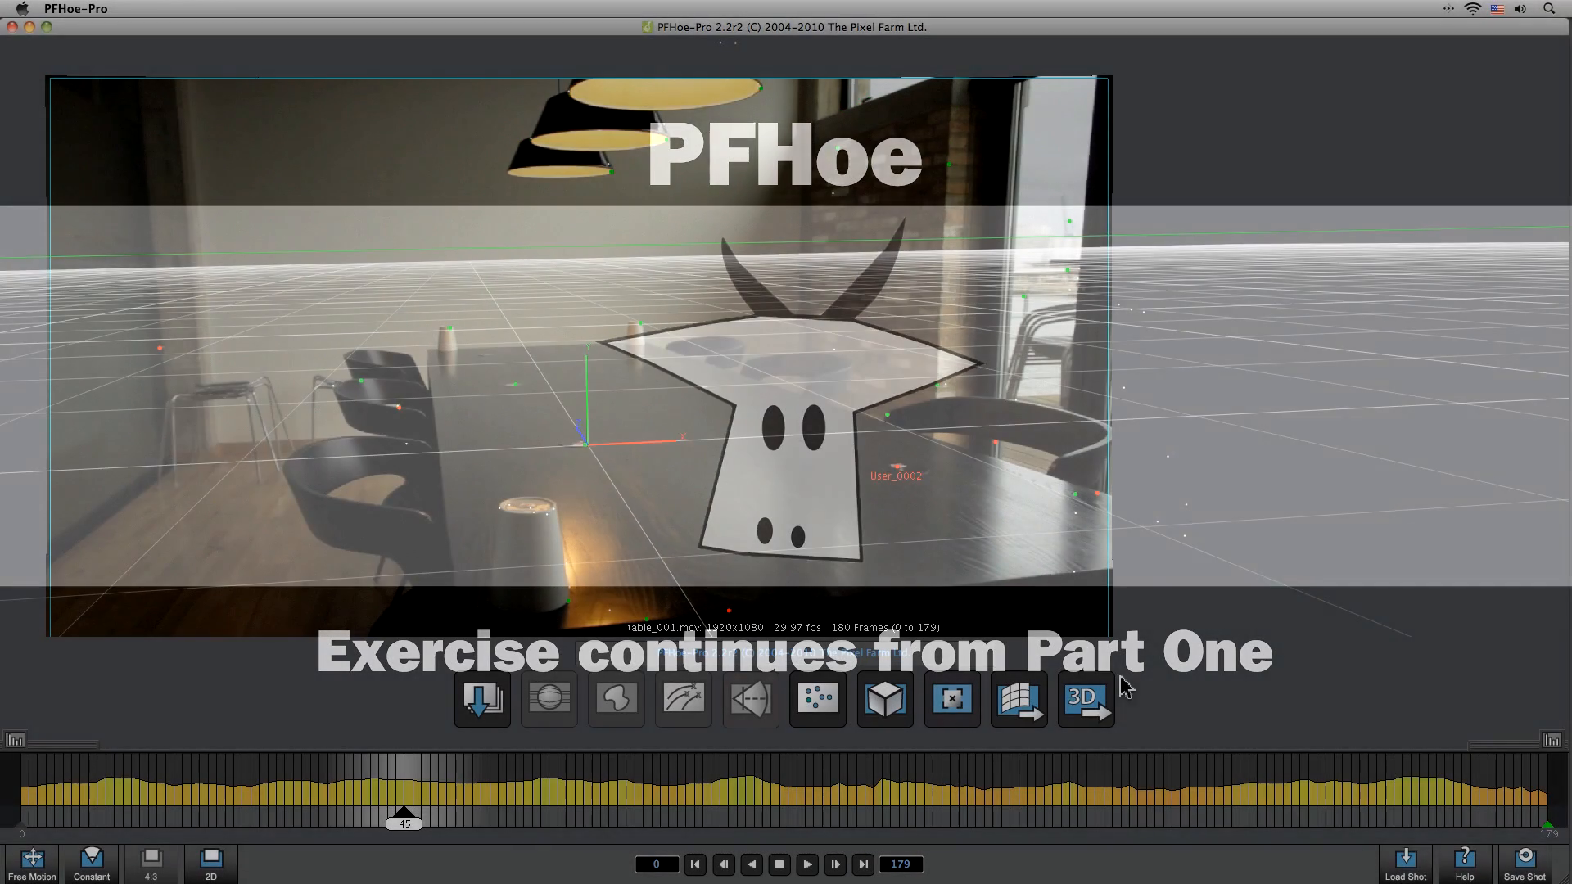
# Open PFHoe-Pro's camera export settings and browse formats, keeping Adobe AfterEffects (.ma).
pyautogui.click(1085, 698)
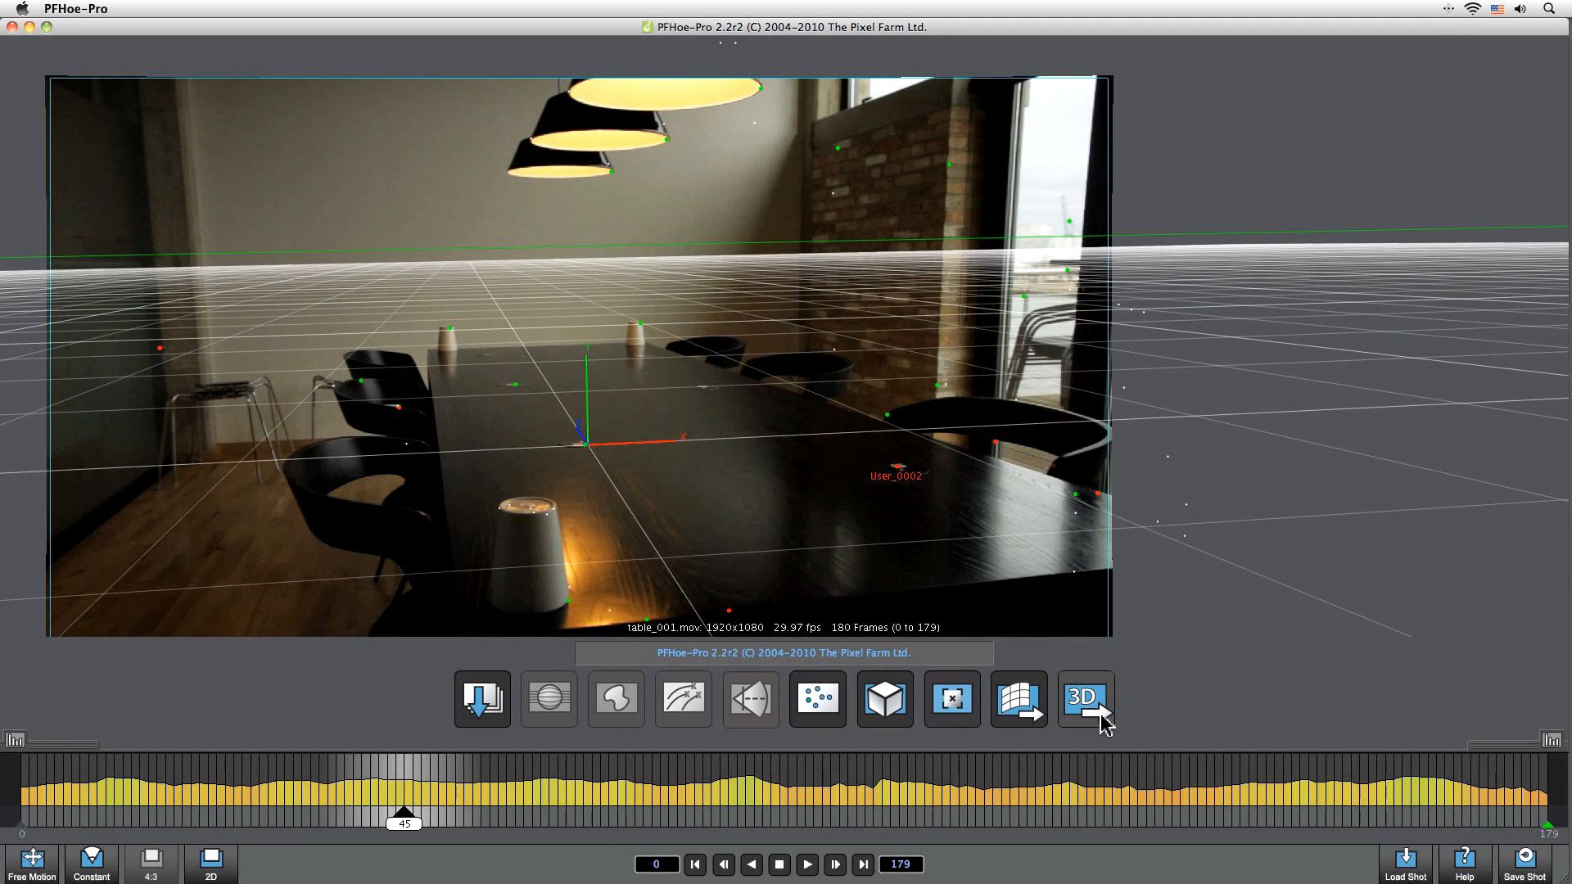
pyautogui.click(1084, 698)
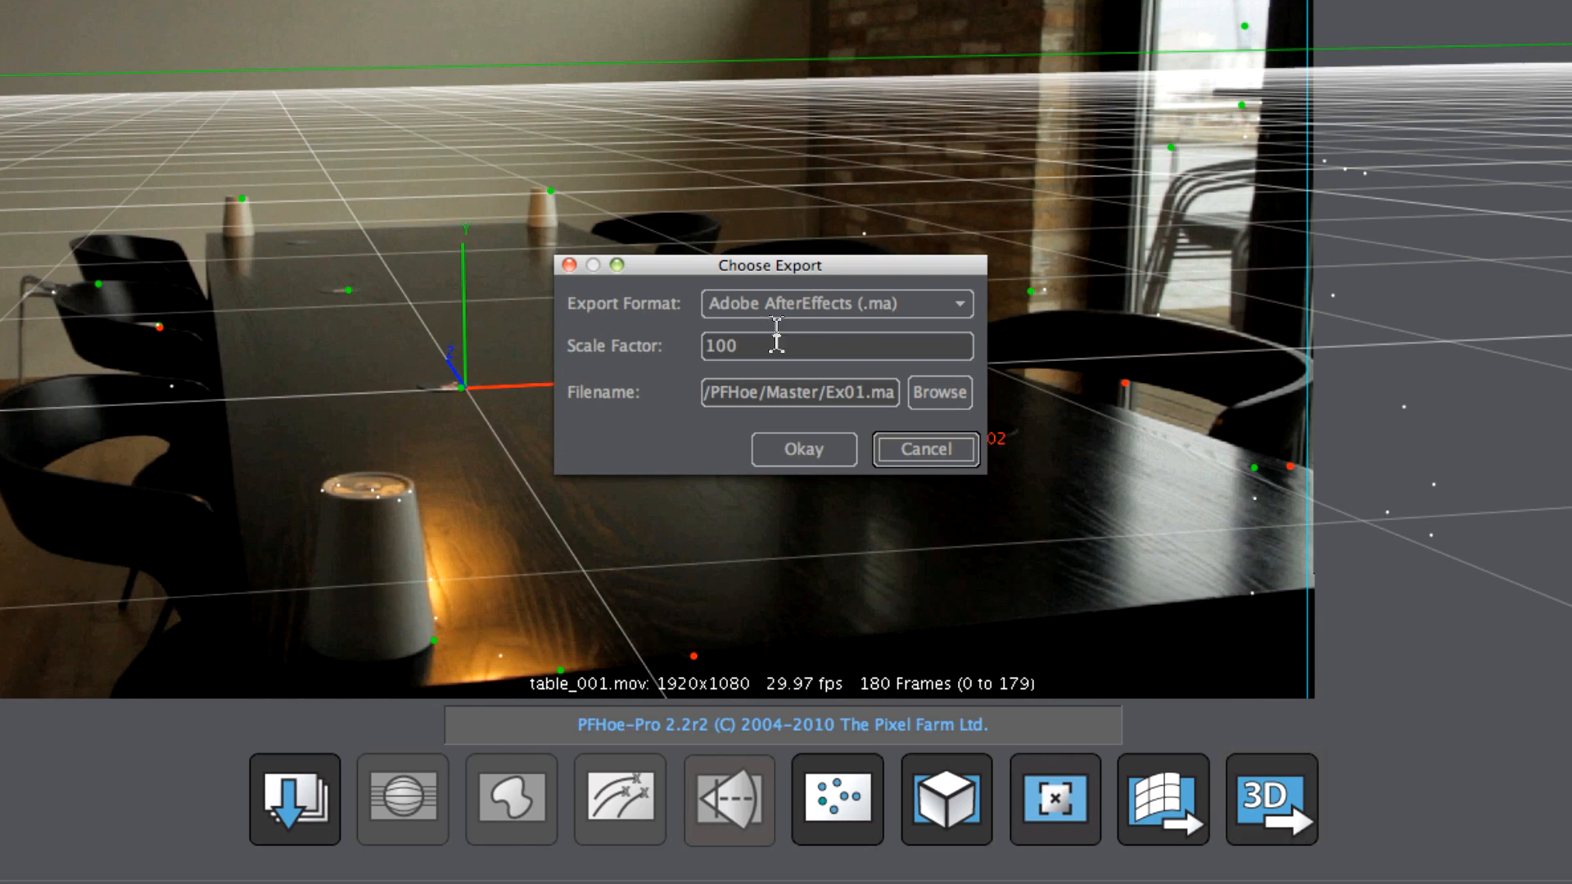
pyautogui.click(836, 303)
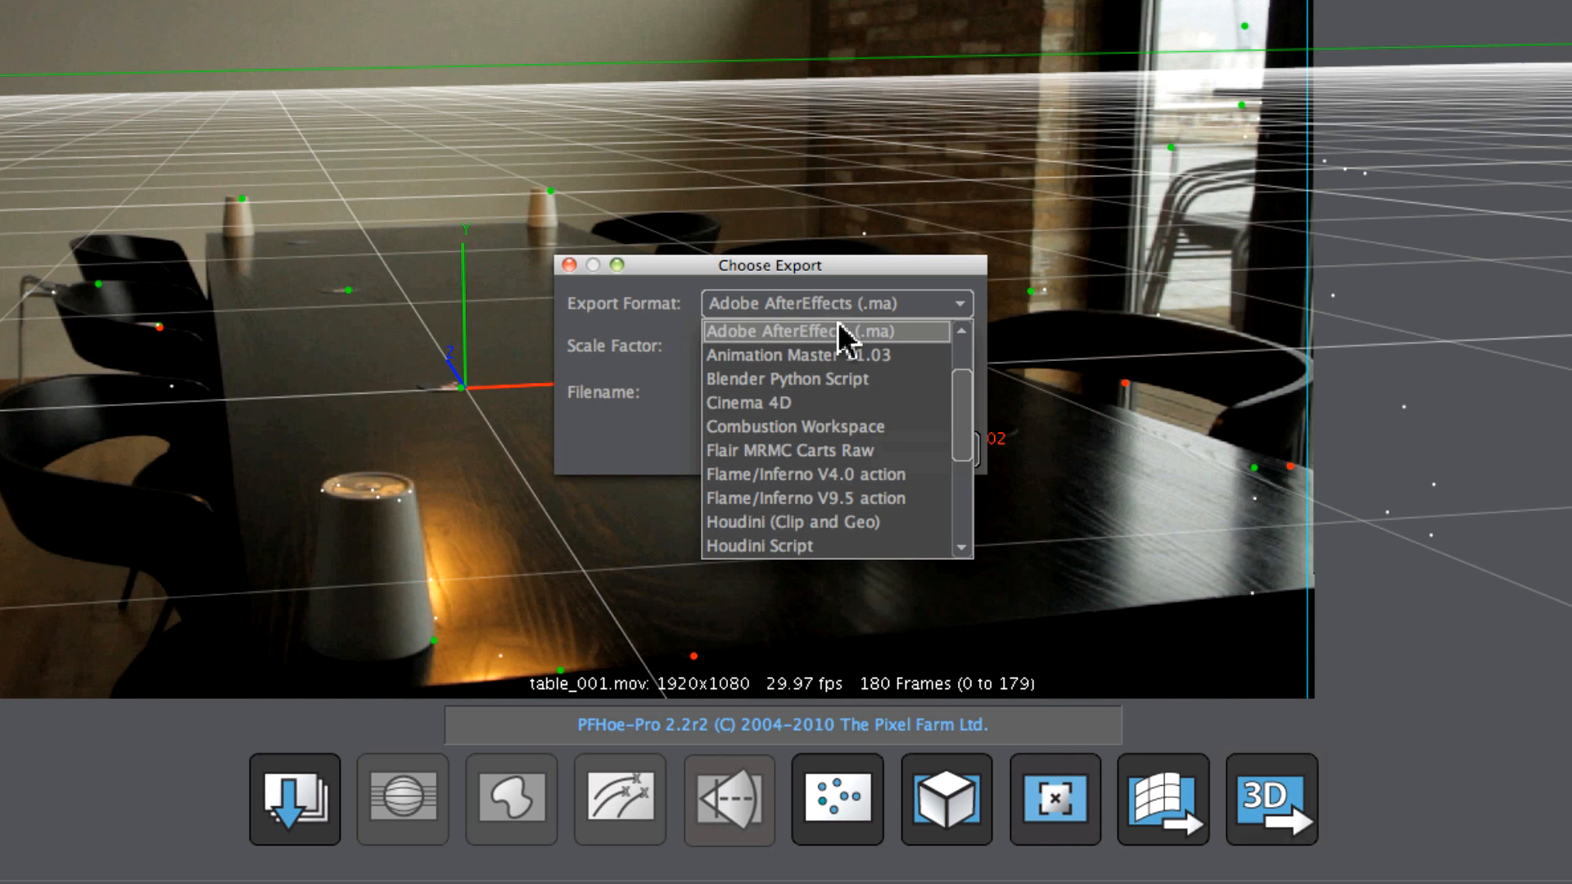
pyautogui.scroll(-3)
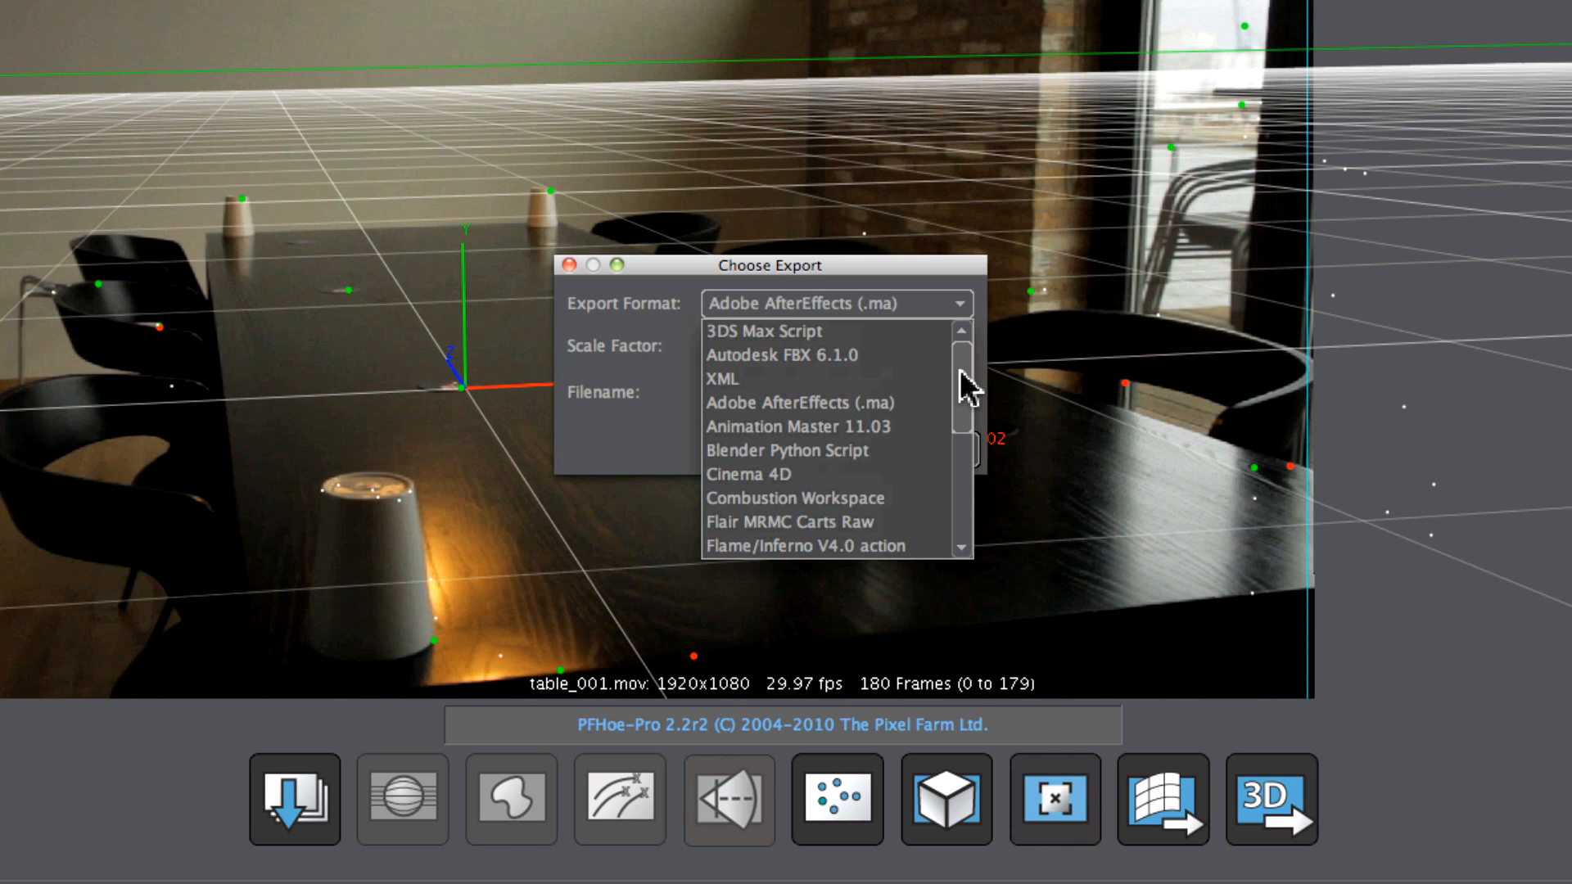
pyautogui.scroll(-3)
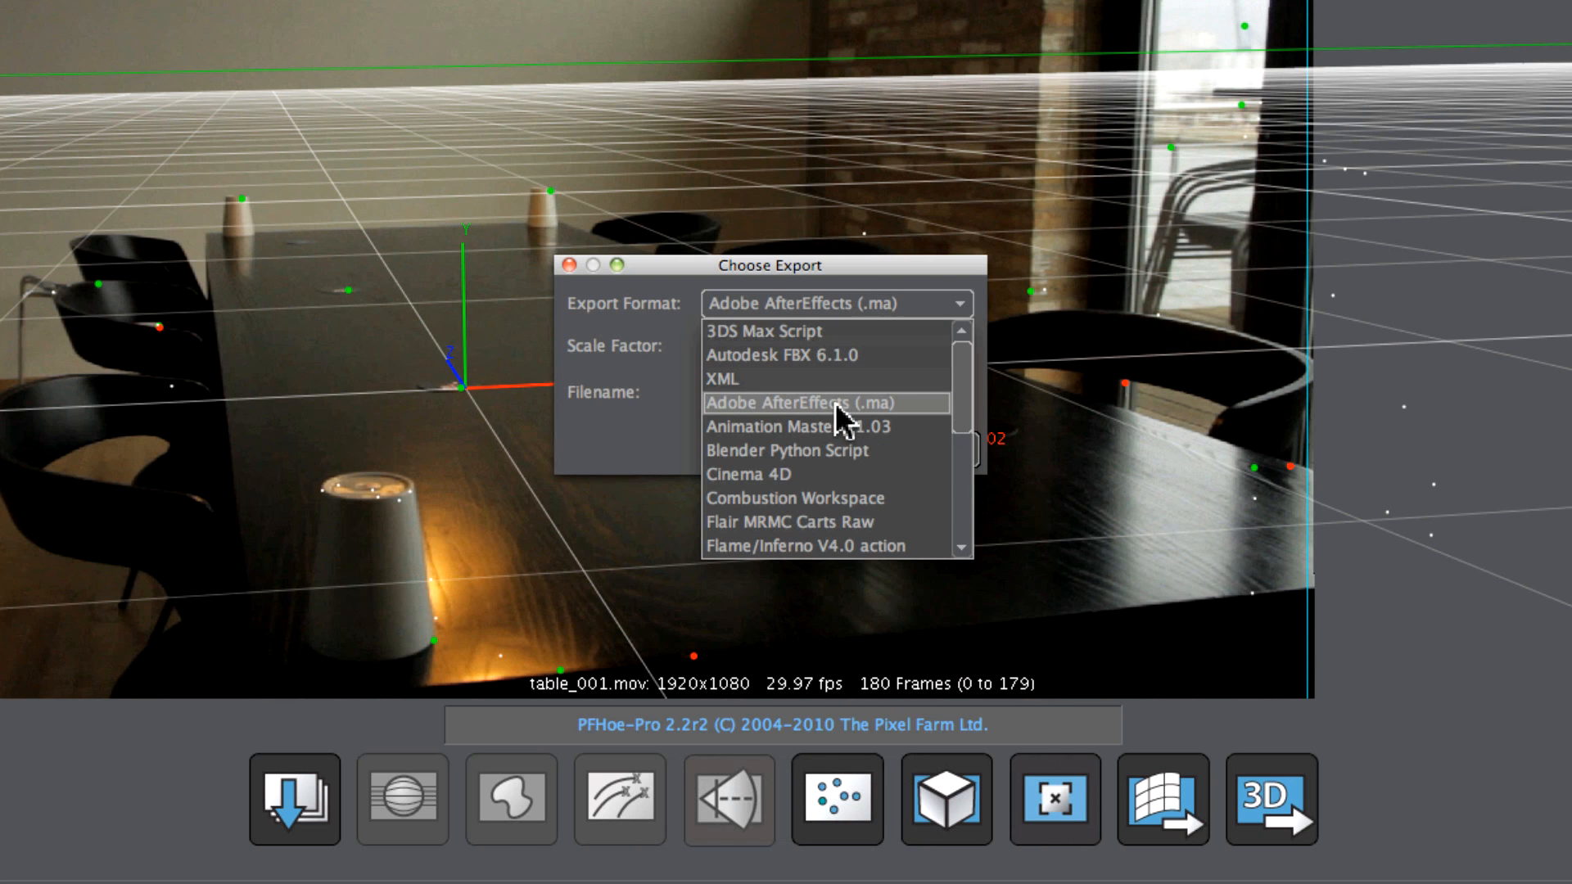
# Save the camera export as tabletop_001.ma in a new 'PFHoe Export data' folder.
pyautogui.click(813, 402)
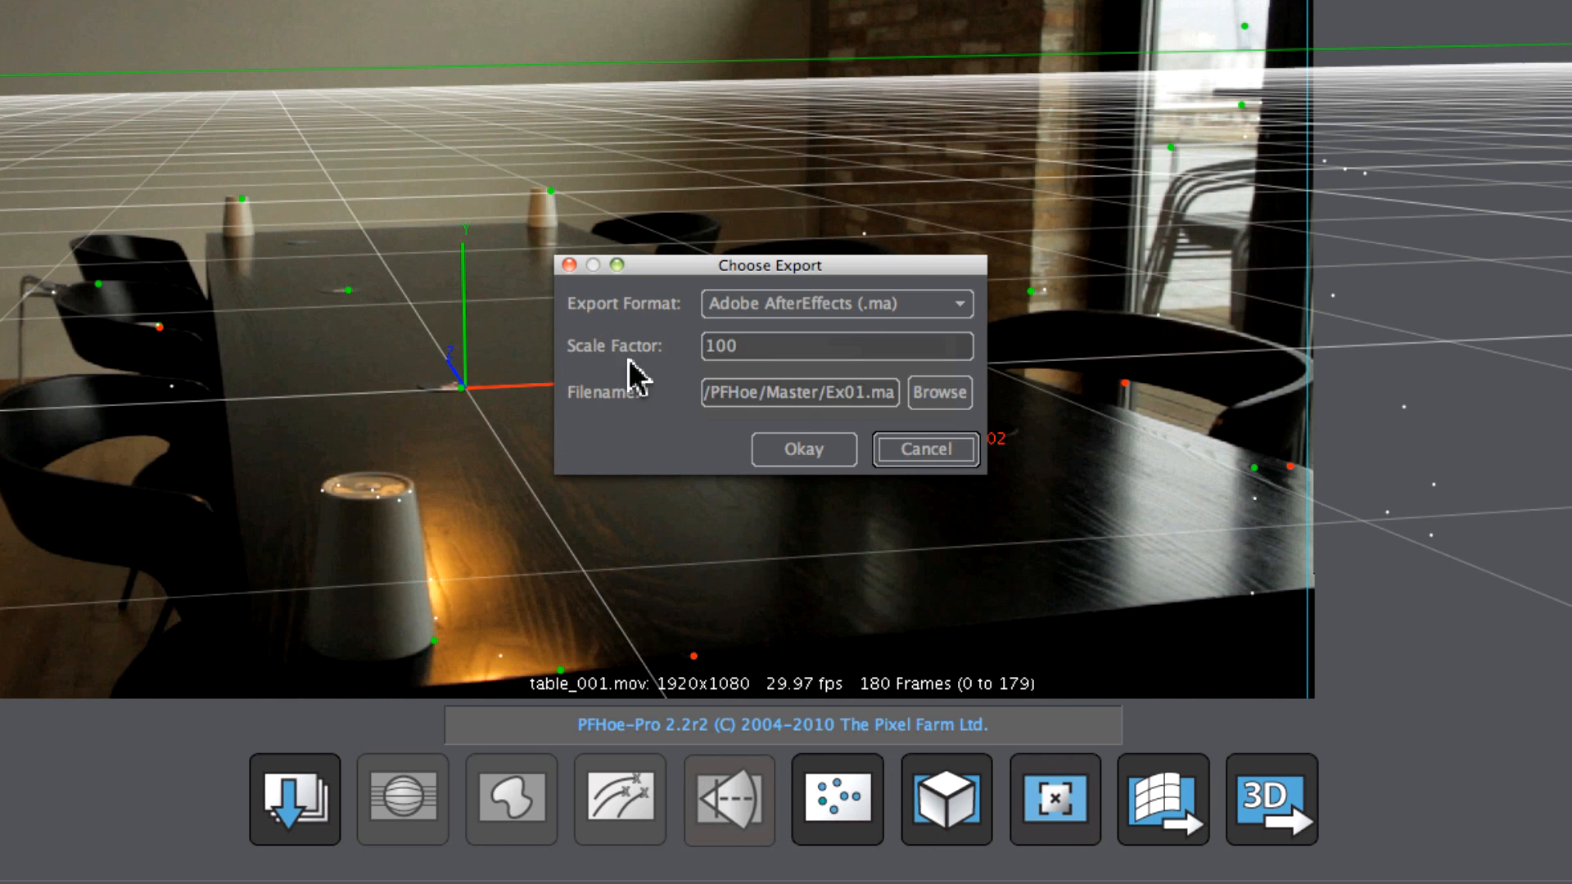
pyautogui.moveTo(767, 345)
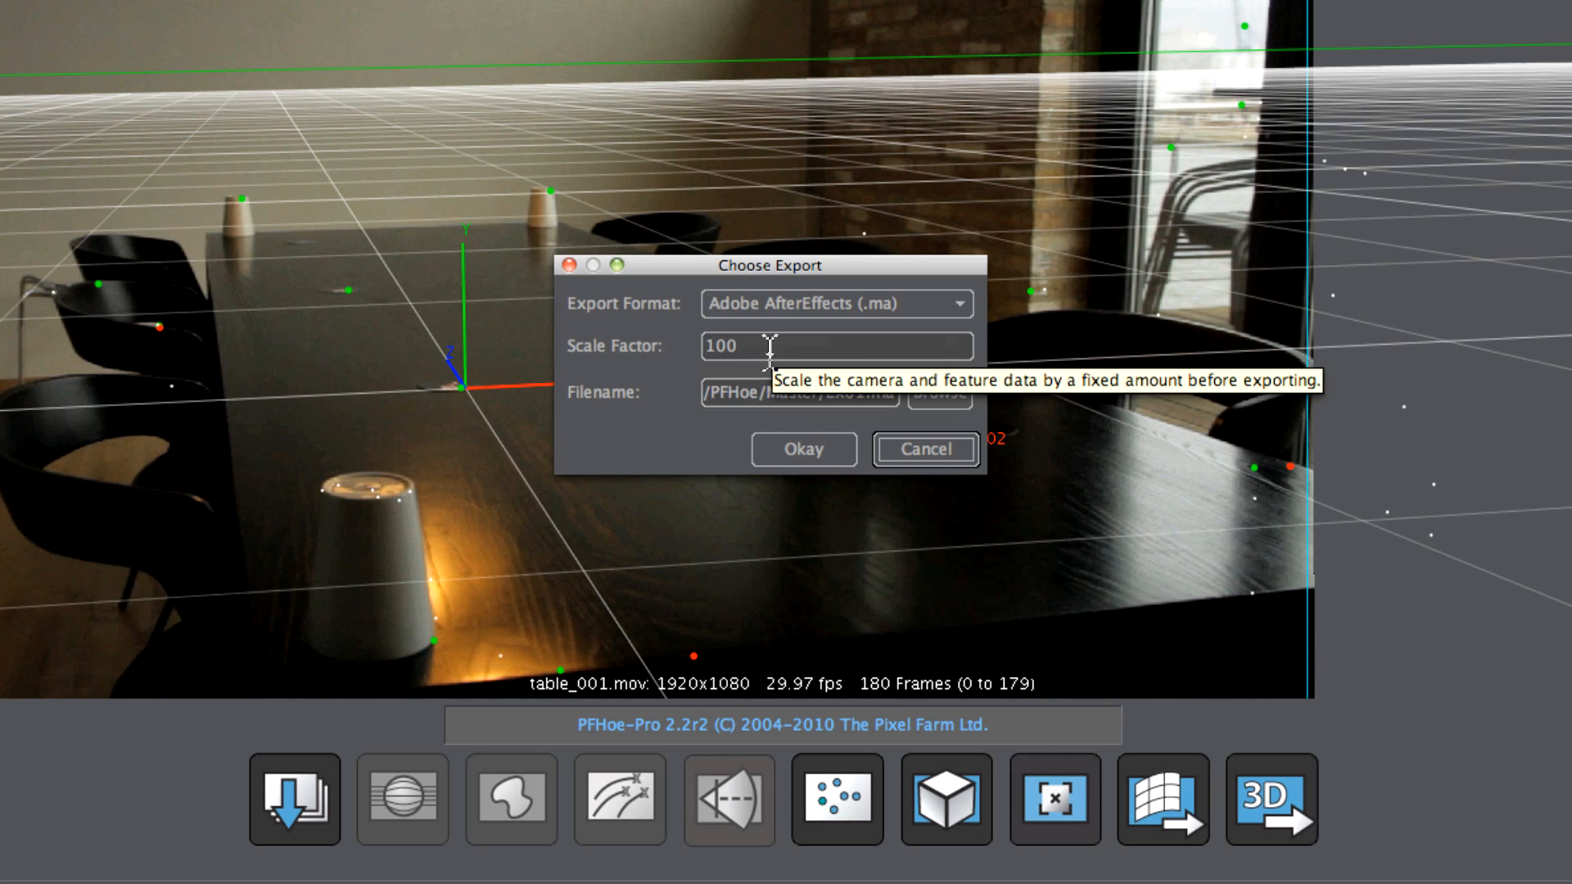
pyautogui.moveTo(807, 448)
pyautogui.write('PFHoe Export data')
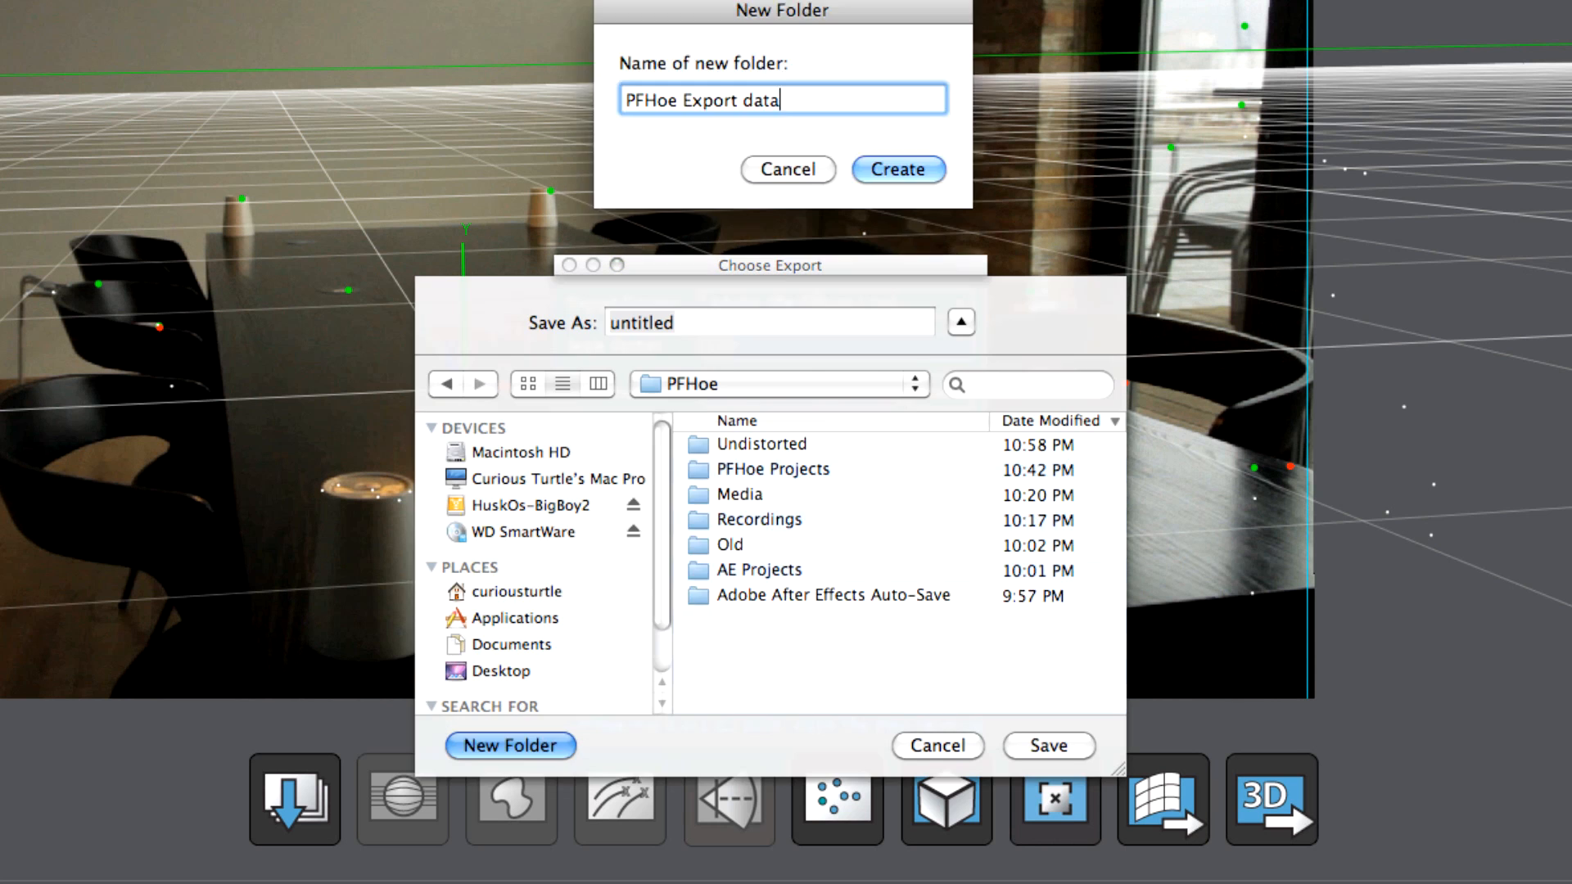
pyautogui.click(895, 168)
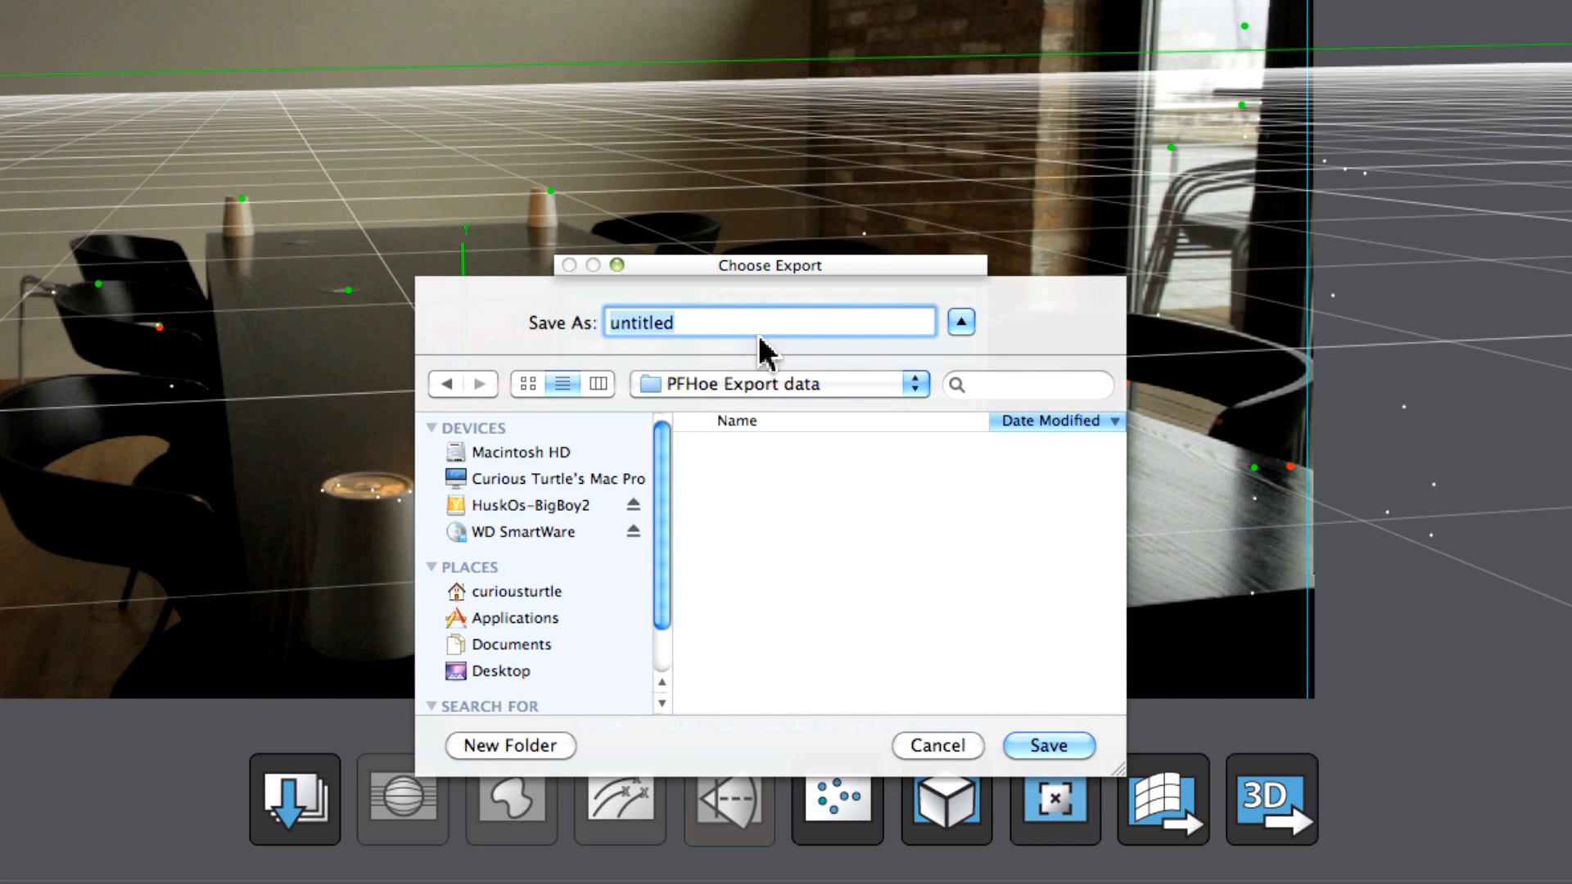
pyautogui.moveTo(781, 332)
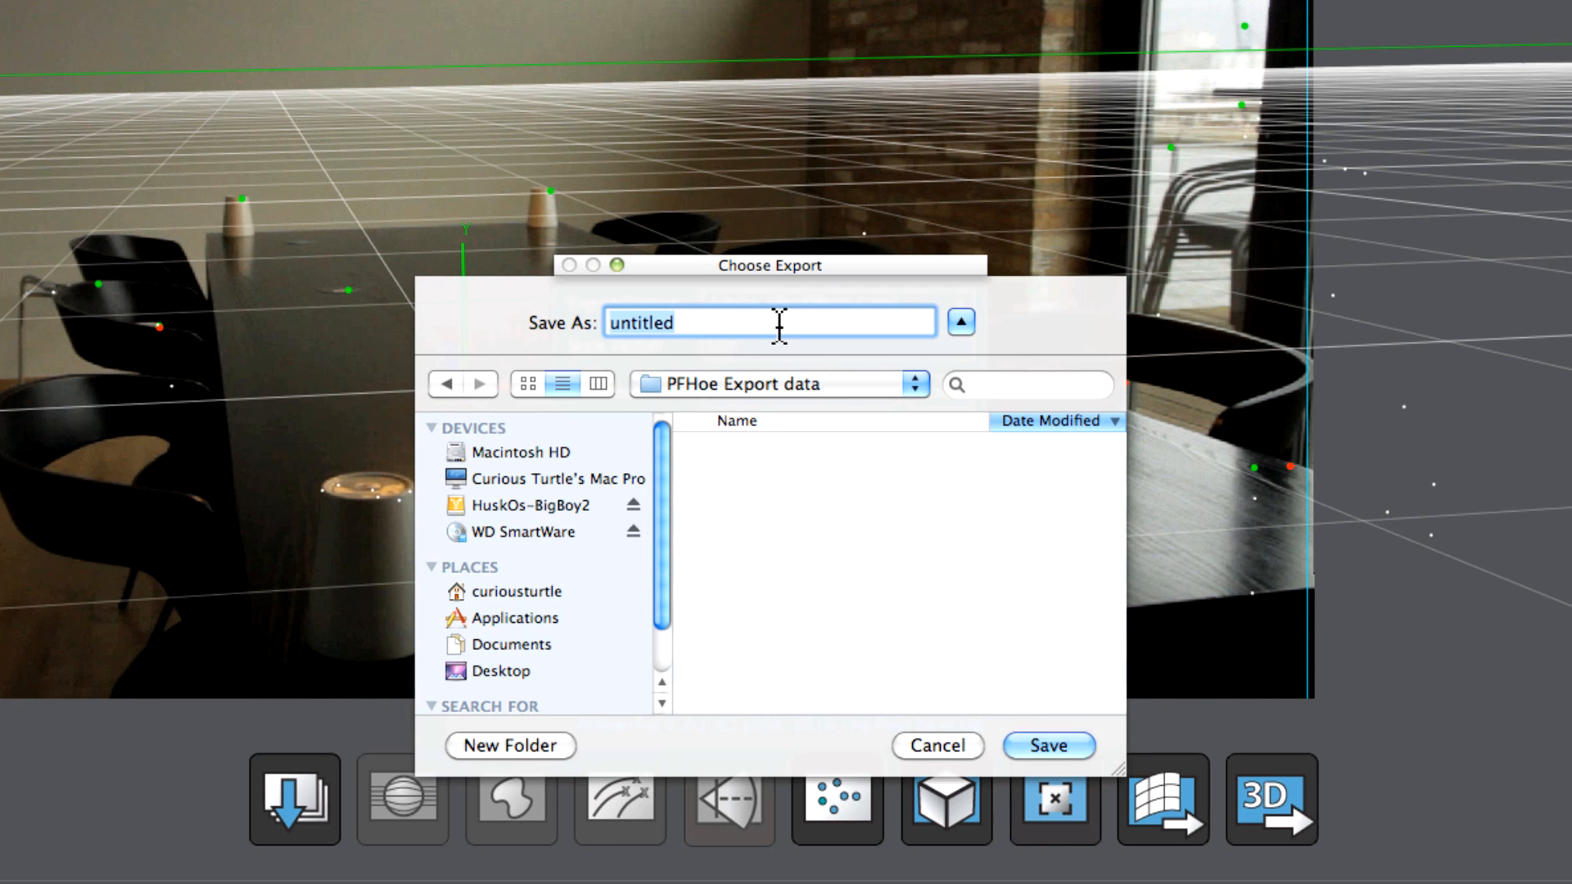
pyautogui.write('tabletop_001')
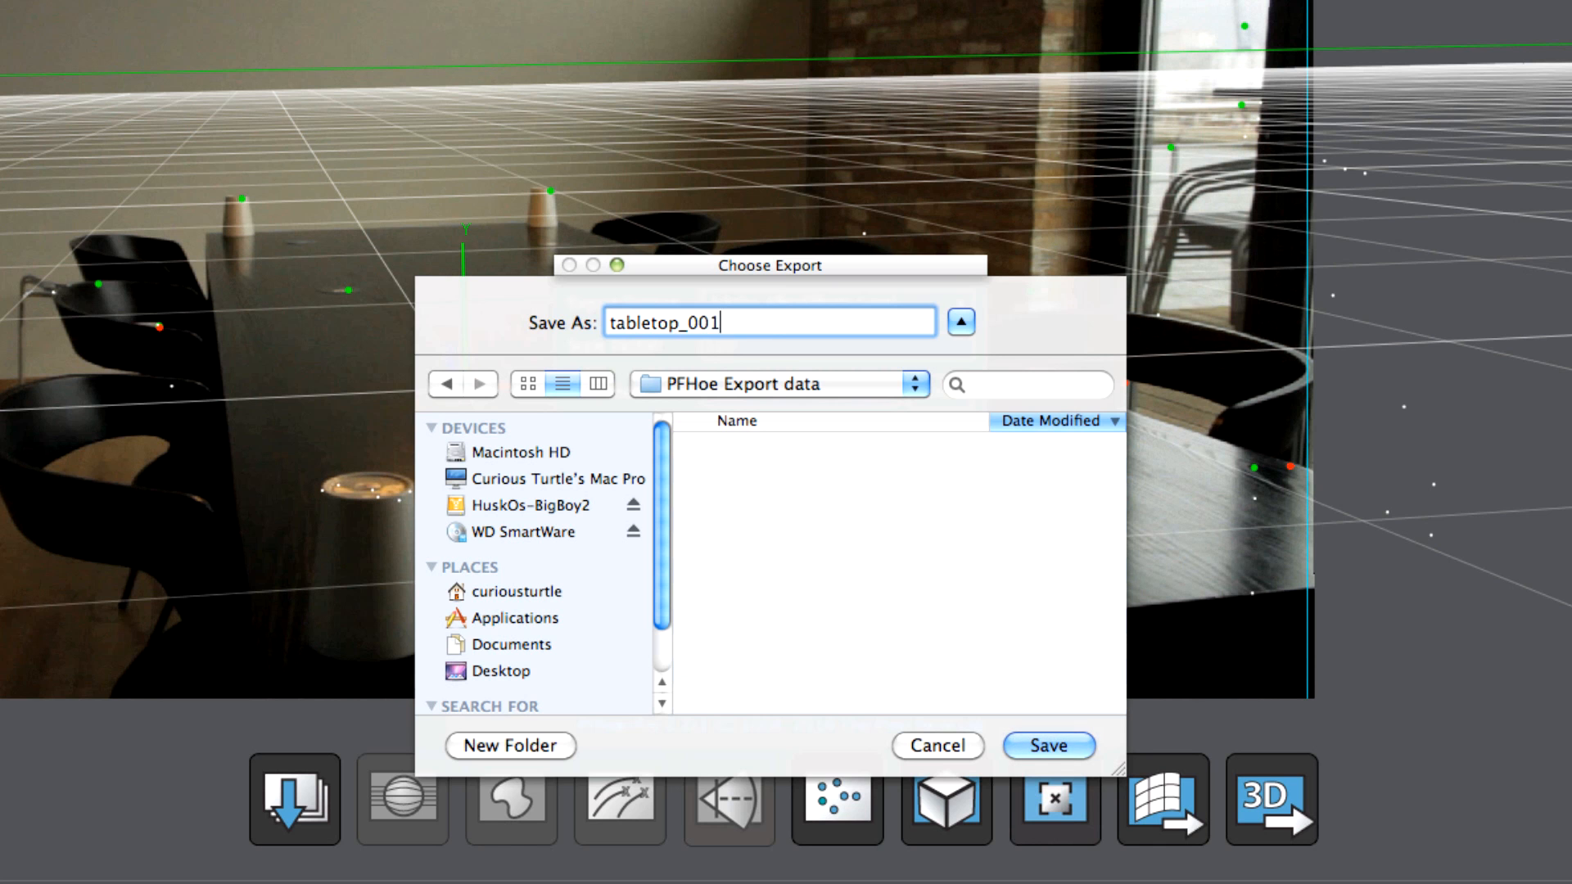
pyautogui.click(1046, 745)
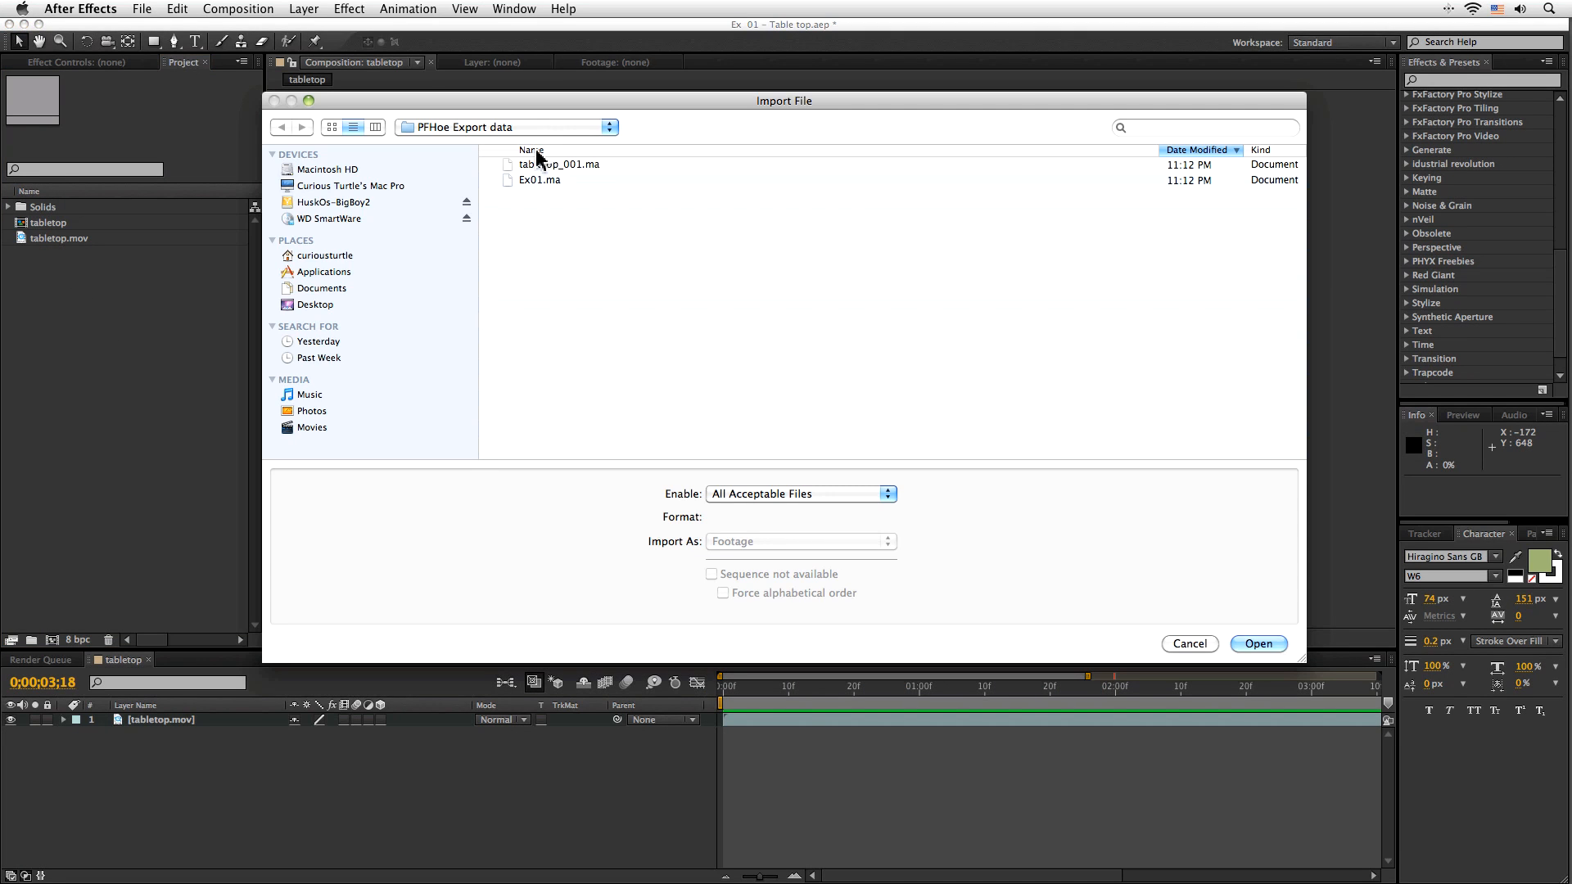
# Import tabletop_001.ma and open the tabletop_001 comp with footage, tracker nulls and camera.
pyautogui.click(1258, 643)
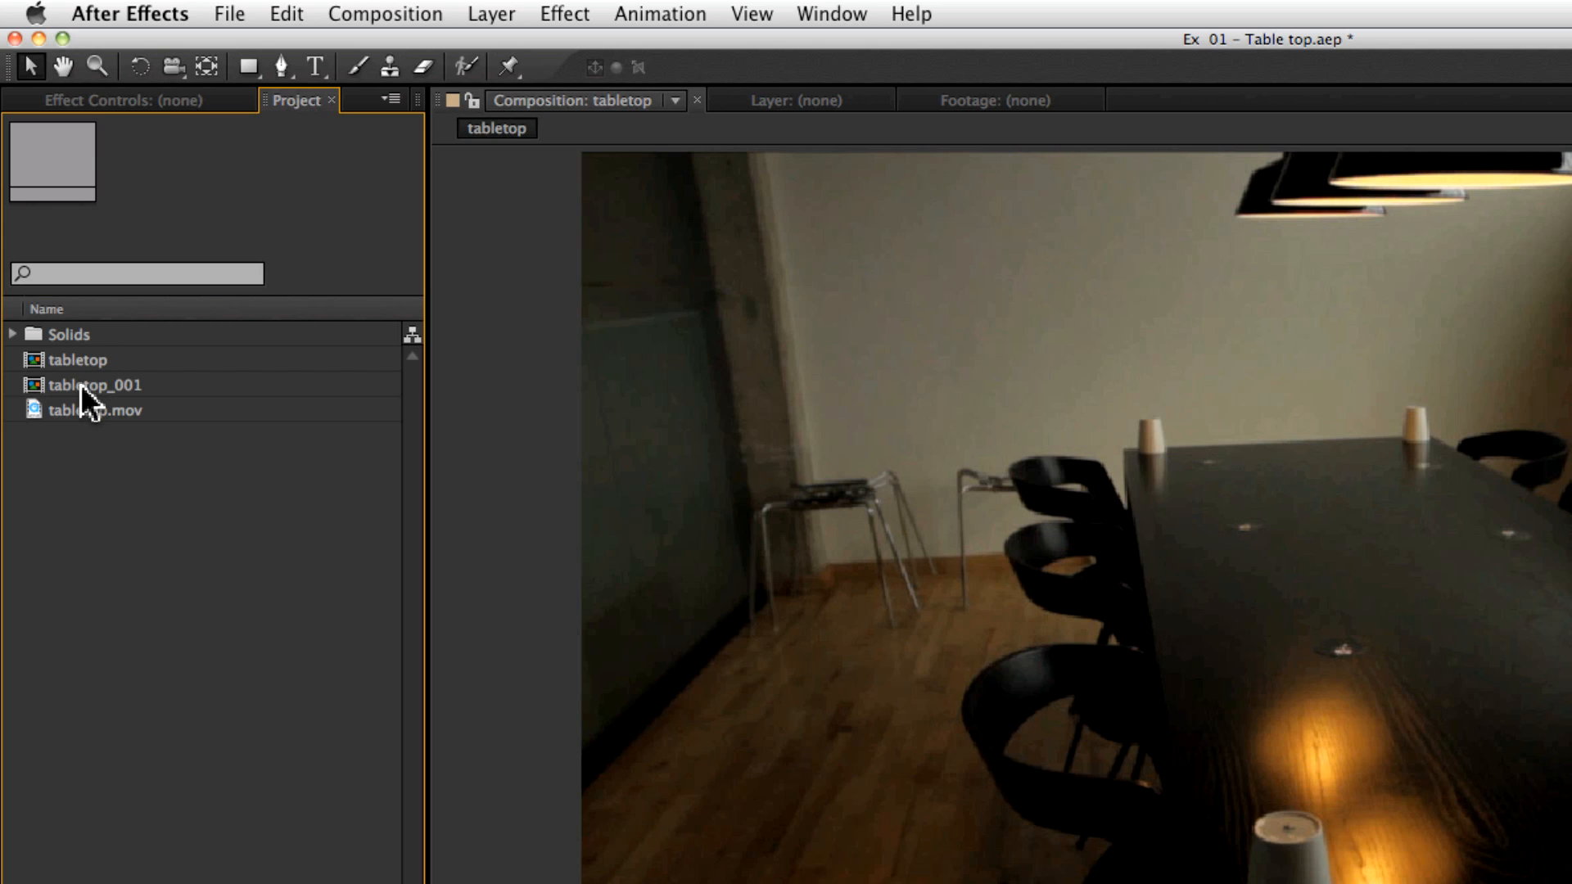
pyautogui.doubleClick(94, 384)
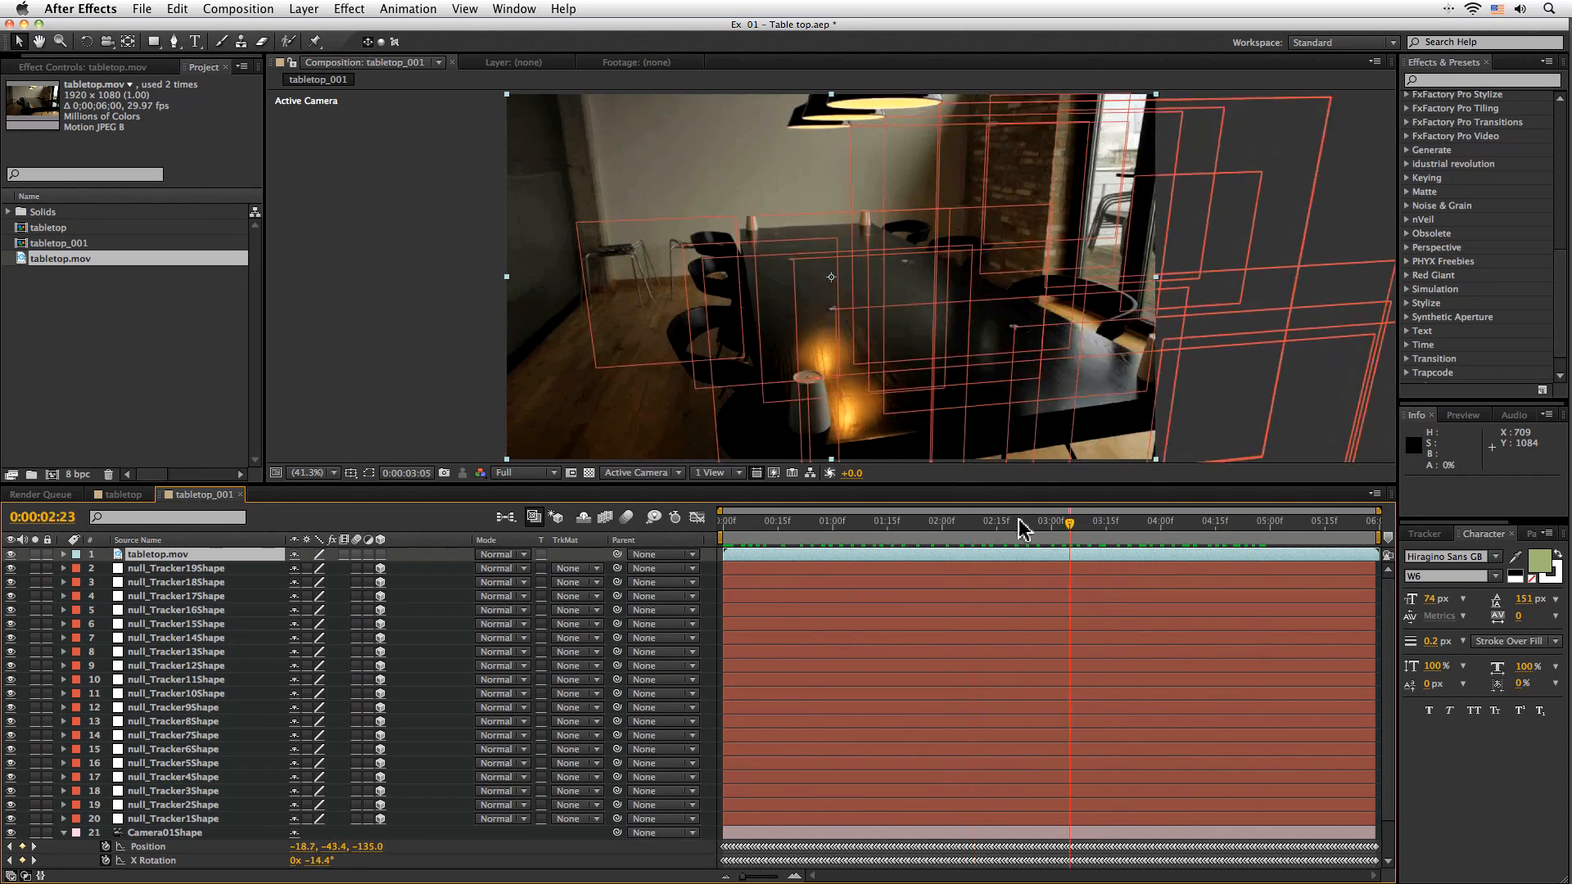
# Add a 3D TEXT layer over the tracked table and scale it to 14%.
pyautogui.click(795, 521)
pyautogui.write('TEXT')
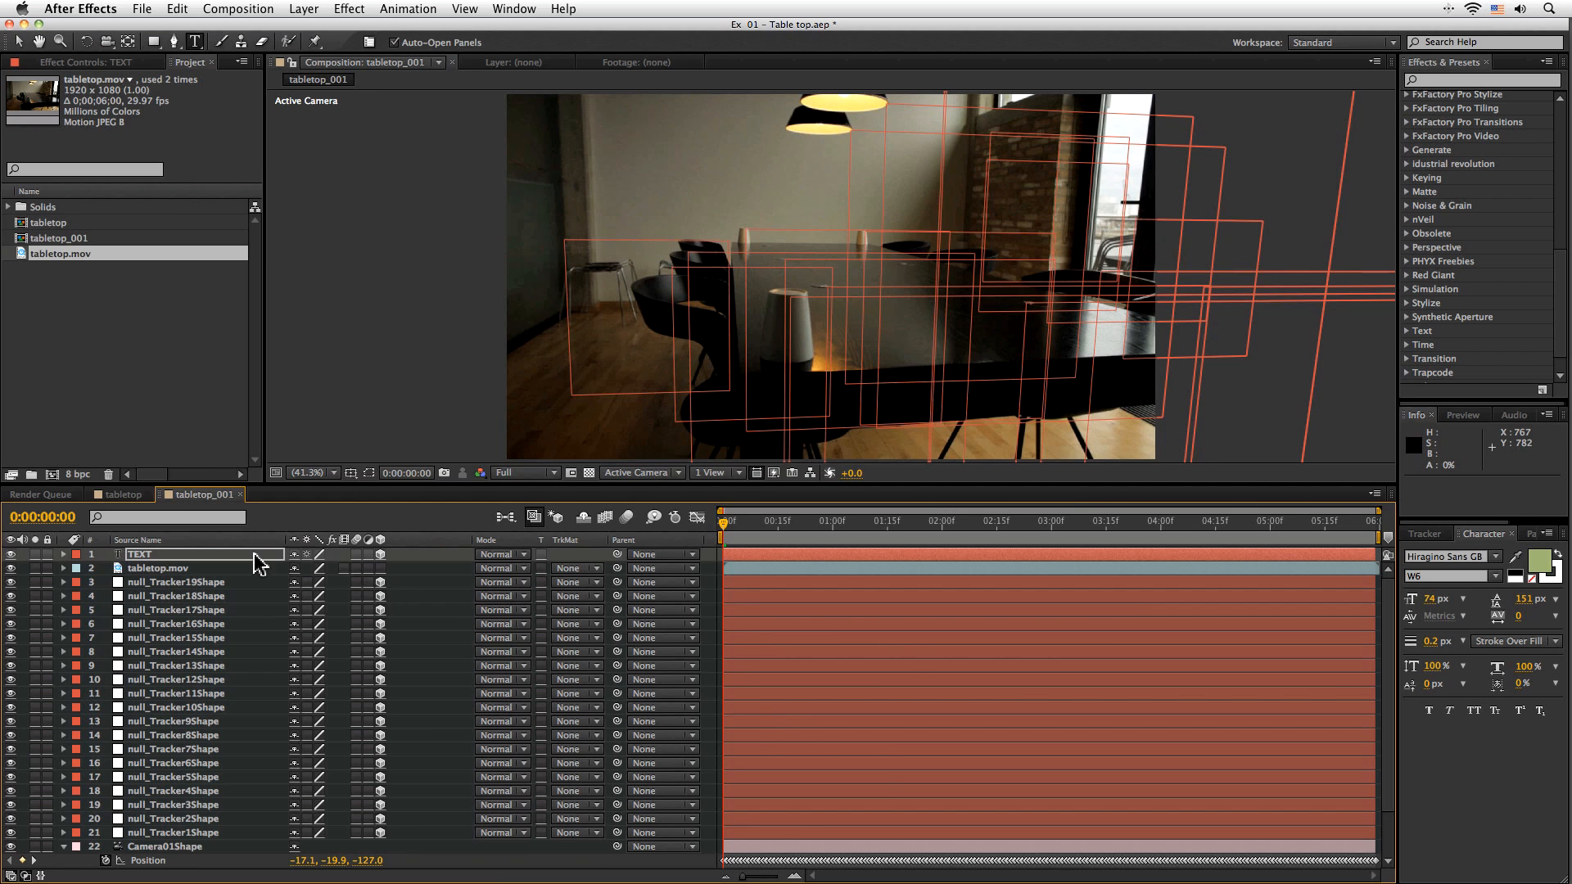
pyautogui.press('p')
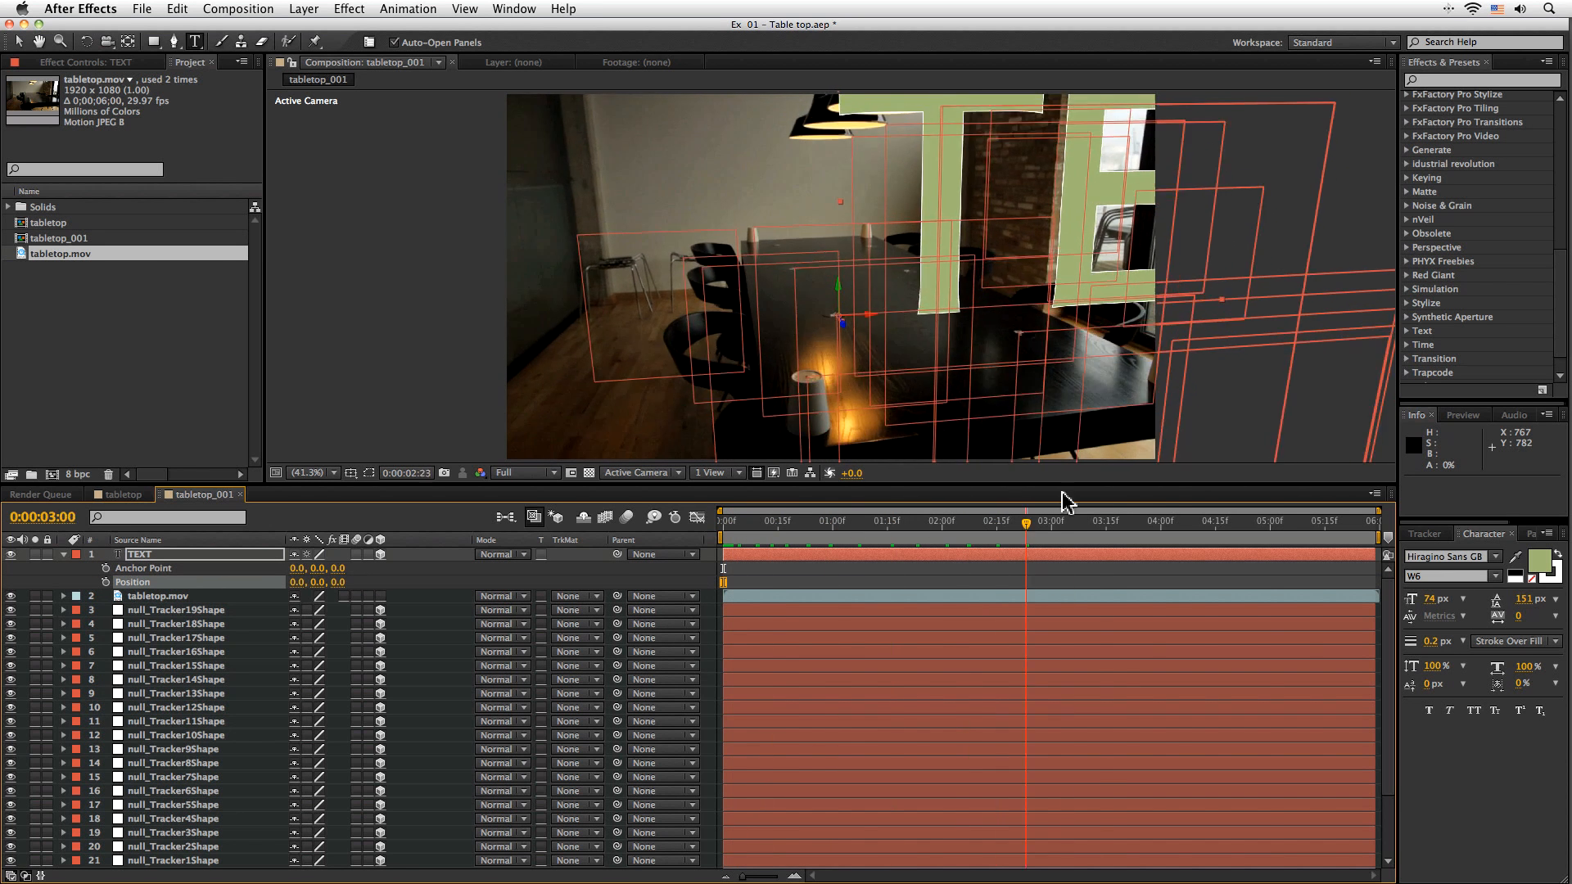
pyautogui.click(1309, 520)
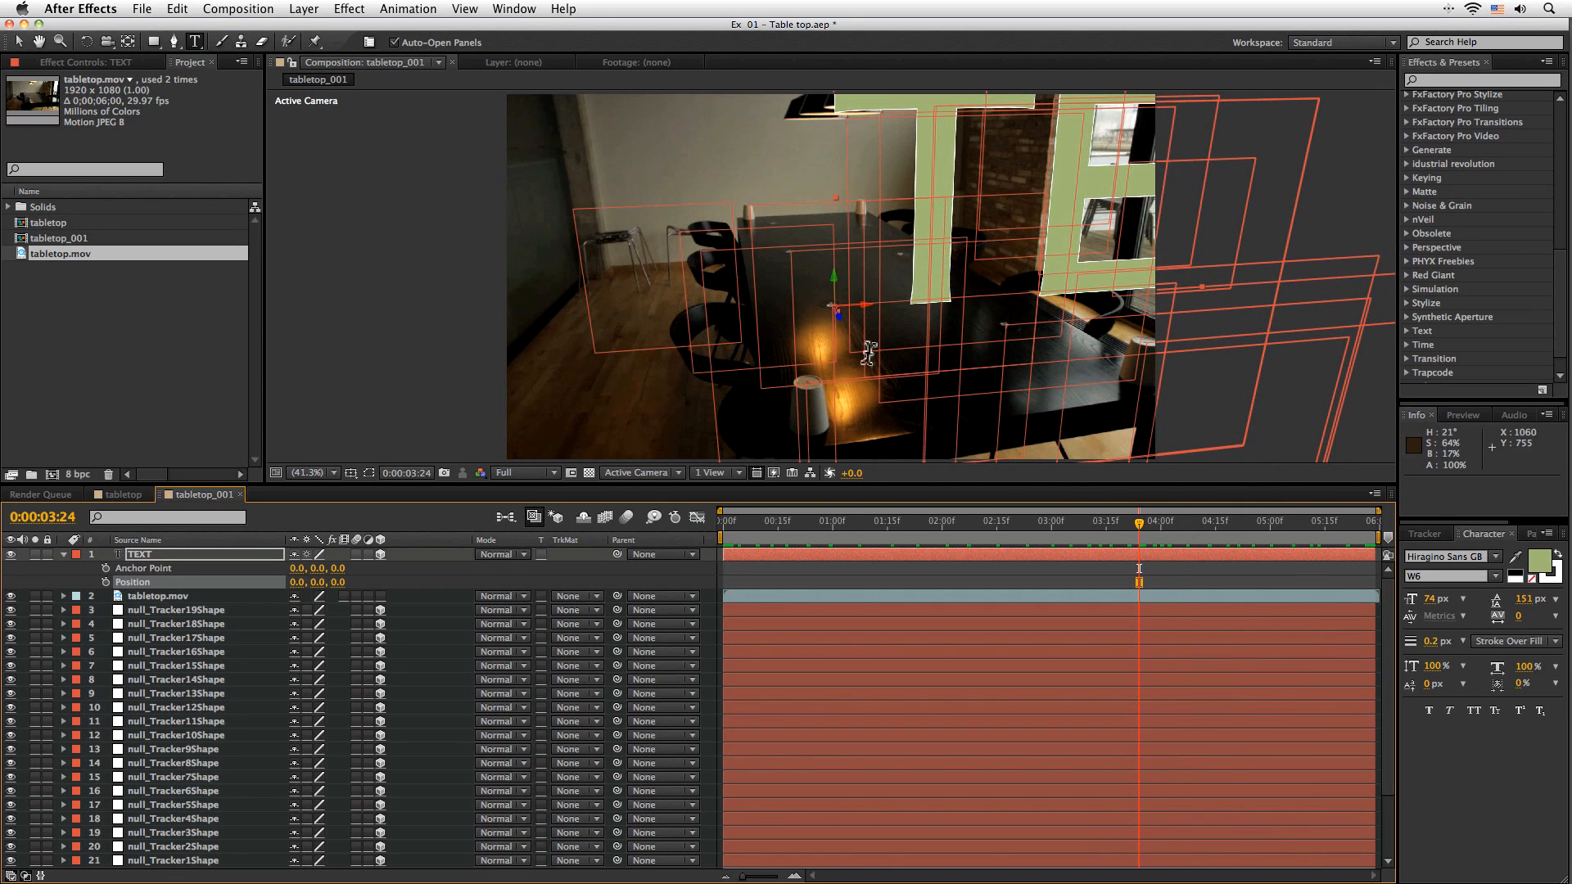
pyautogui.click(1342, 521)
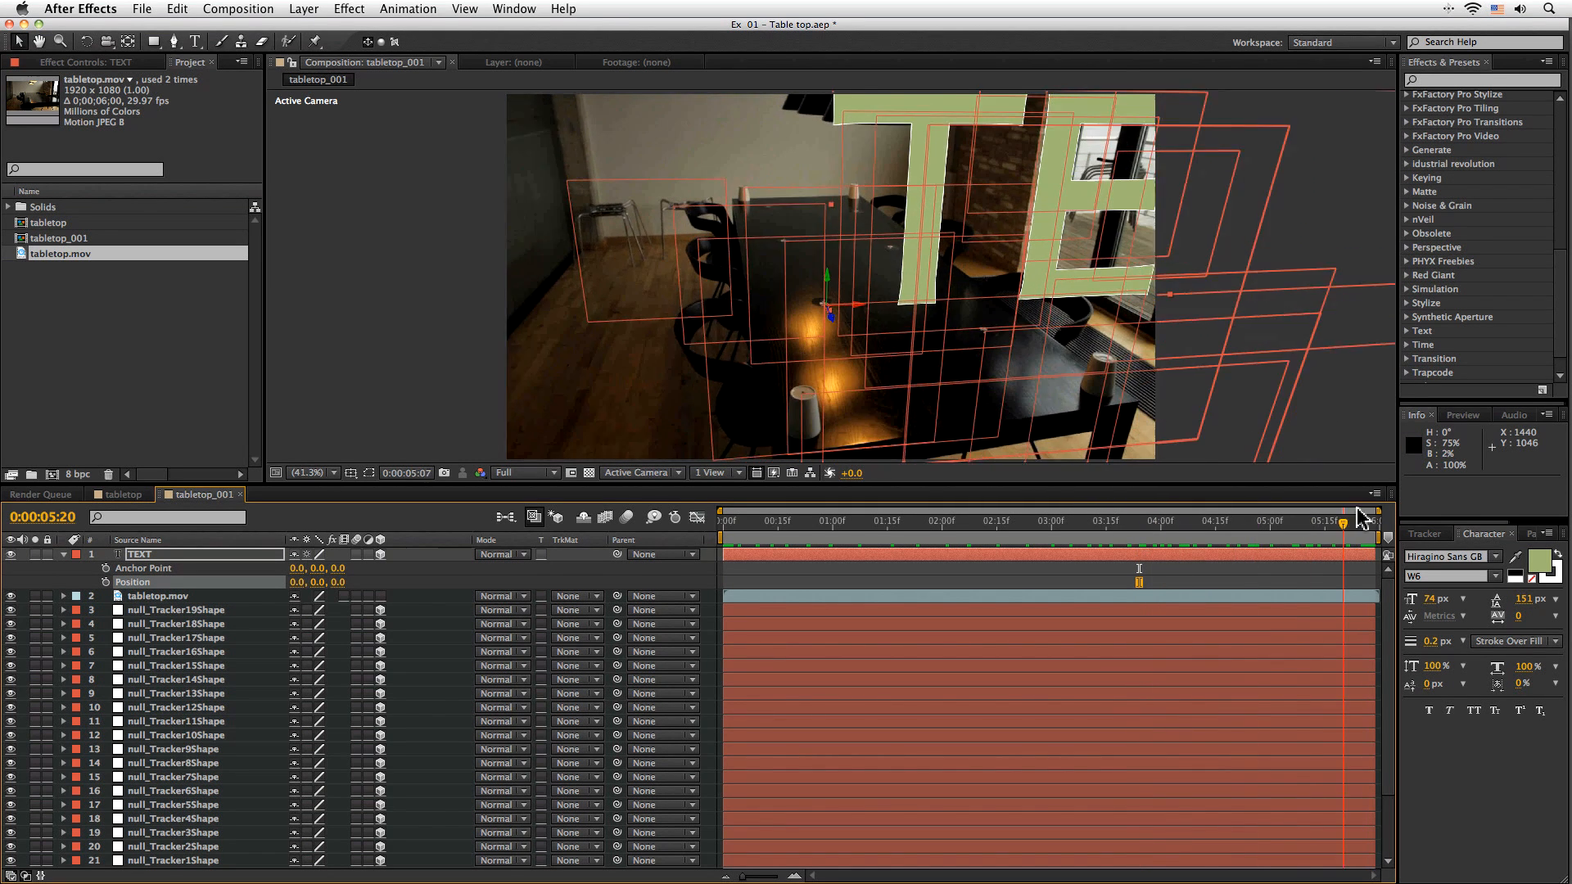
pyautogui.press('s')
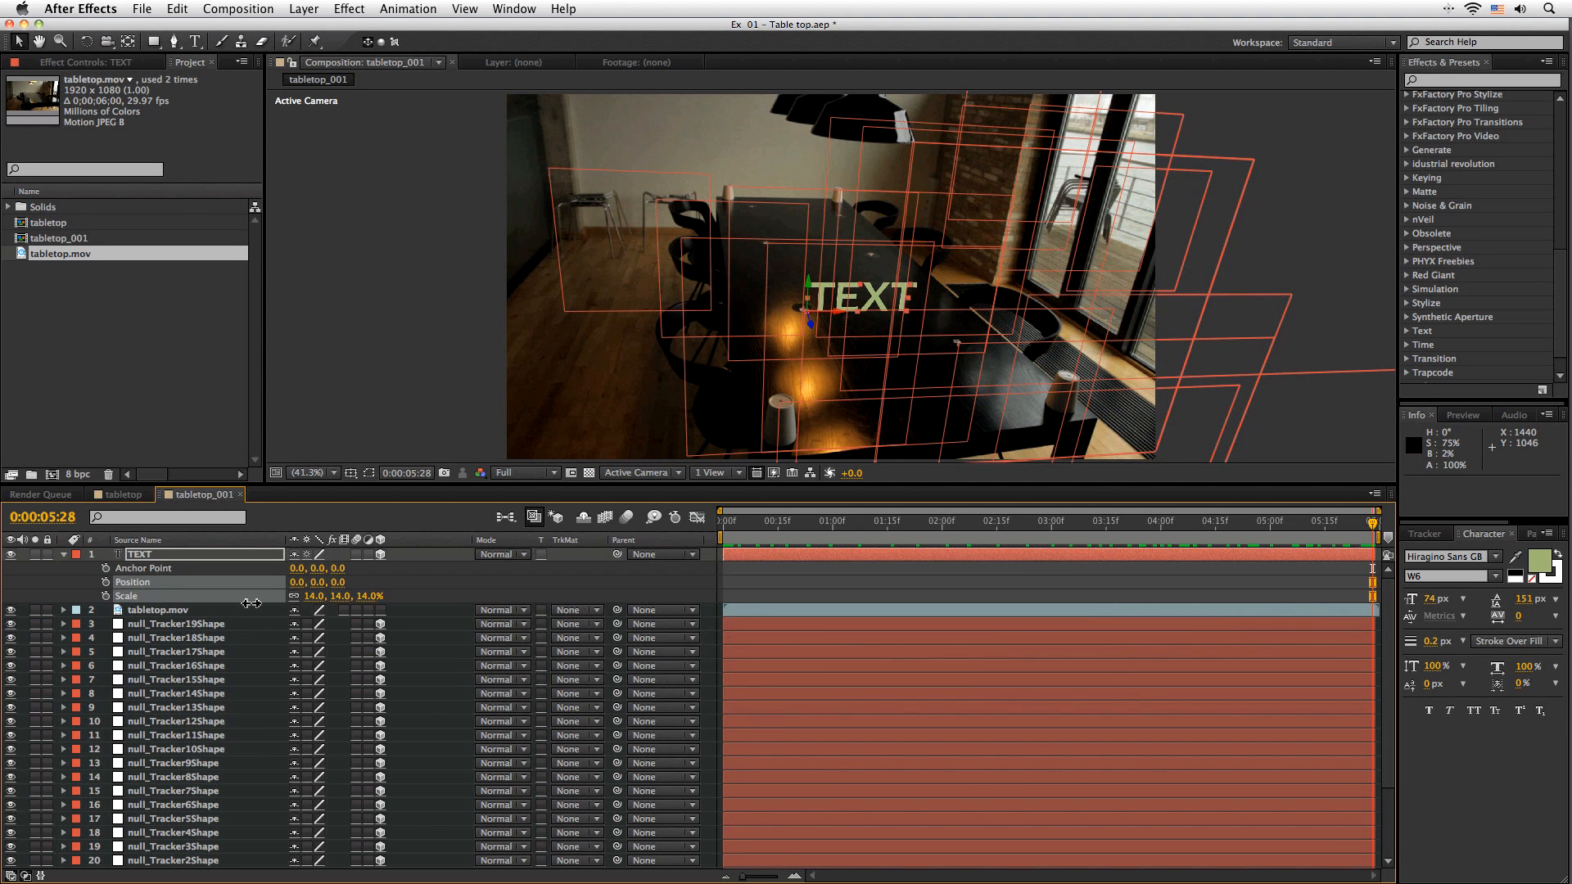
pyautogui.click(902, 521)
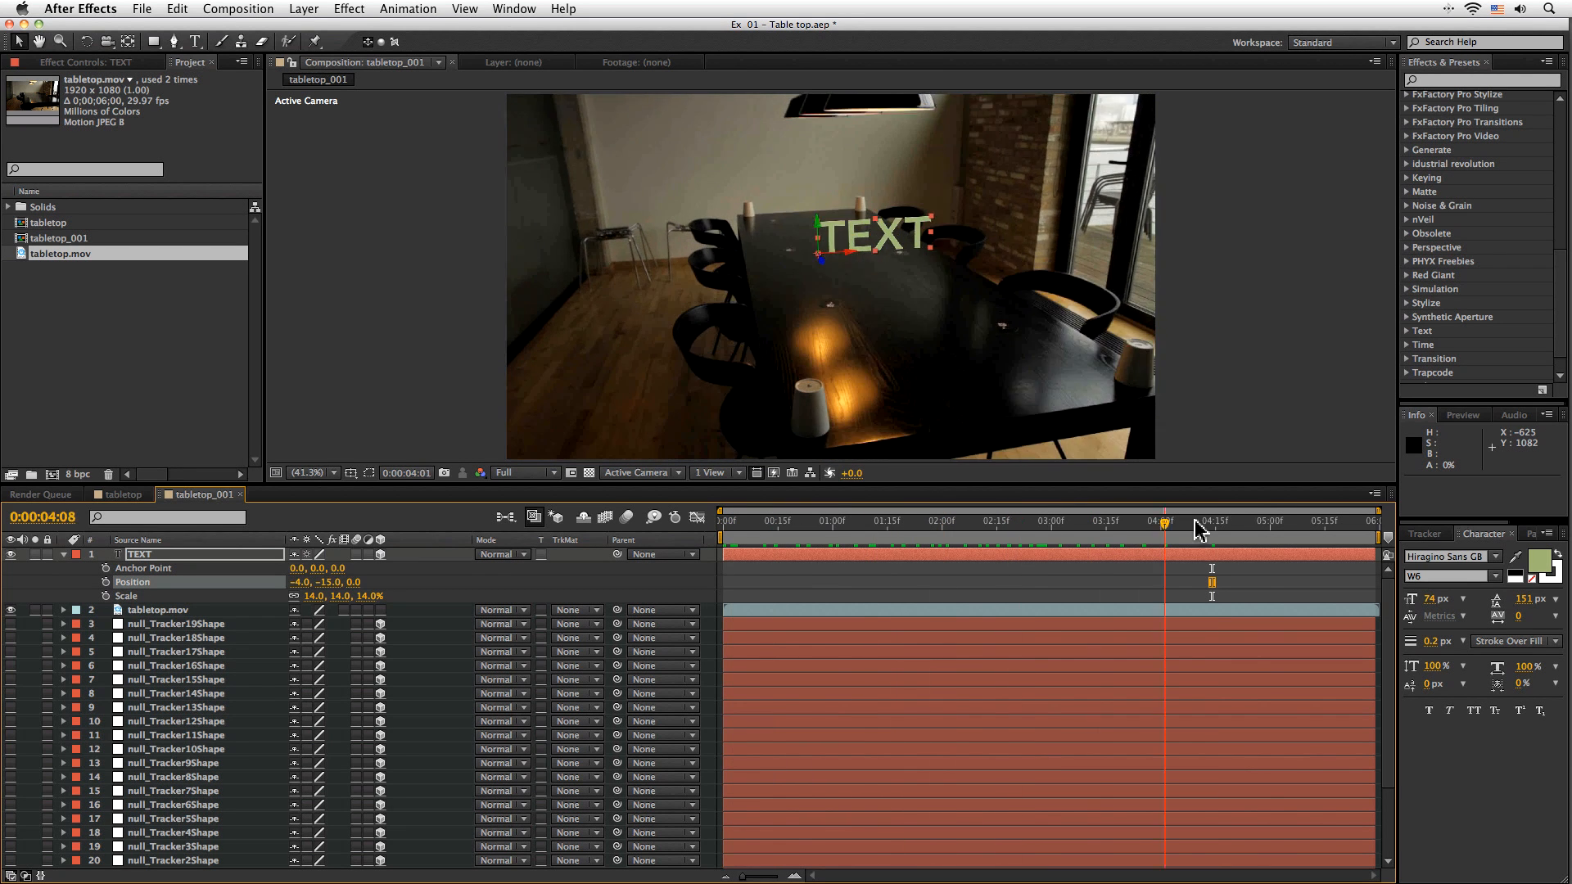
# Move the TEXT layer to position -4, -15, -35 at 25% scale, checking it across the shot.
pyautogui.click(722, 521)
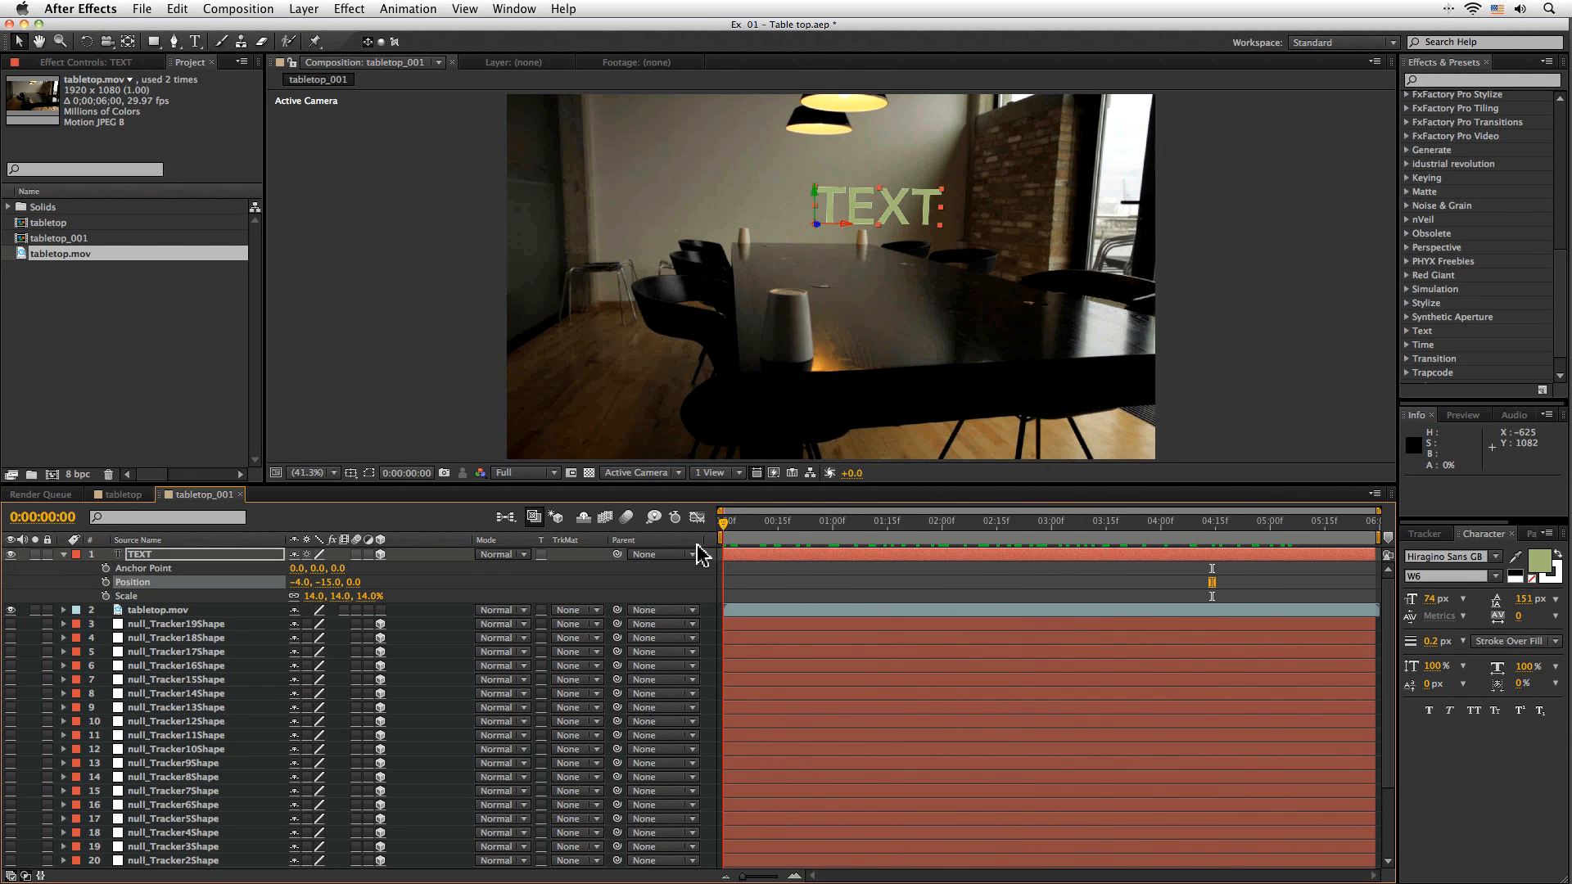
pyautogui.click(1130, 521)
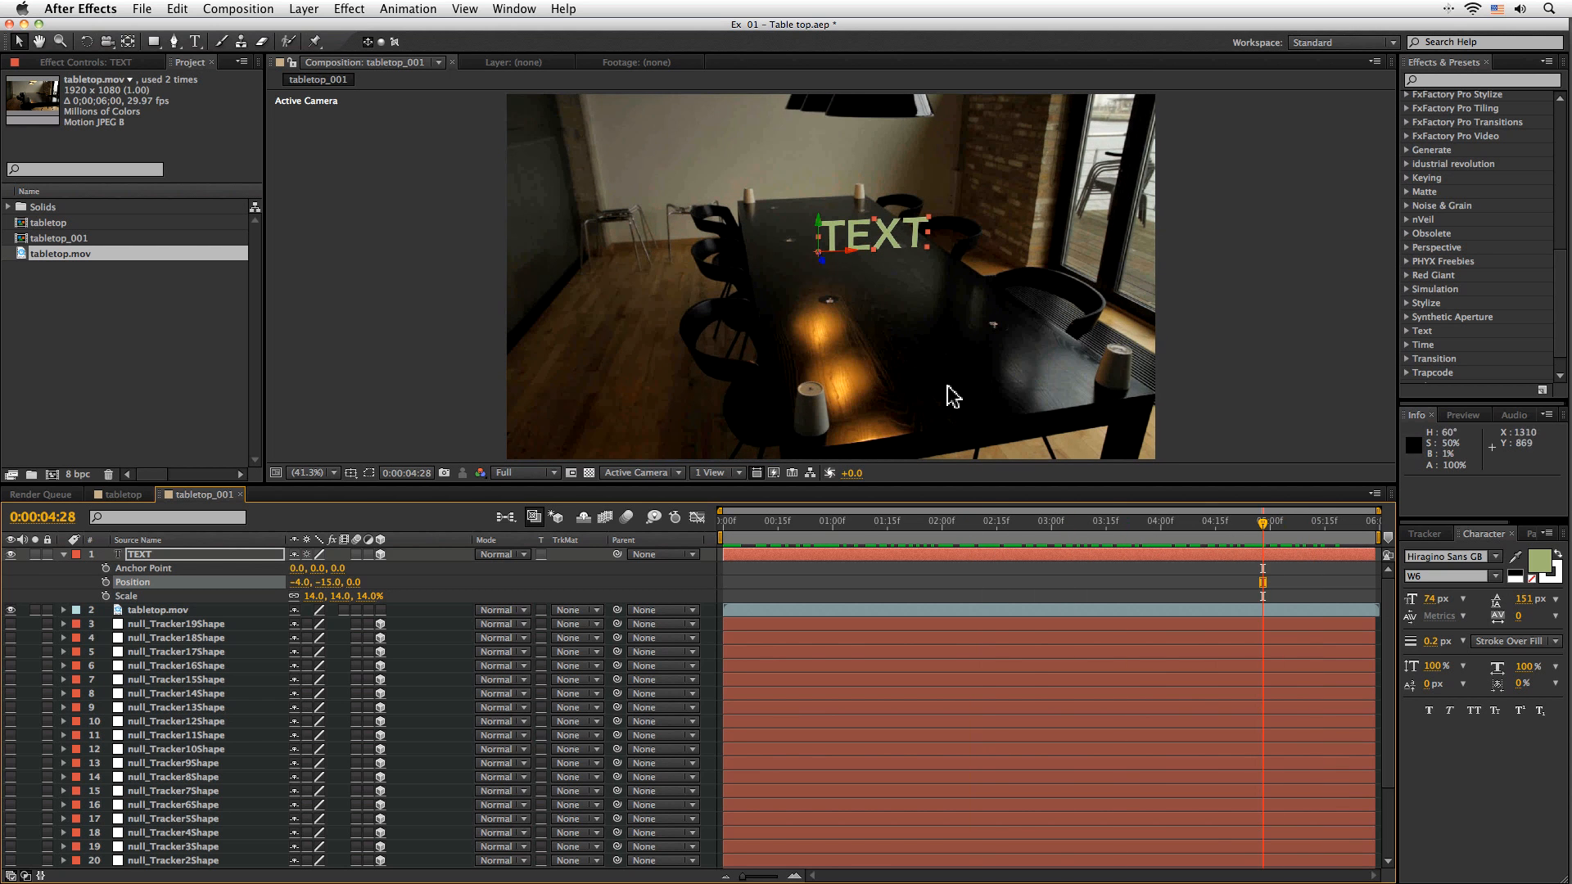
pyautogui.moveTo(829, 394)
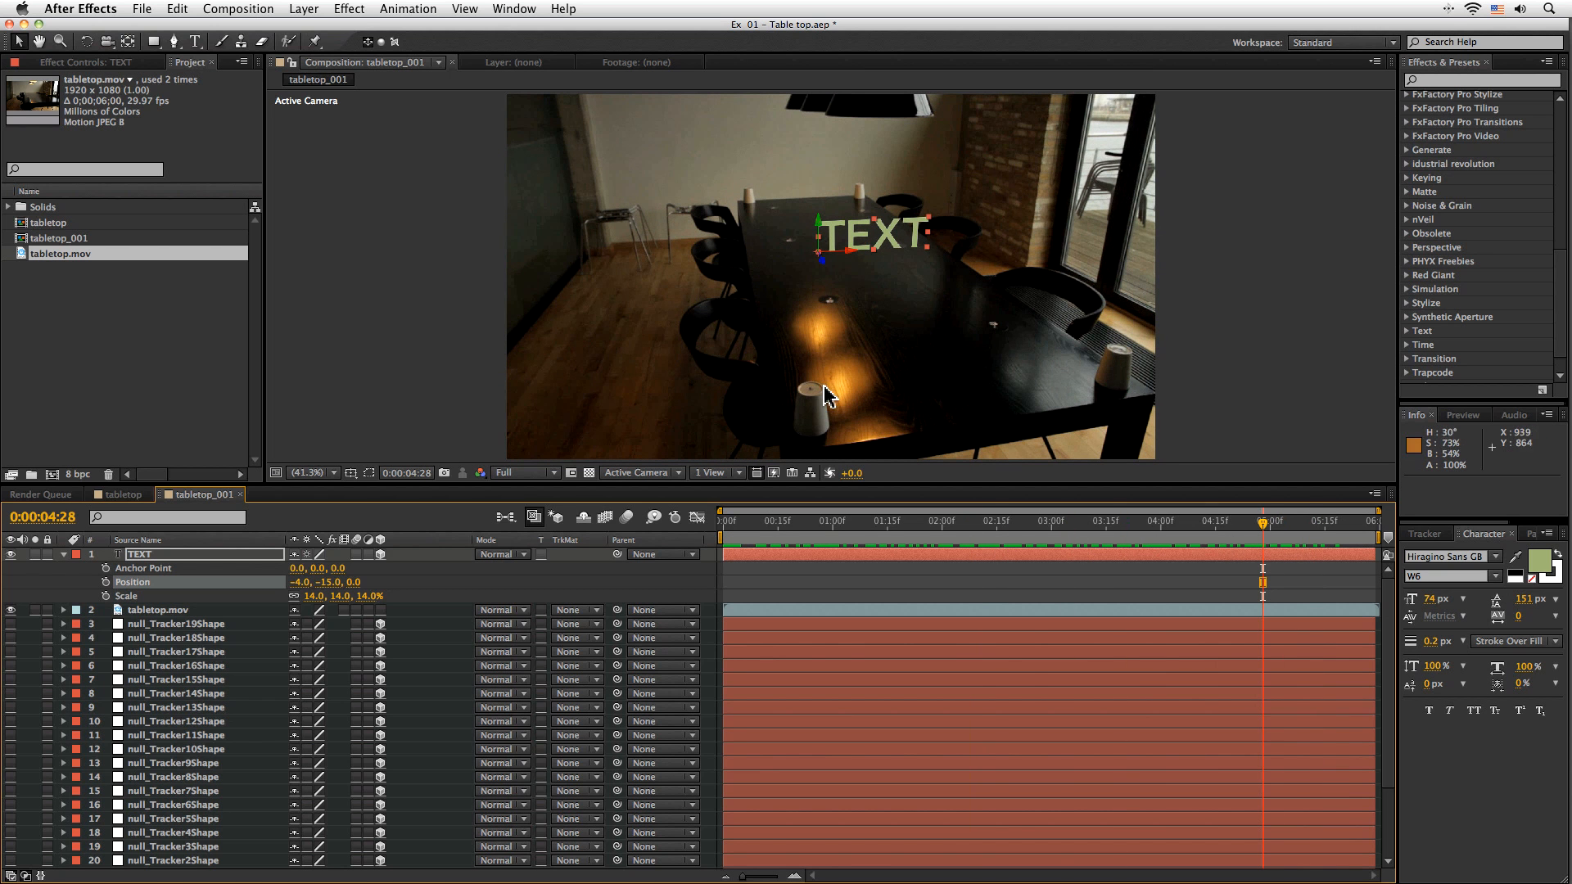
pyautogui.moveTo(346, 591)
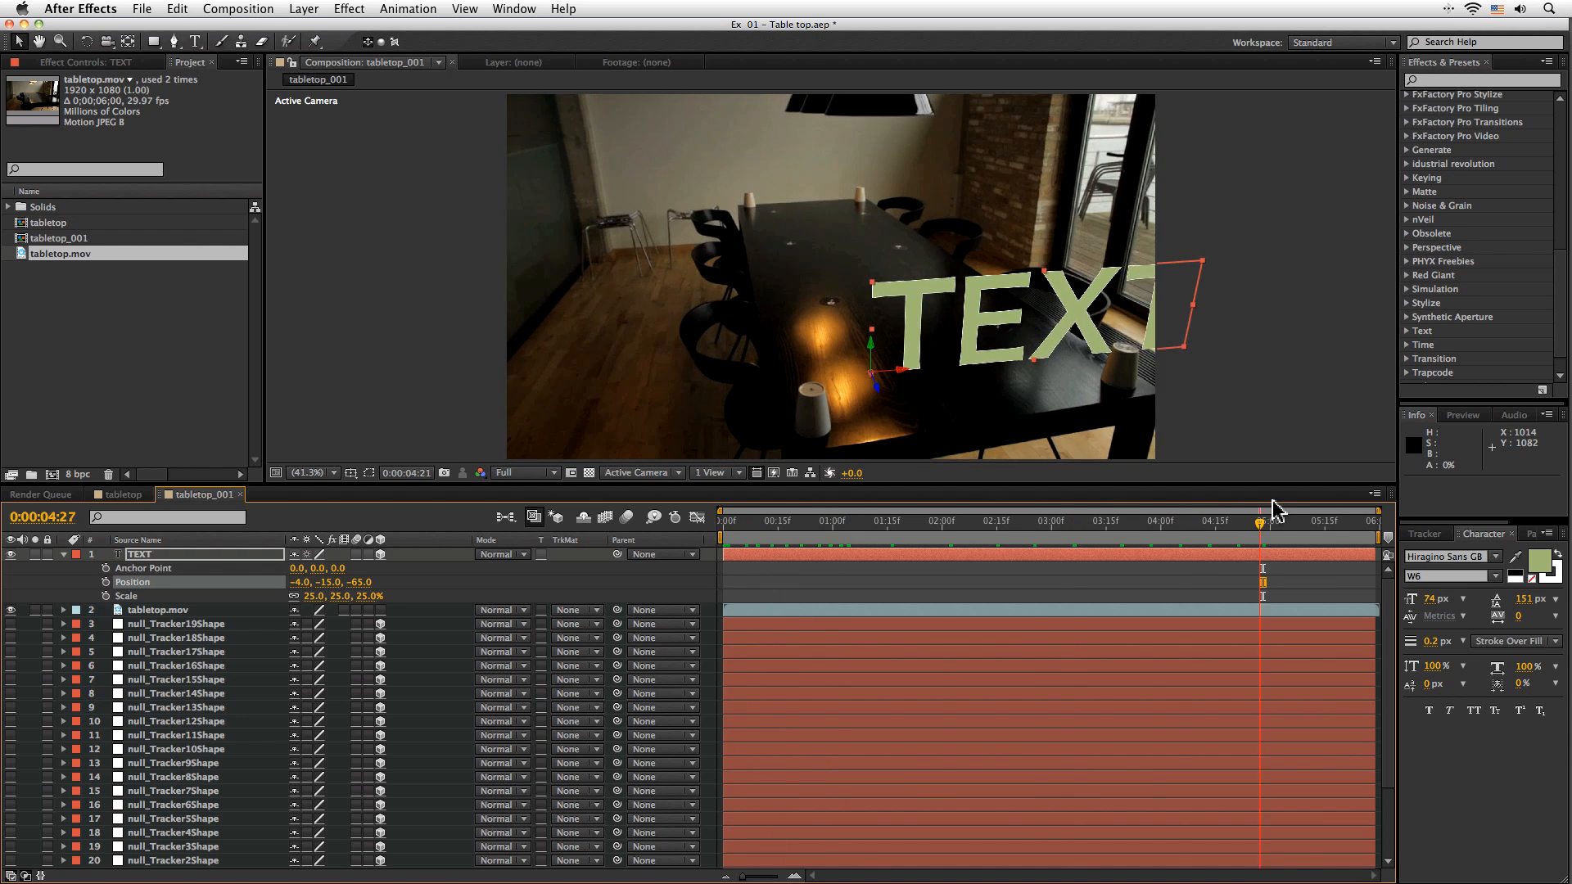
pyautogui.click(1251, 520)
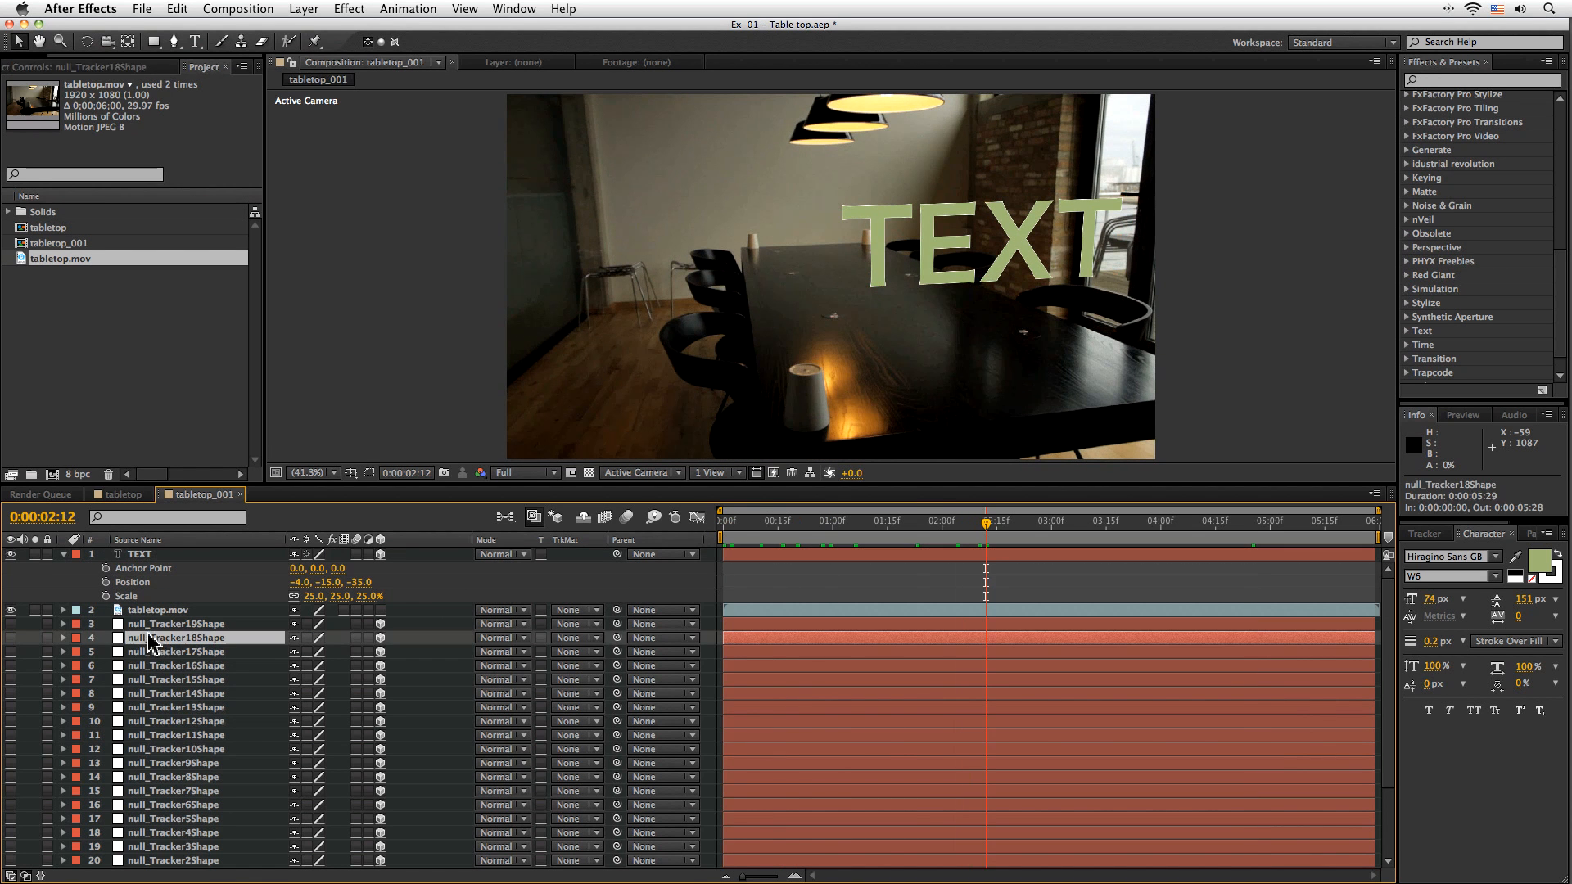
# Cut null_Tracker14Shape and paste it at the top of the stack above TEXT.
pyautogui.click(175, 622)
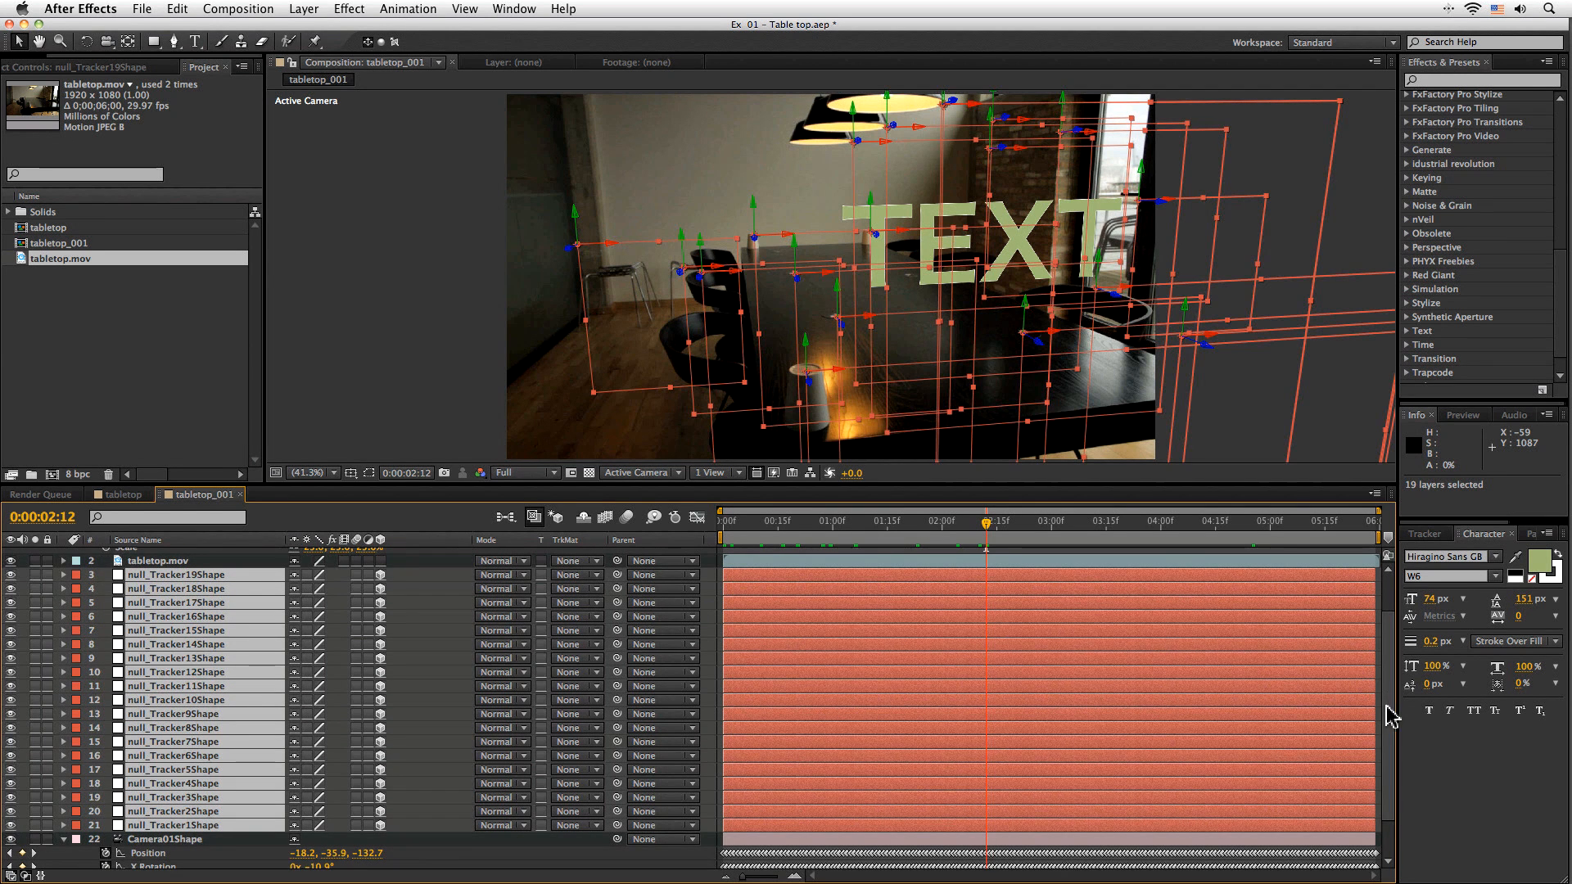
pyautogui.click(63, 554)
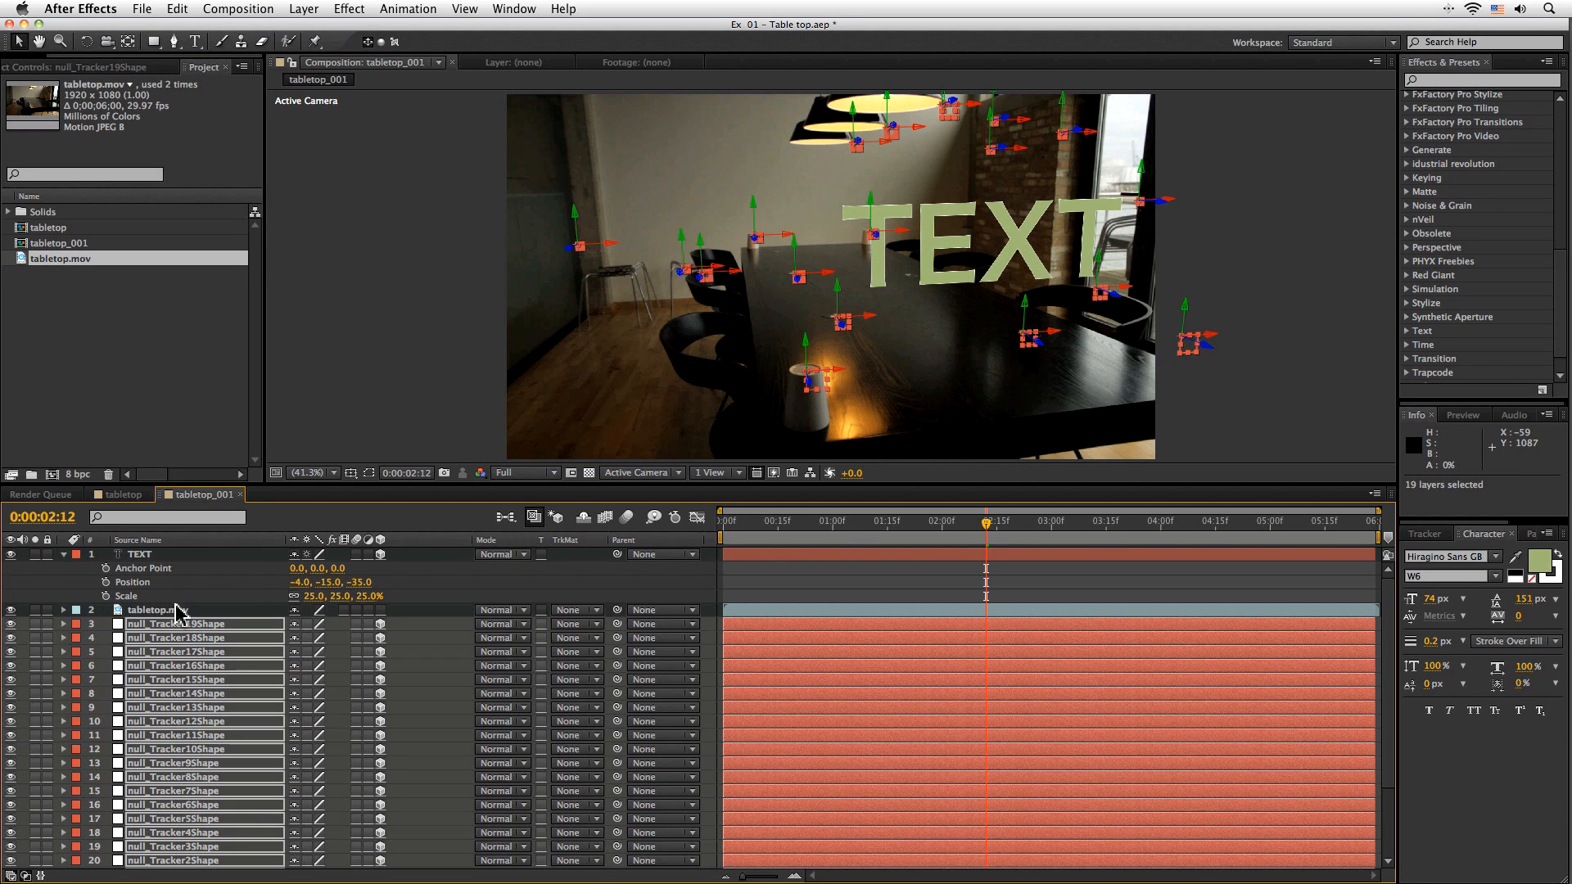
pyautogui.moveTo(790, 392)
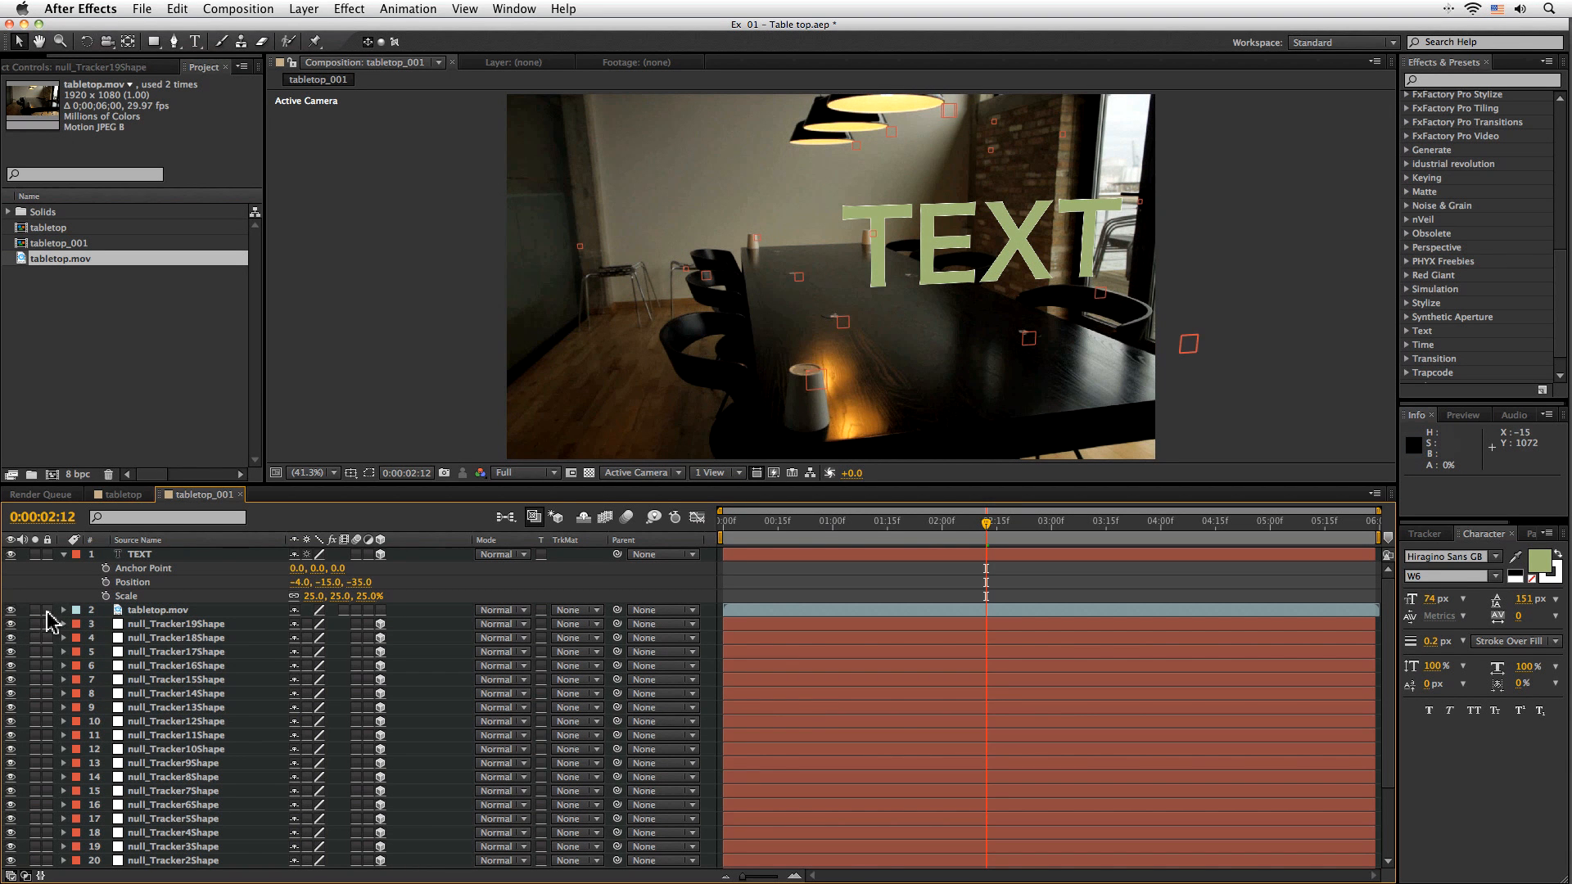
pyautogui.click(180, 693)
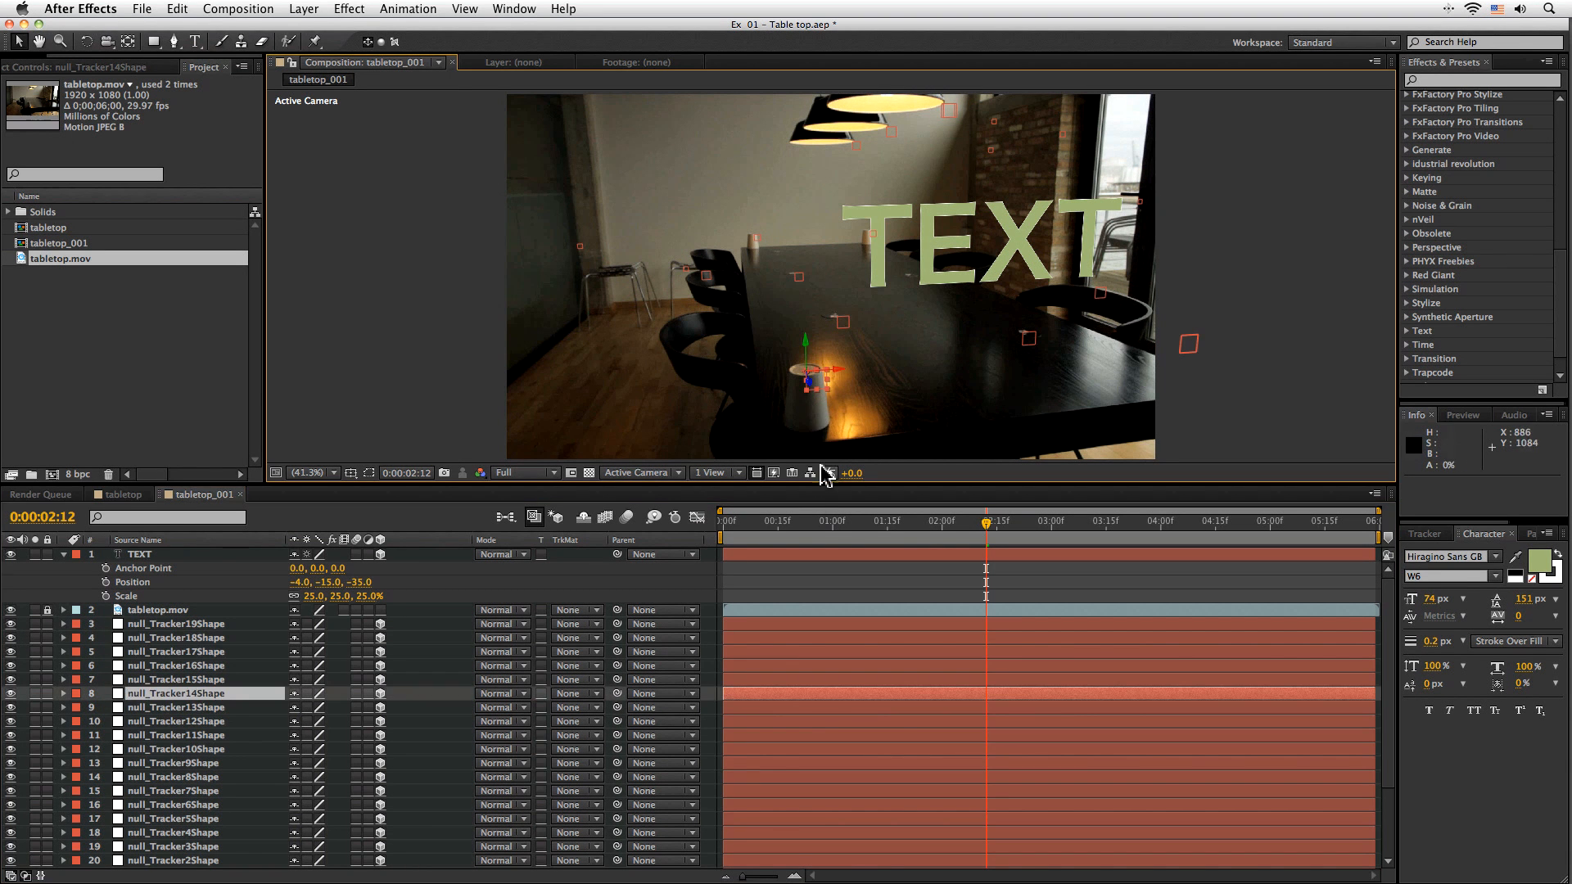
pyautogui.moveTo(772, 434)
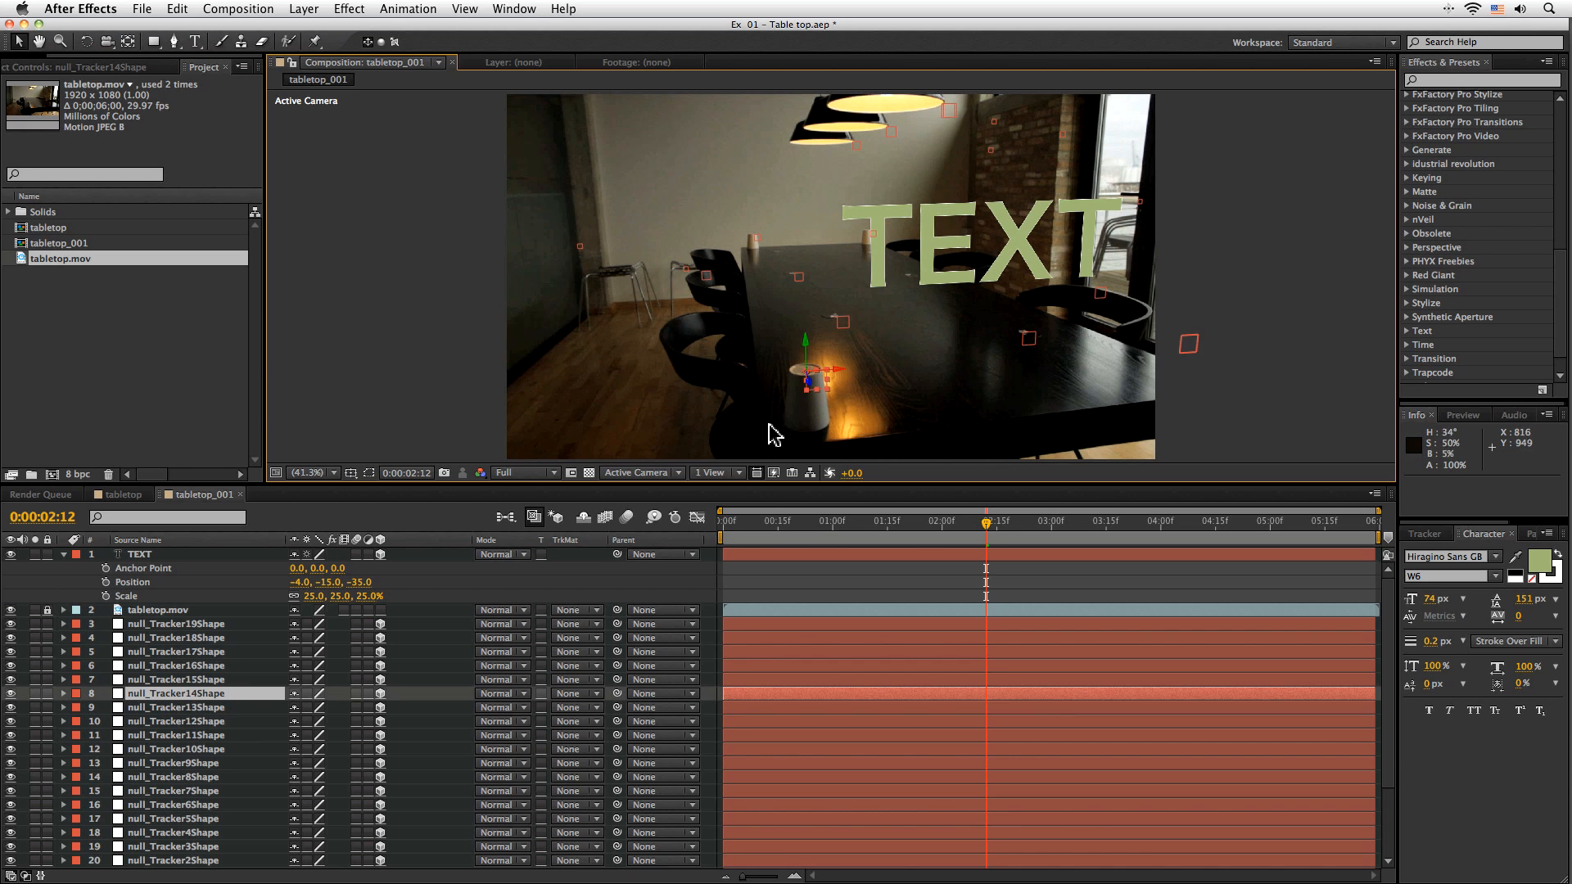
pyautogui.press('cmd+x')
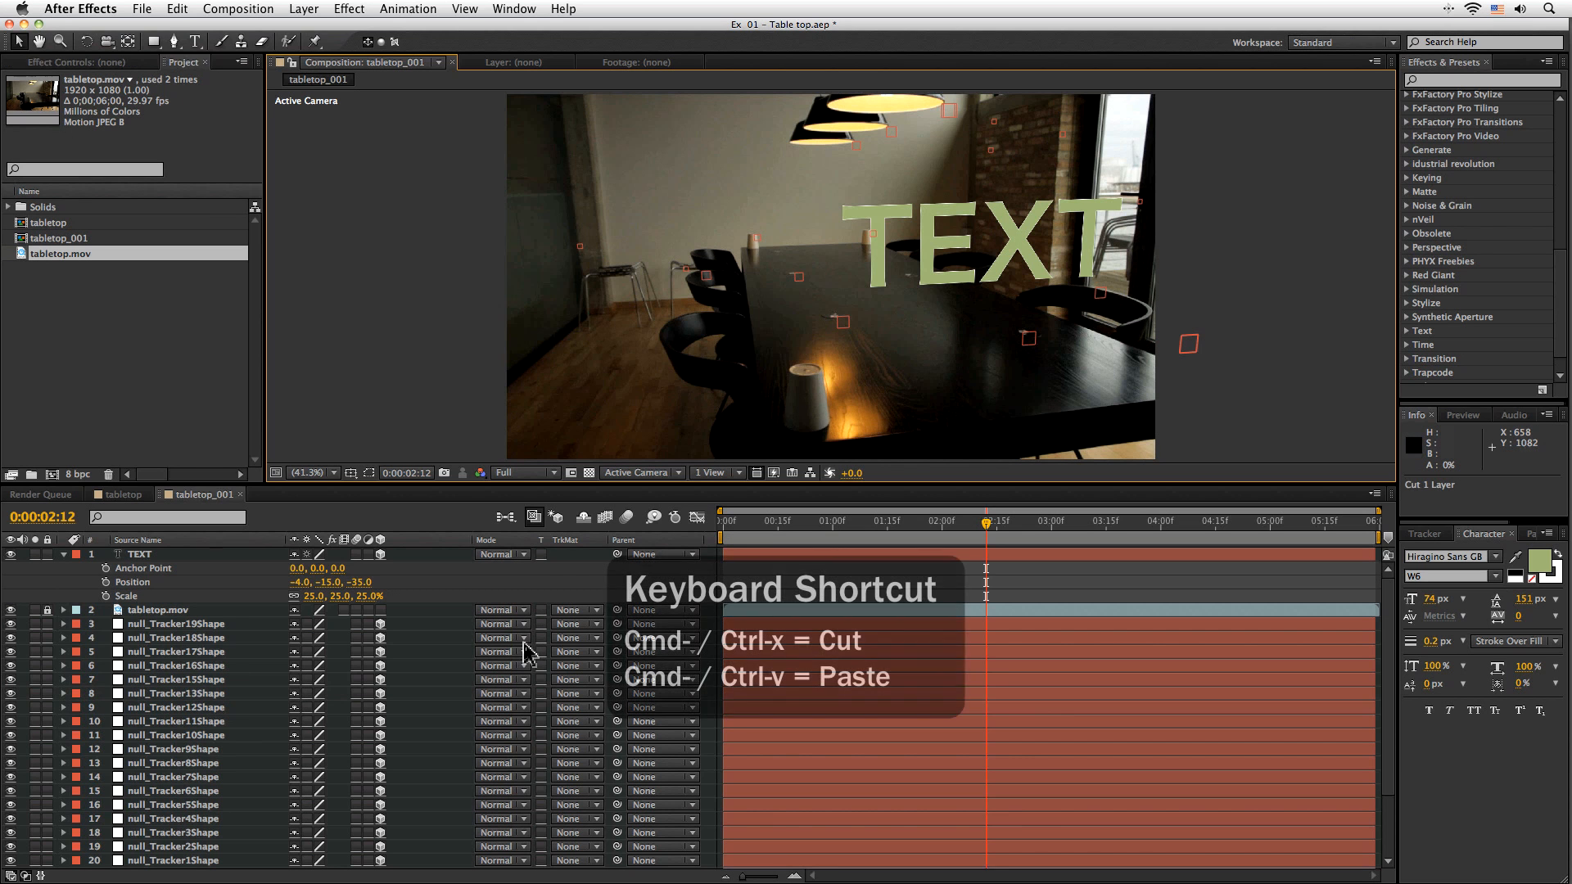
pyautogui.press('cmd+v')
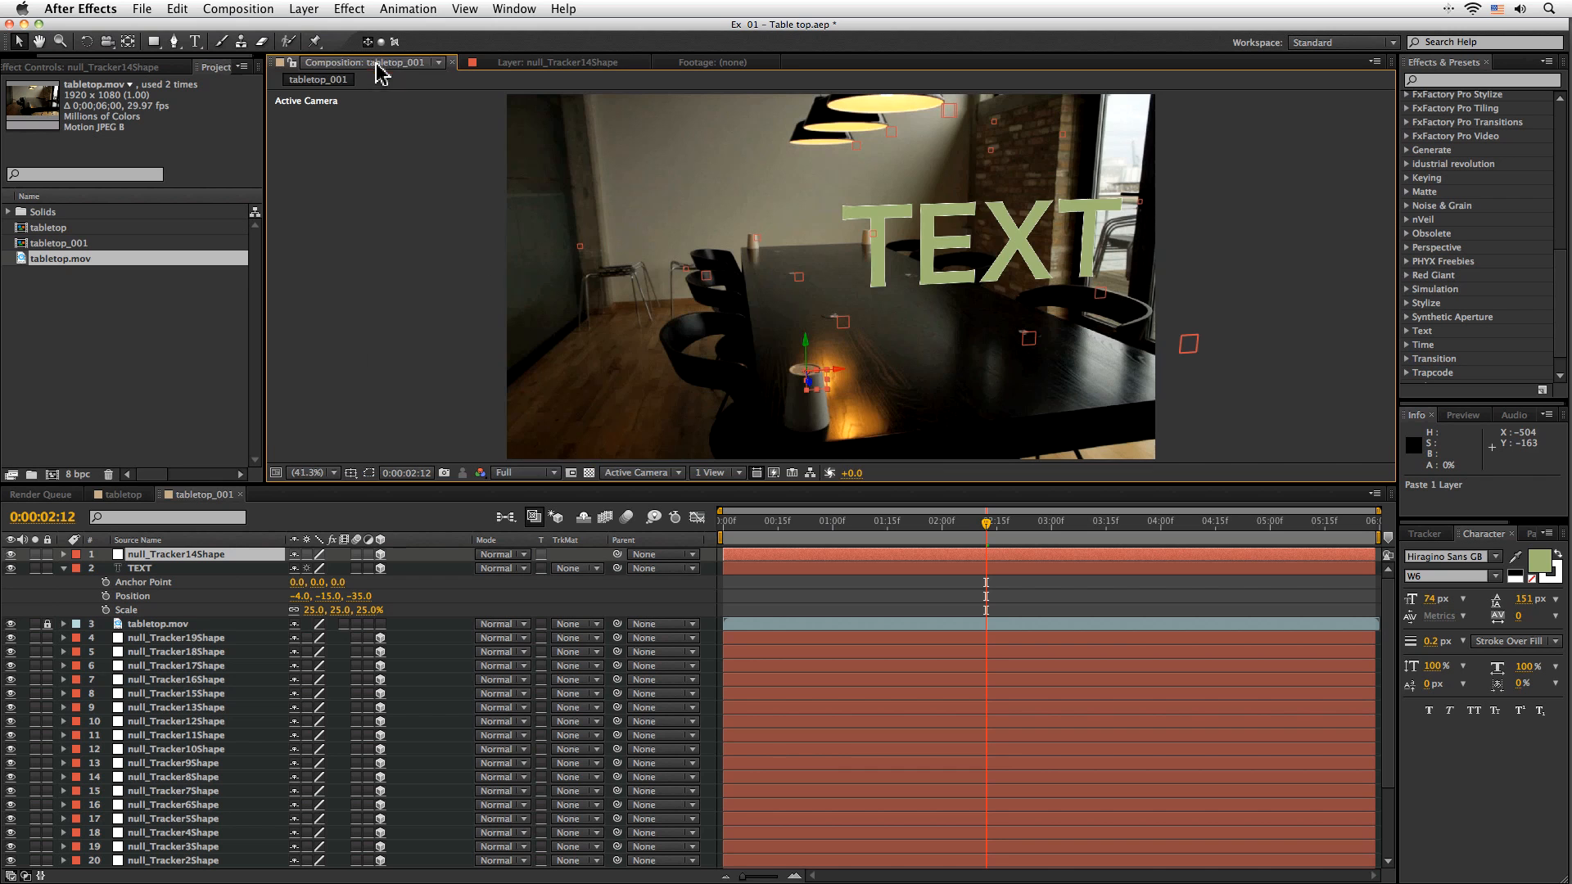
# Rename null_Tracker14Shape to 'Front left cup' and move the TEXT layer to its tracked spot.
pyautogui.doubleClick(178, 554)
pyautogui.write('Front left cup')
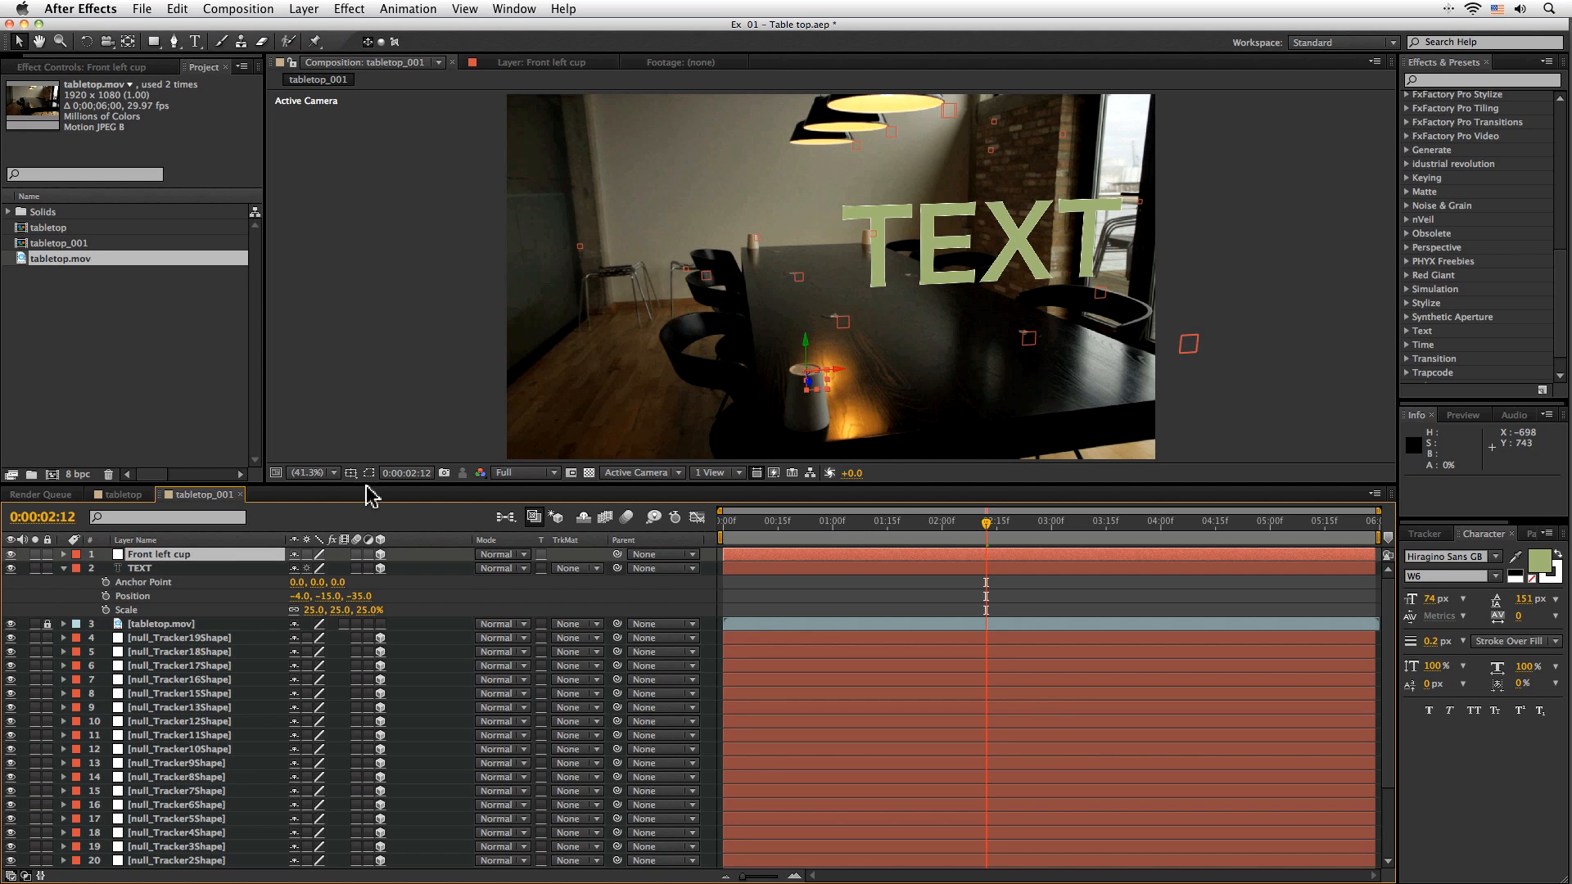
pyautogui.click(62, 554)
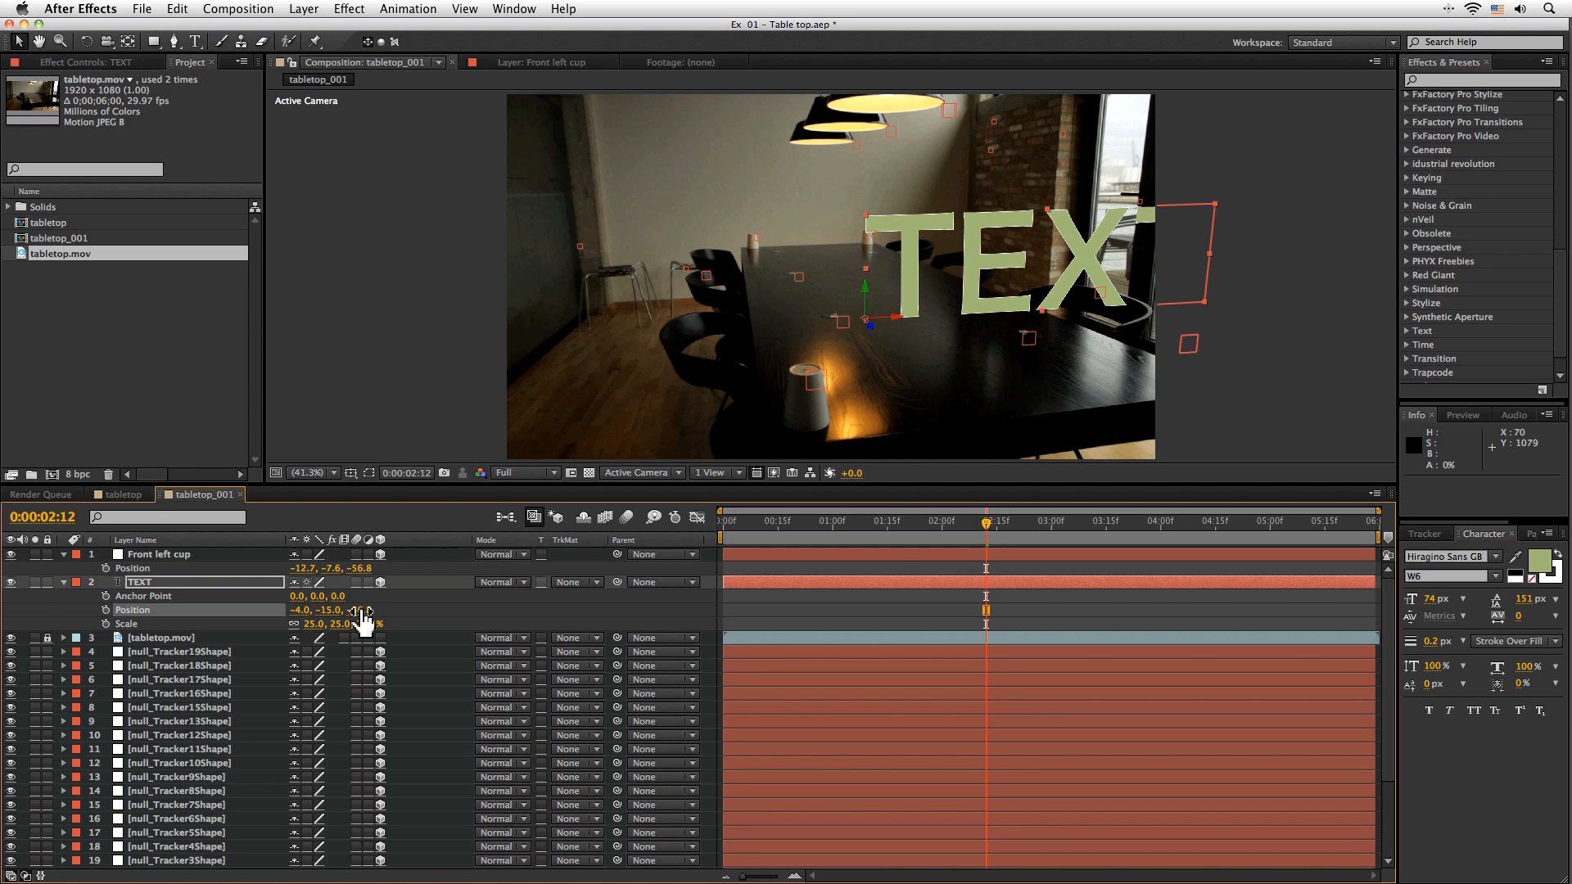
pyautogui.click(1251, 520)
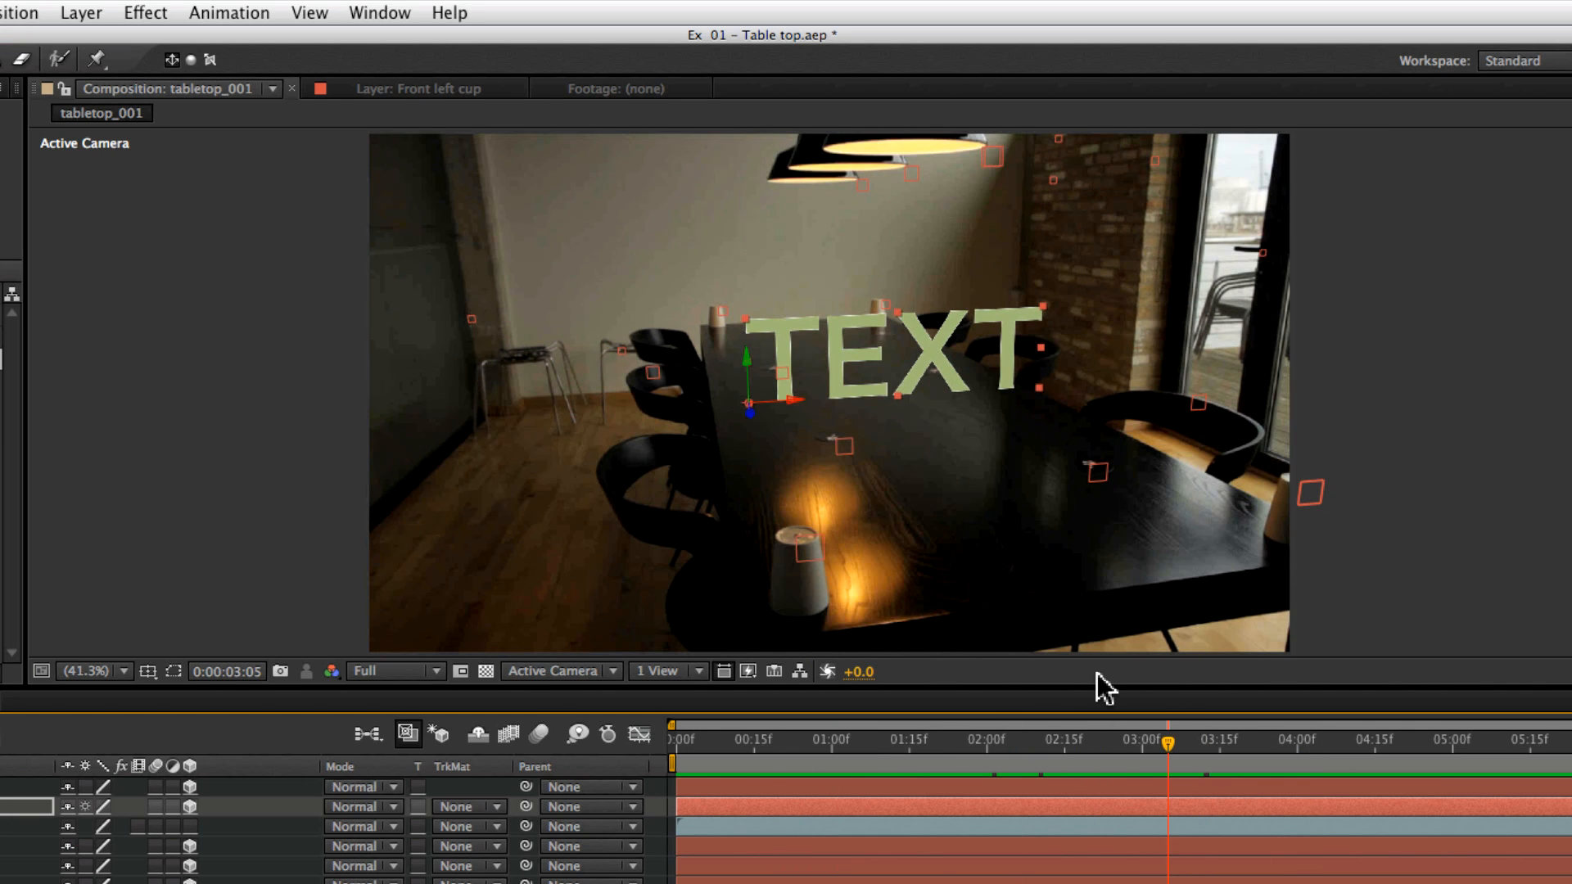
pyautogui.moveTo(682, 692)
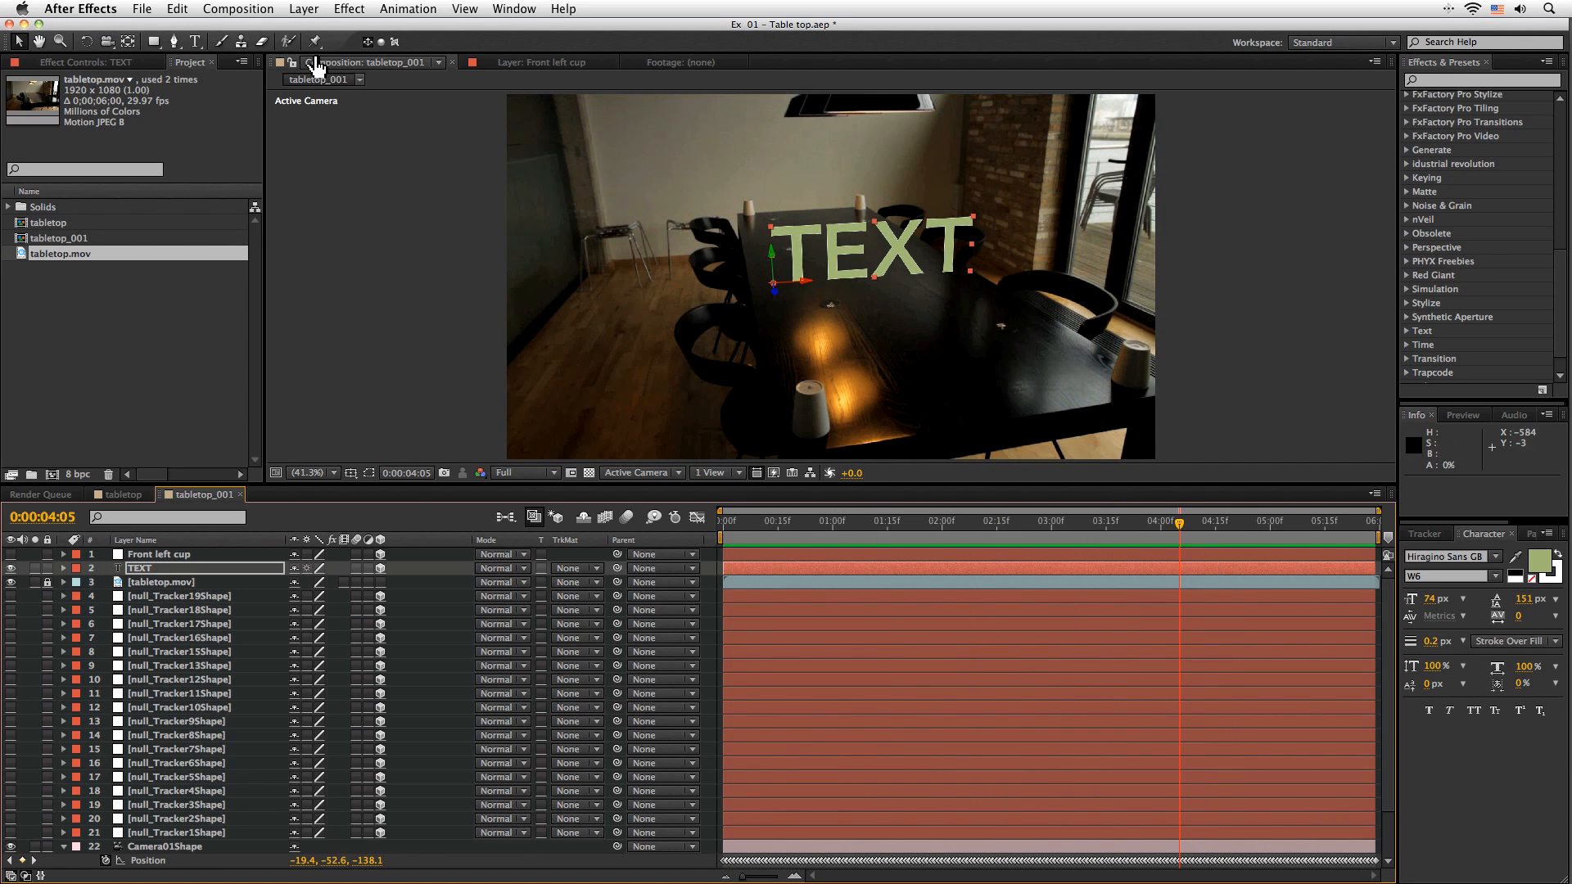
# Create a new white solid layer named 'Beams' from Layer > New > Solid.
pyautogui.click(304, 9)
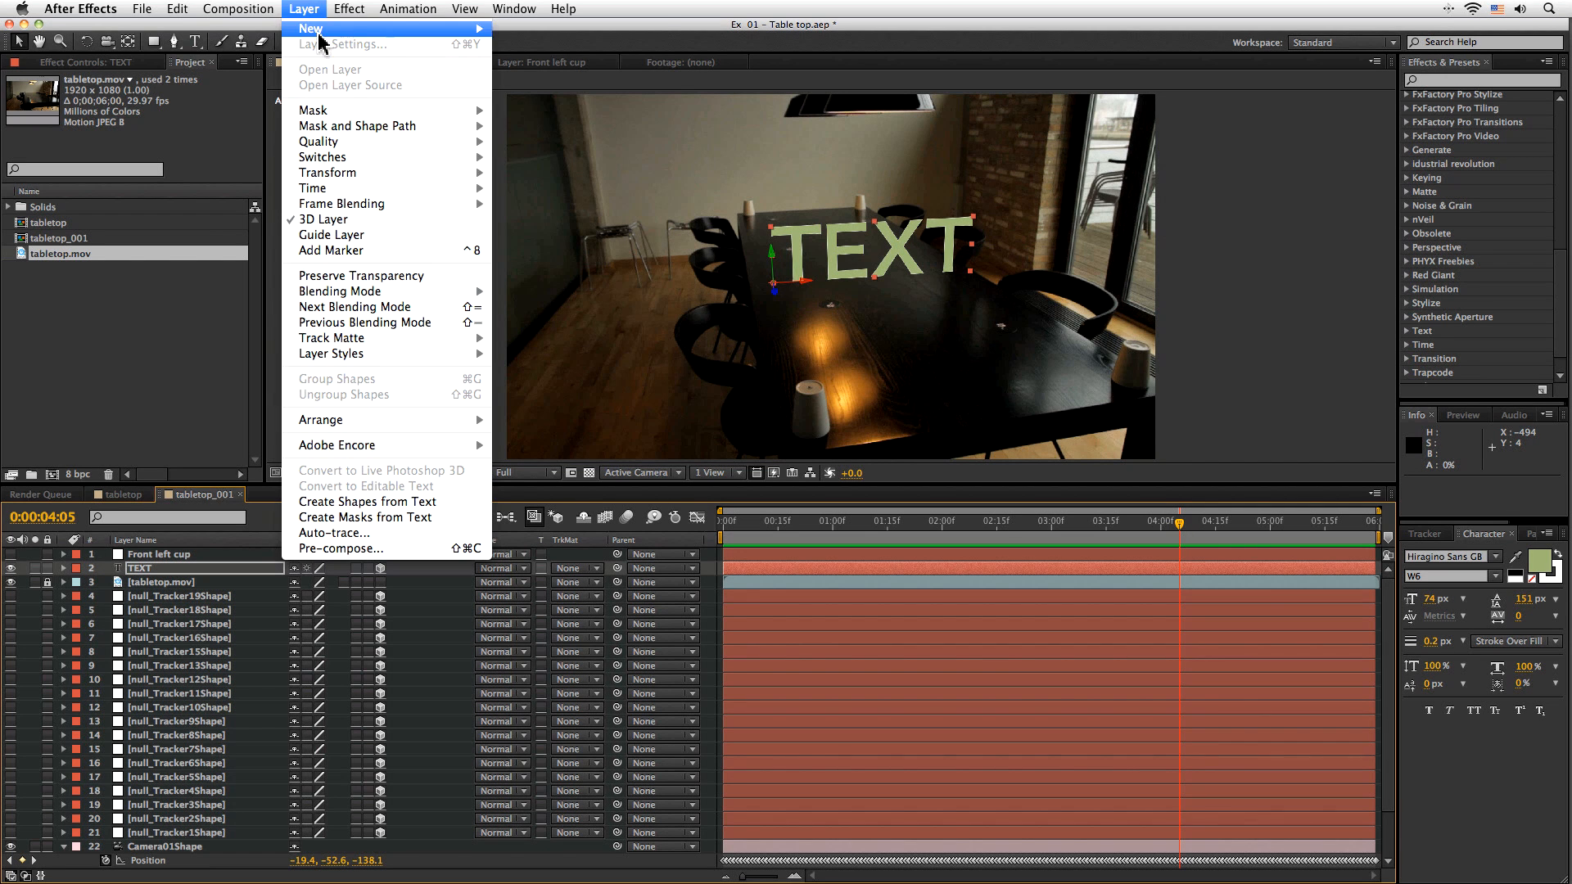
pyautogui.click(311, 28)
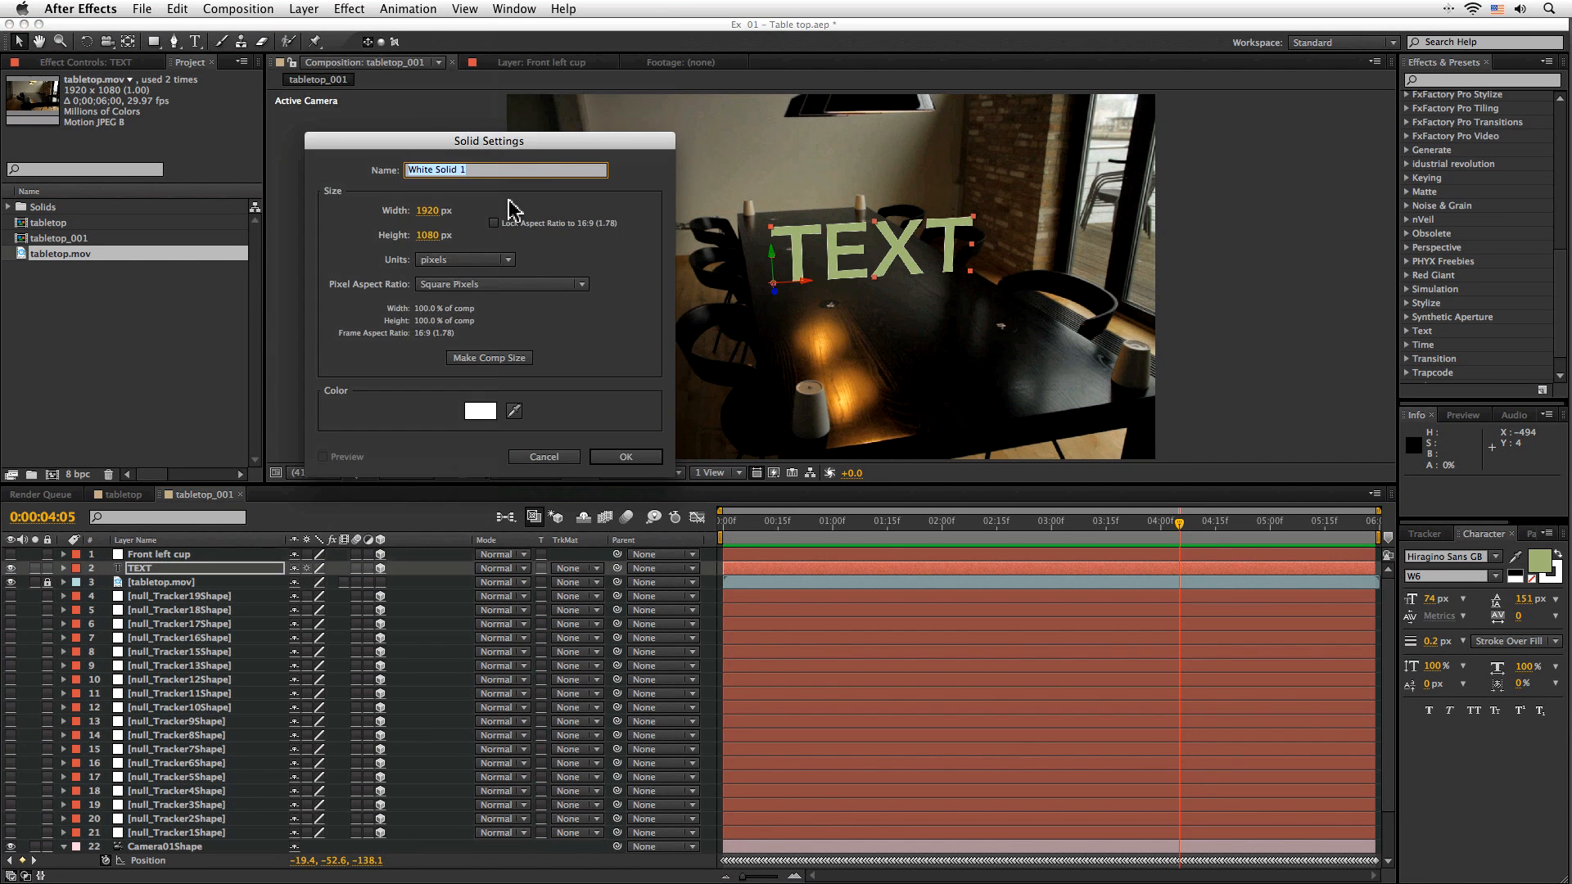
pyautogui.write('Beams')
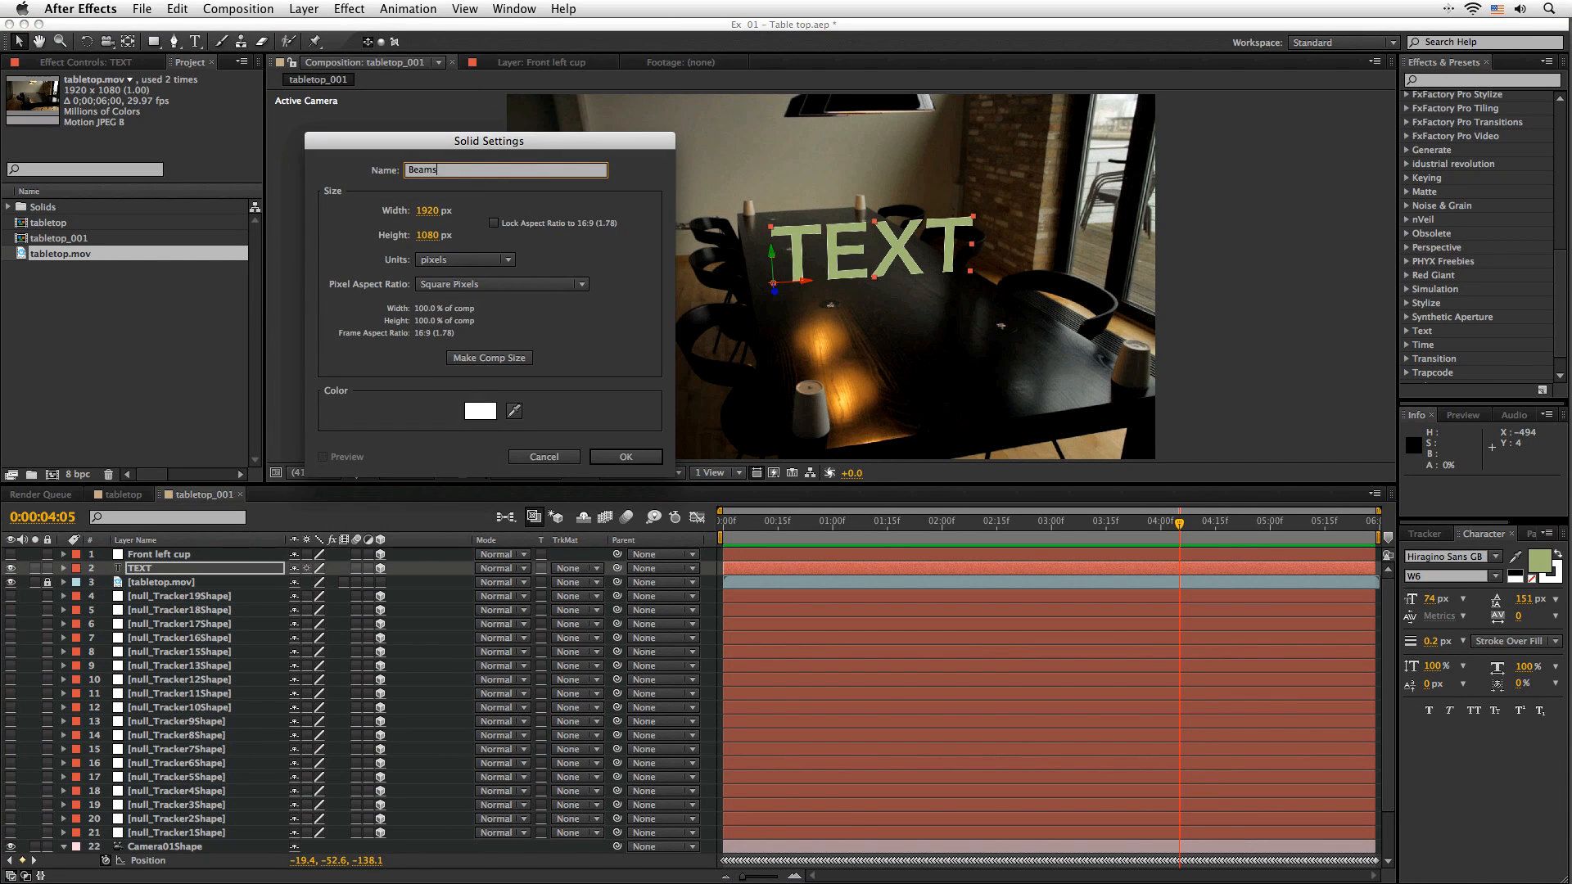
pyautogui.click(303, 9)
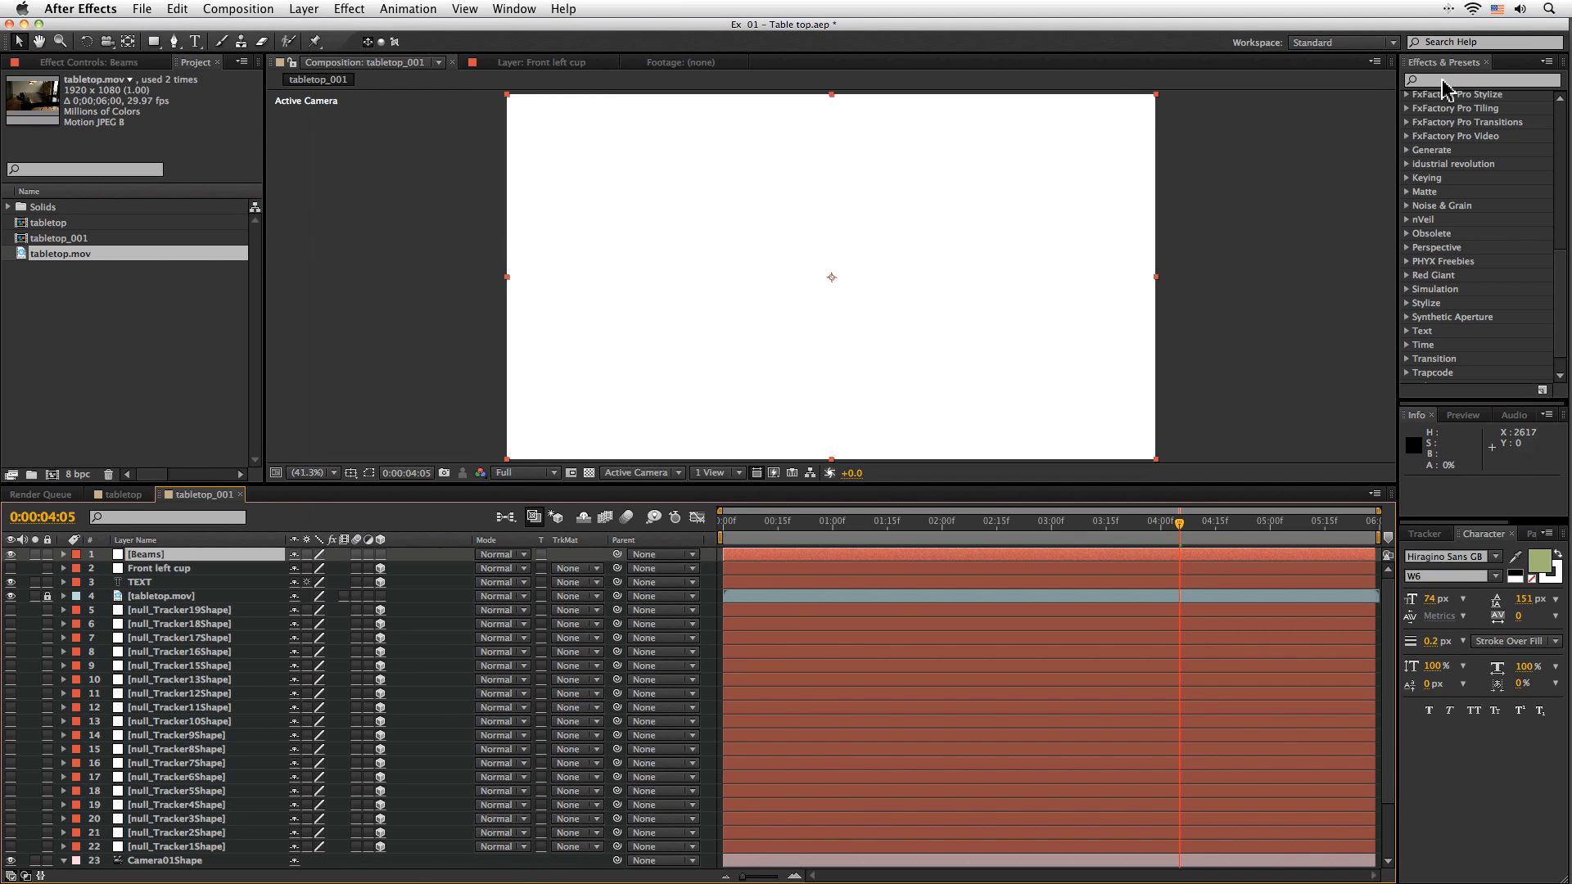
# Apply Beam to the Beams layer with Time 33% and Length 100%, then edit starting thickness.
pyautogui.write('bea')
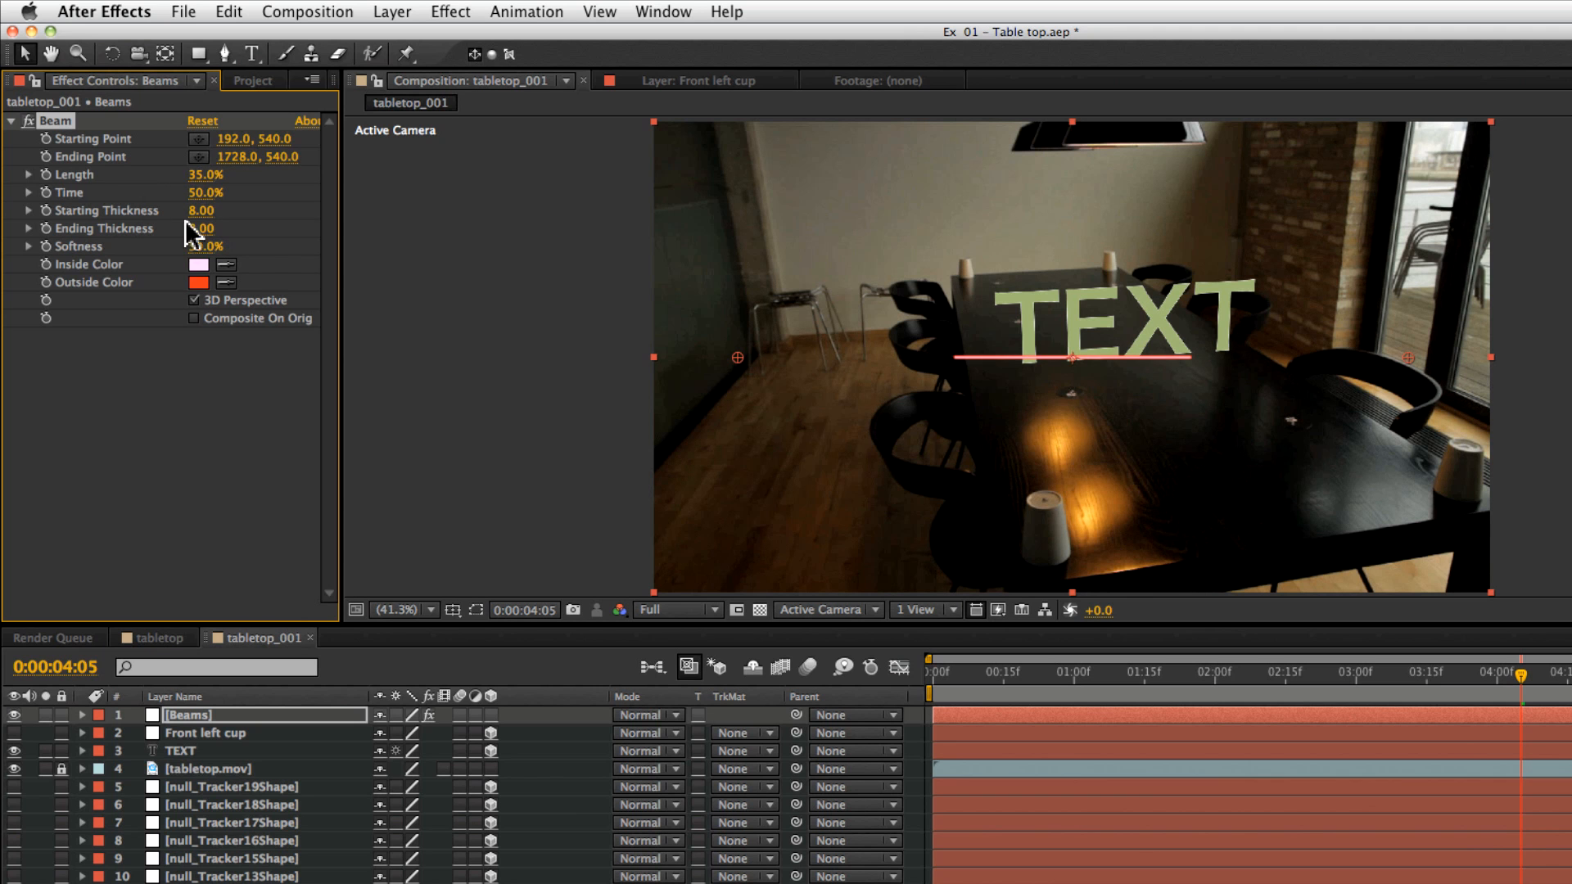
pyautogui.moveTo(205, 191); pyautogui.dragTo(160, 192)
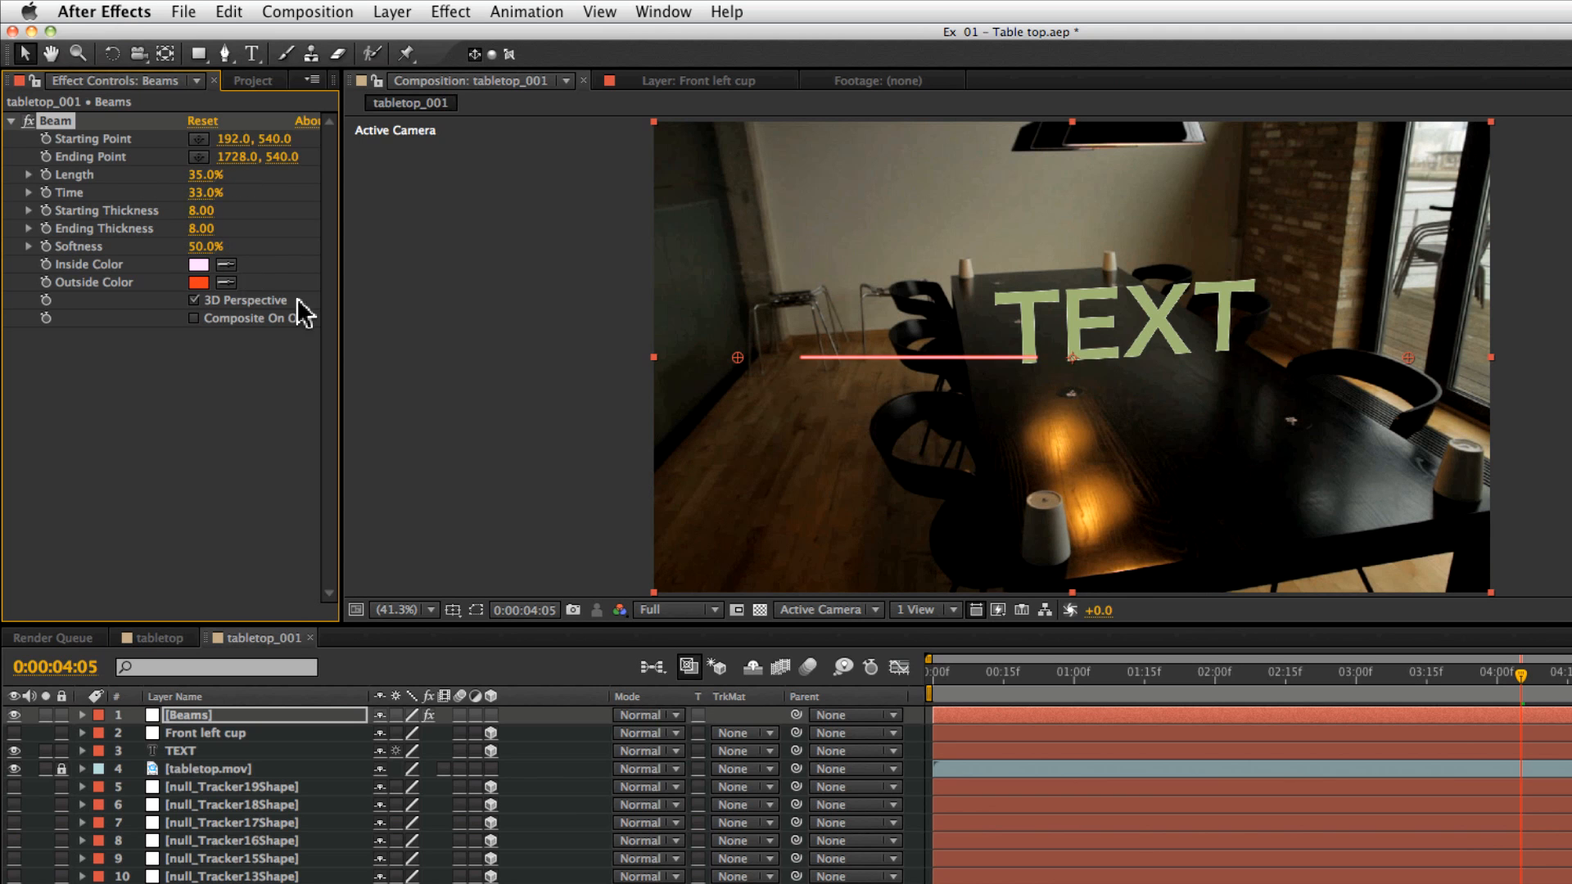
pyautogui.moveTo(752, 362)
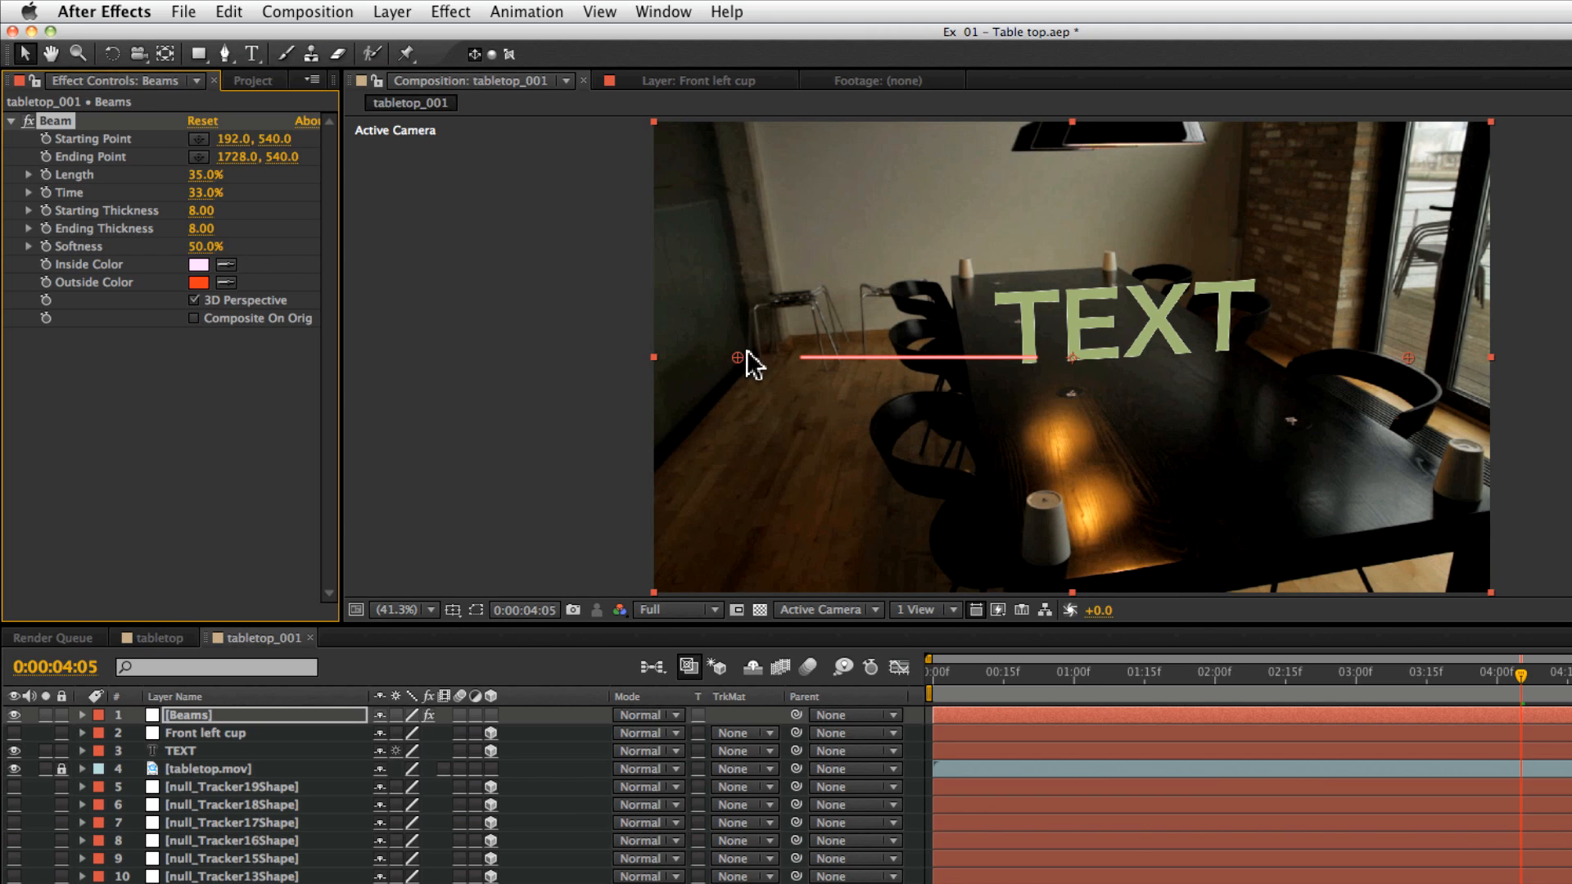
pyautogui.moveTo(1210, 368)
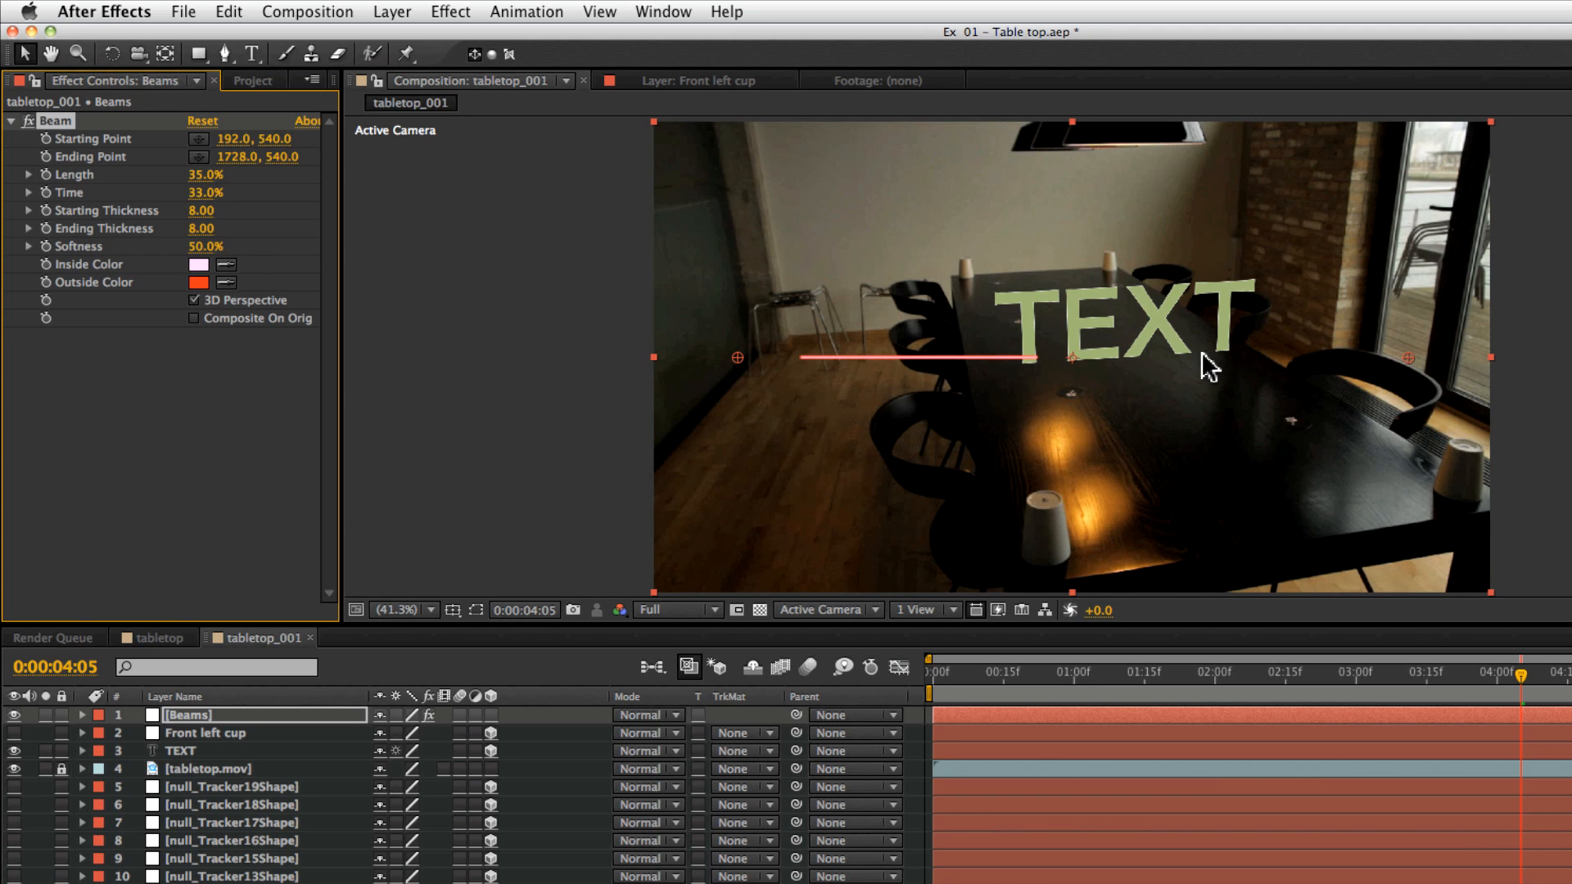
pyautogui.moveTo(247, 215)
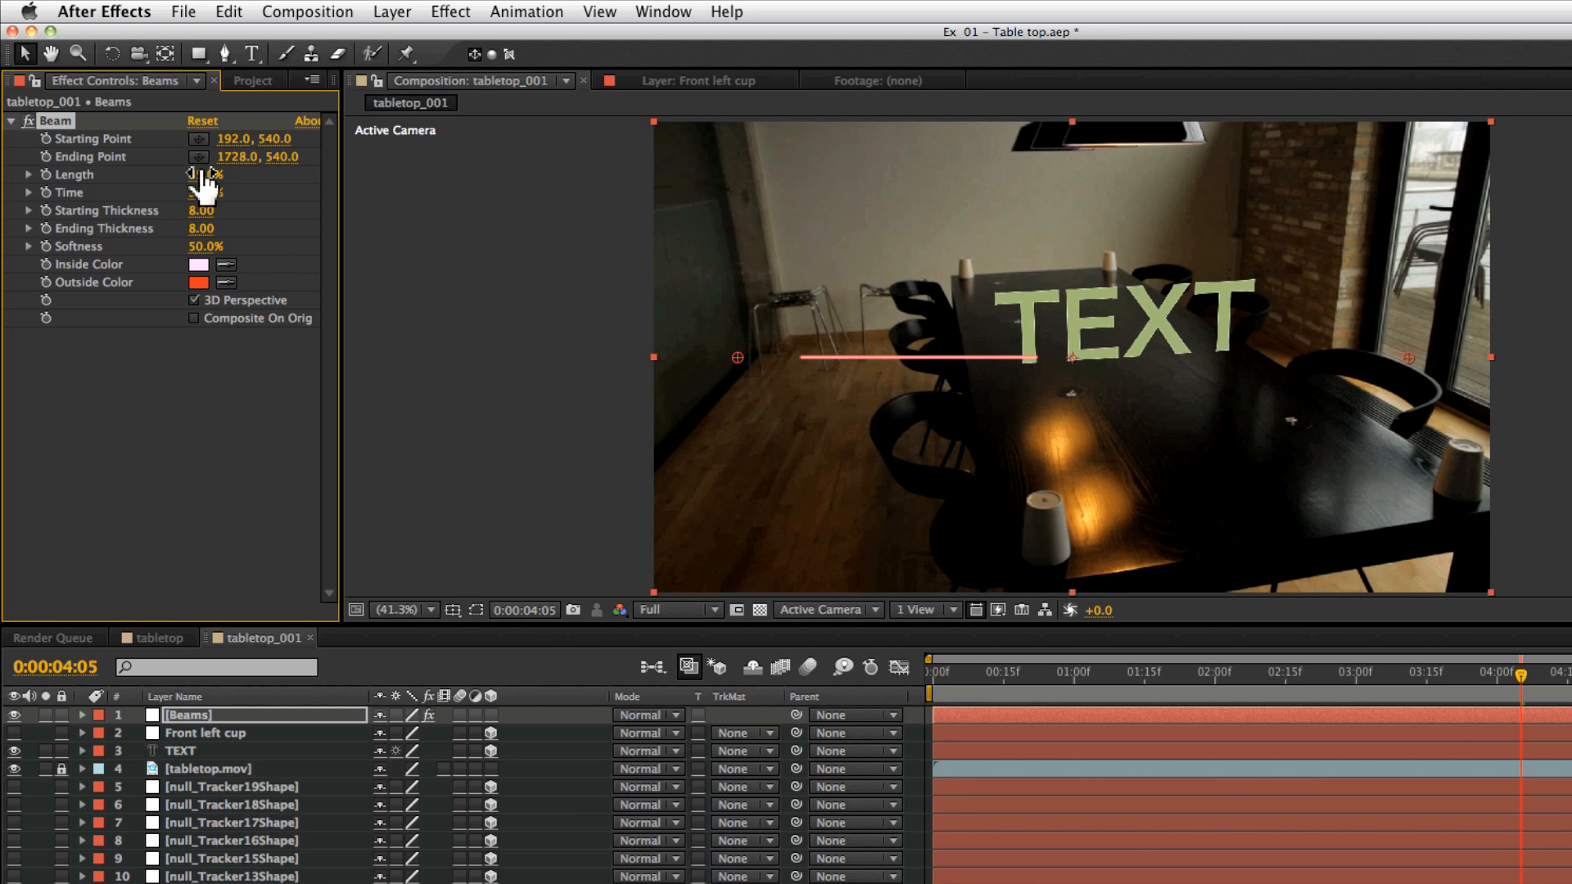
pyautogui.moveTo(205, 175); pyautogui.dragTo(215, 174)
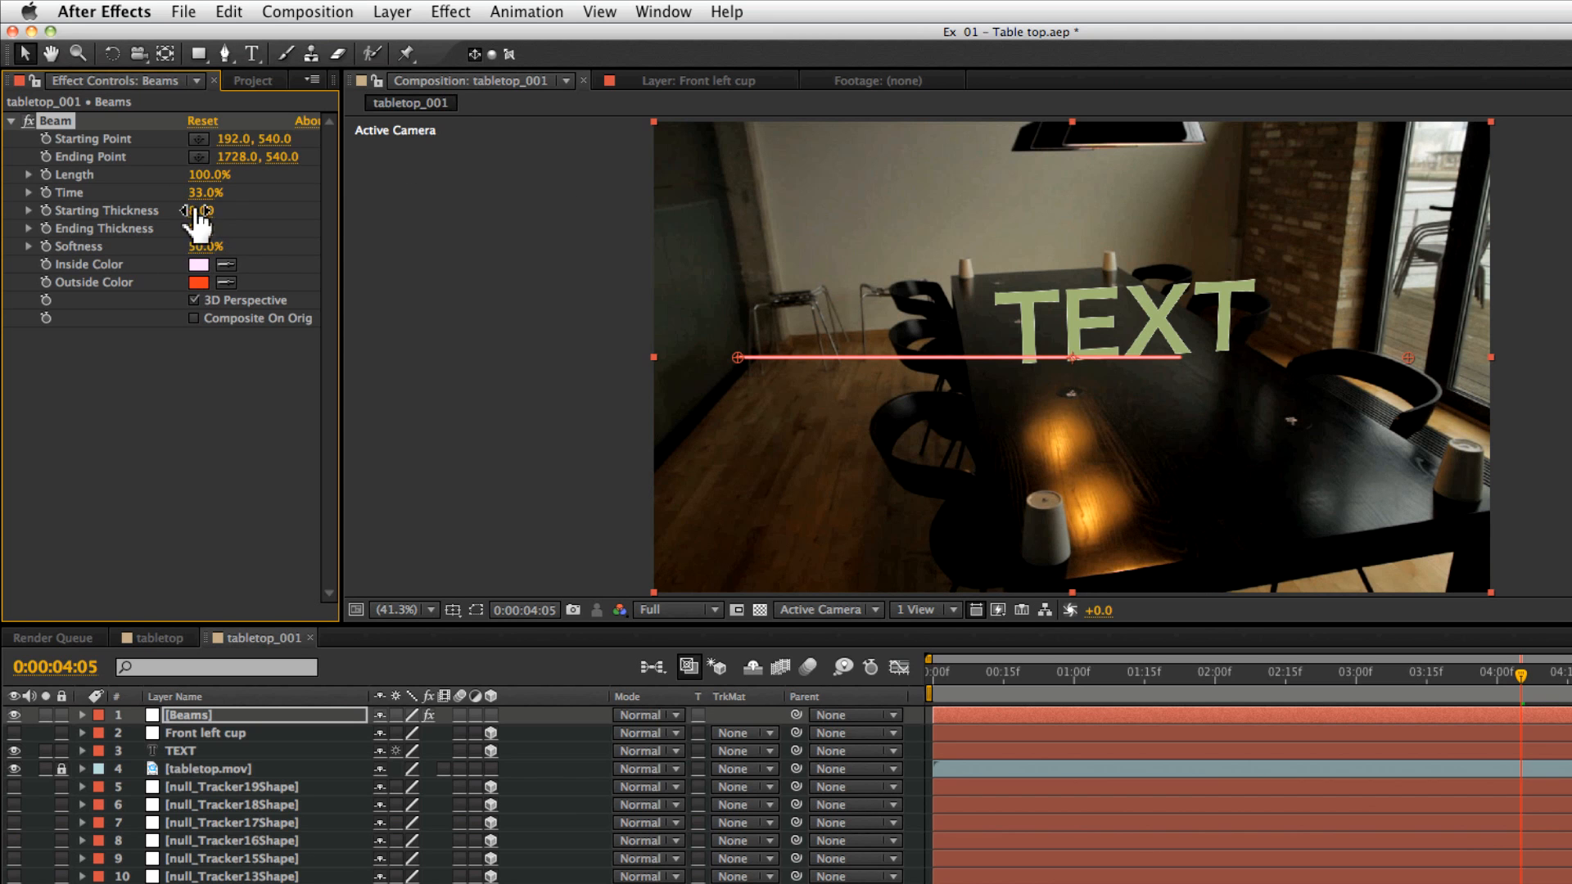
pyautogui.doubleClick(205, 192)
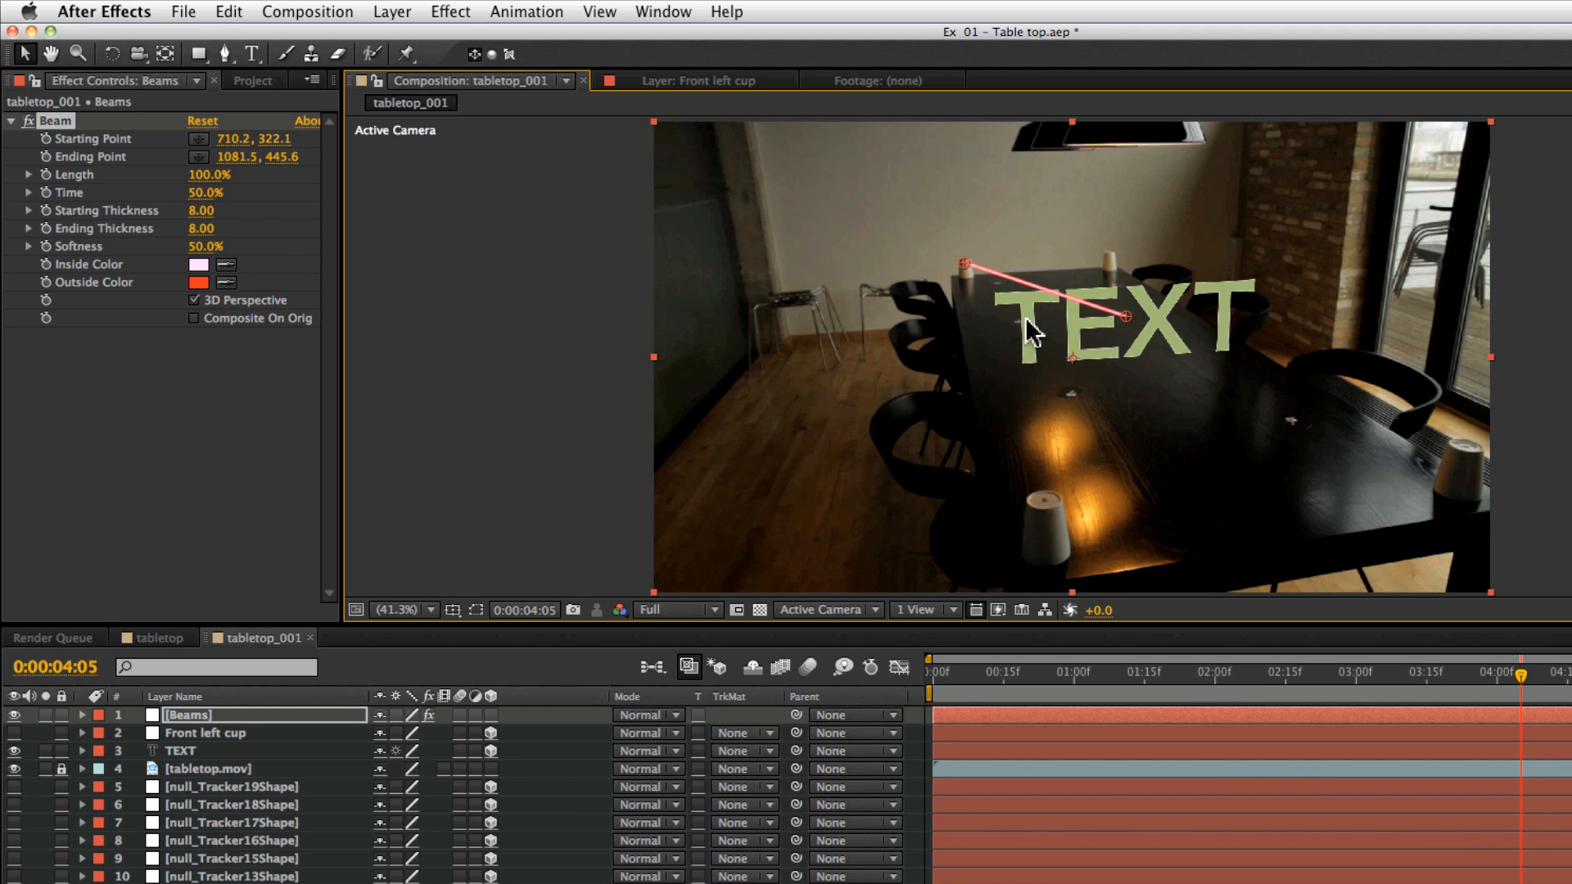
pyautogui.moveTo(751, 278)
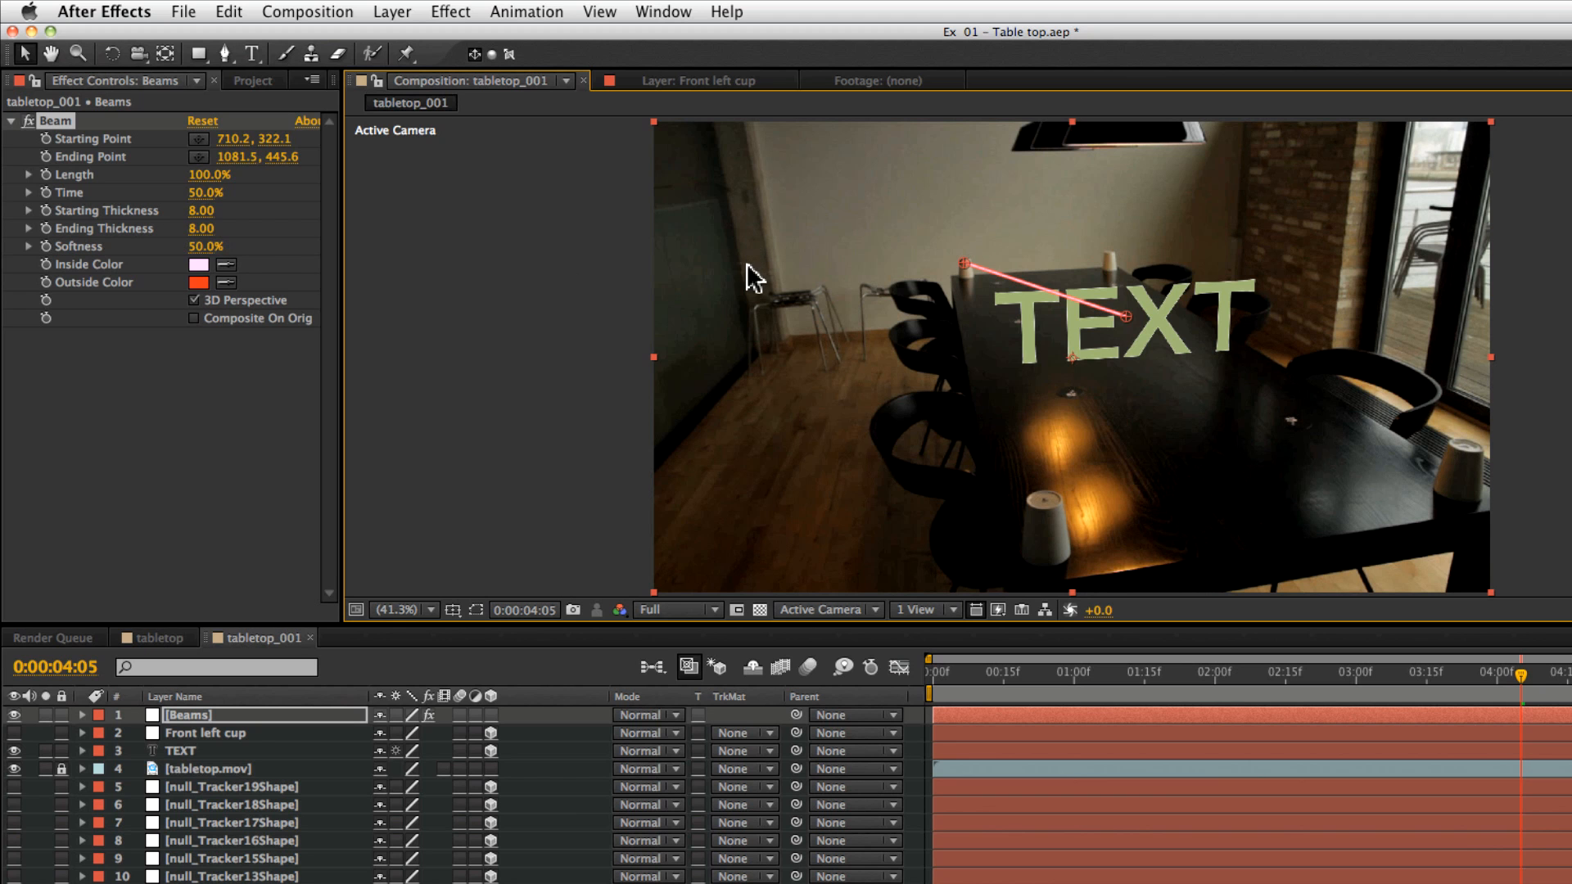
pyautogui.moveTo(923, 282)
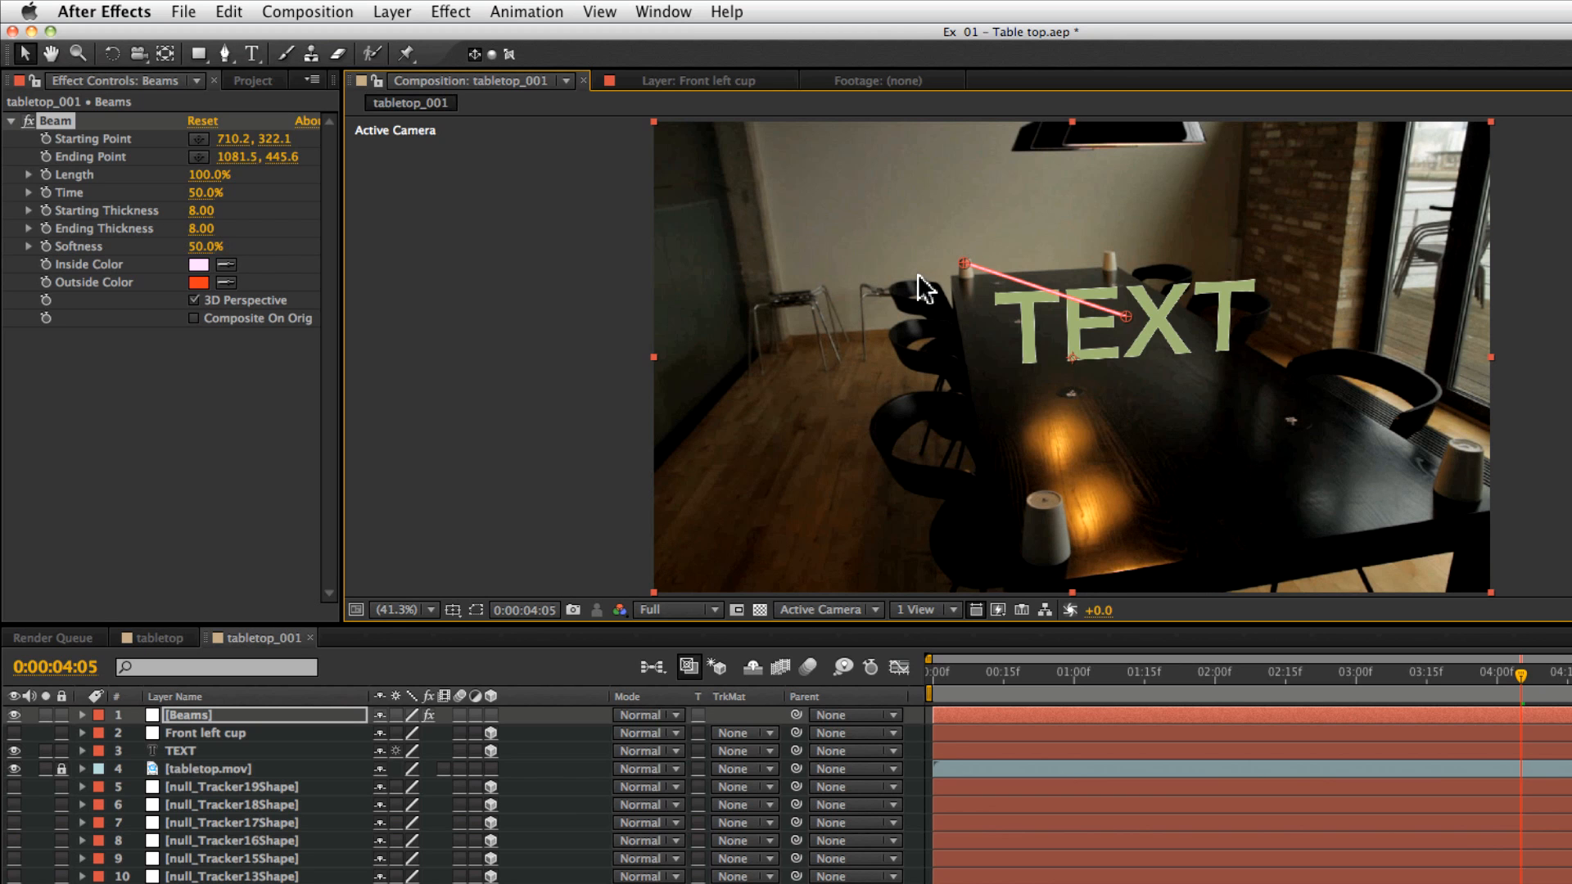
pyautogui.moveTo(1000, 325)
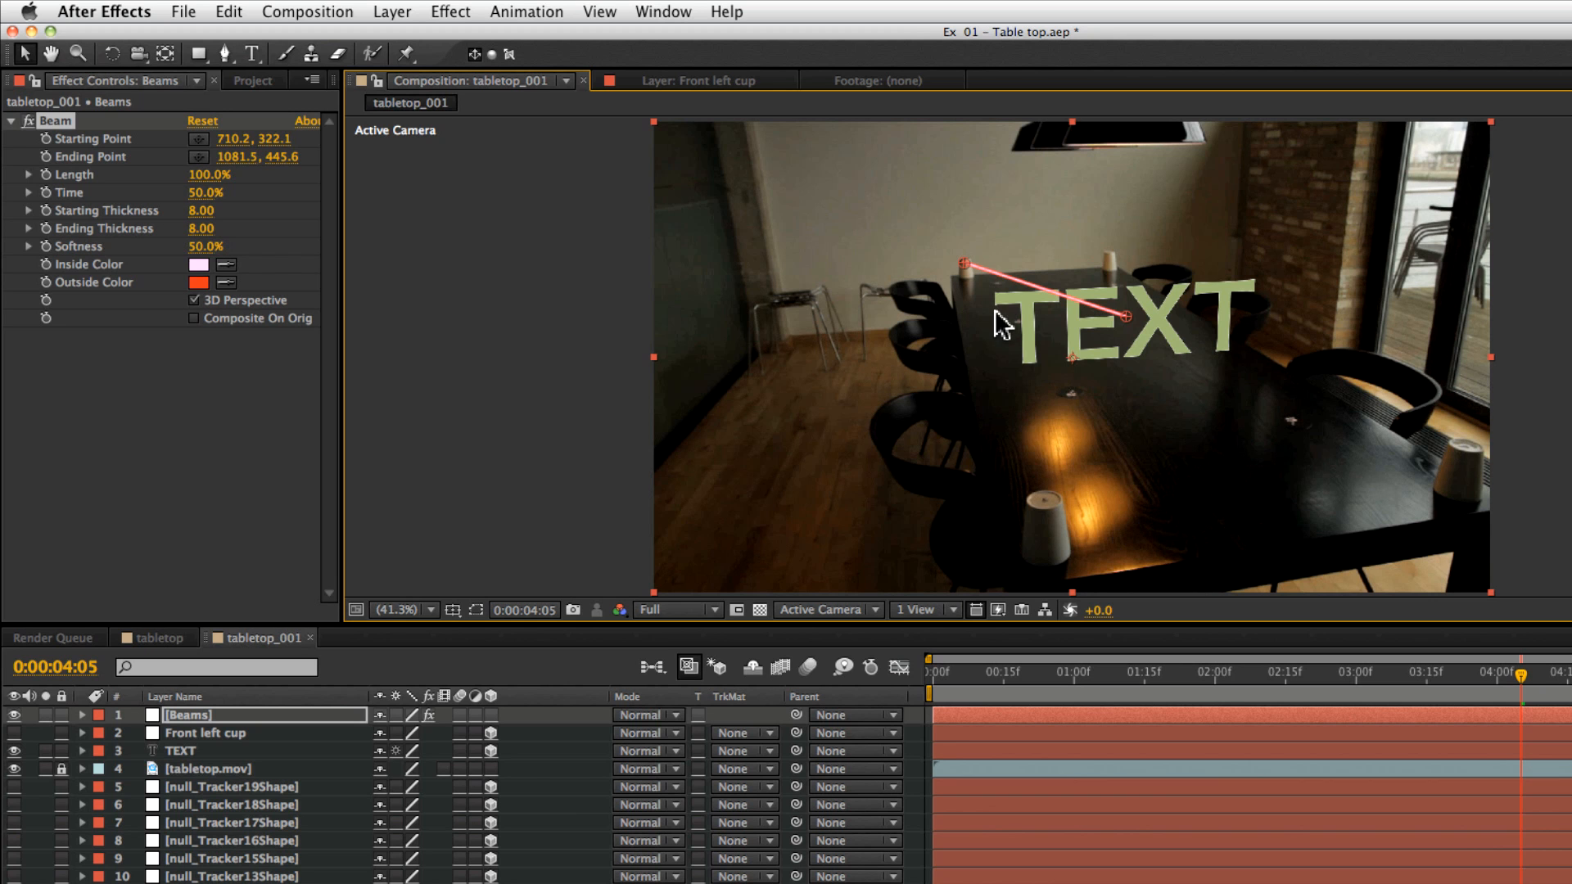
pyautogui.moveTo(968, 273)
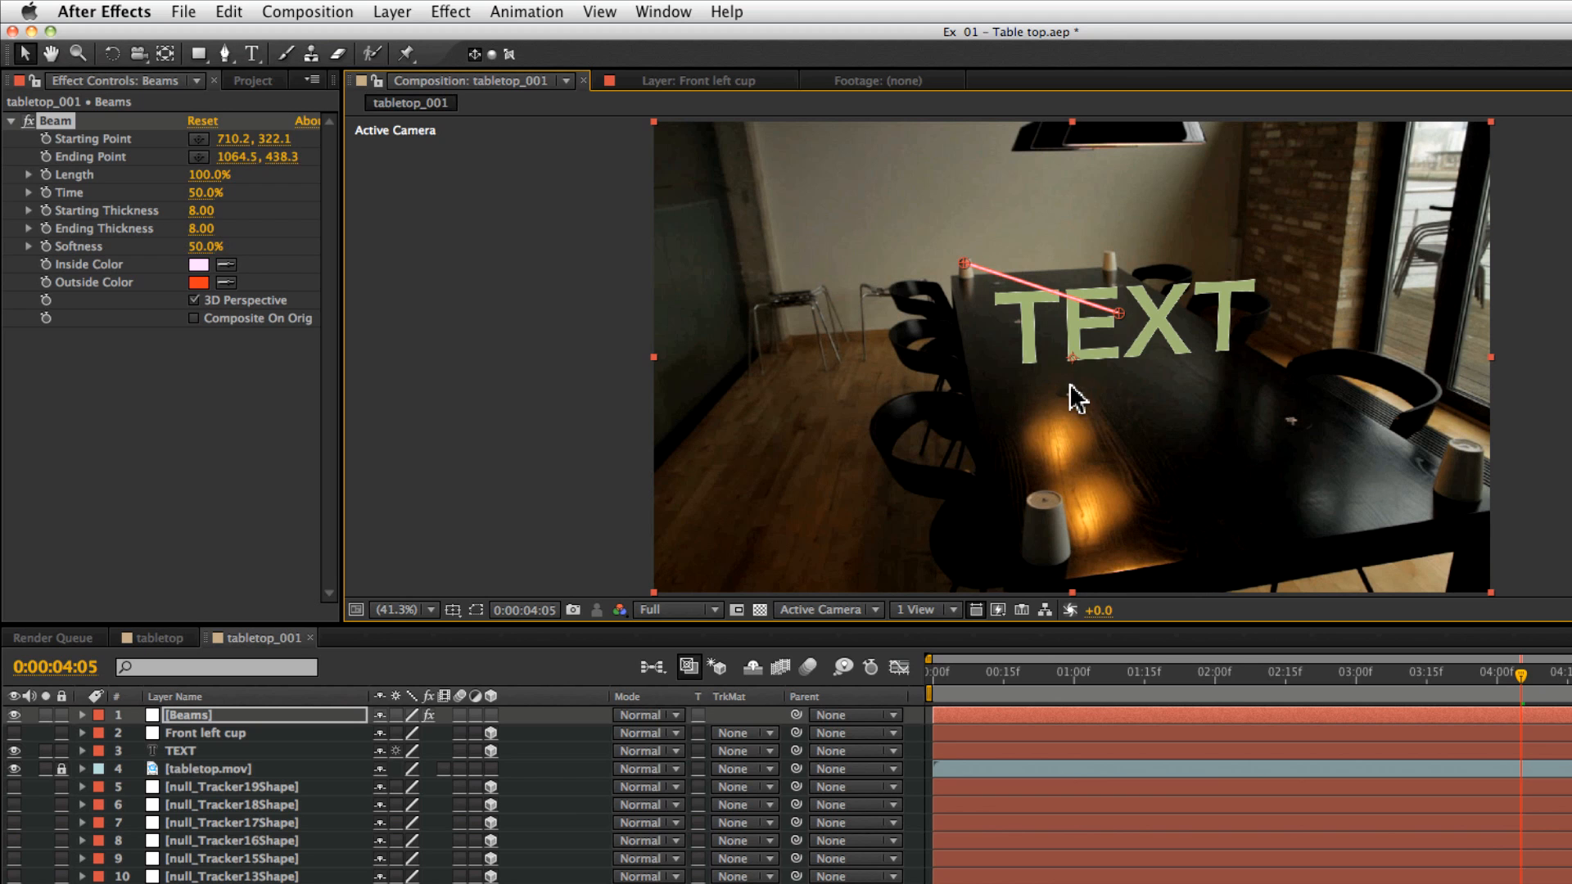
pyautogui.moveTo(1080, 339)
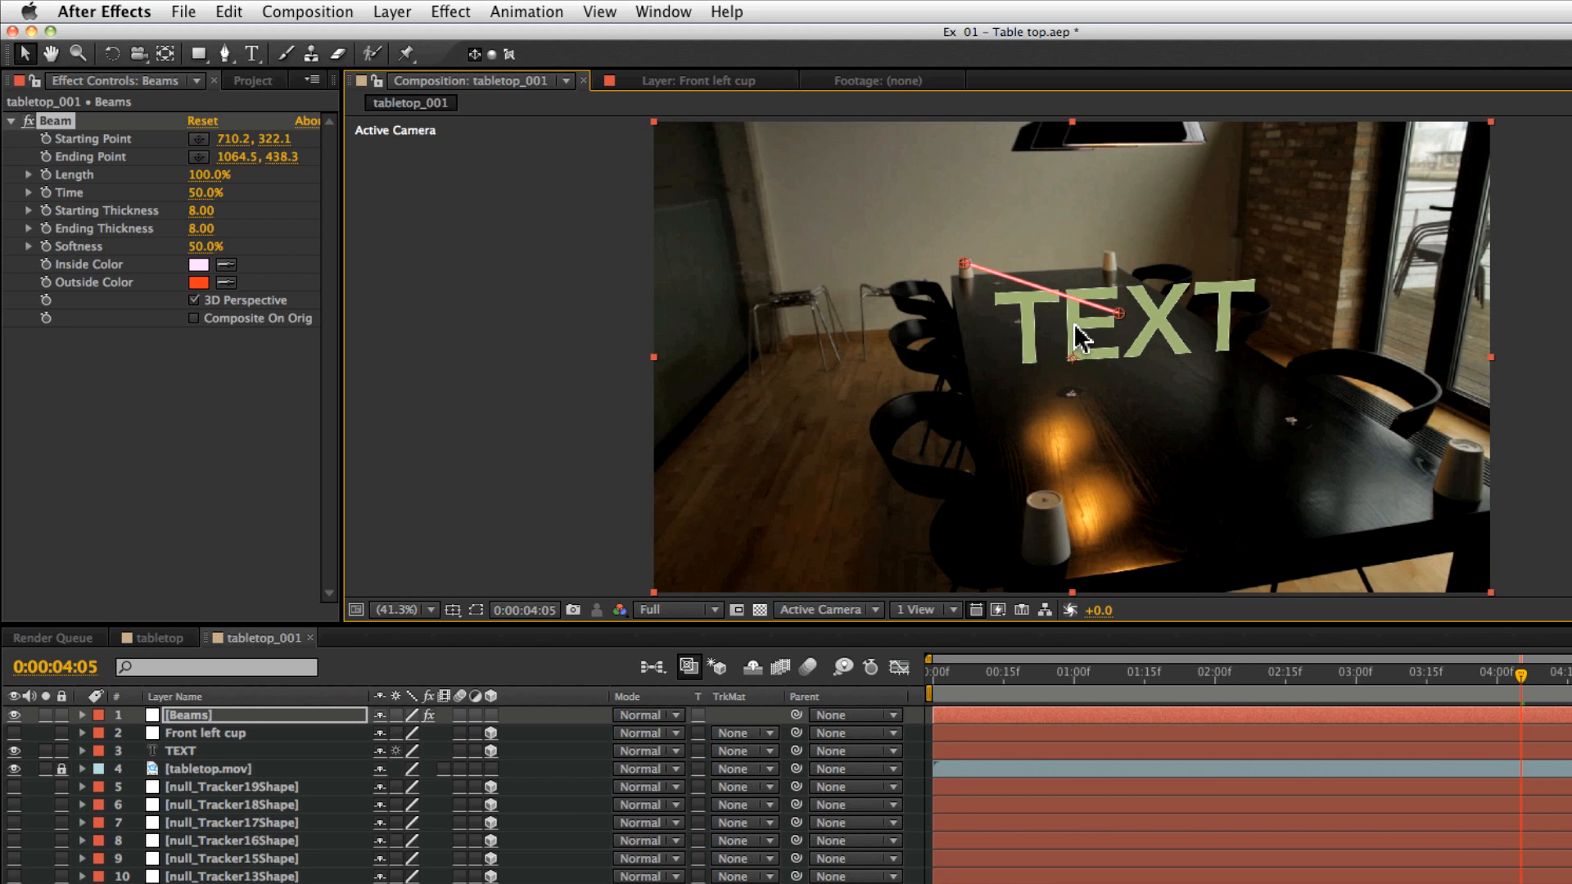
pyautogui.moveTo(973, 282)
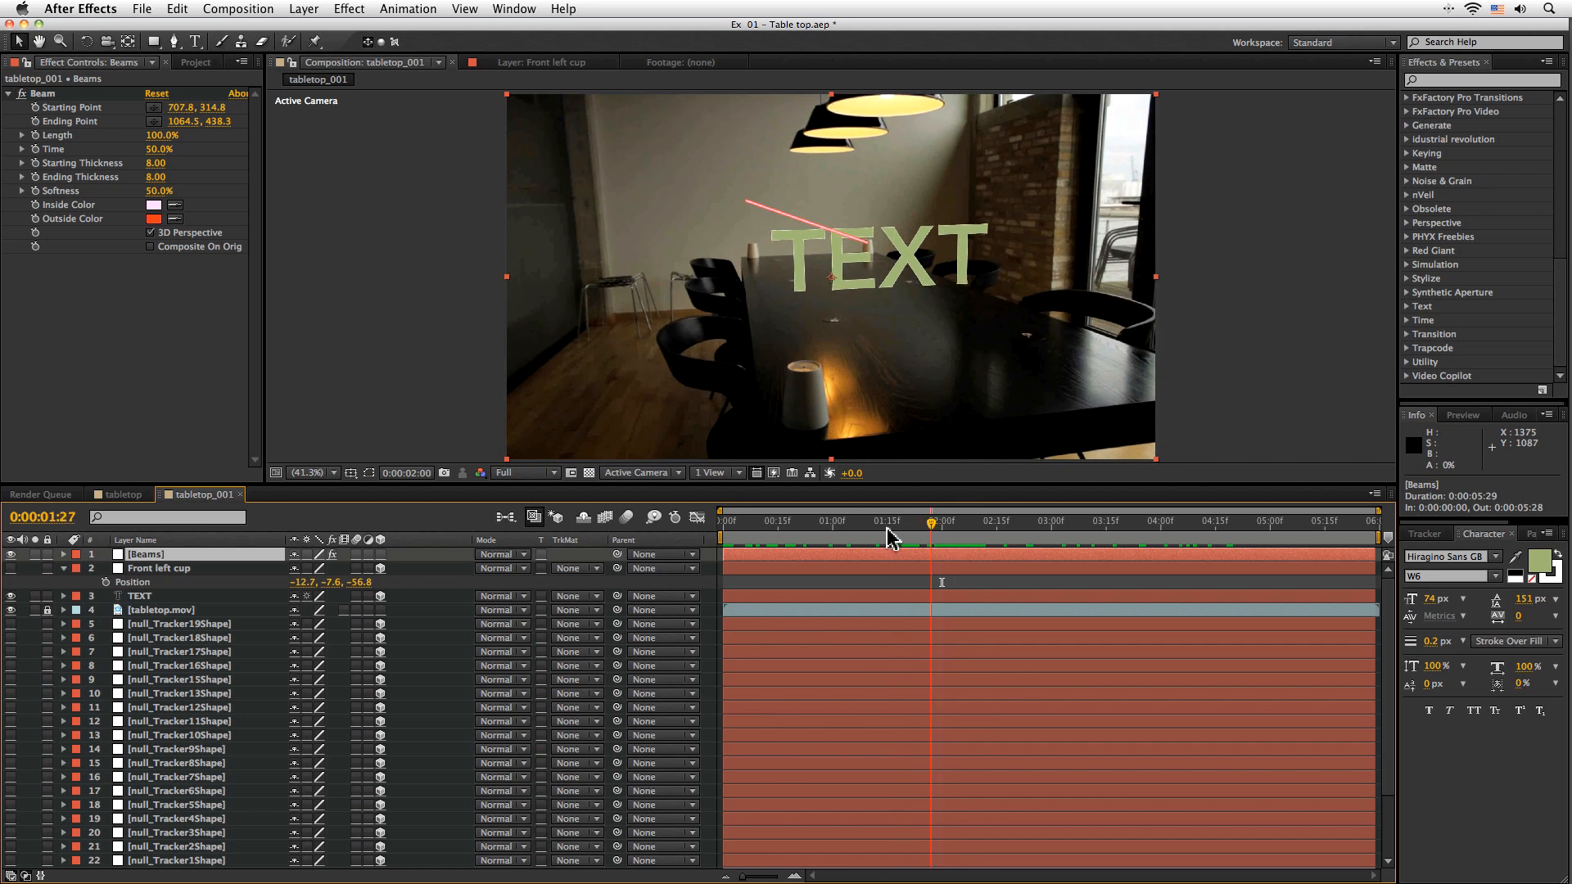
# Set the Beam effect's inside and outside colors to bright green.
pyautogui.click(153, 204)
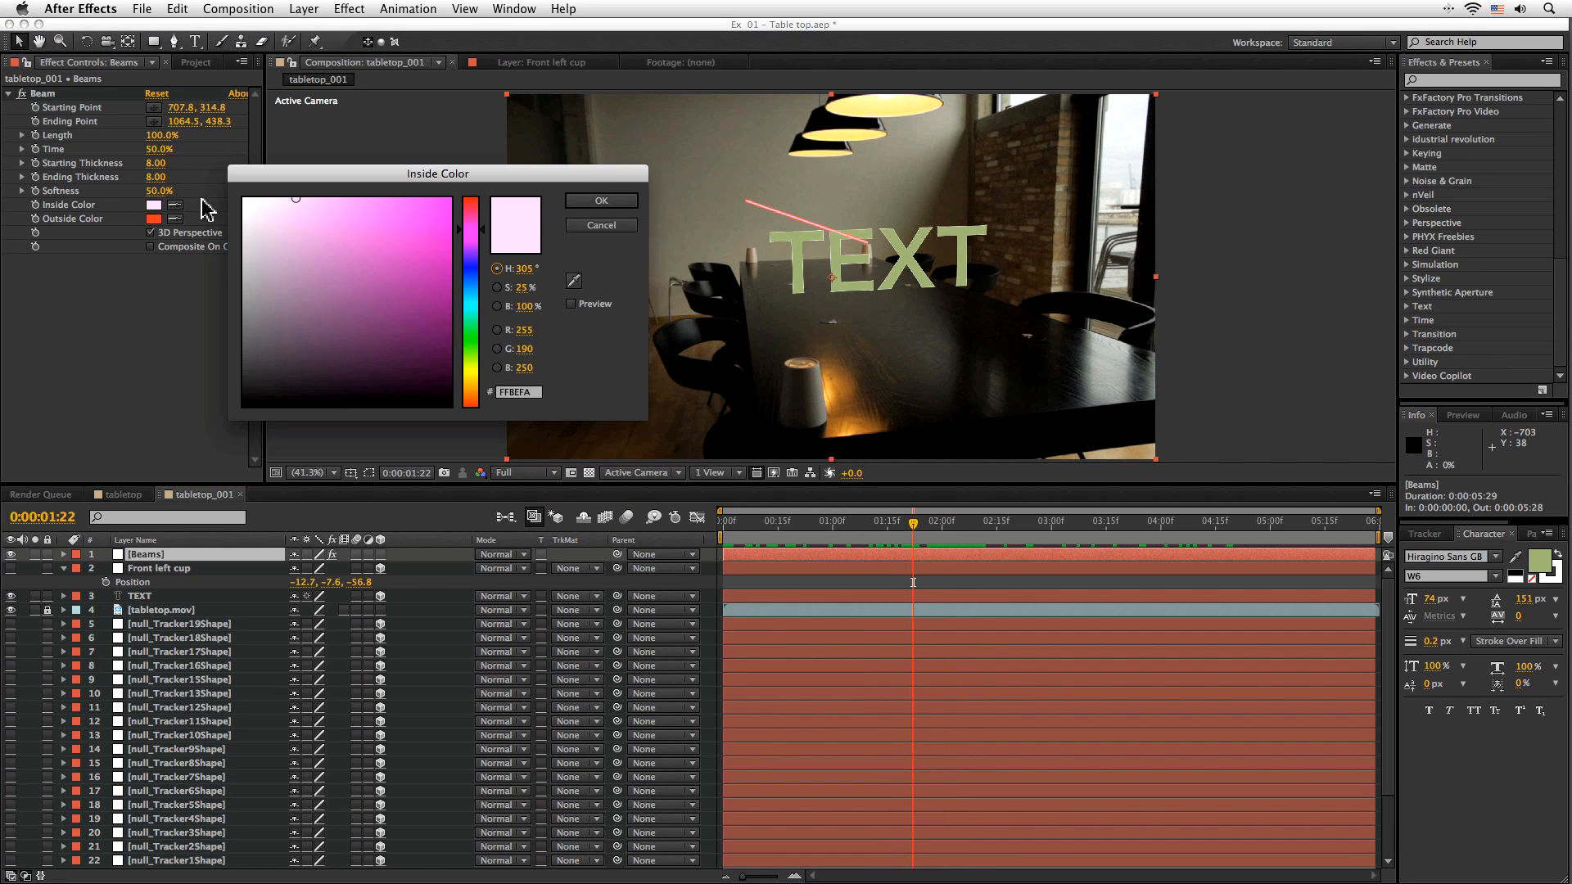
pyautogui.click(600, 224)
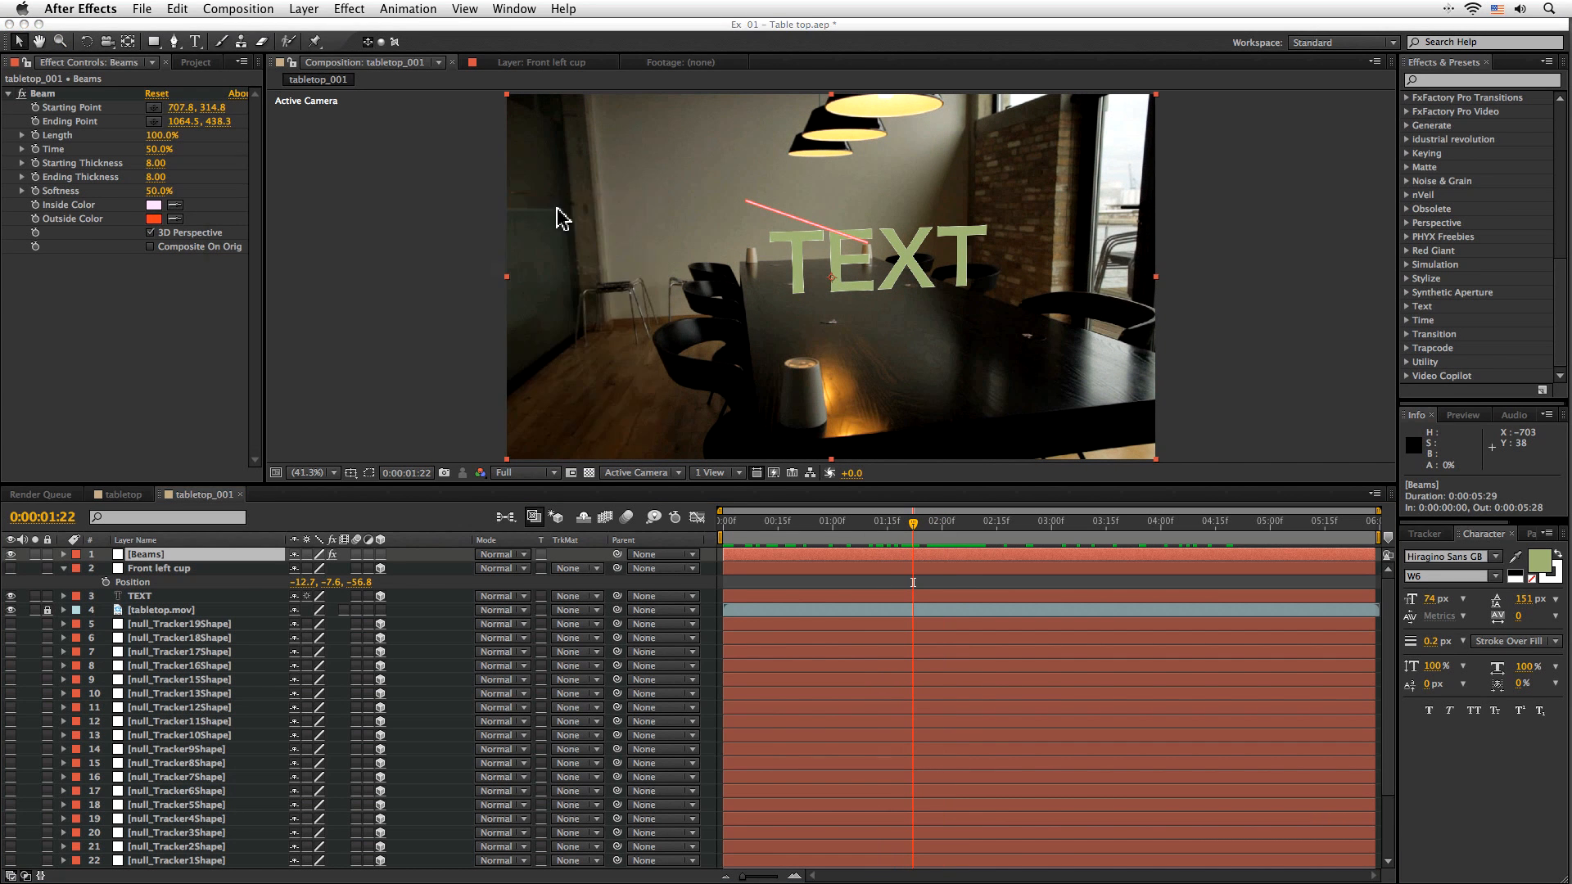
pyautogui.click(153, 219)
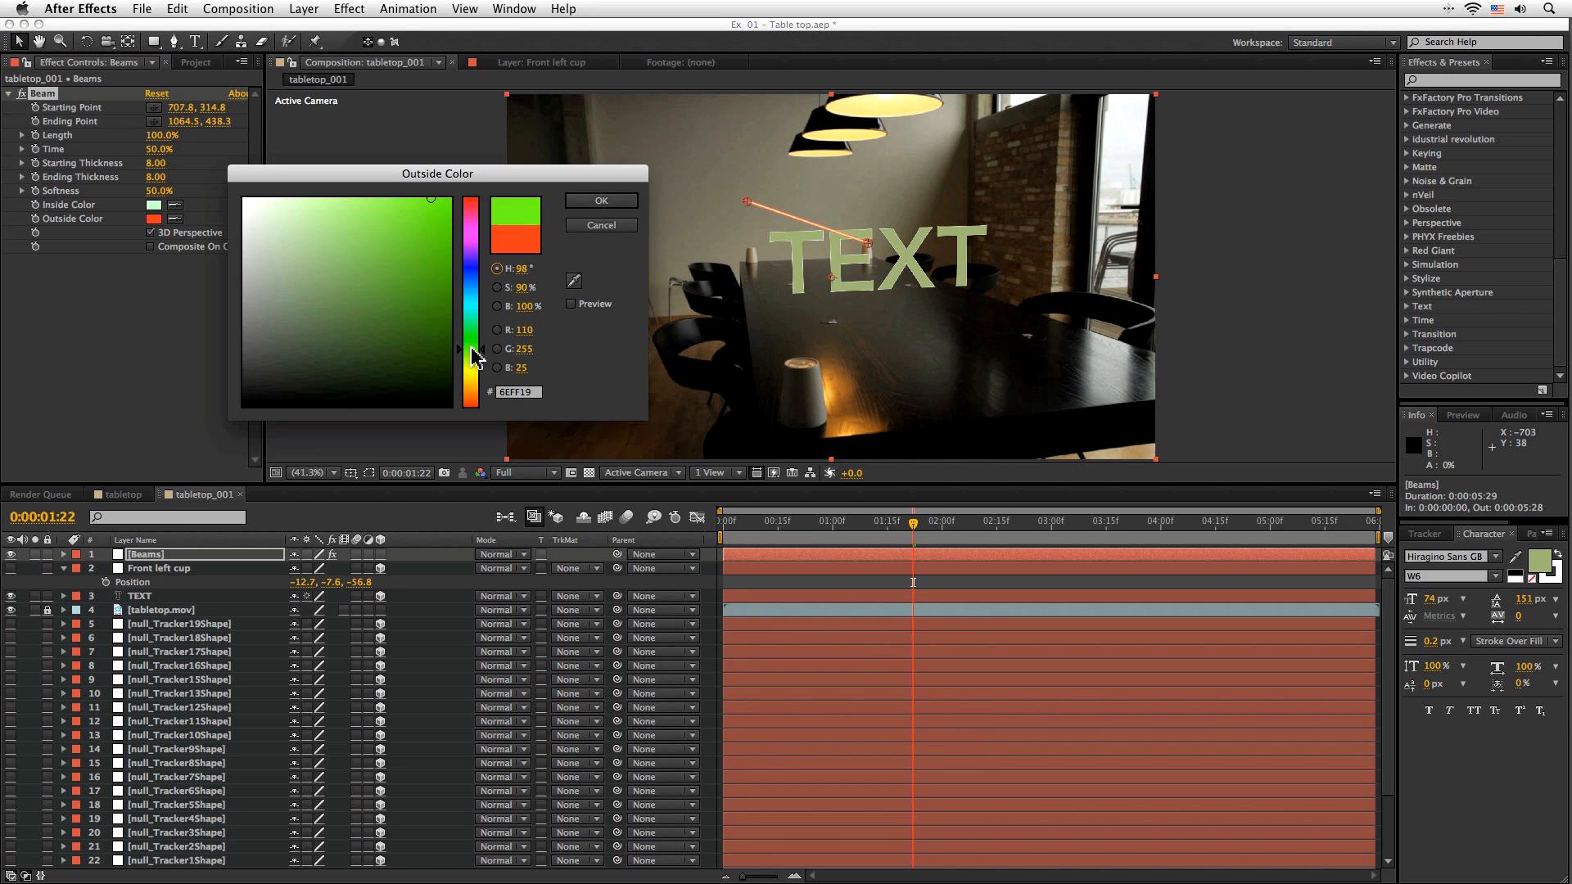
pyautogui.click(600, 201)
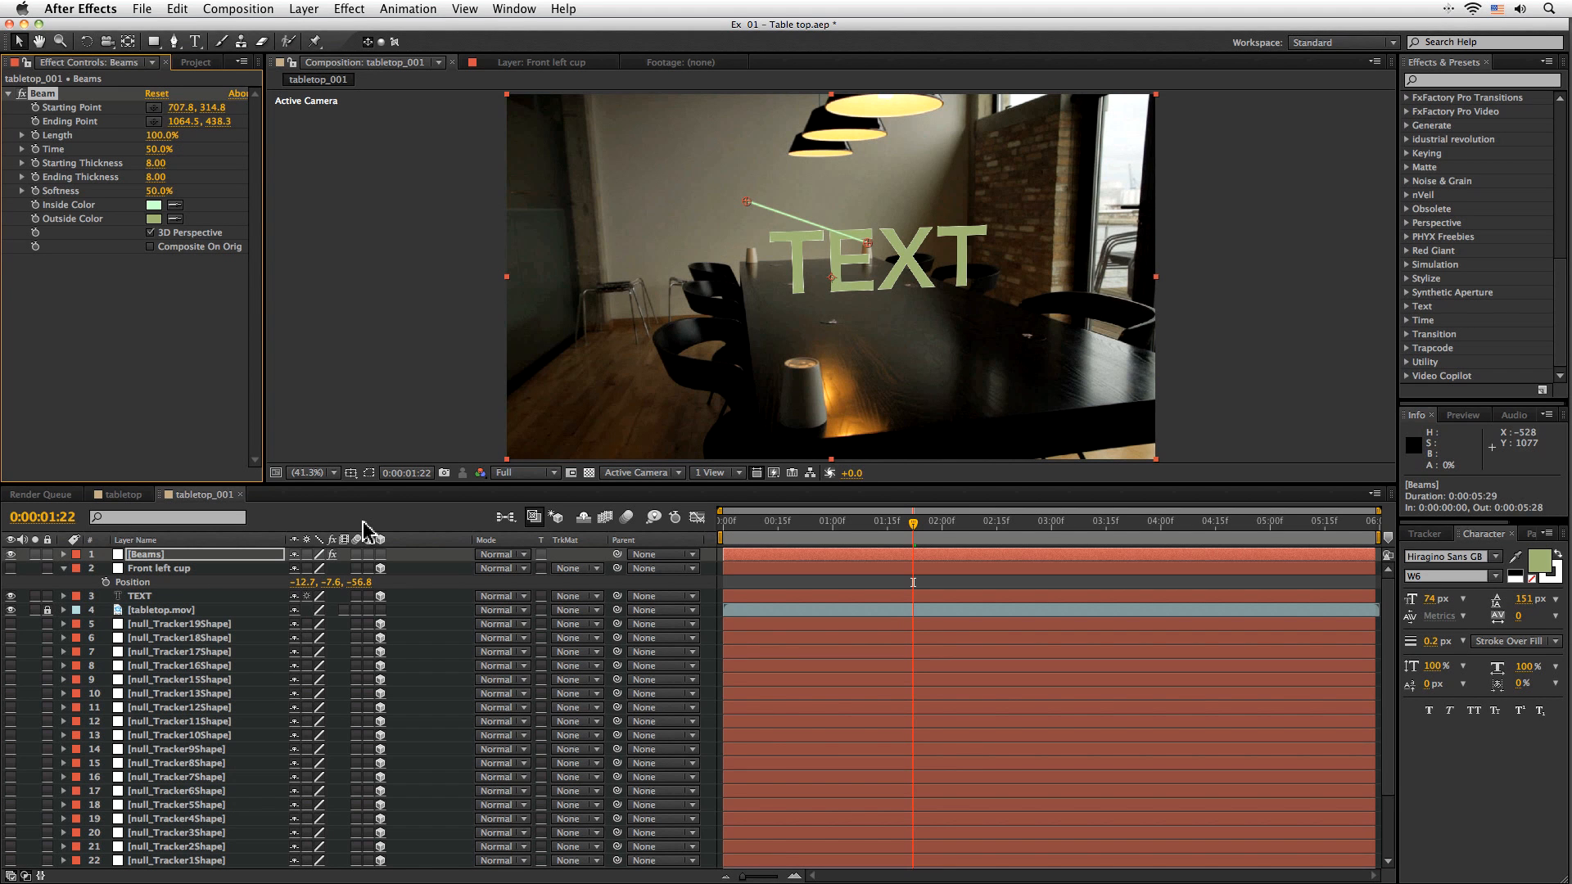
pyautogui.moveTo(825, 226)
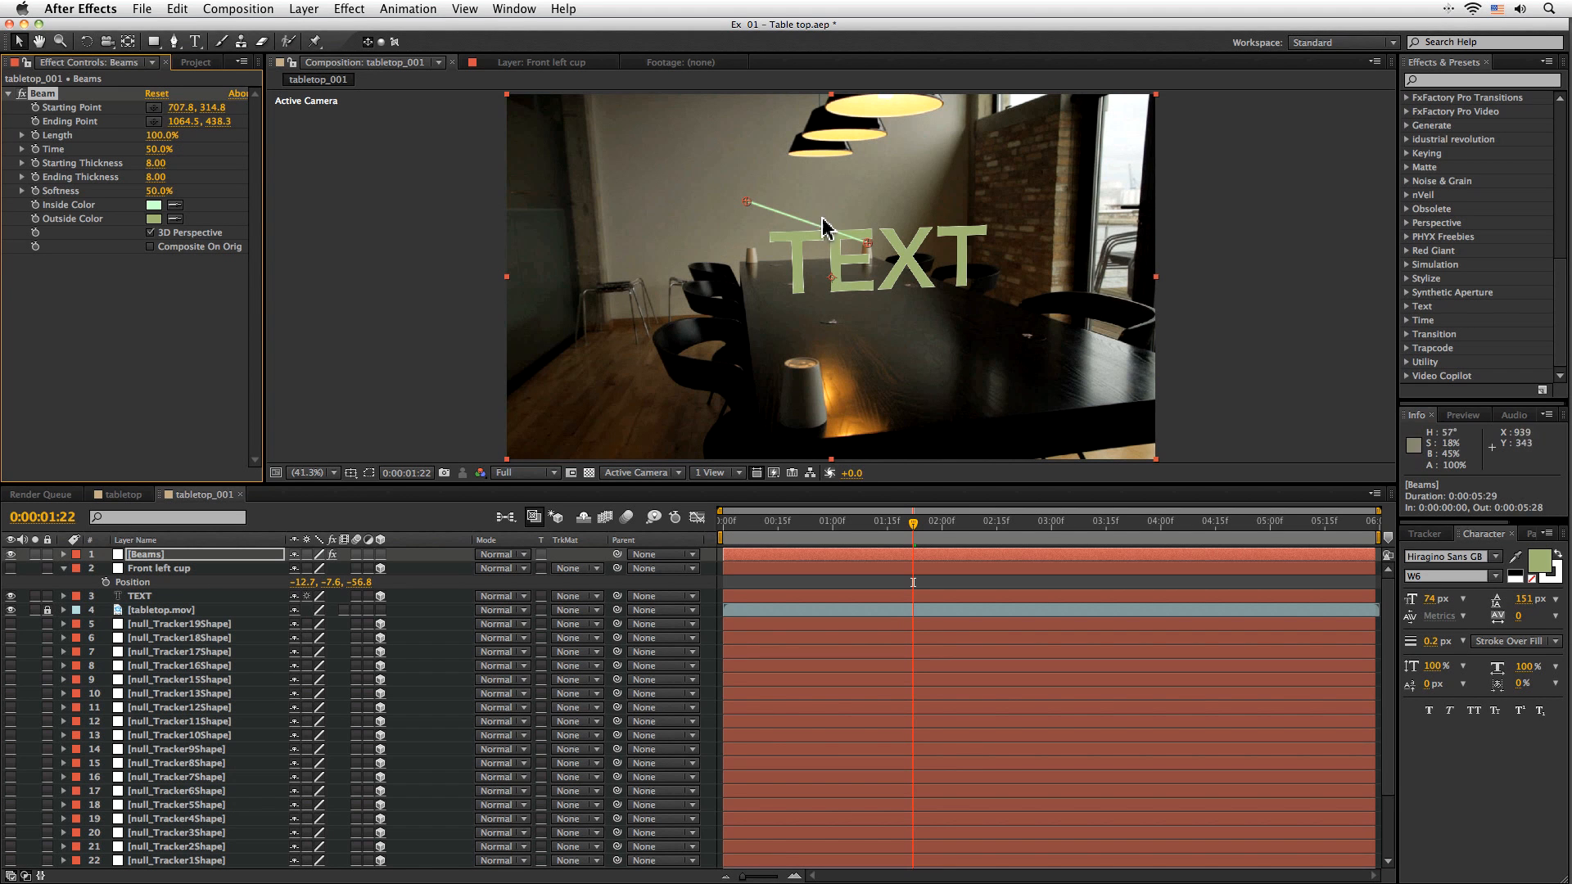
pyautogui.moveTo(754, 259)
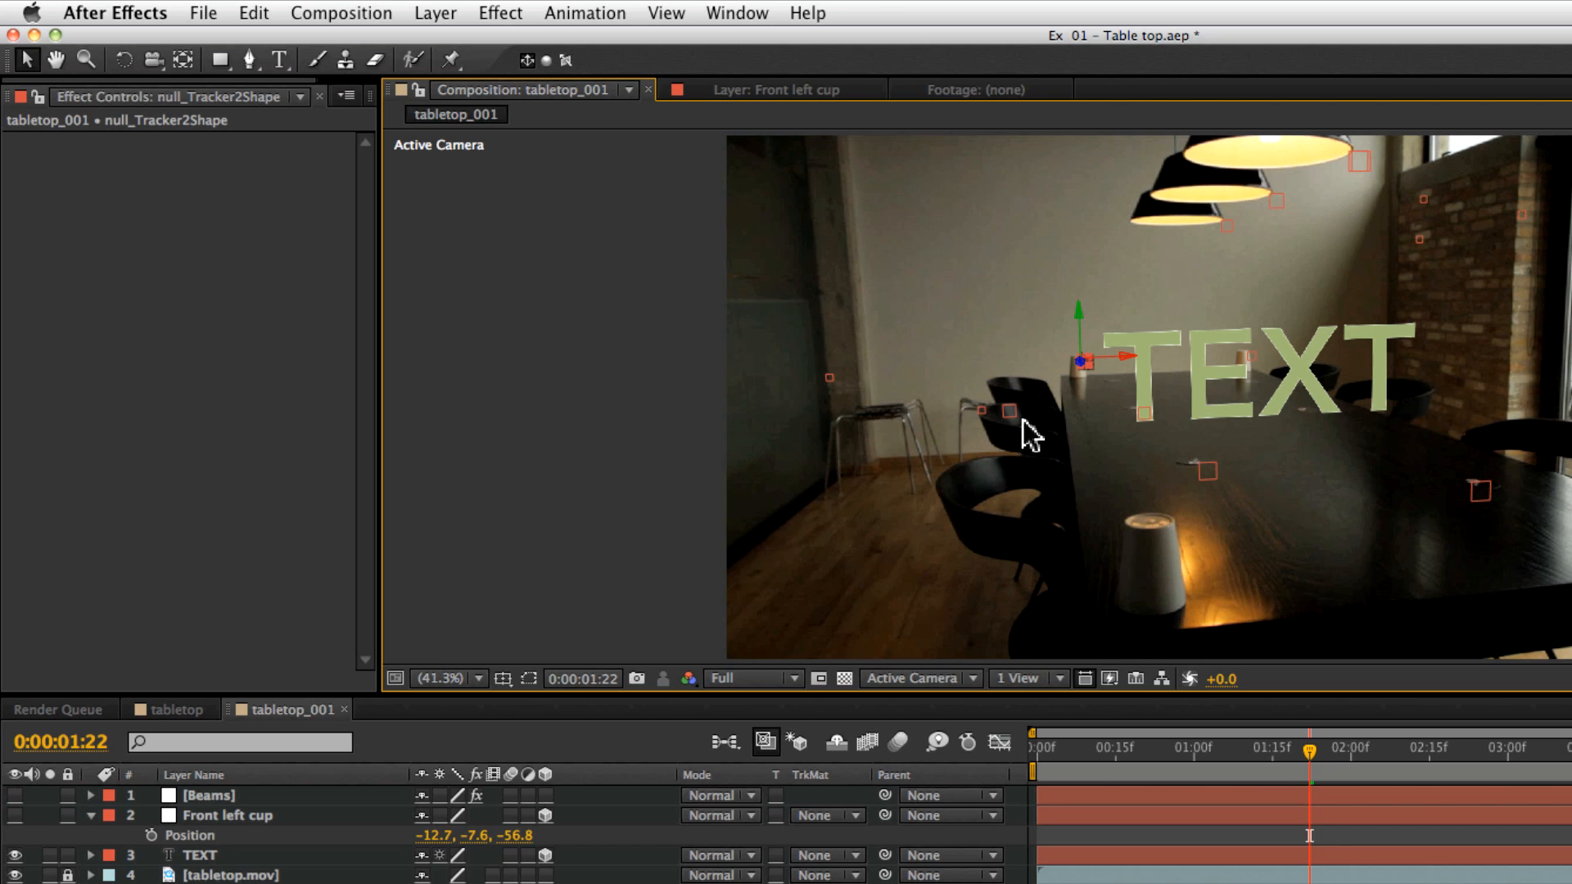
# Create a null from the back cup's tracked point, name it 'Back cup left', and check its Position.
pyautogui.click(207, 795)
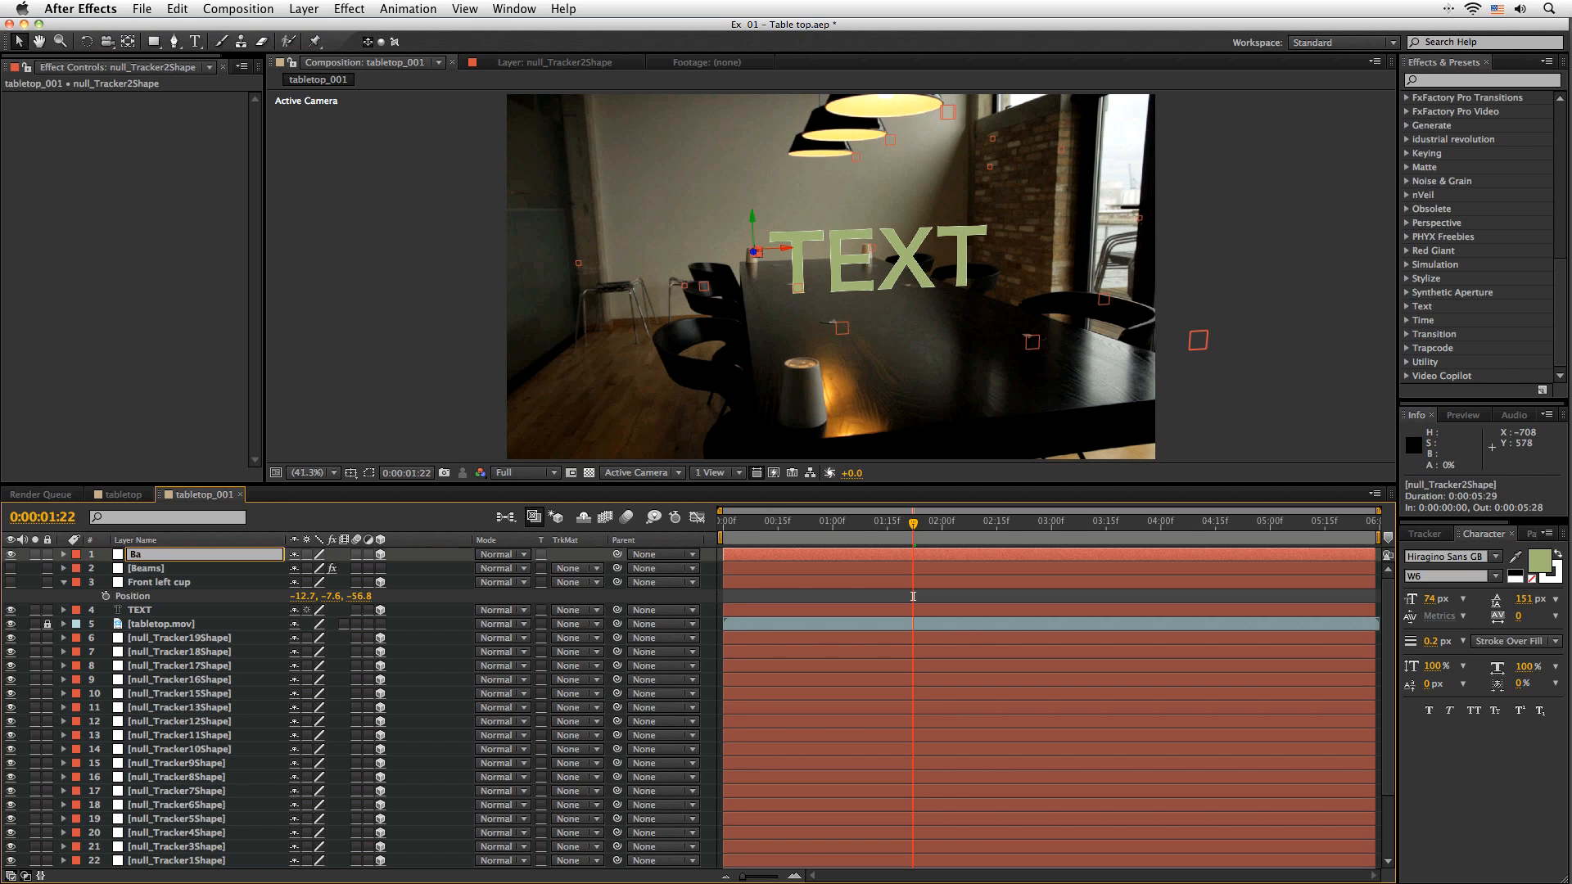
pyautogui.write('Back cup left')
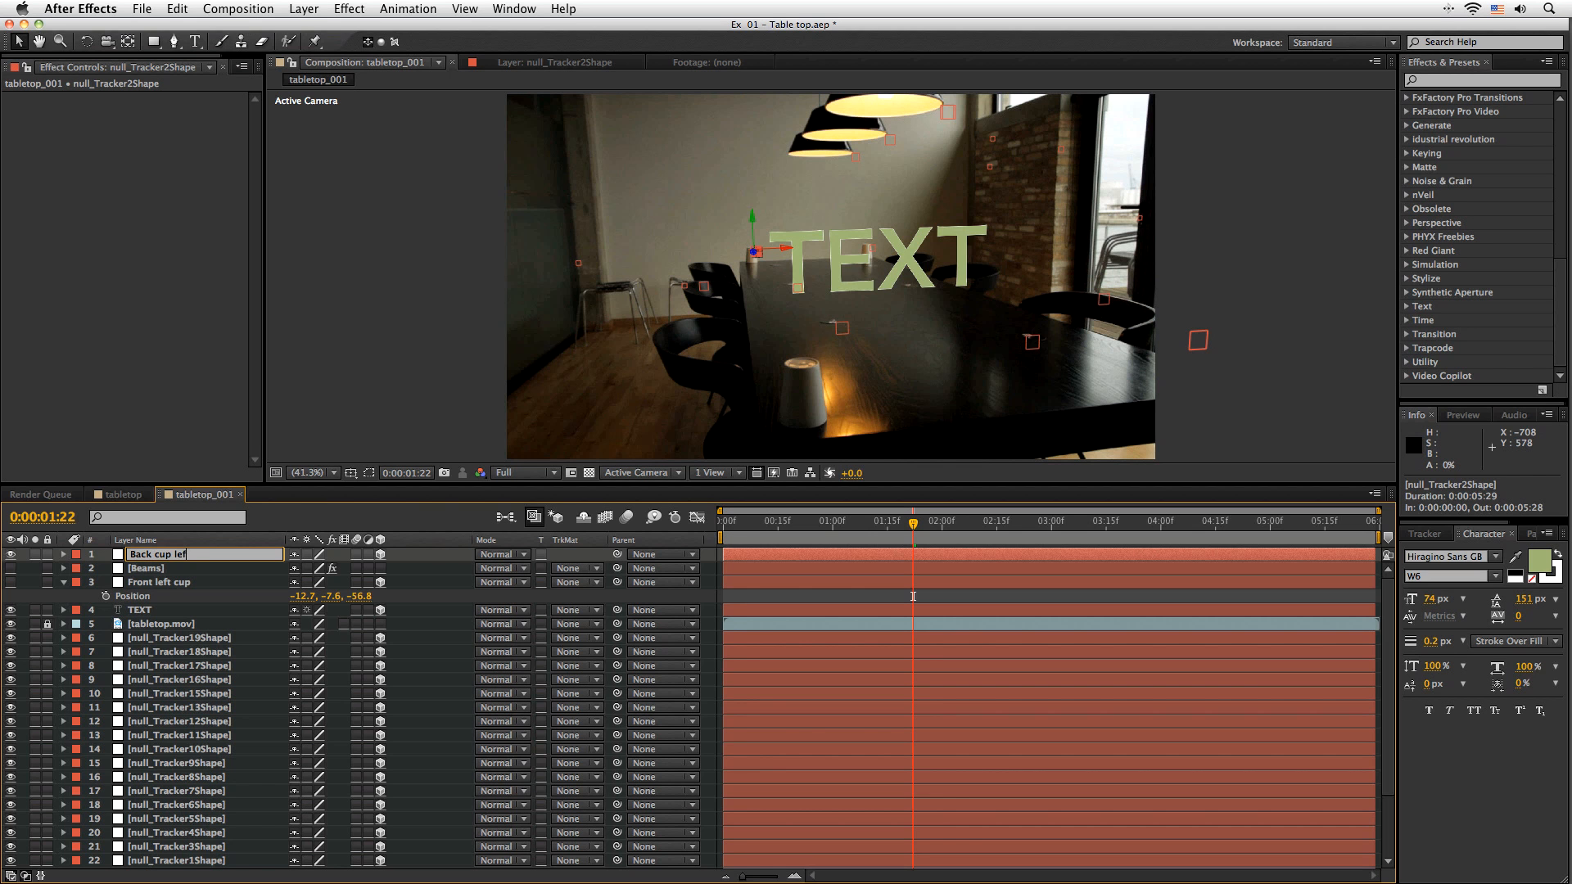
pyautogui.press('Return')
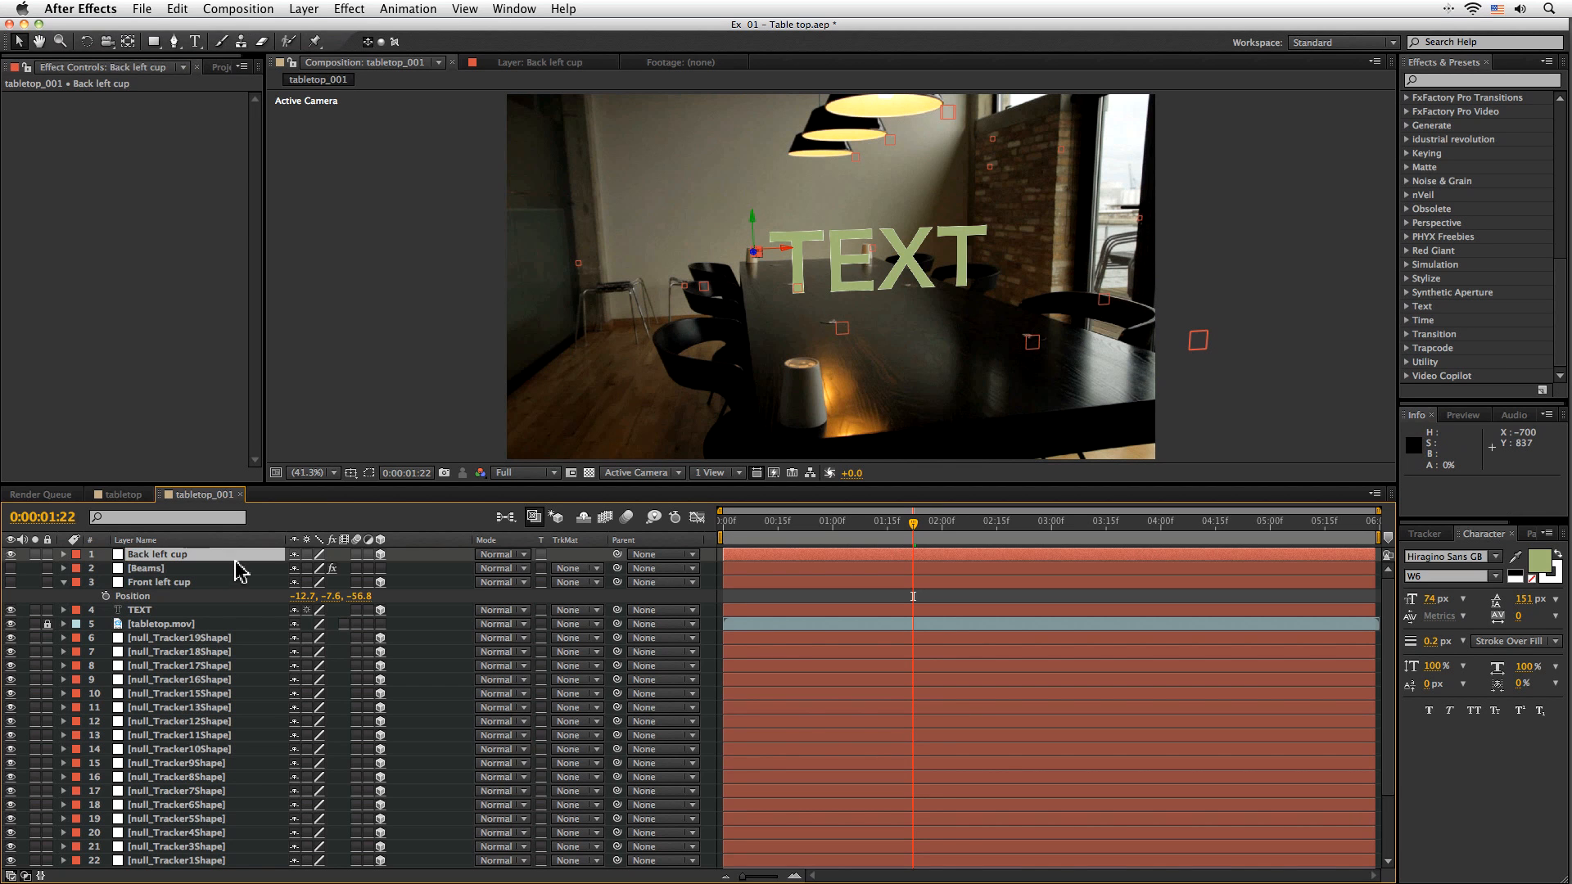
pyautogui.click(63, 555)
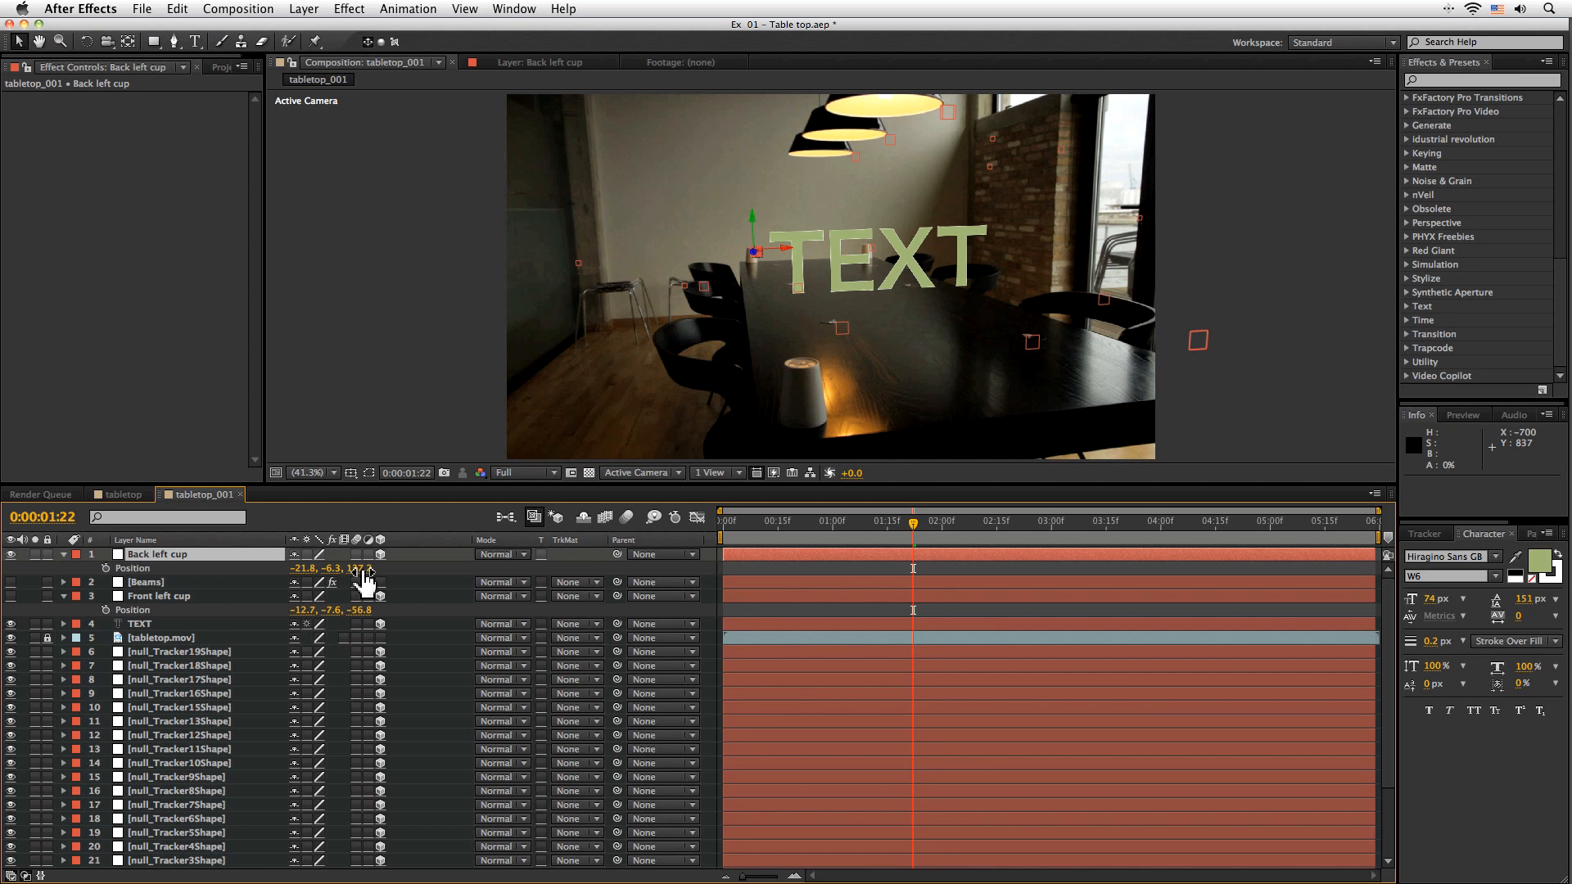
pyautogui.click(63, 554)
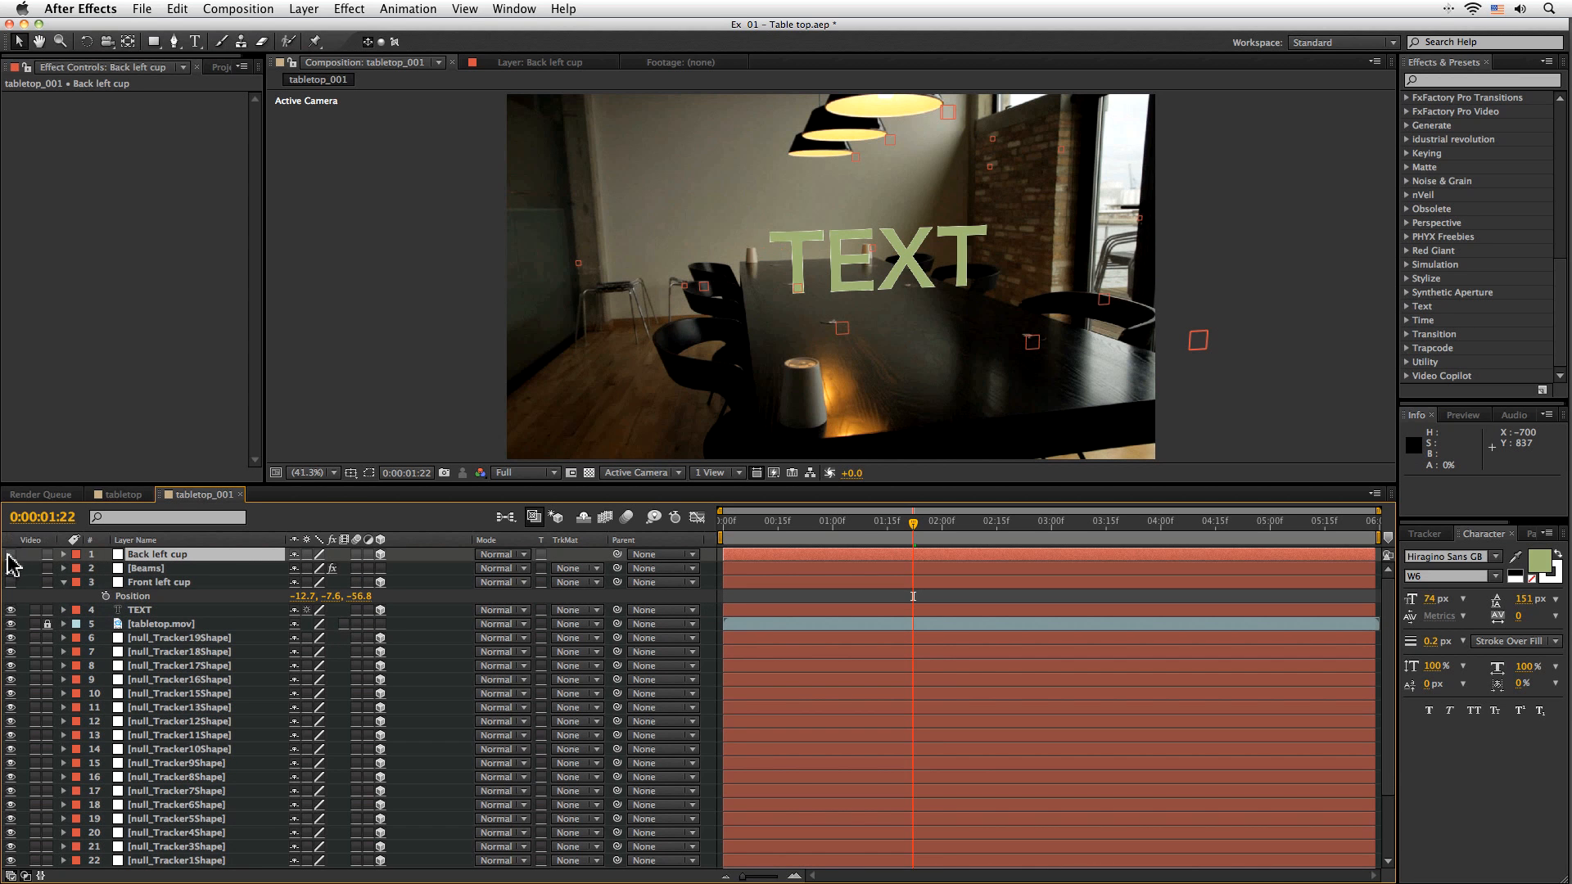
pyautogui.click(146, 568)
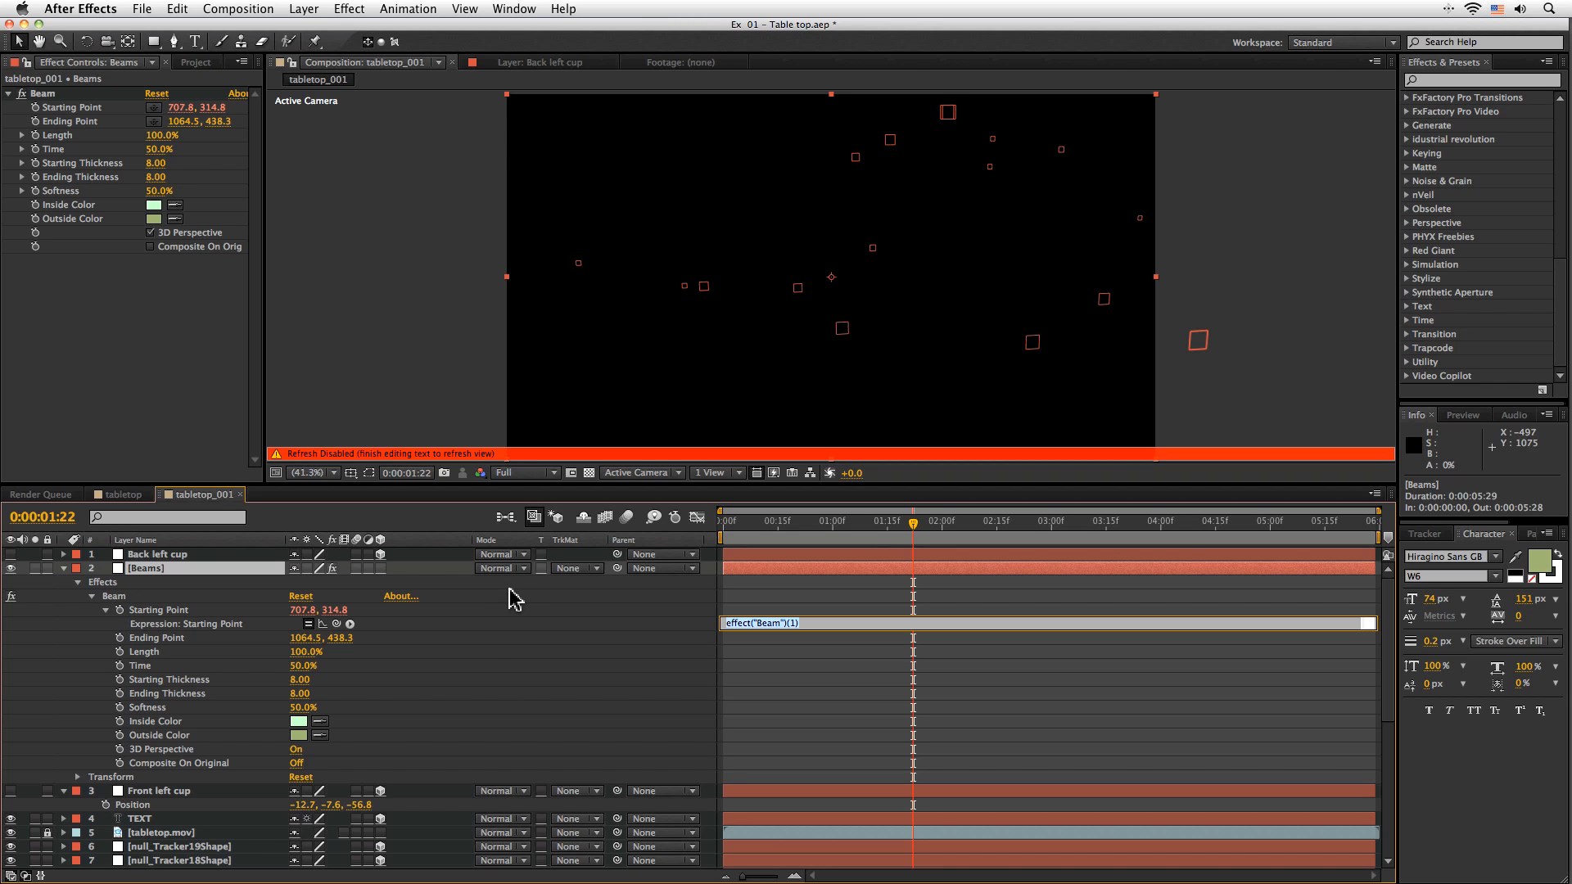
pyautogui.moveTo(53, 92)
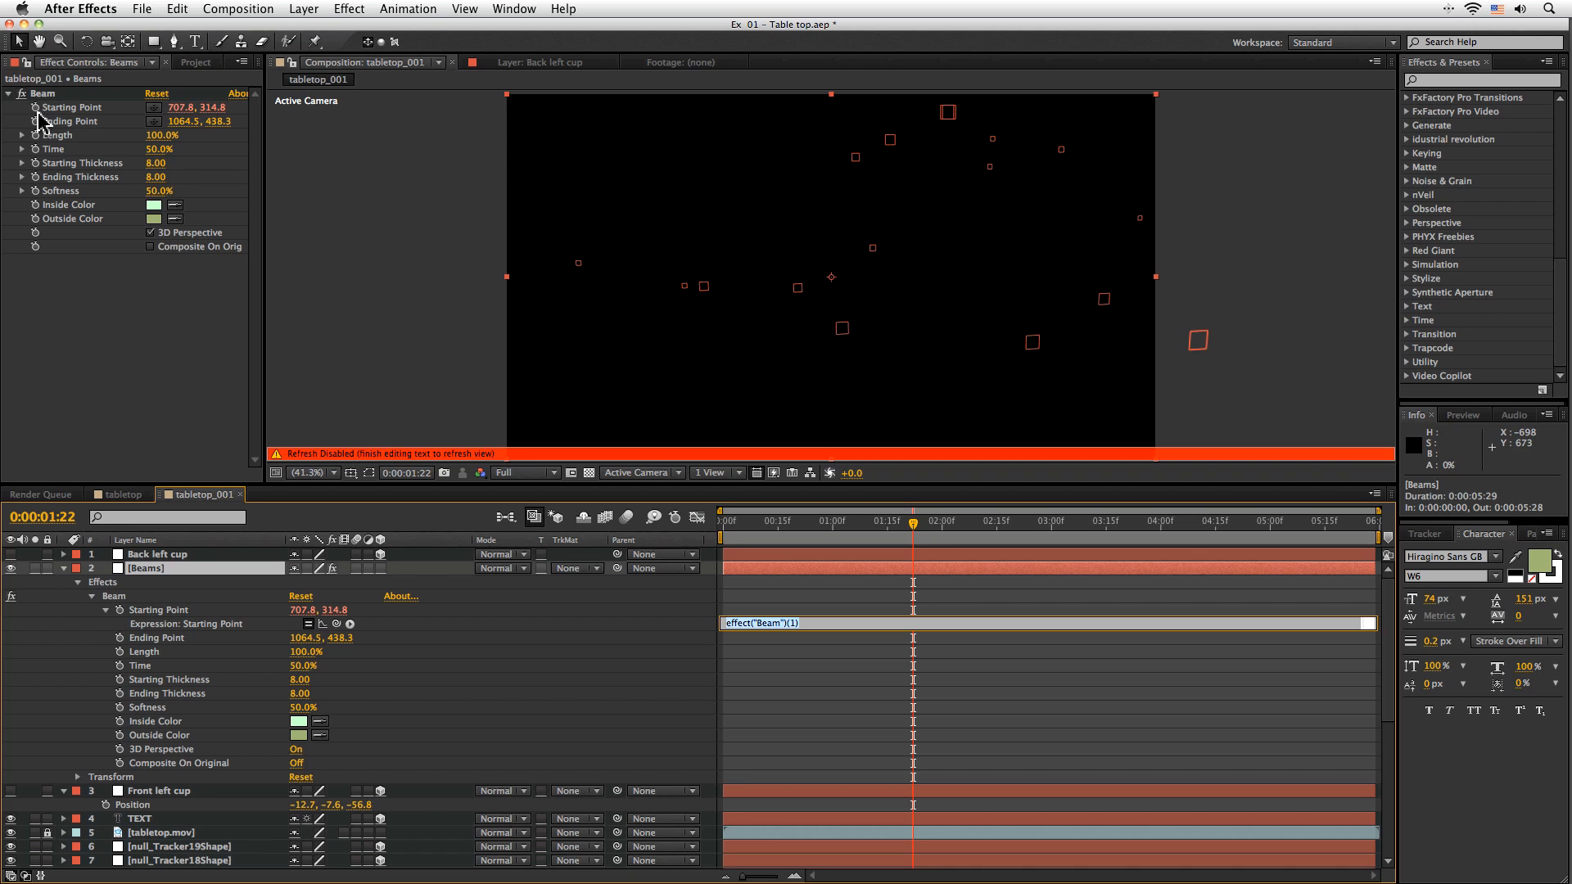
pyautogui.moveTo(858, 634)
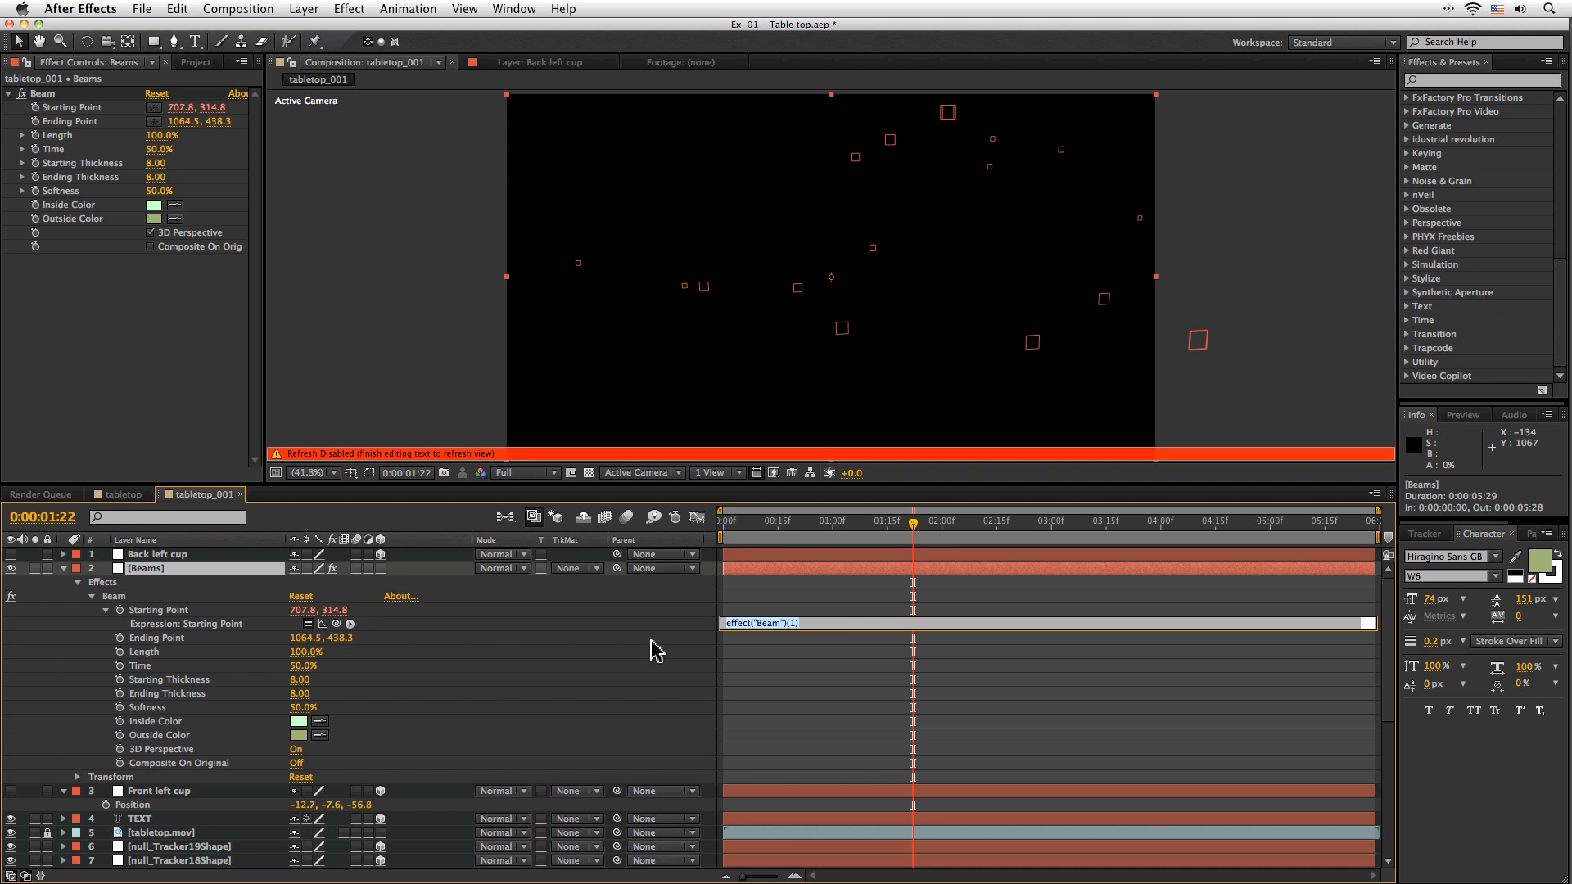
pyautogui.moveTo(850, 634)
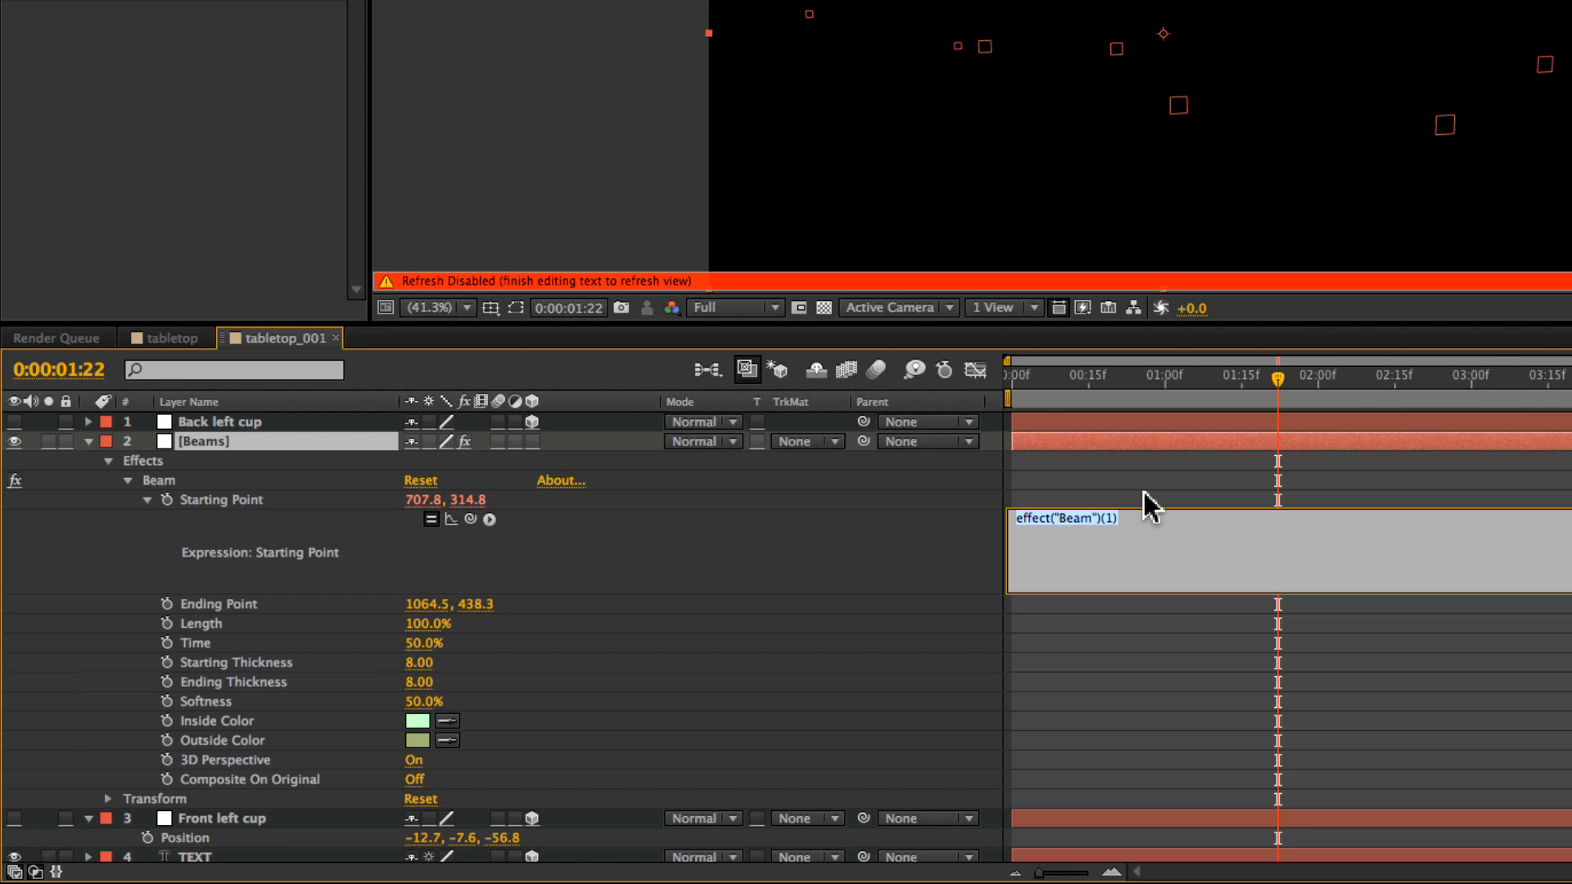
# Write the Starting Point expression setting TargetLayer and finalPosition = TargetLayer.toComp([0,0,0]).
pyautogui.write('TargetLayer=thisComp.layer')
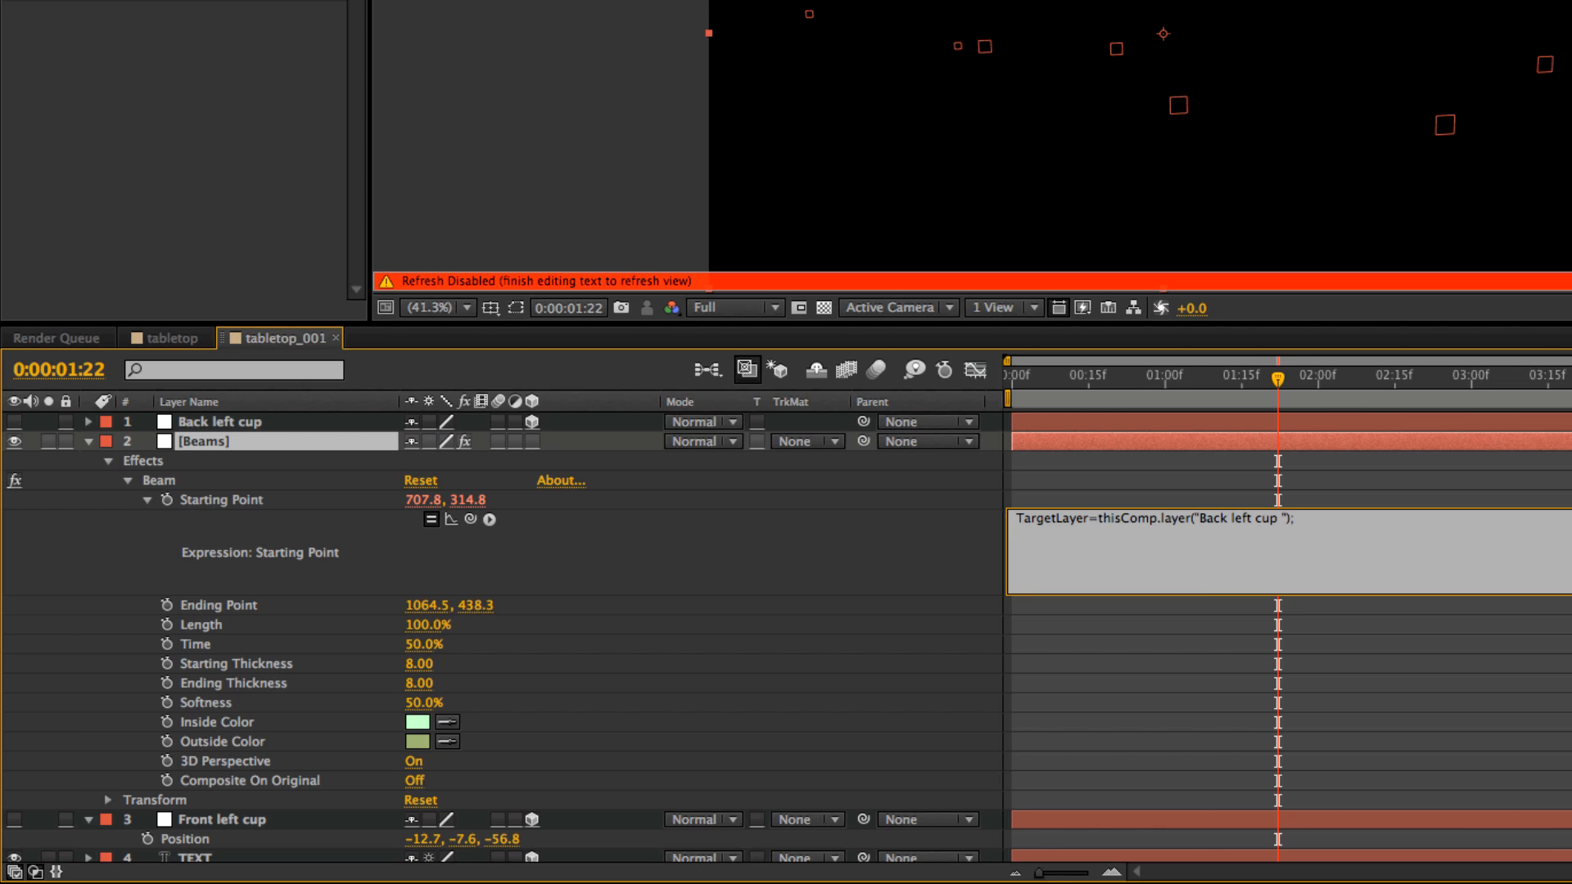
pyautogui.write('finalPos')
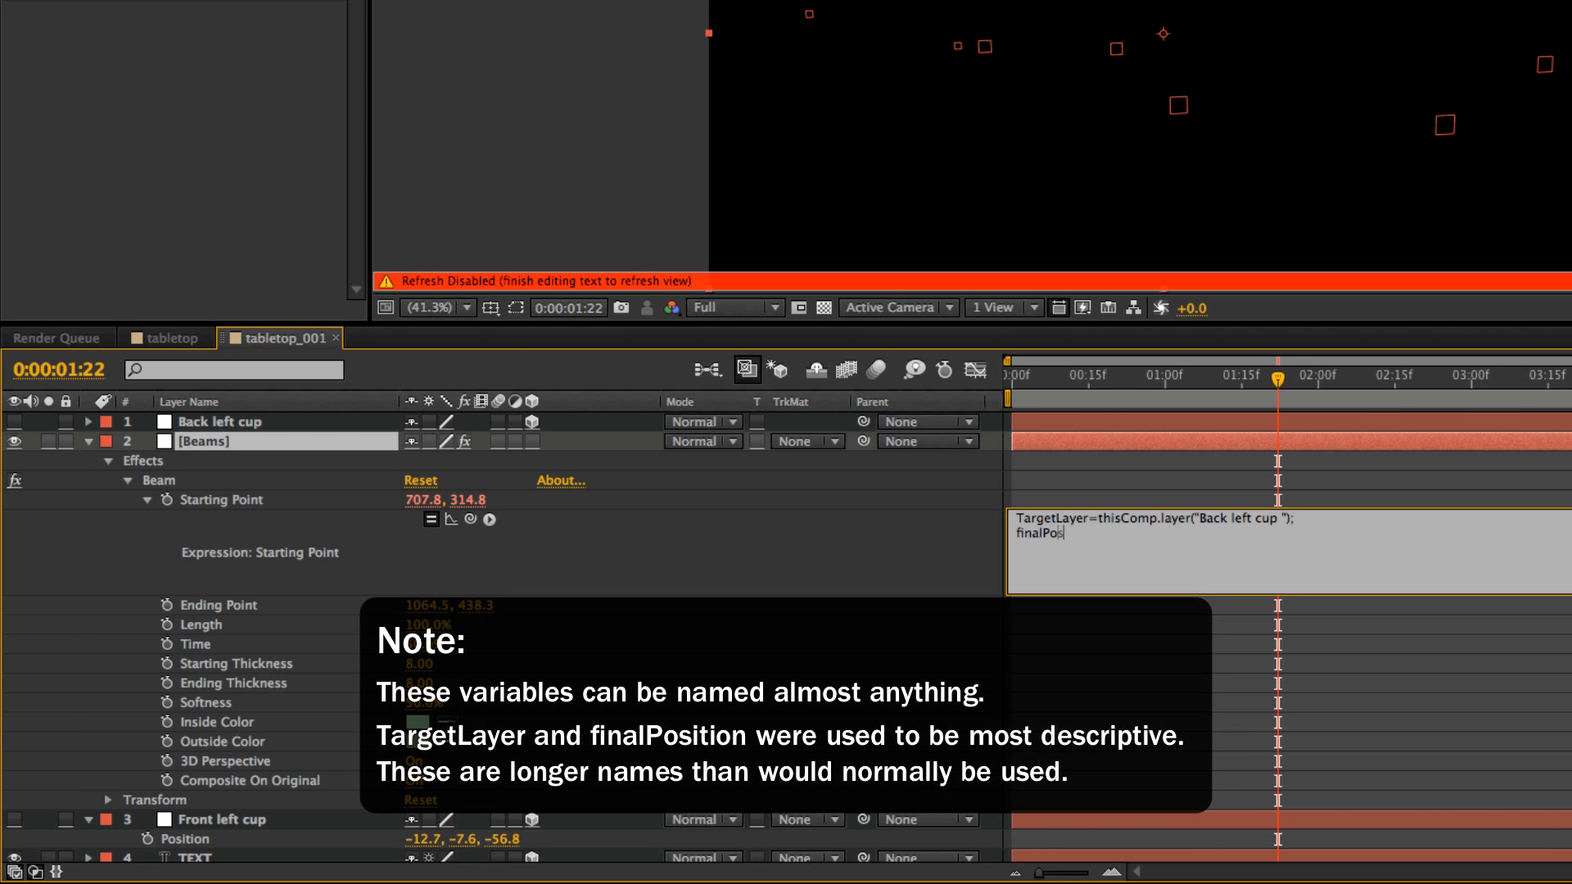
pyautogui.write('ition=')
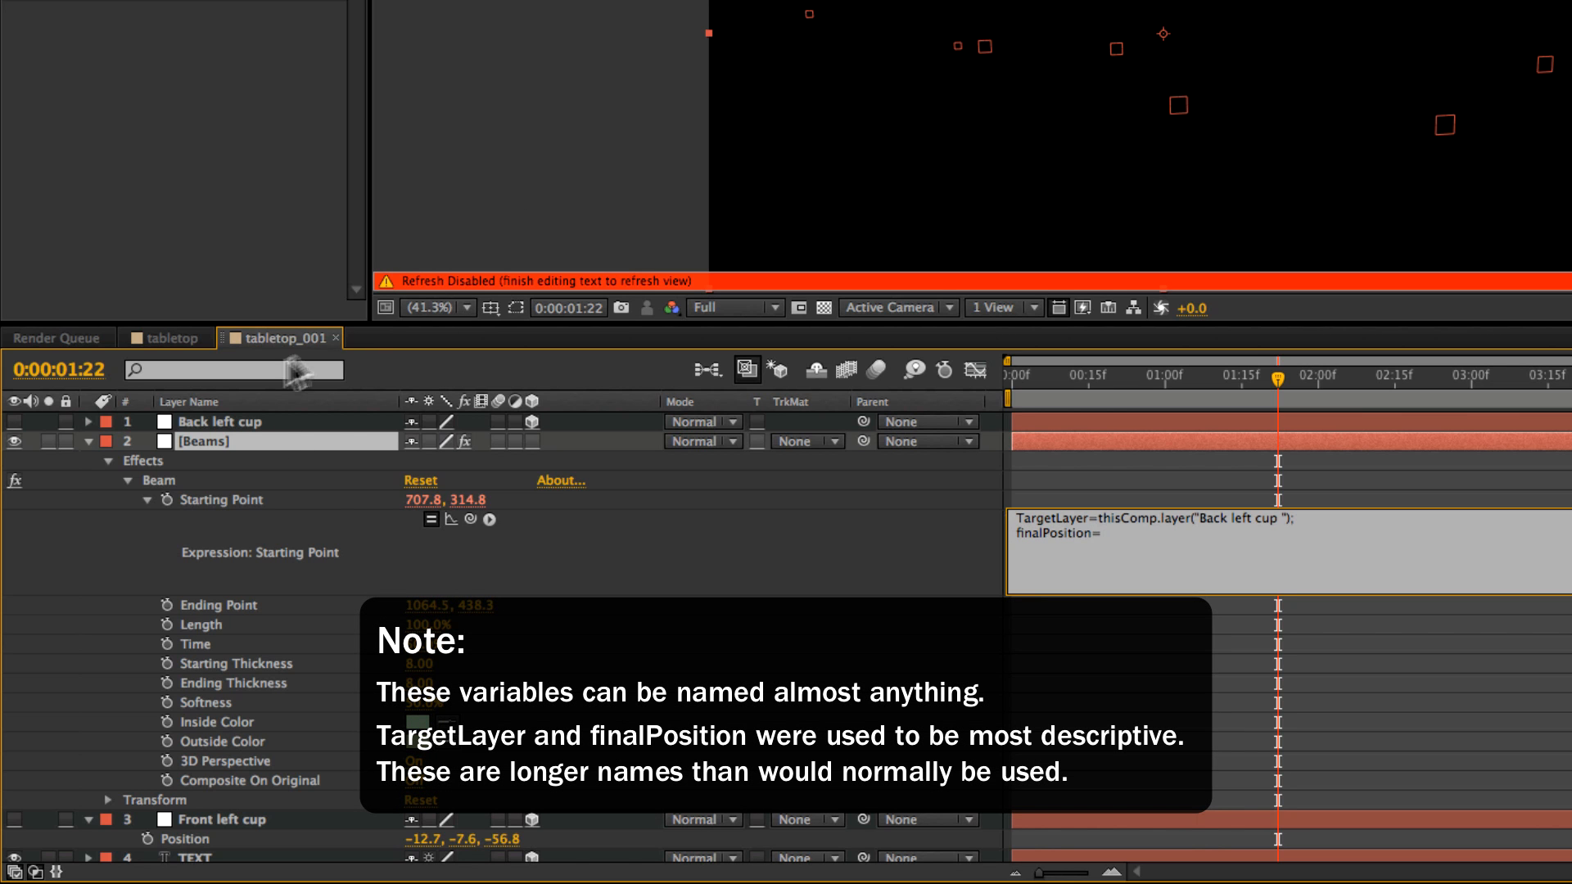
pyautogui.write('TargetLayer.')
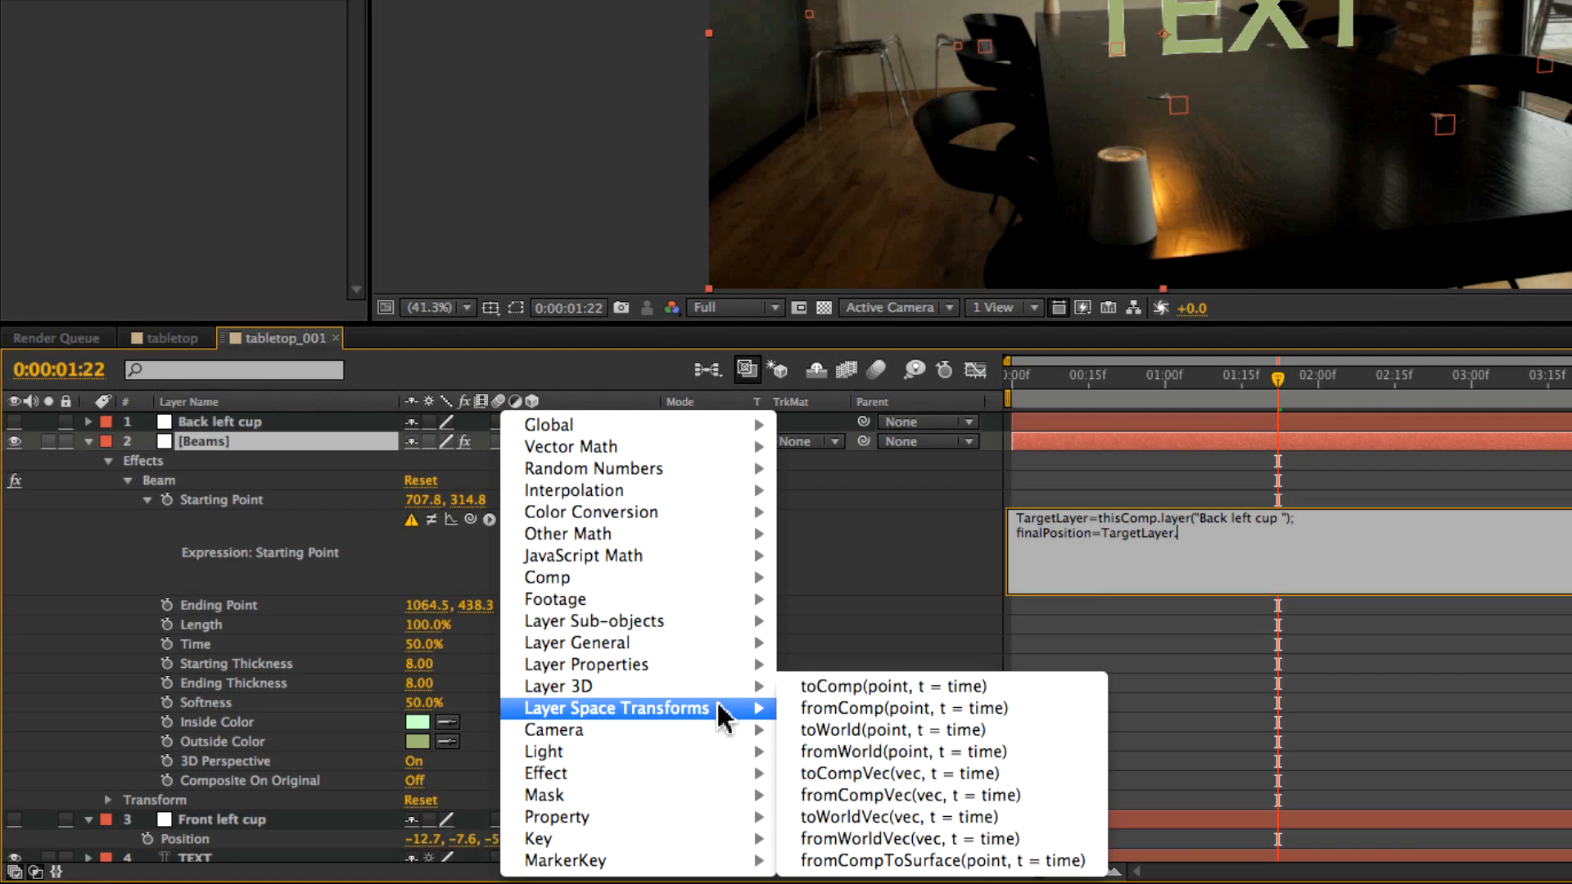
pyautogui.moveTo(857, 709)
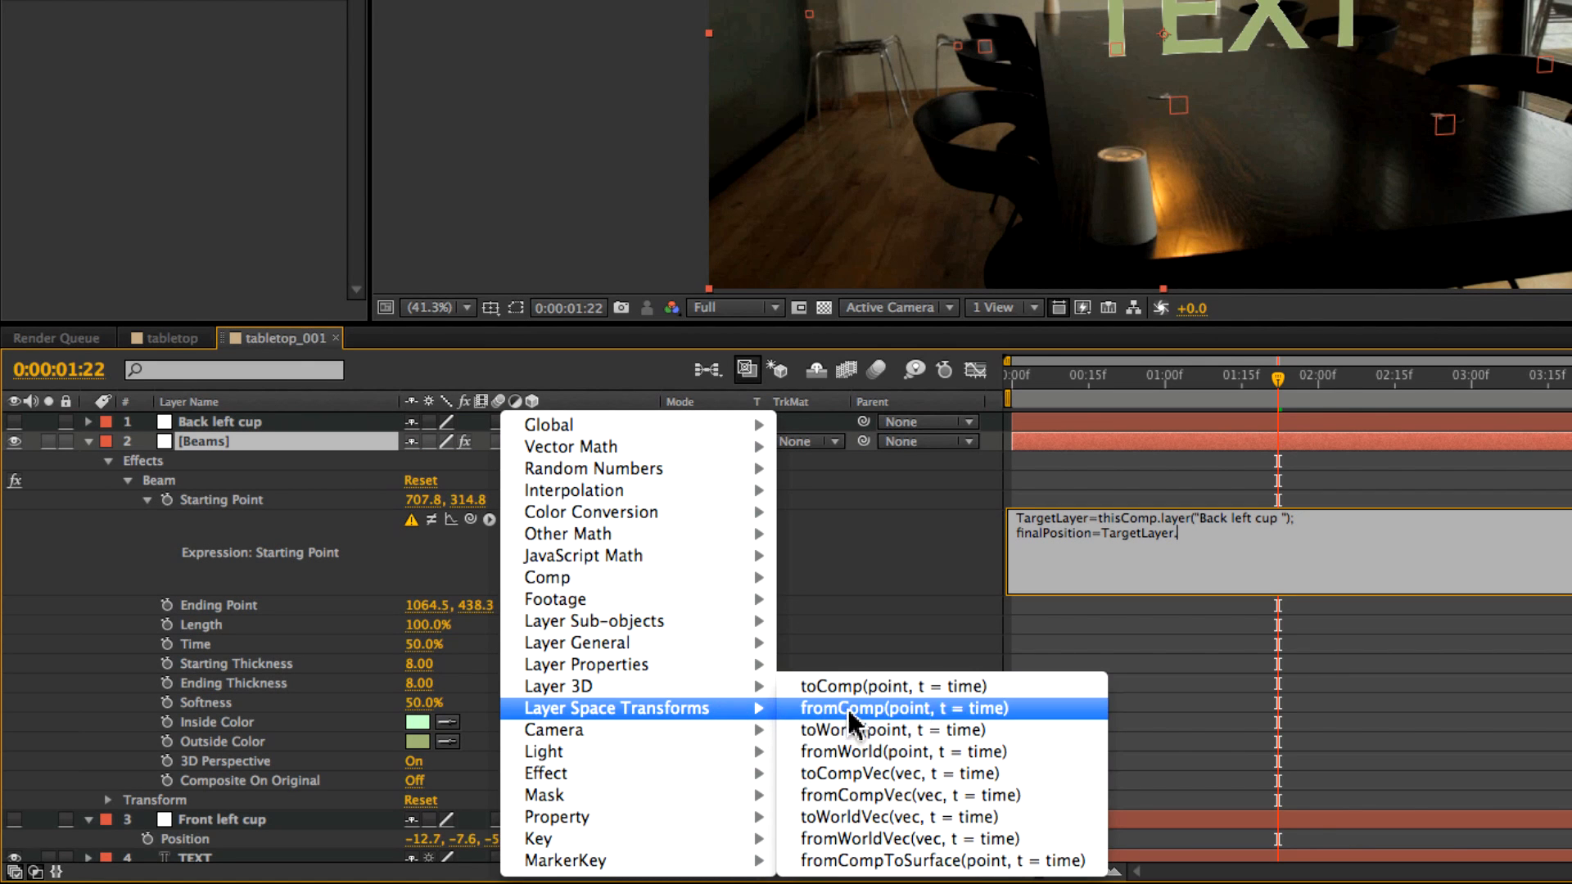
pyautogui.moveTo(893, 687)
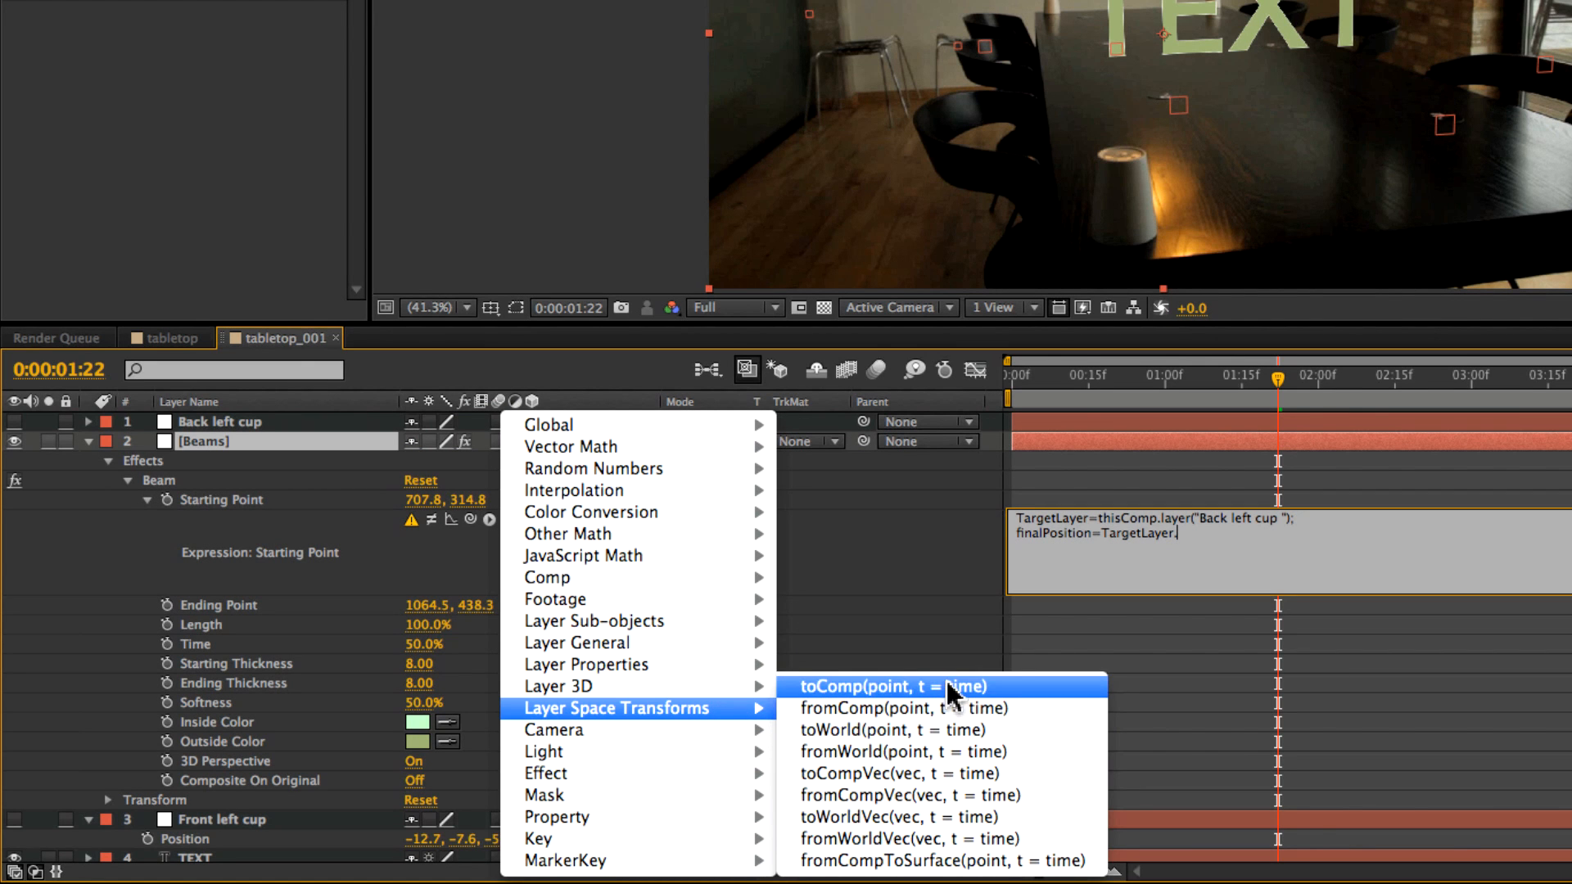
pyautogui.click(890, 686)
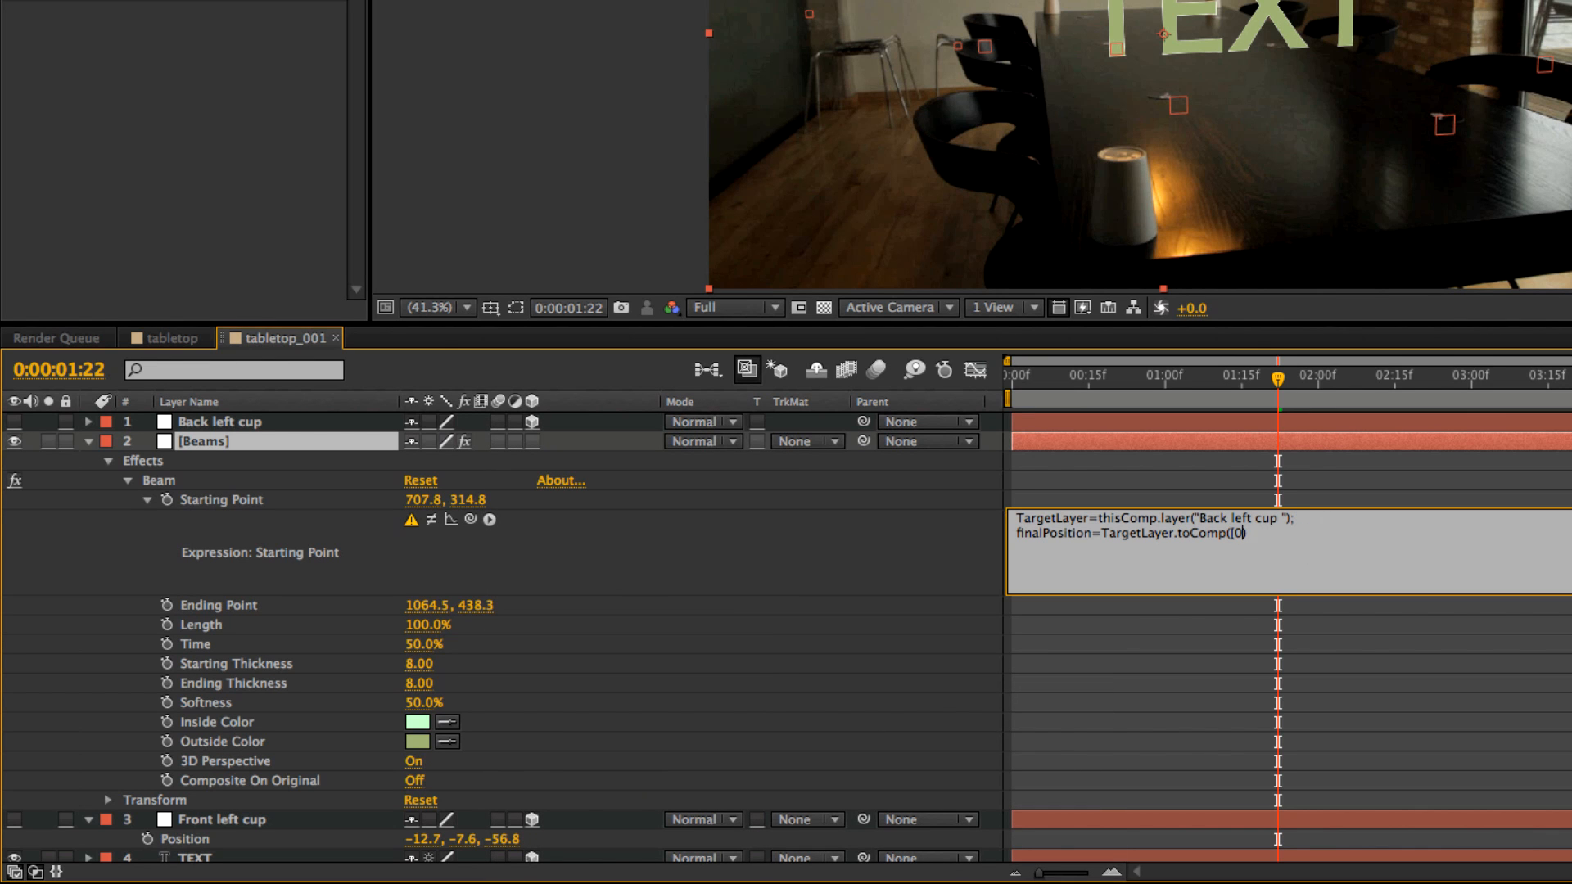
pyautogui.write(',0,0')
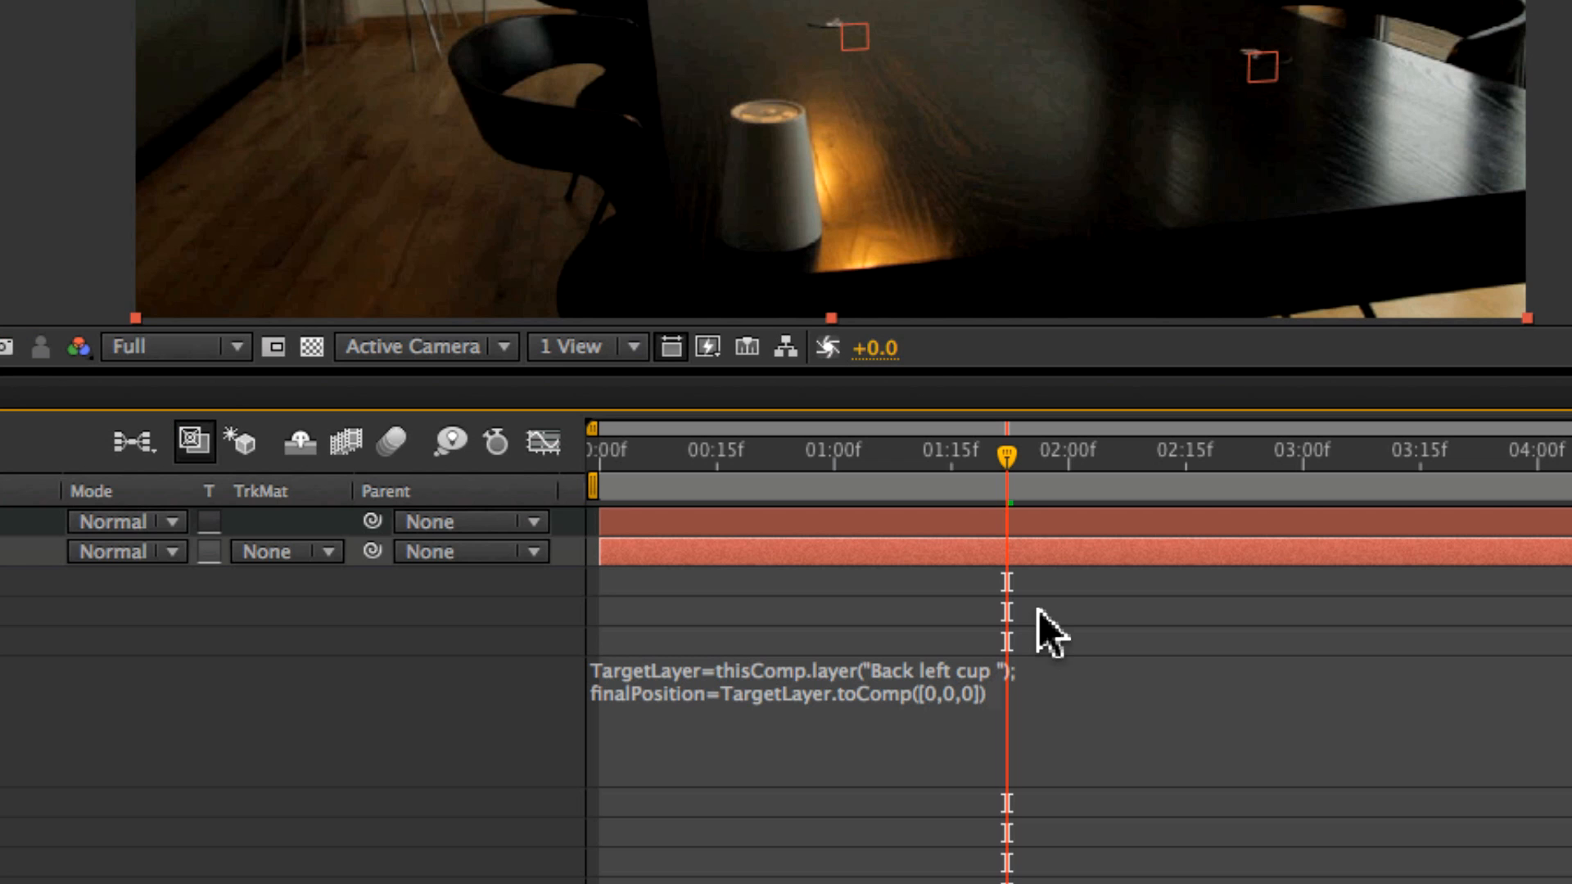
pyautogui.moveTo(977, 516)
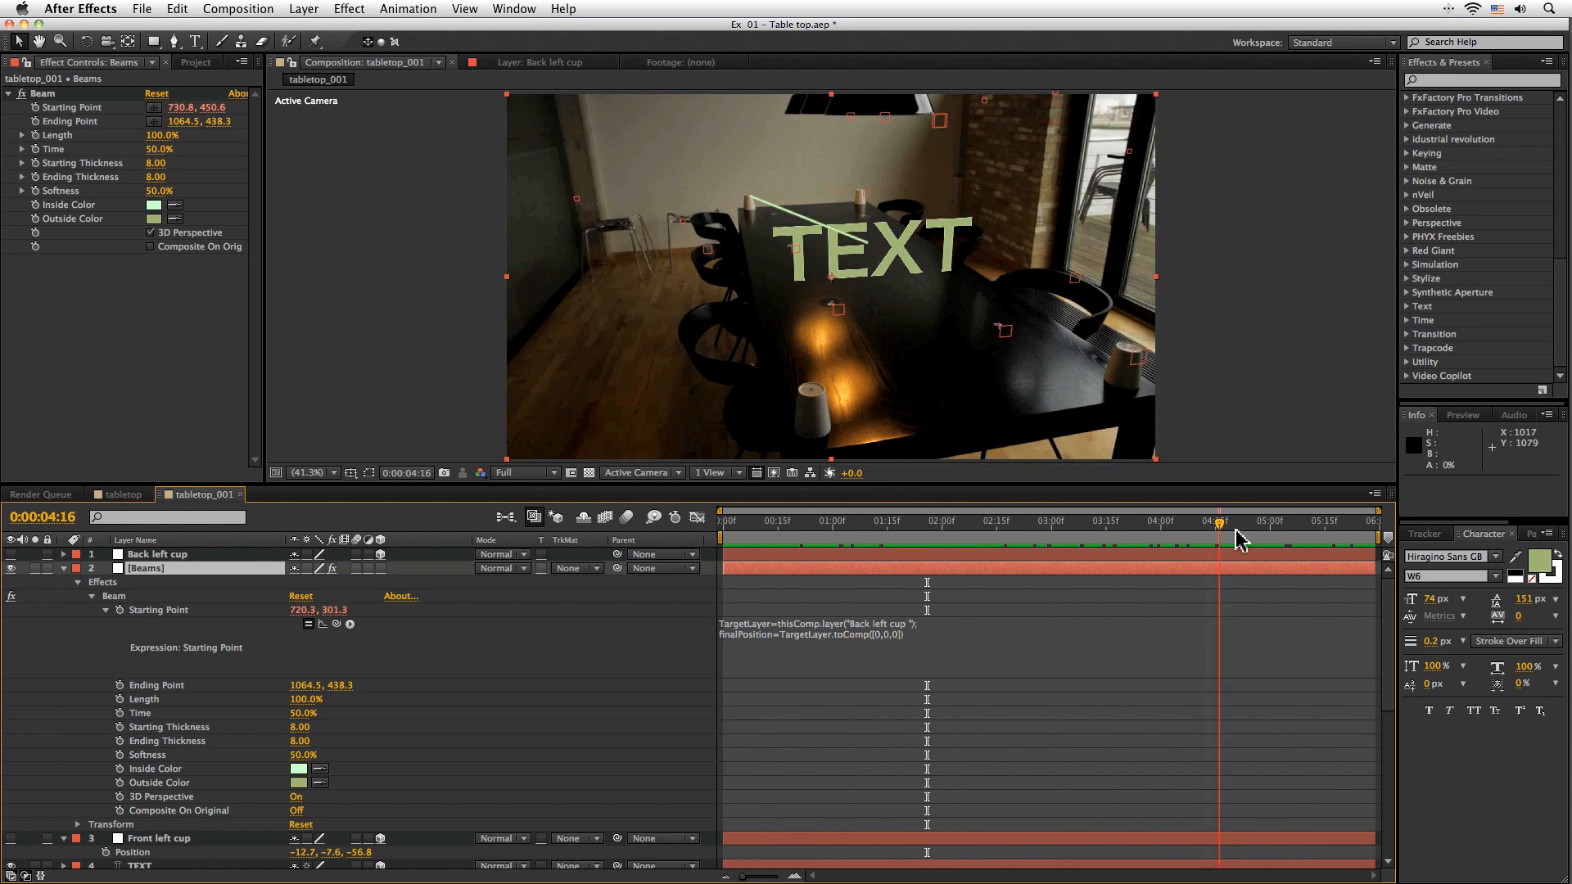
pyautogui.click(727, 521)
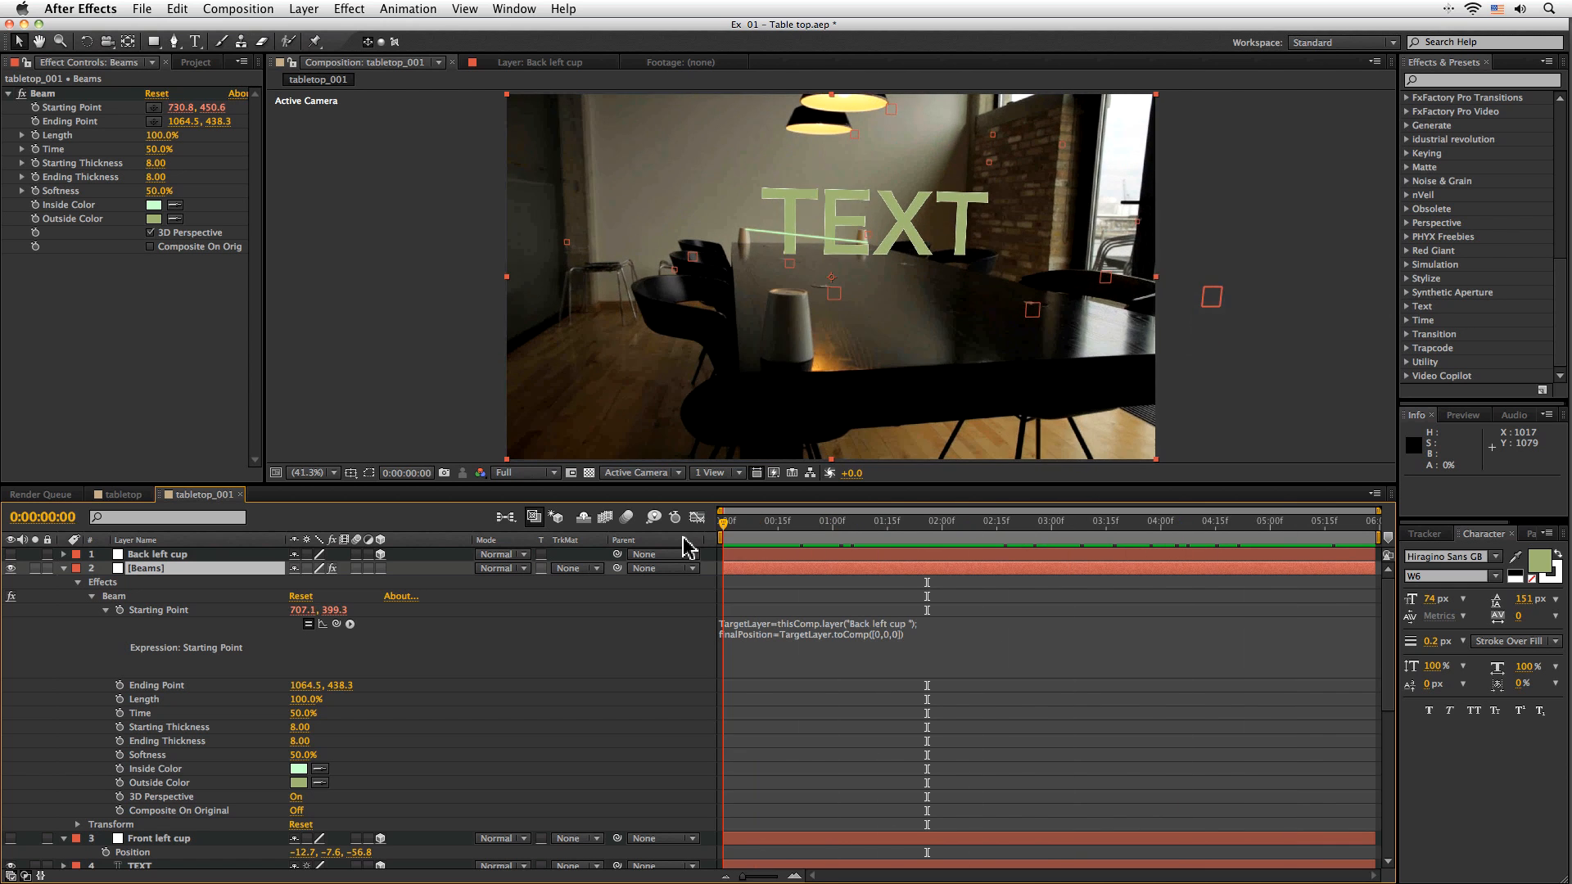
pyautogui.click(1083, 520)
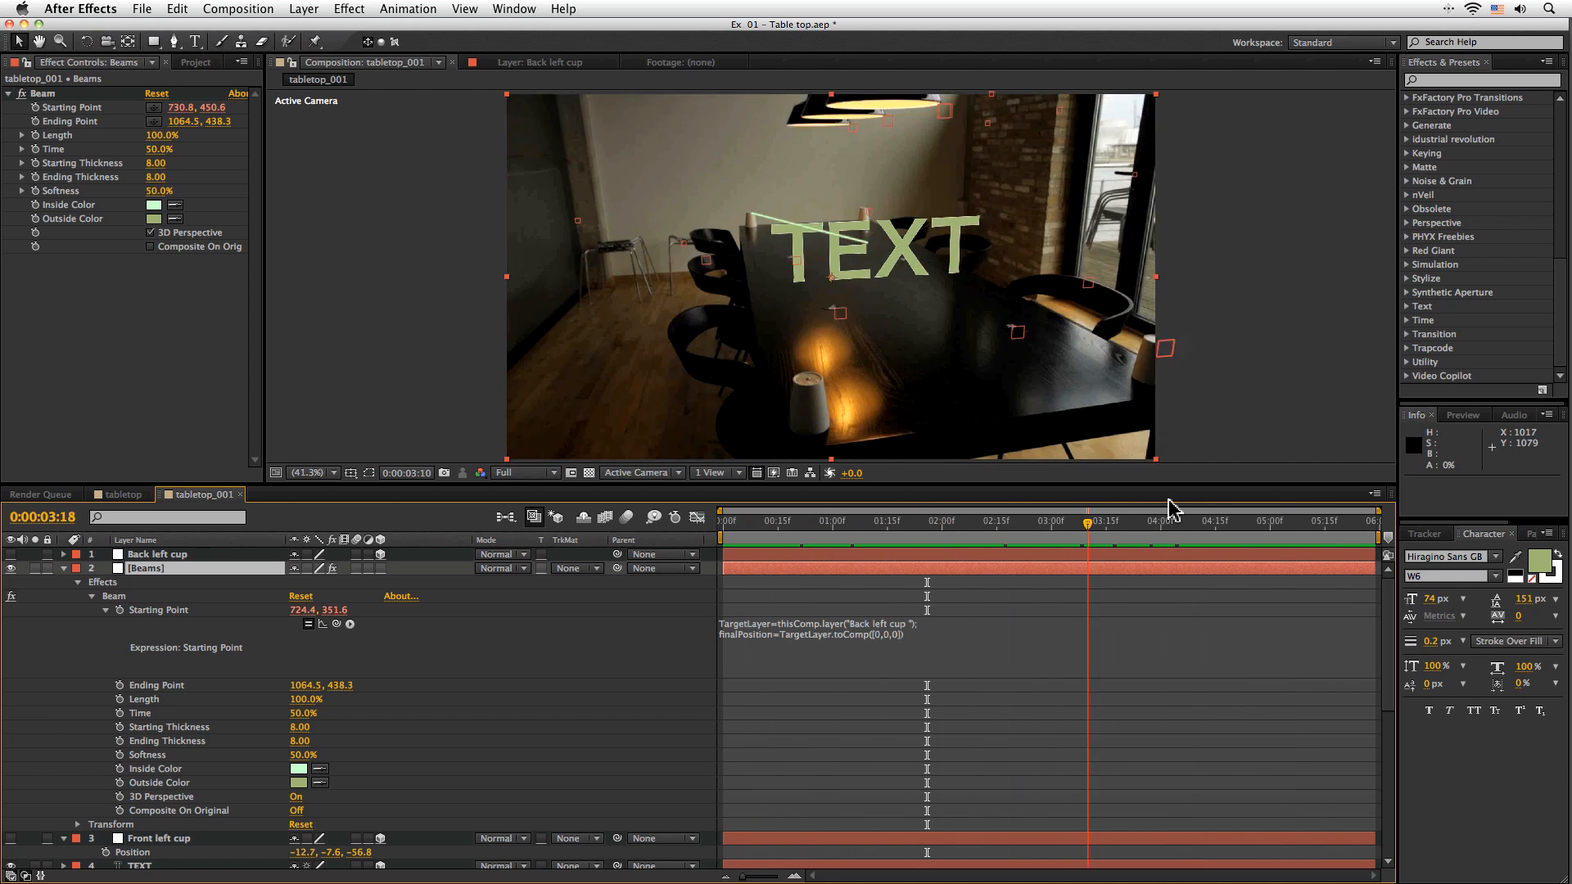
pyautogui.click(939, 522)
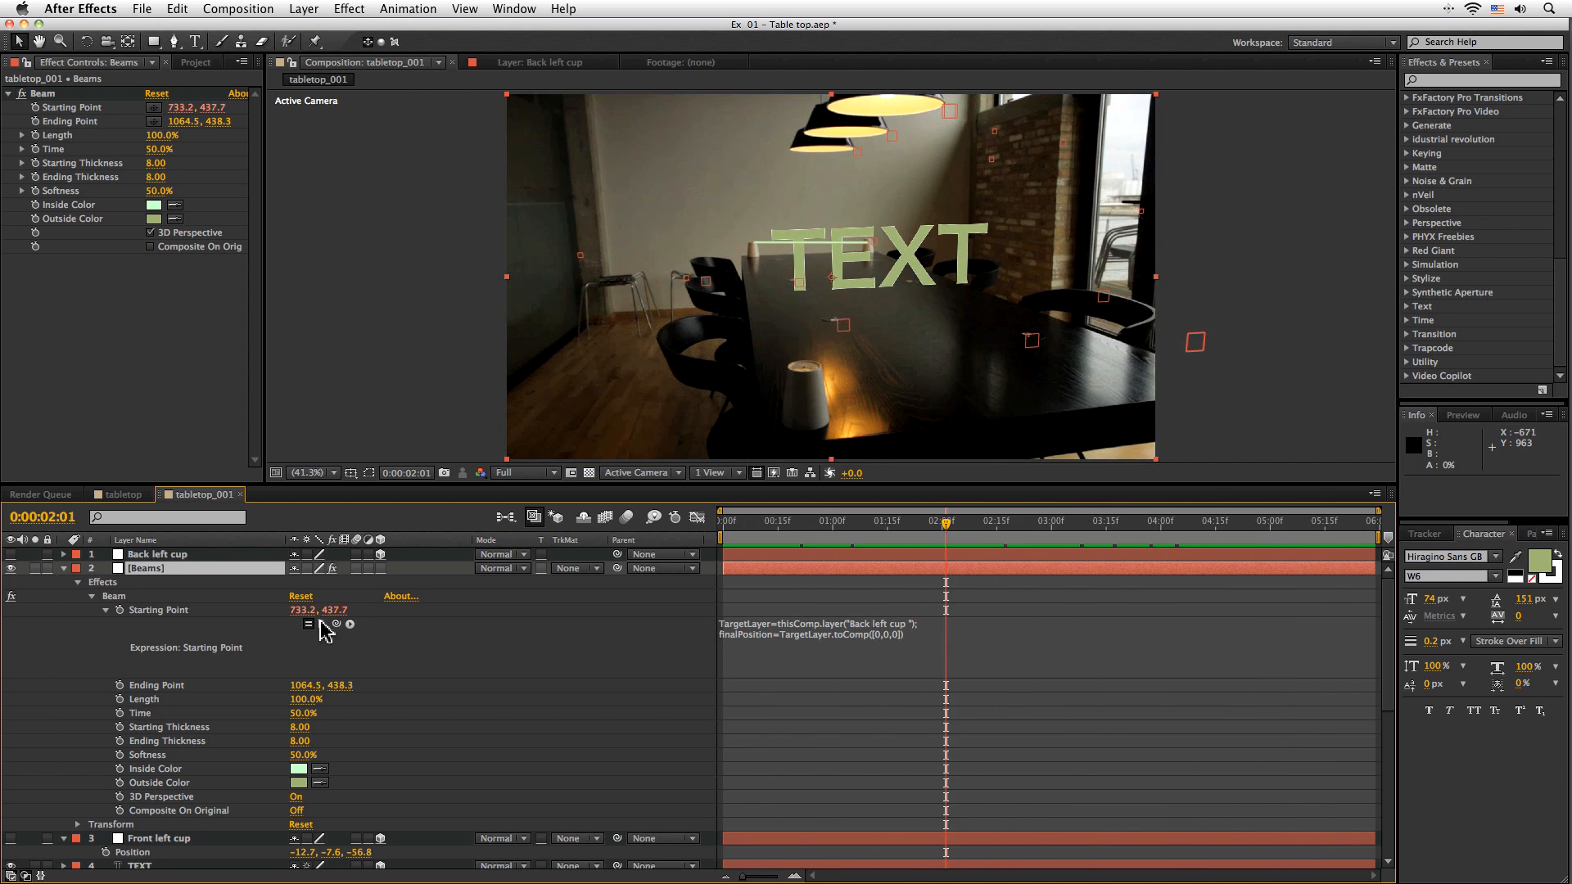
pyautogui.click(817, 629)
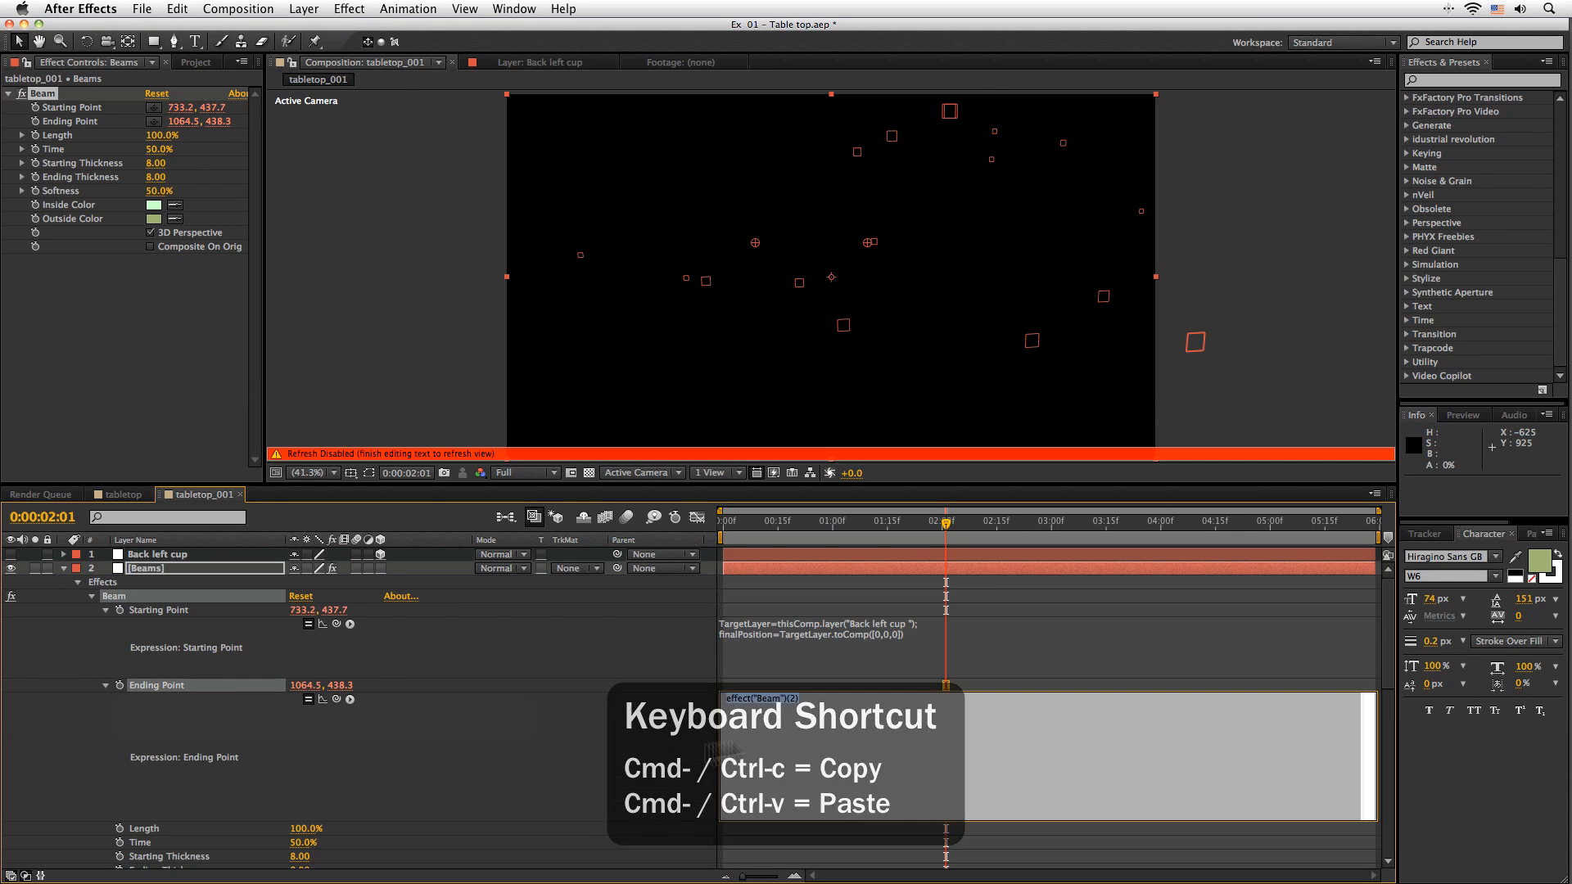
# Paste the Starting Point expression onto the beam's Ending Point, retargeted to the TEXT layer.
pyautogui.click(862, 746)
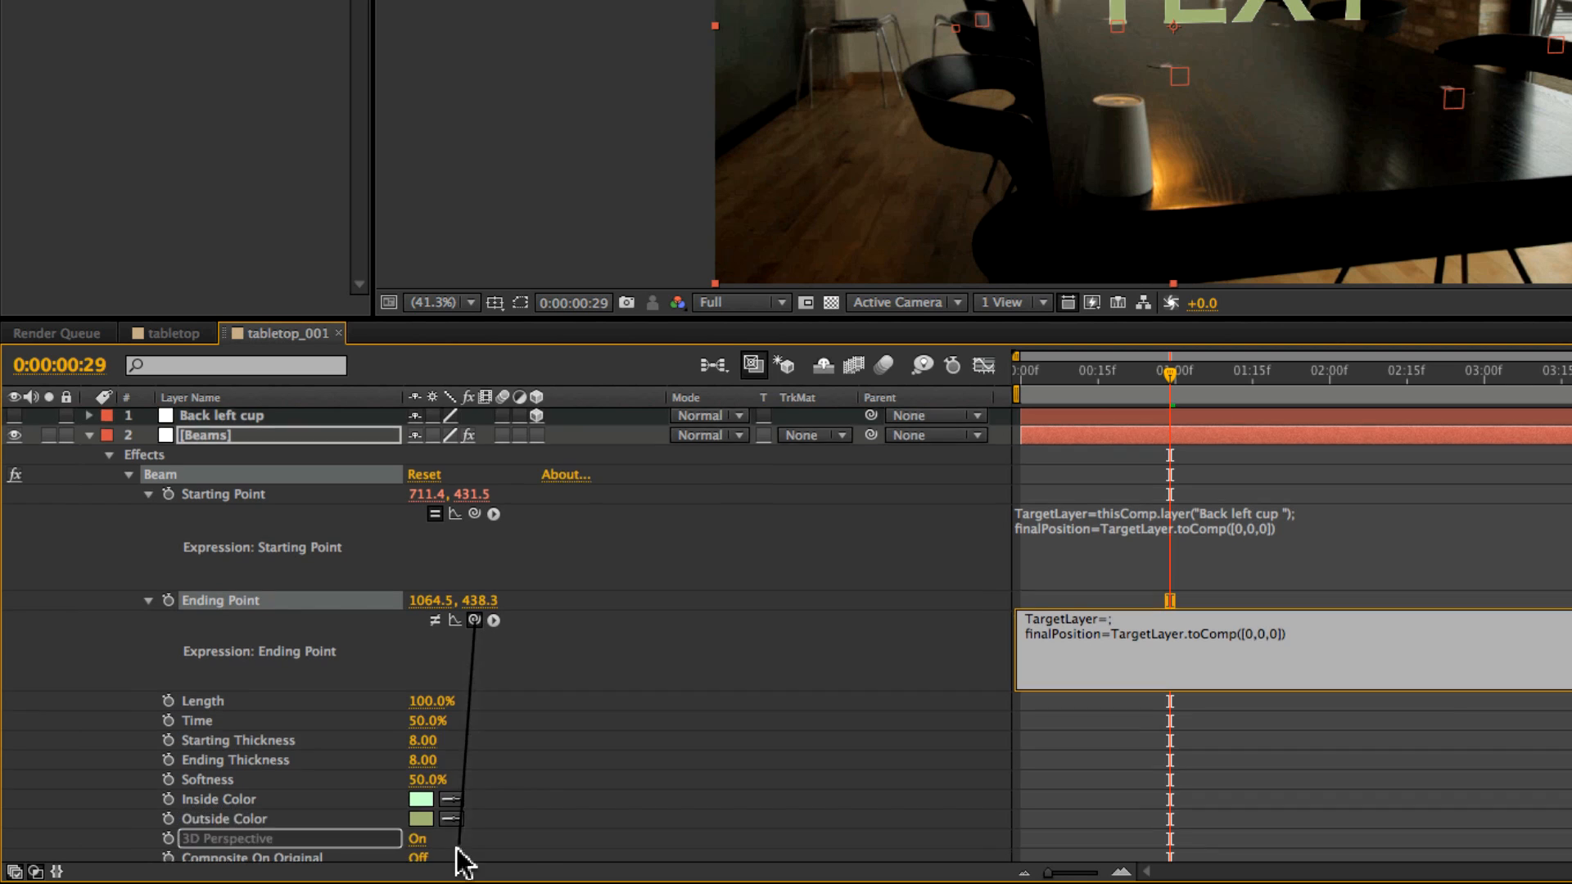
pyautogui.scroll(-3)
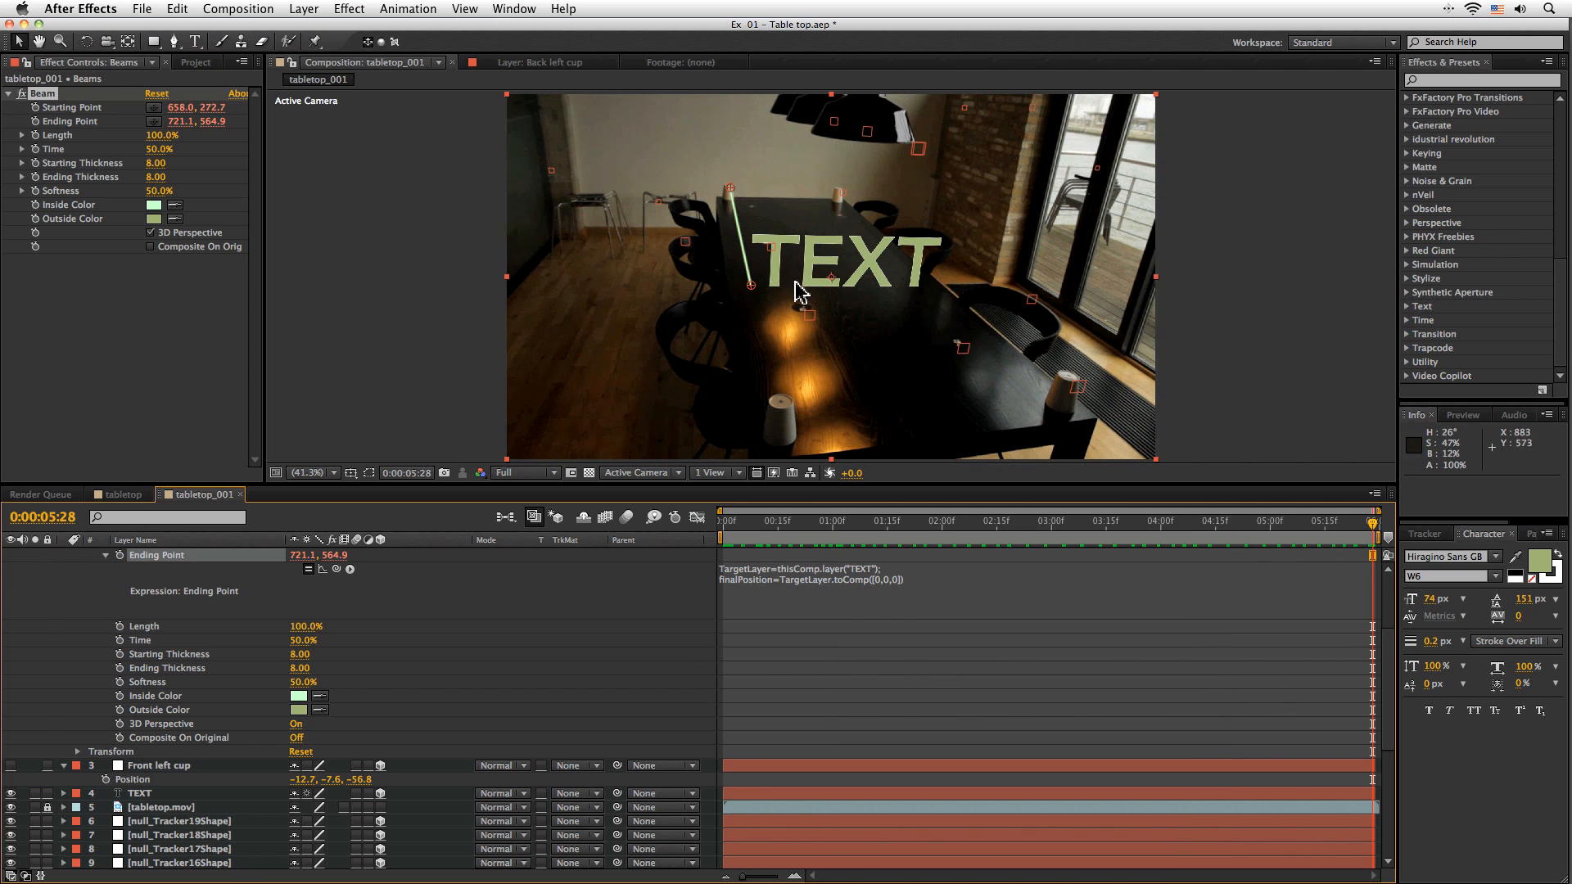
pyautogui.moveTo(1359, 536)
pyautogui.write(';')
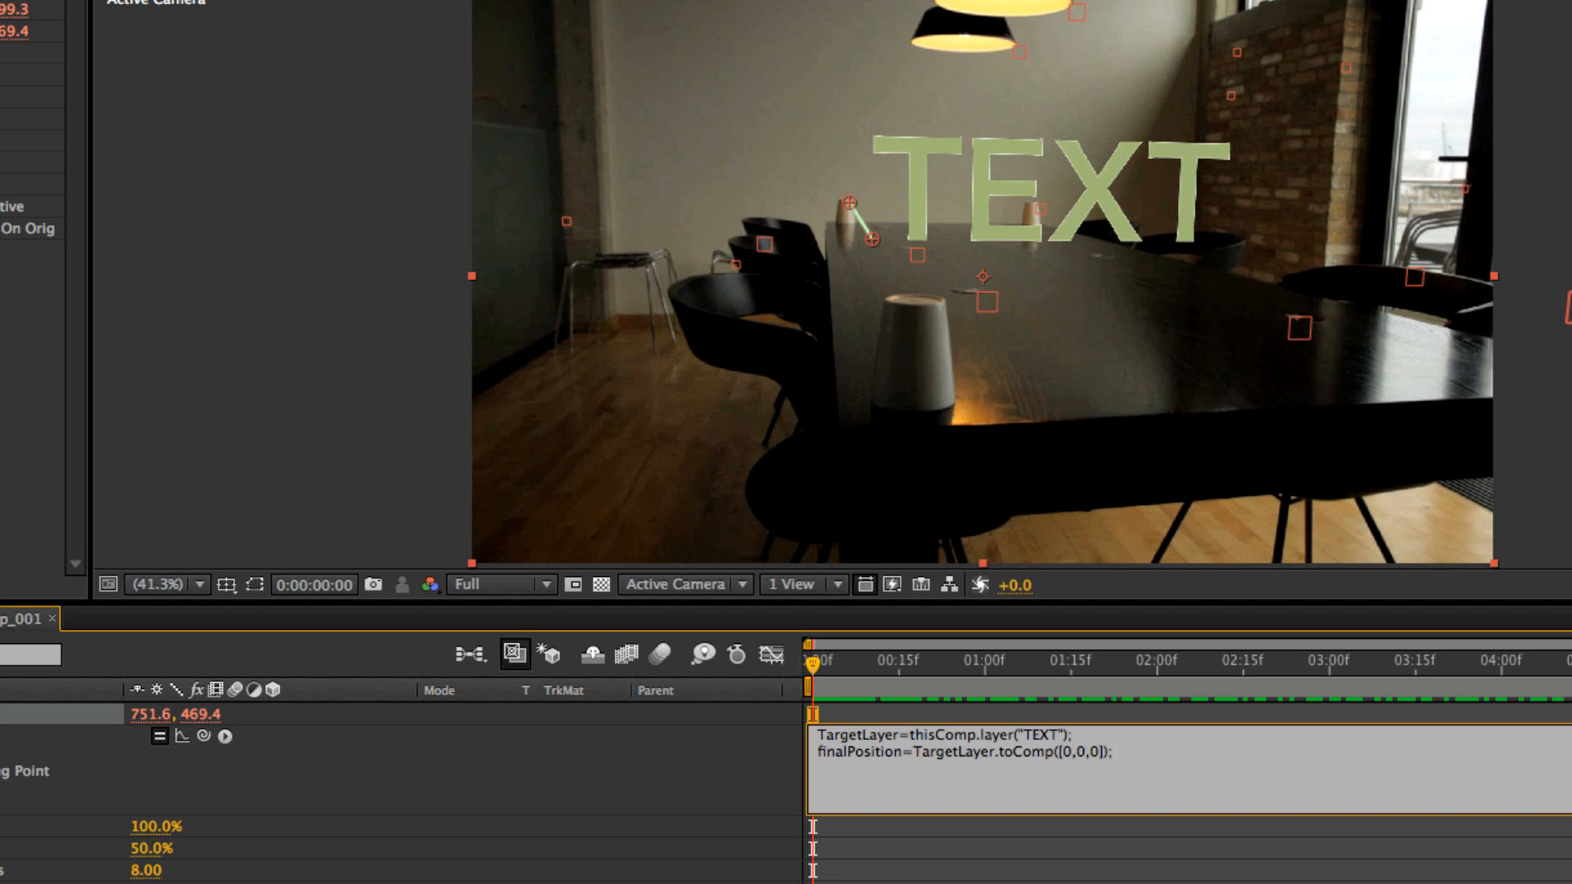
# Add x=finalPosition[0]+random(300); to the Ending Point expression.
pyautogui.write('x=')
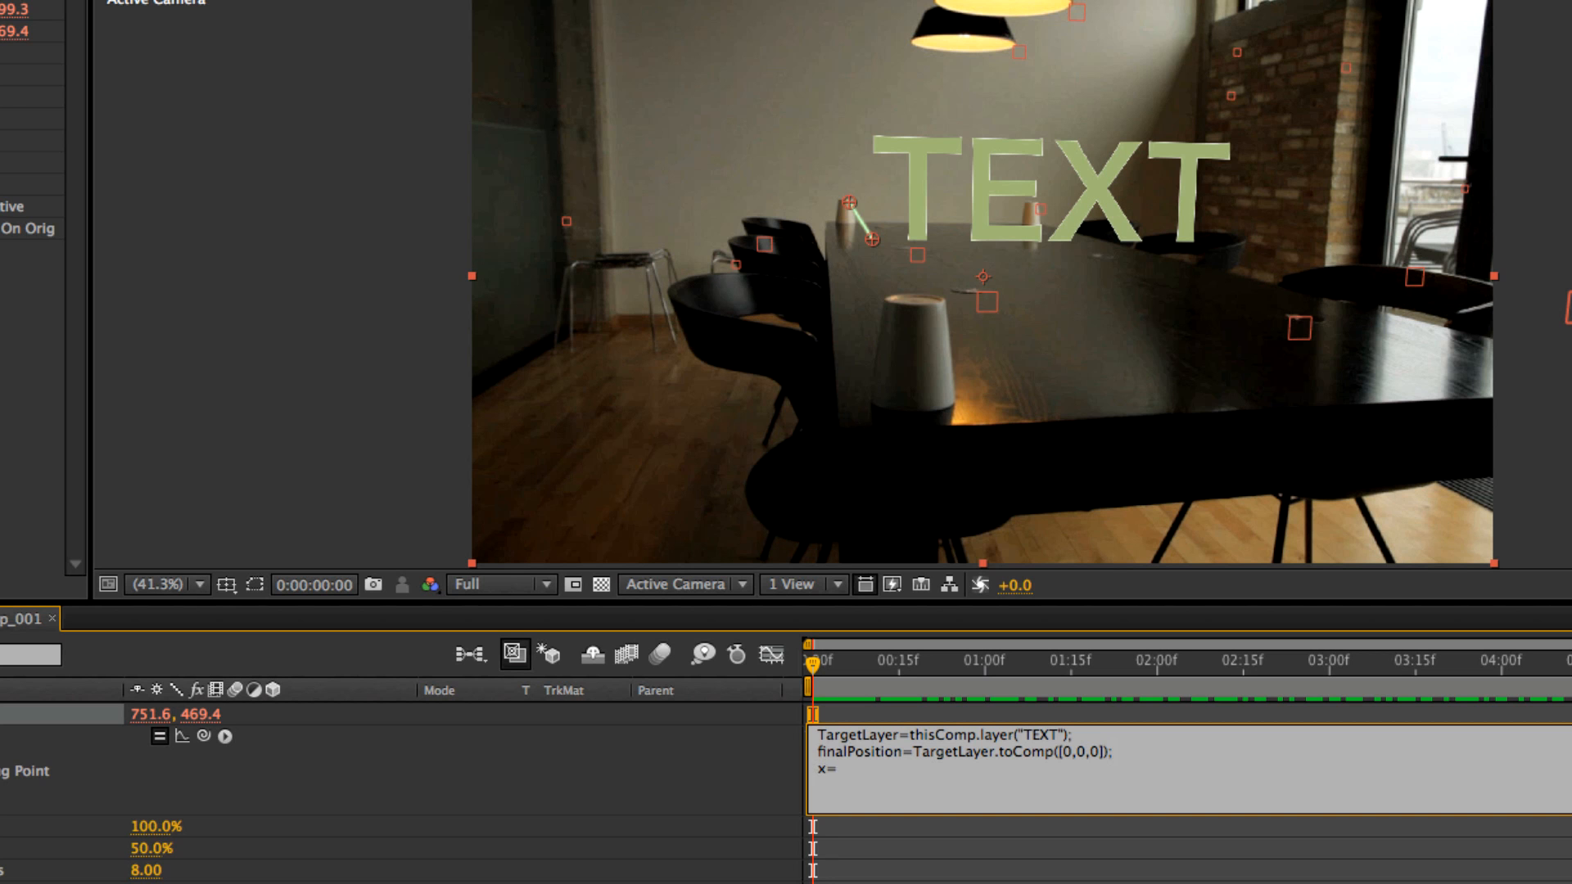
pyautogui.write('finalP')
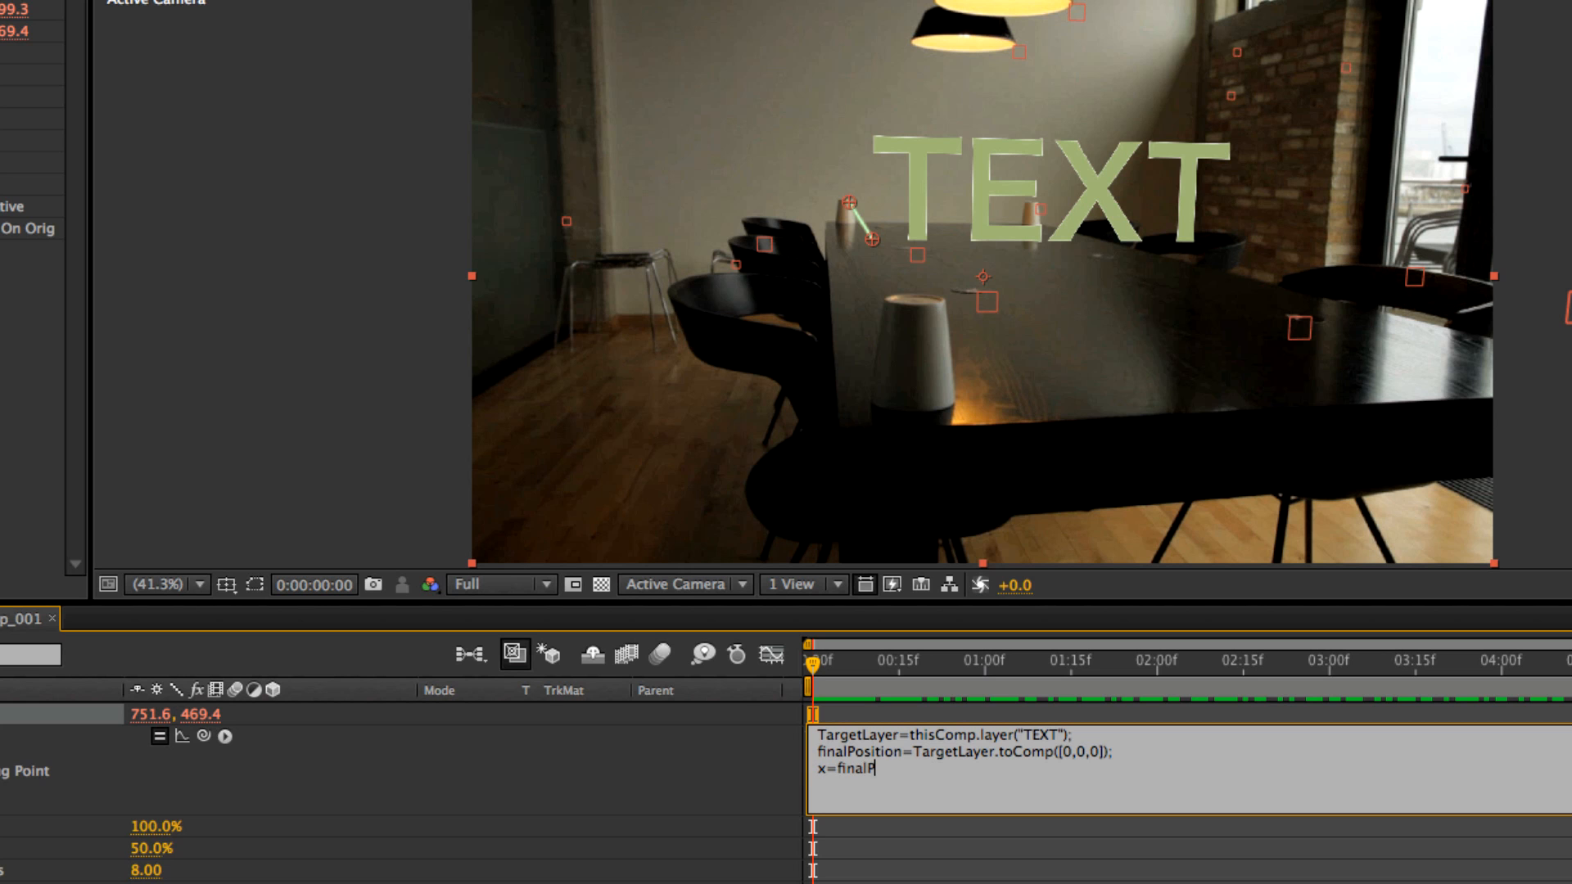
pyautogui.write('osition')
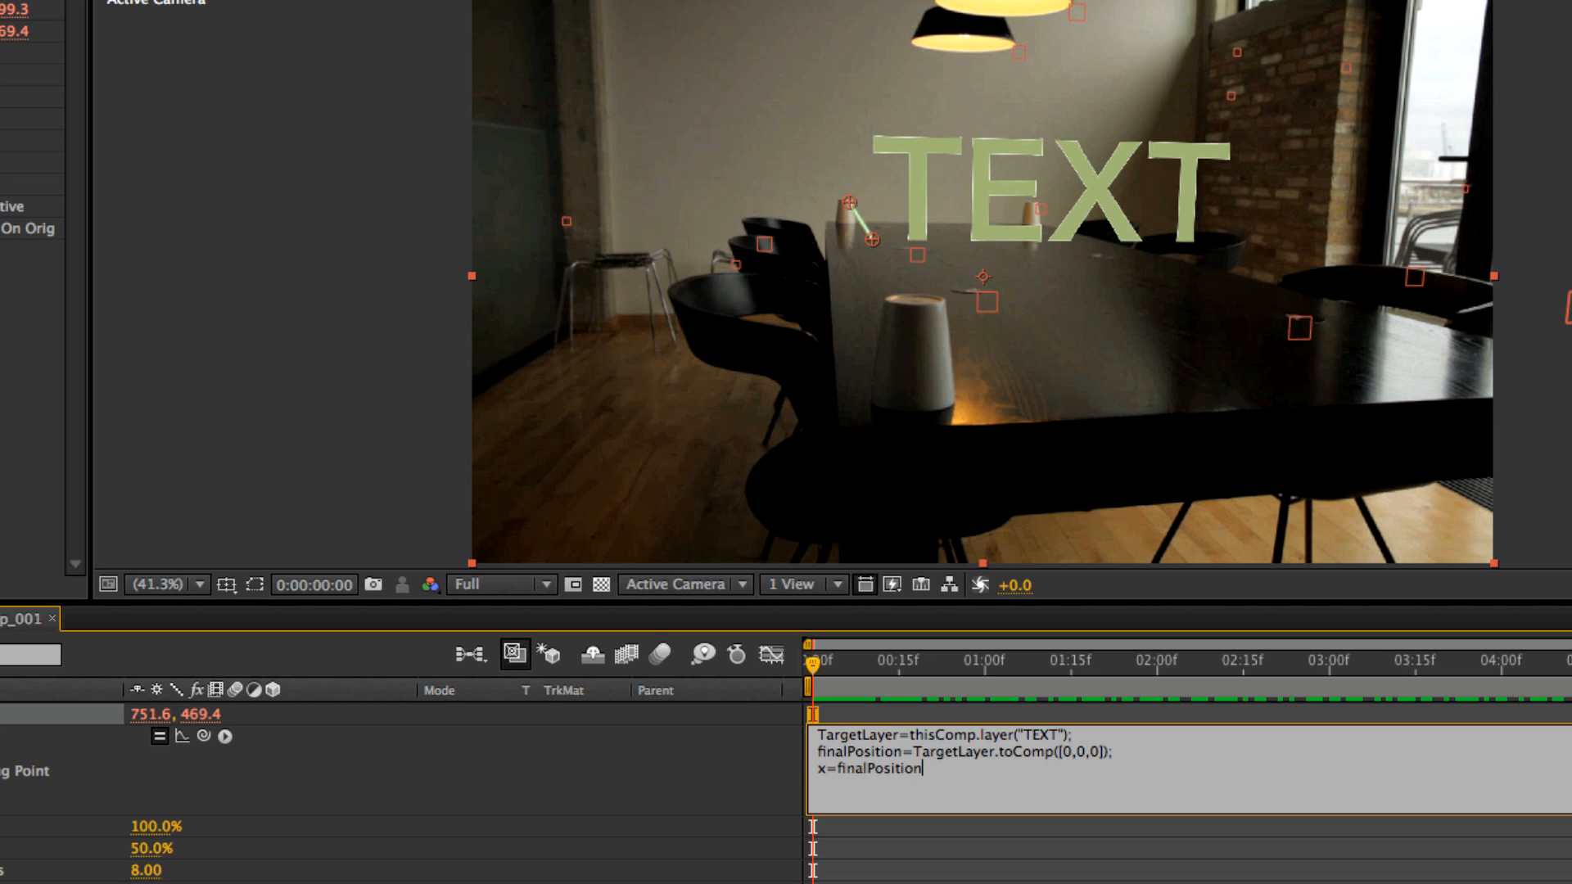
pyautogui.write('[')
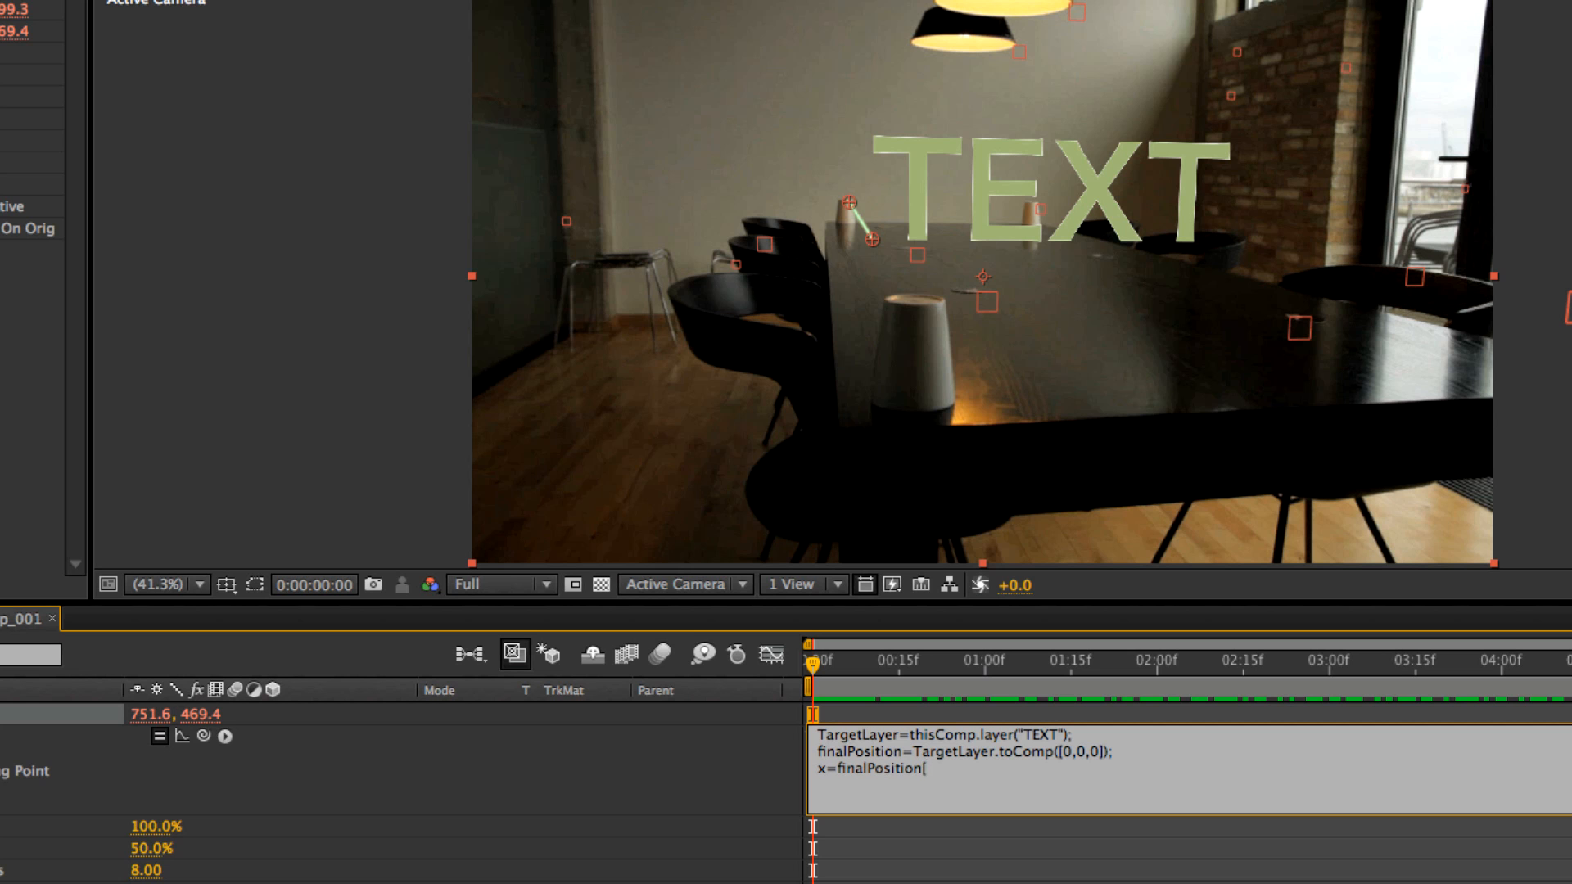
pyautogui.press('BackSpace')
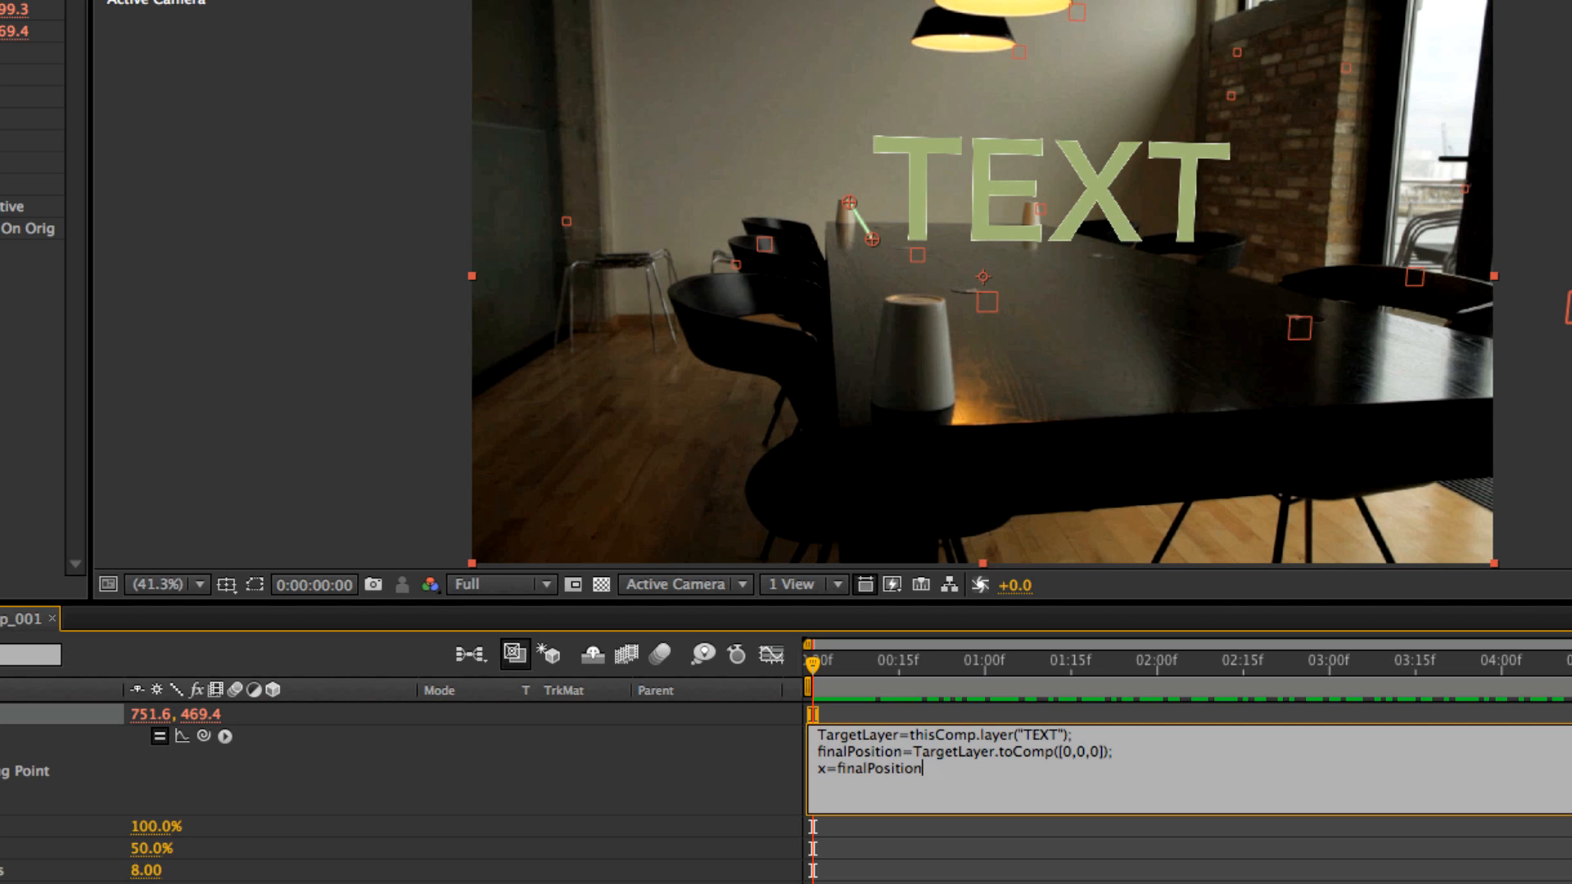
pyautogui.write('[0]')
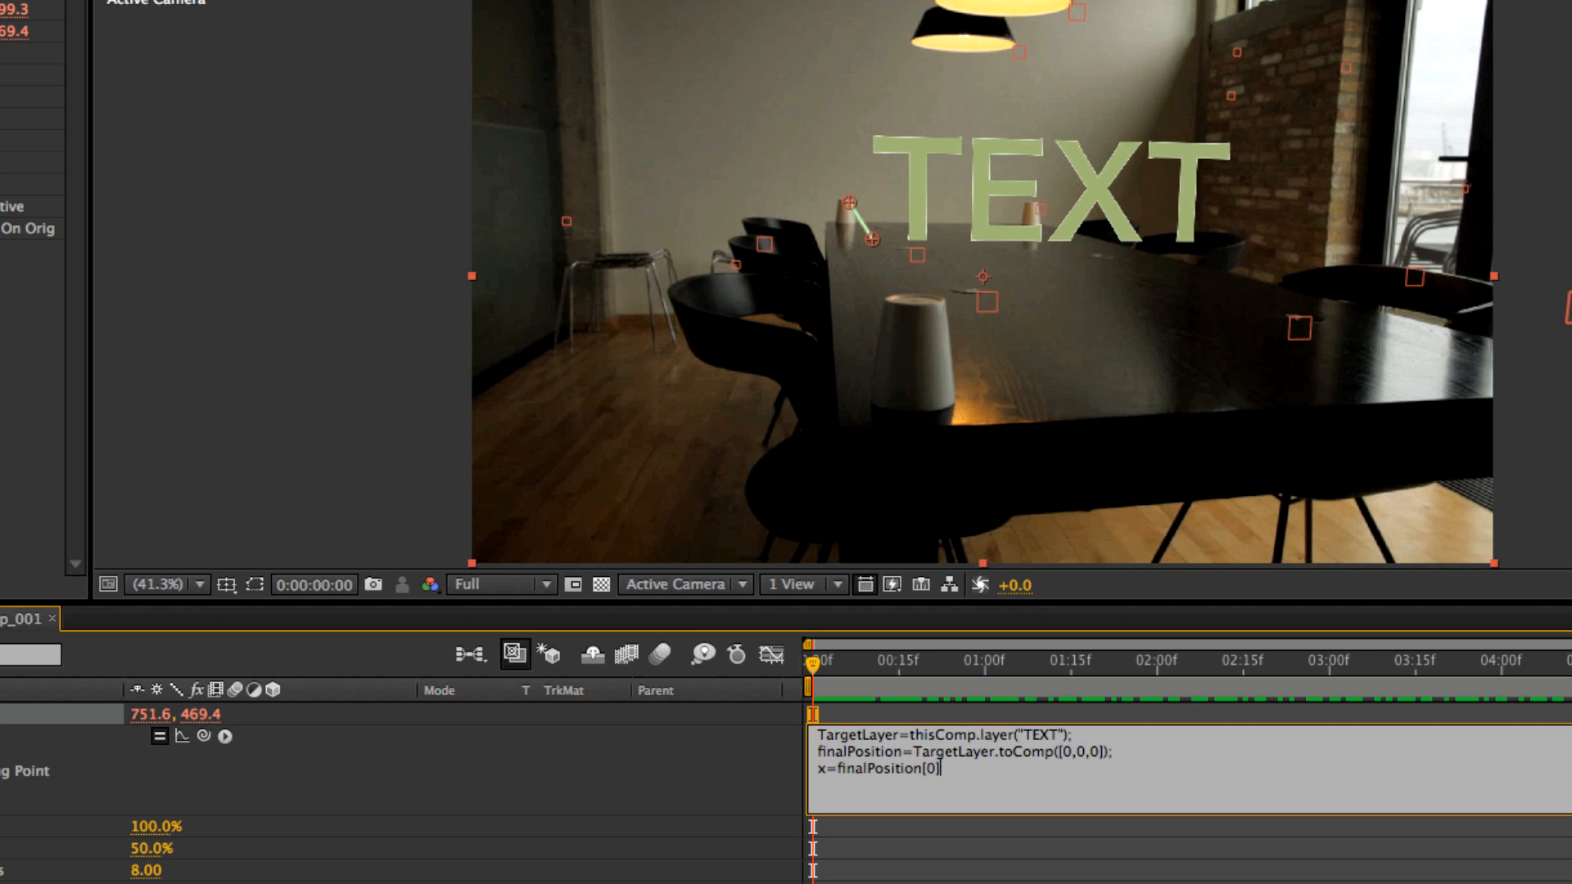
pyautogui.write('+ran')
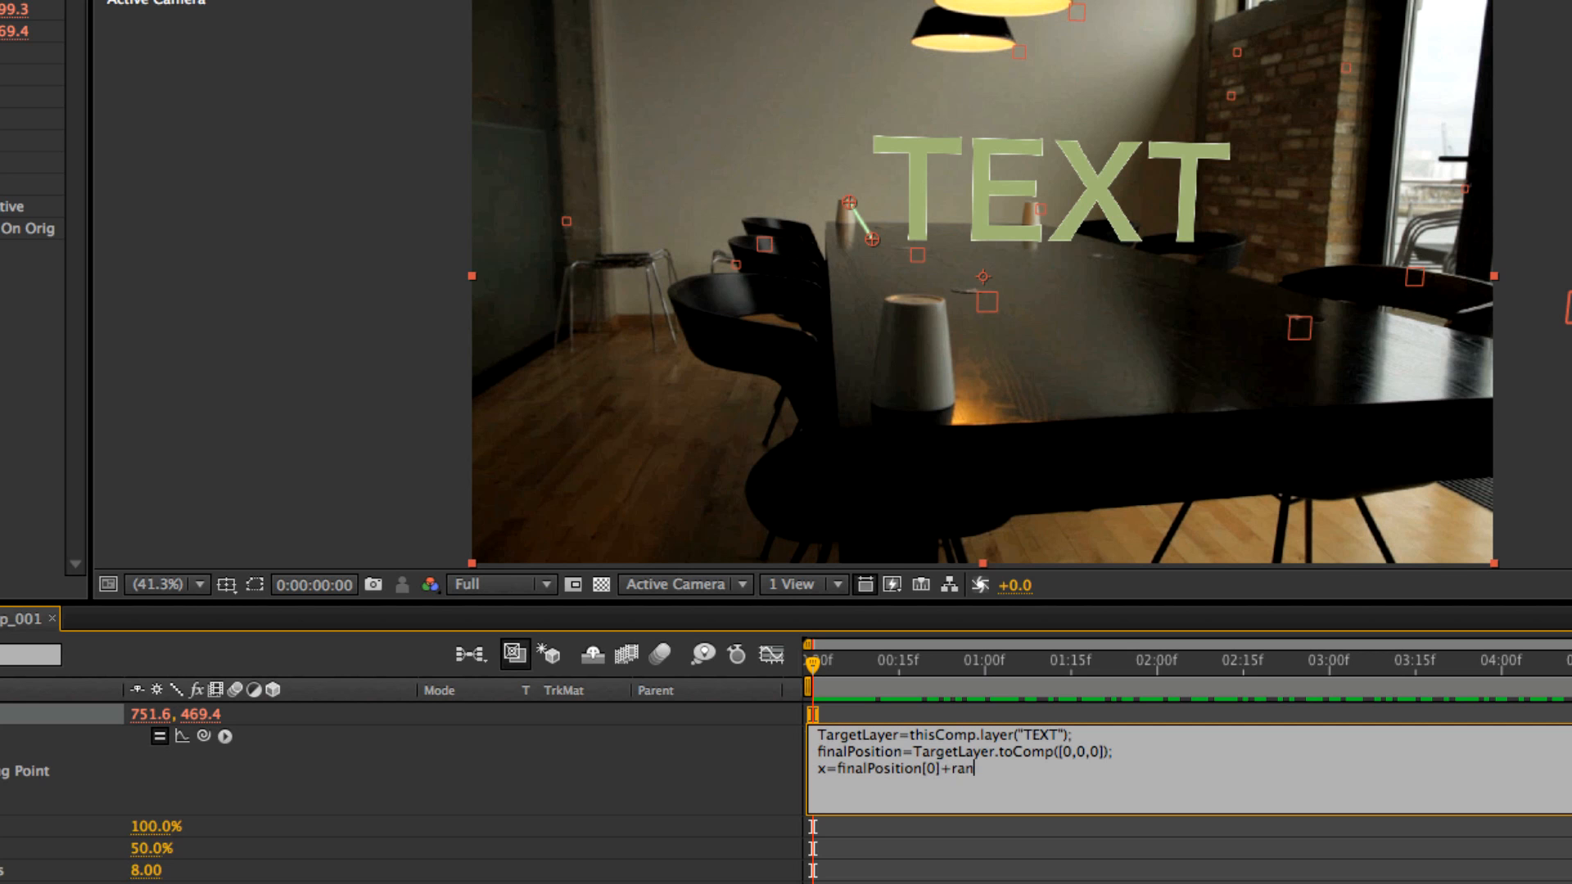
pyautogui.write('dom')
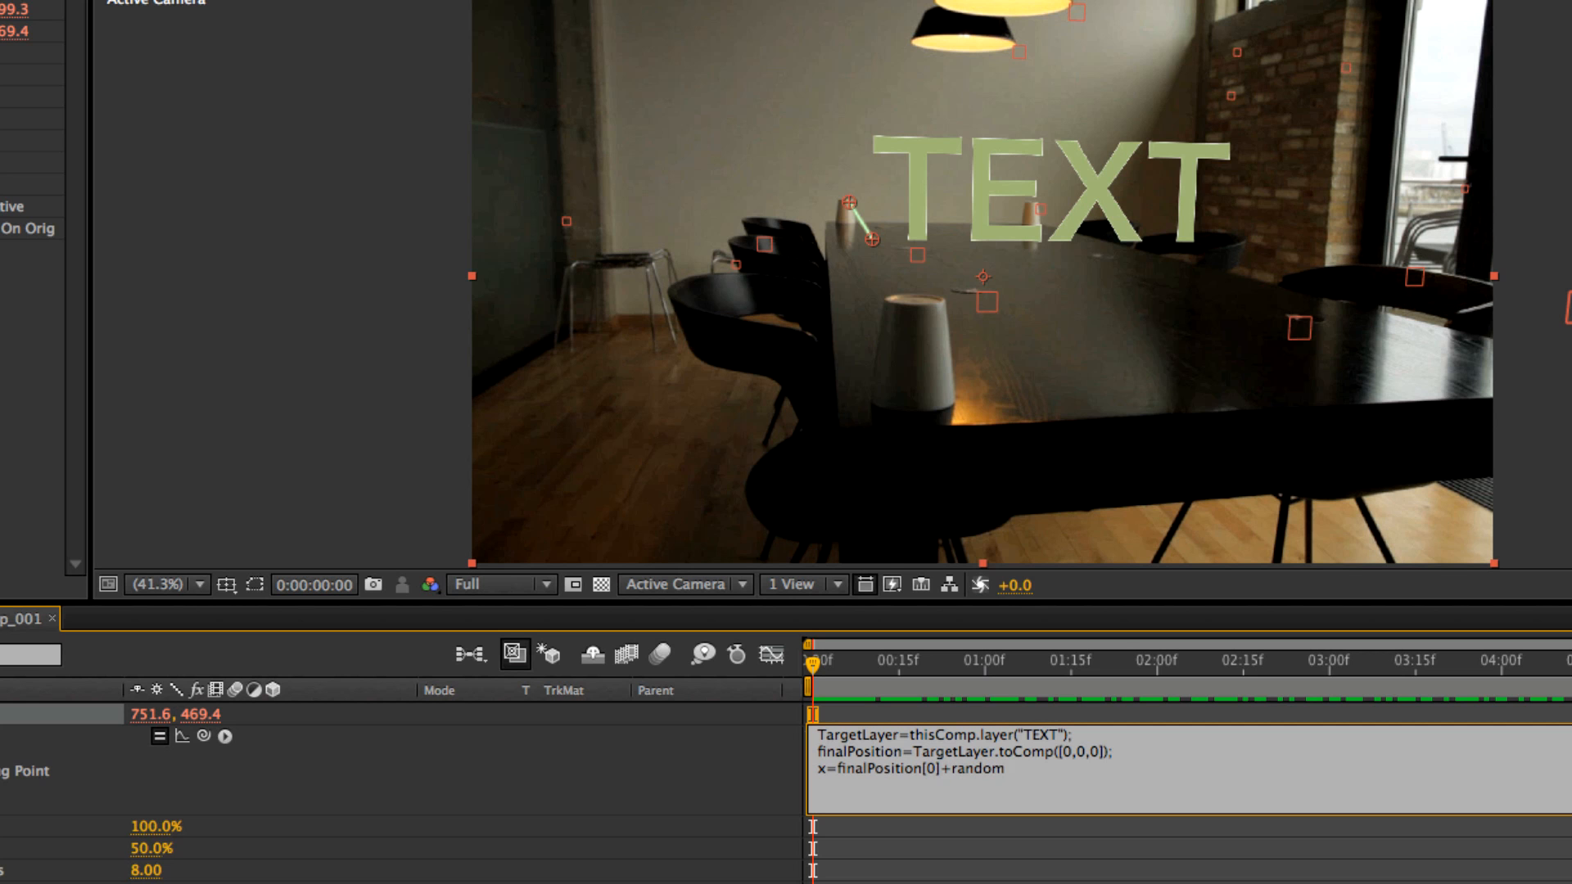
pyautogui.write('(')
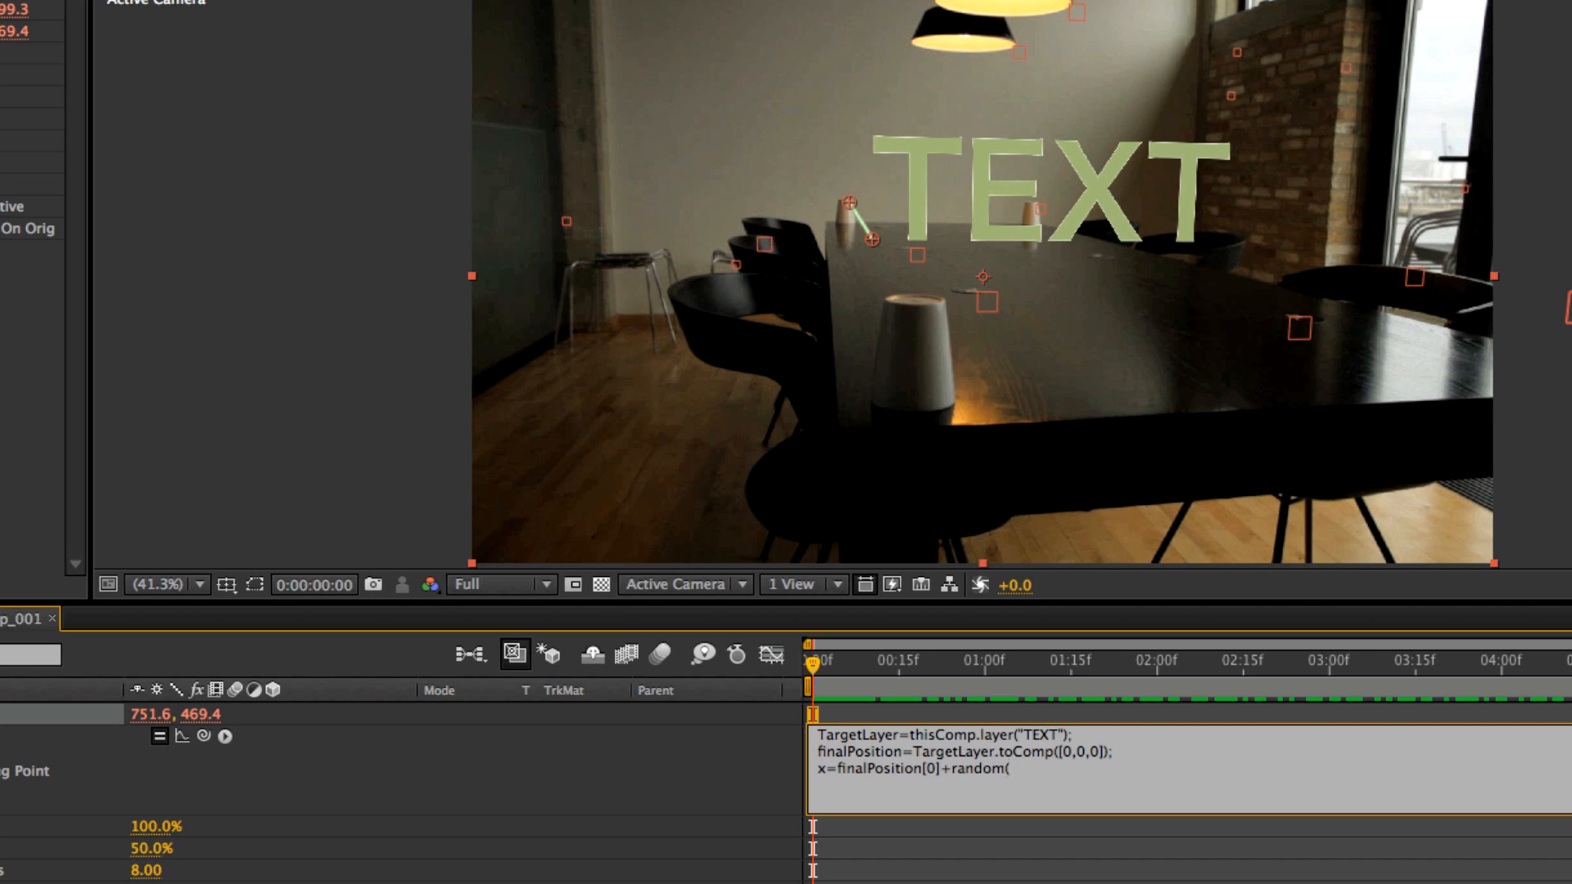
pyautogui.write('300')
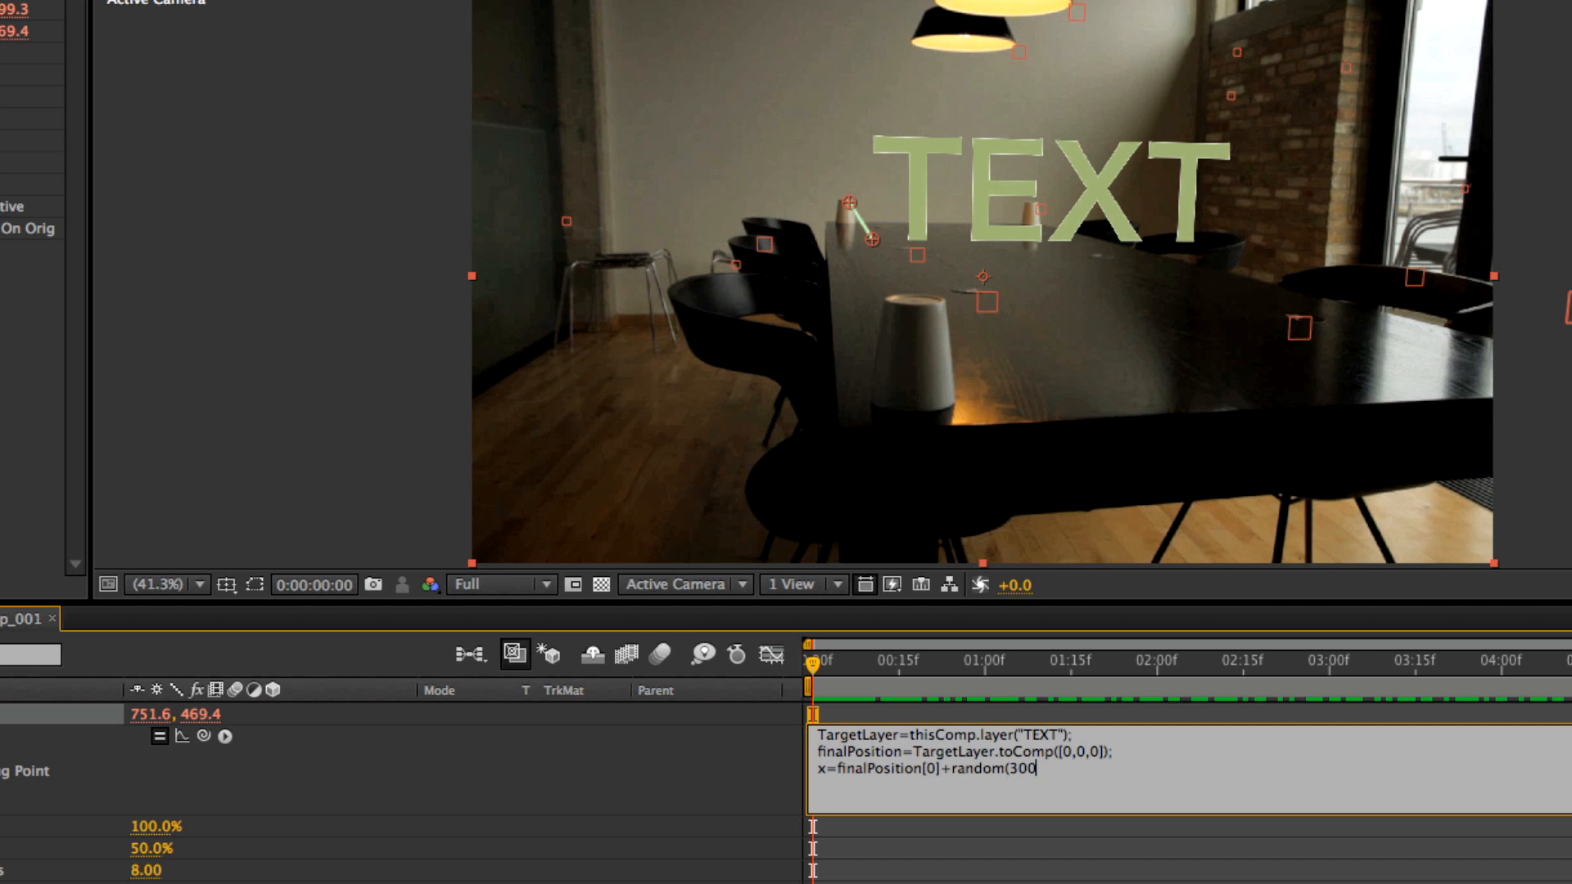
pyautogui.write(');')
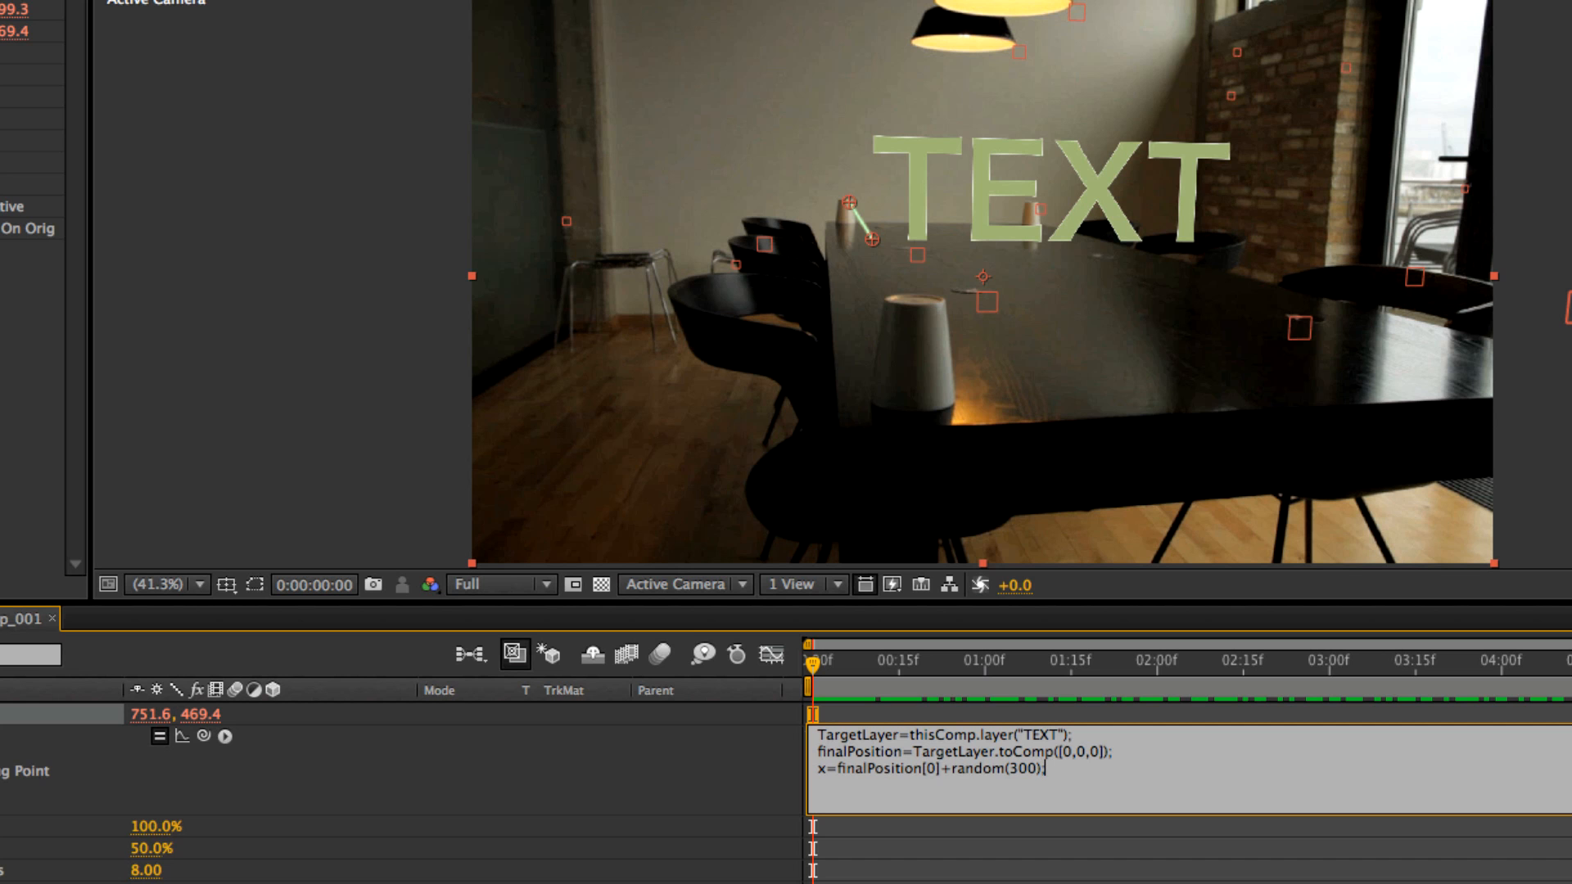
# Add y=finalPosition[1]+random(100); and return [x,y] as the end position.
pyautogui.write('y=')
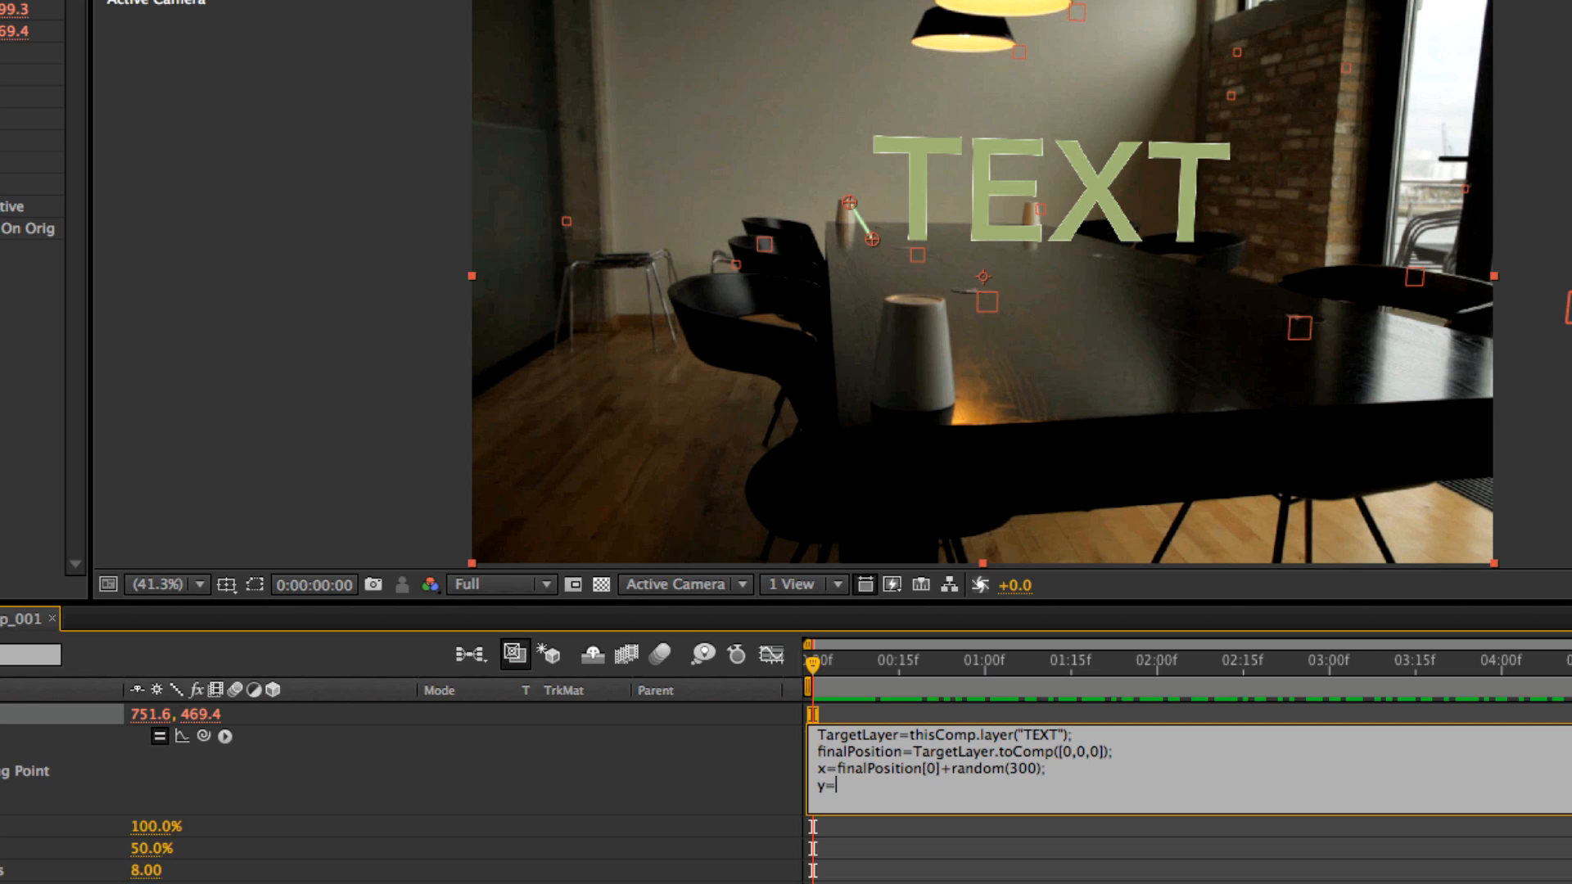
pyautogui.write('finalPosiiton')
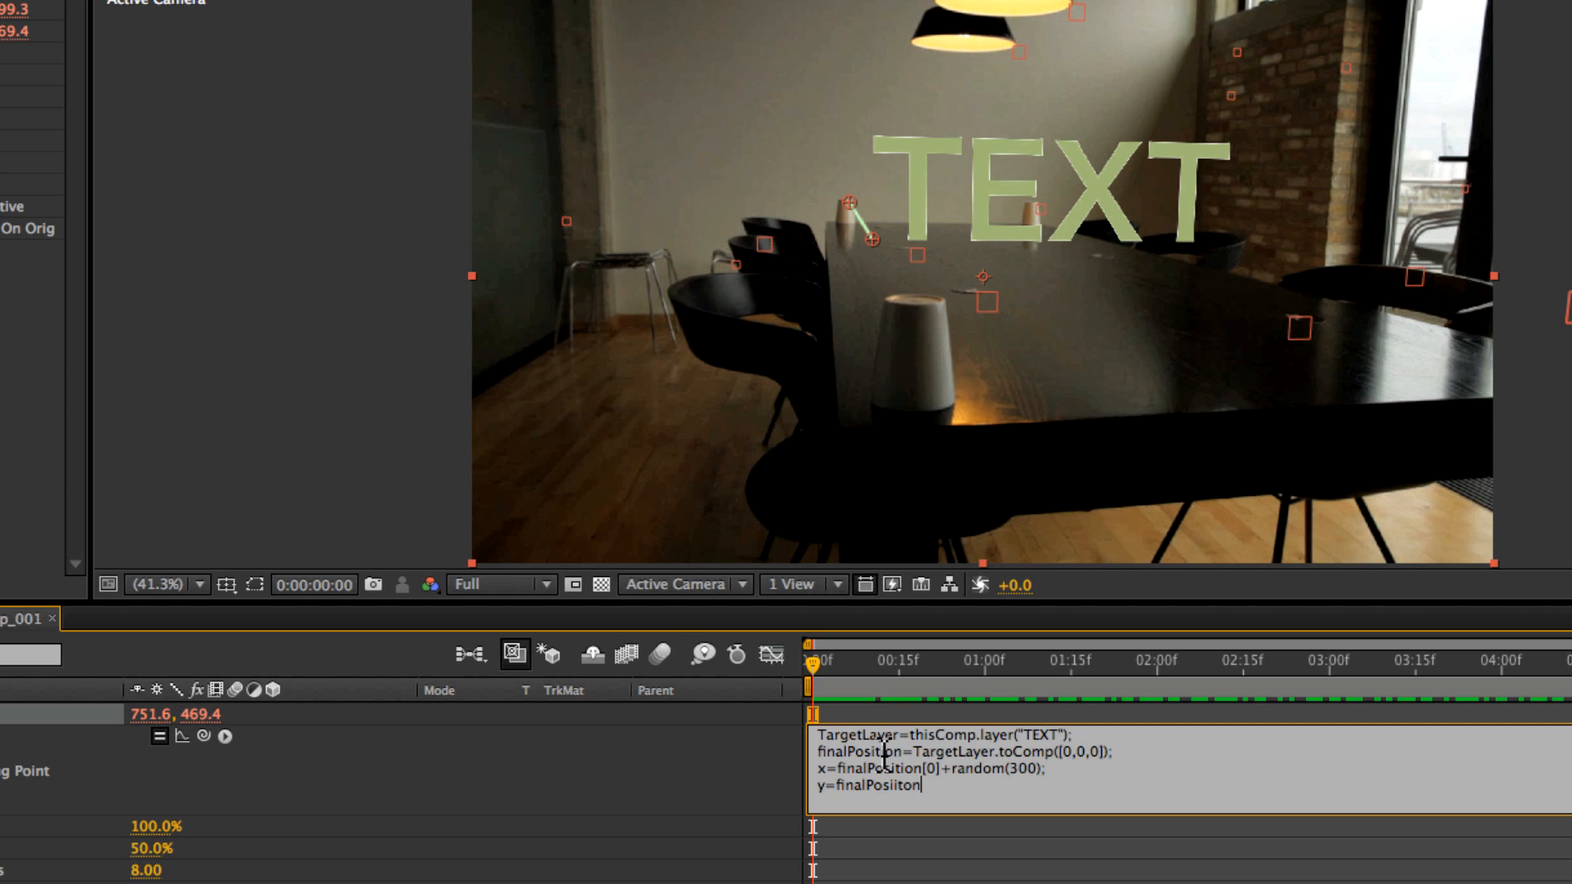
pyautogui.press('Backspace')
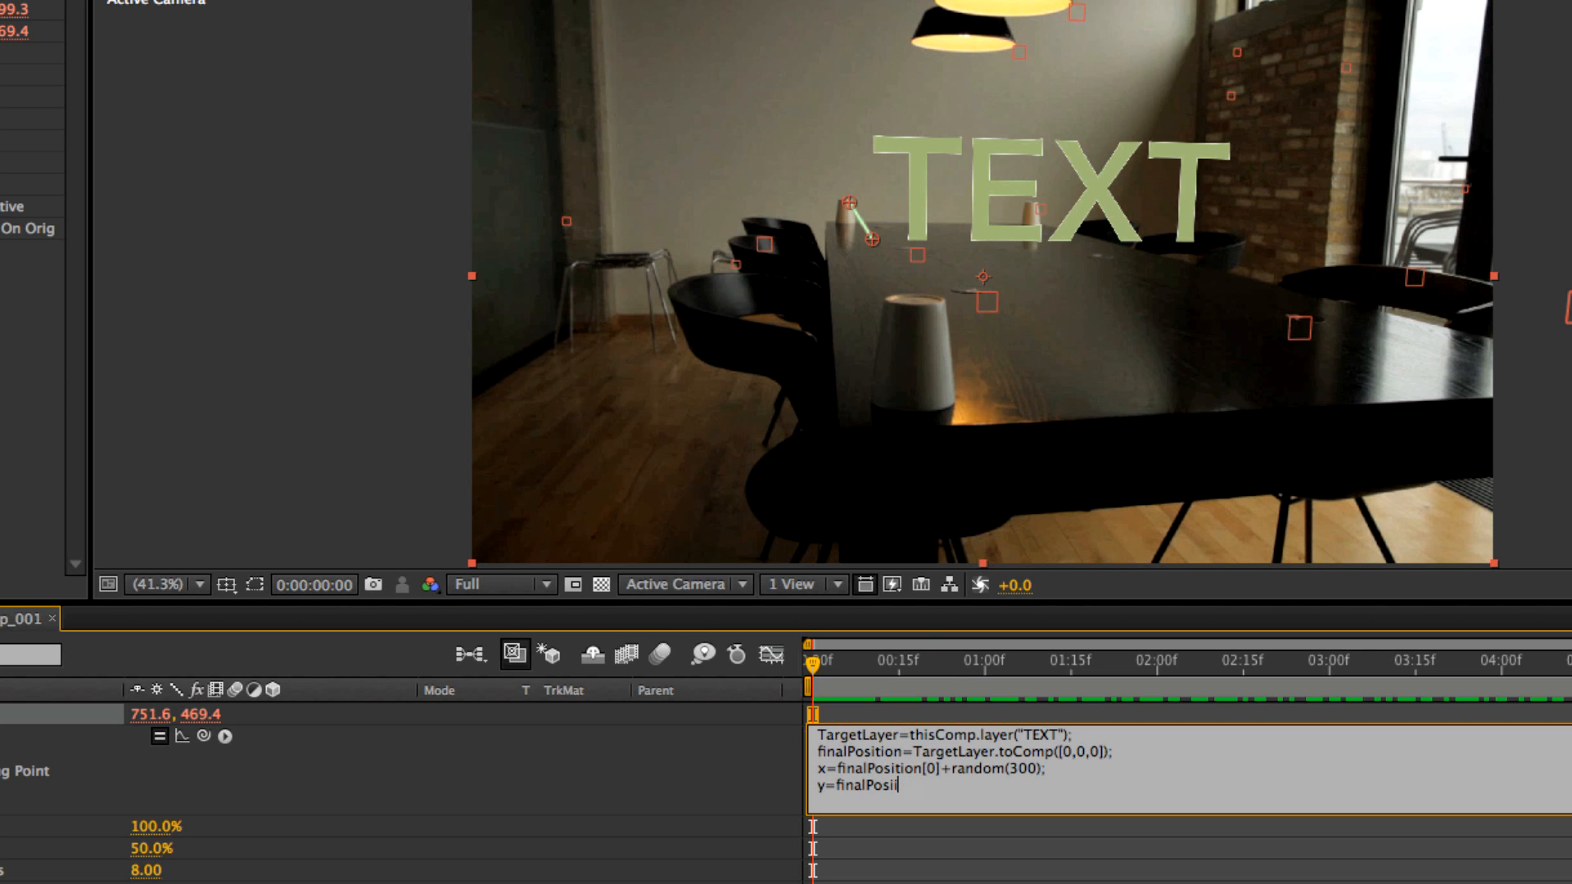
pyautogui.write('tion')
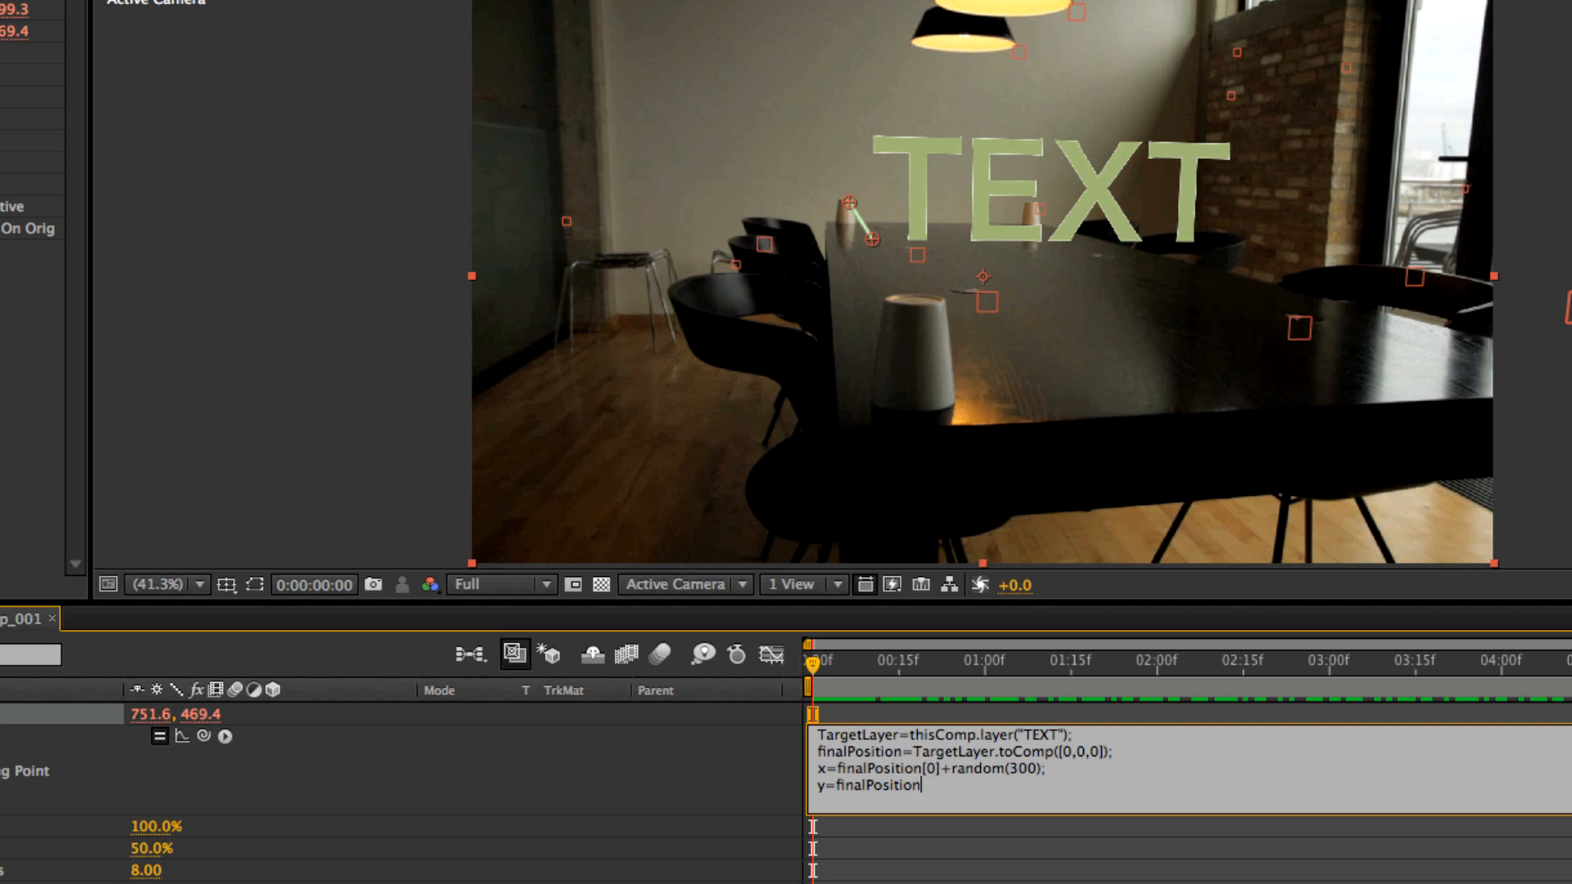
pyautogui.write('[1')
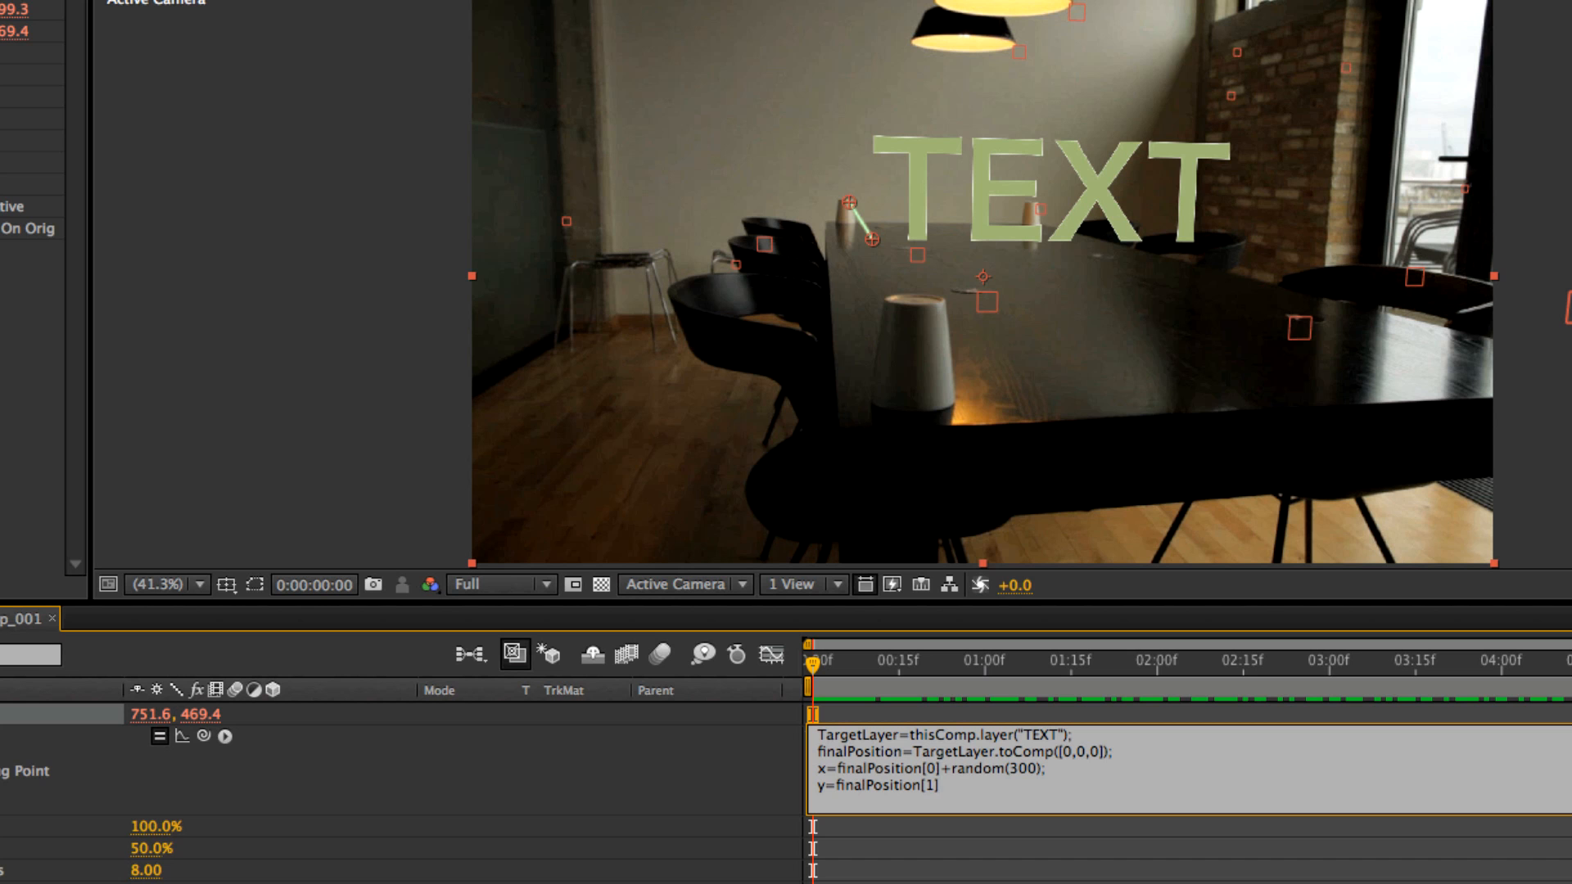
pyautogui.write('+')
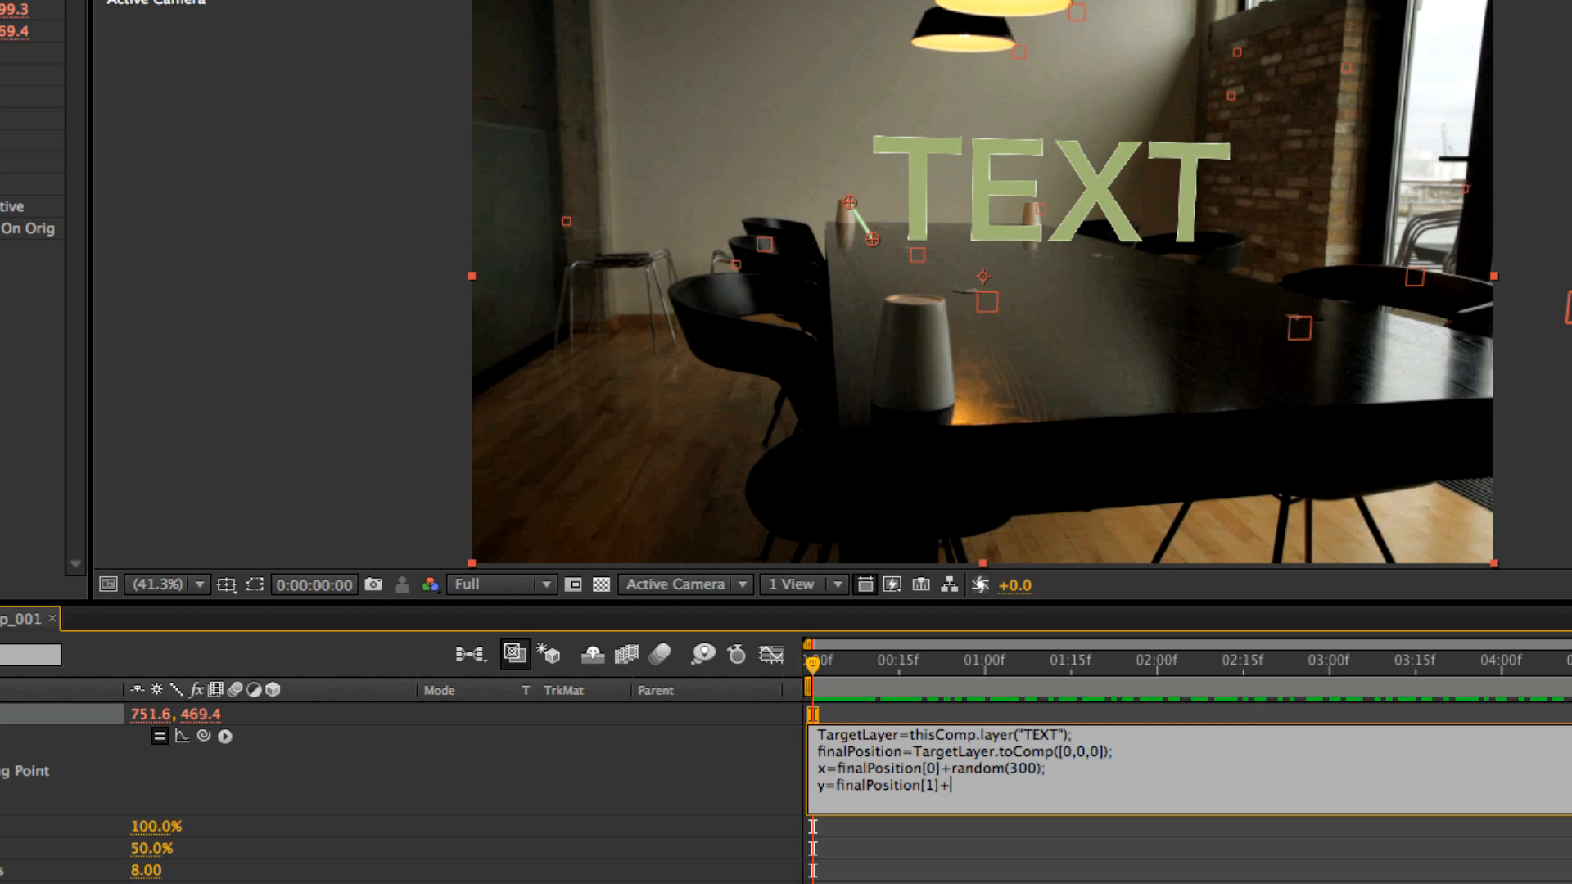
pyautogui.write('andom(1')
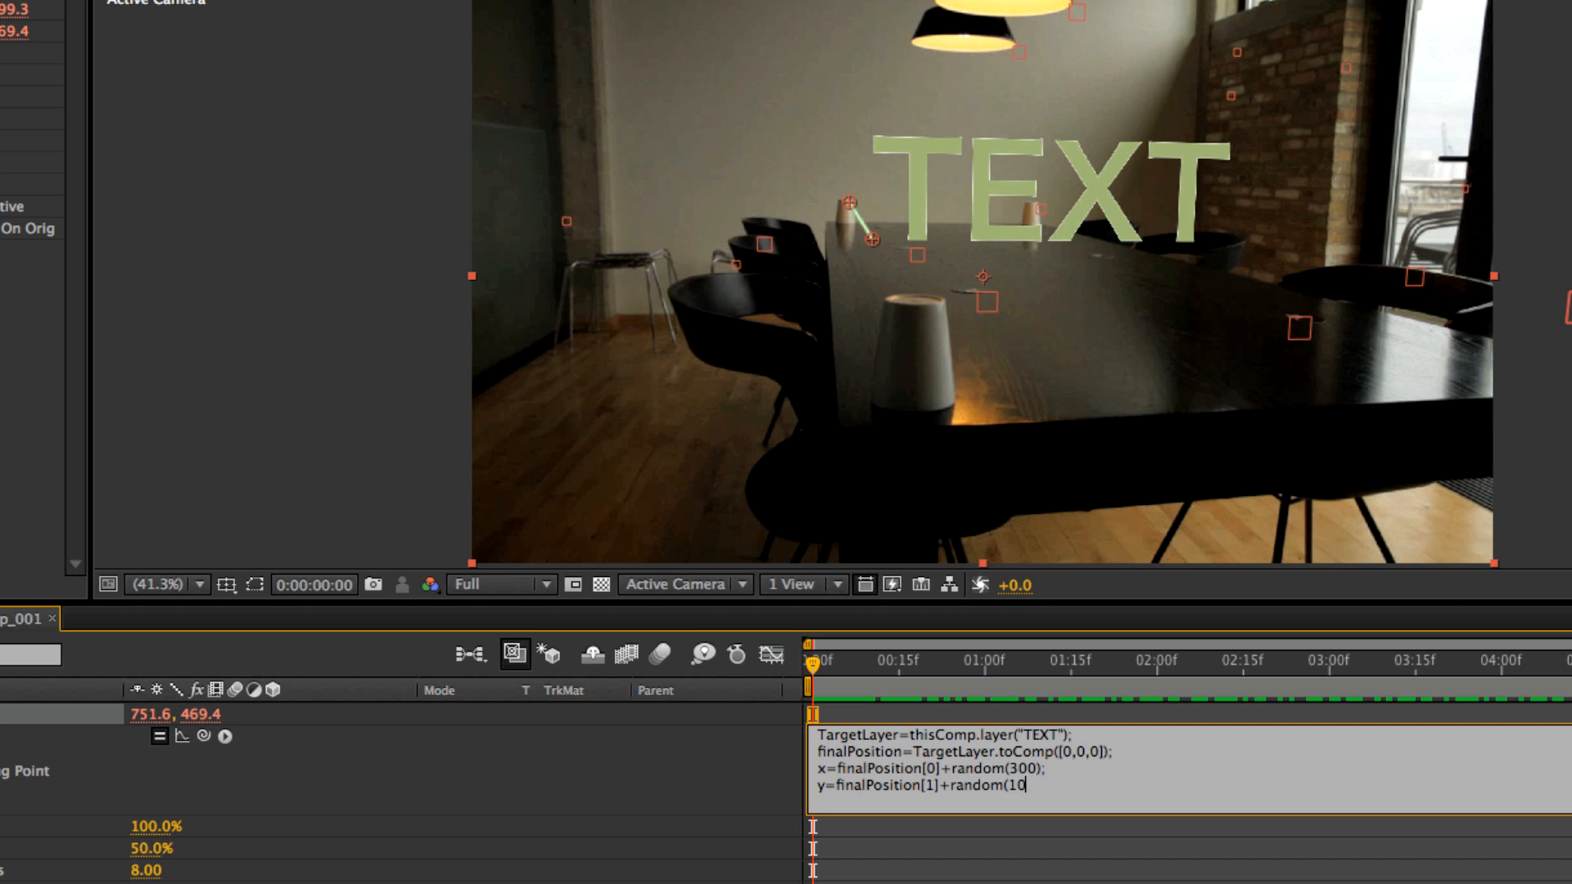
pyautogui.write('0)')
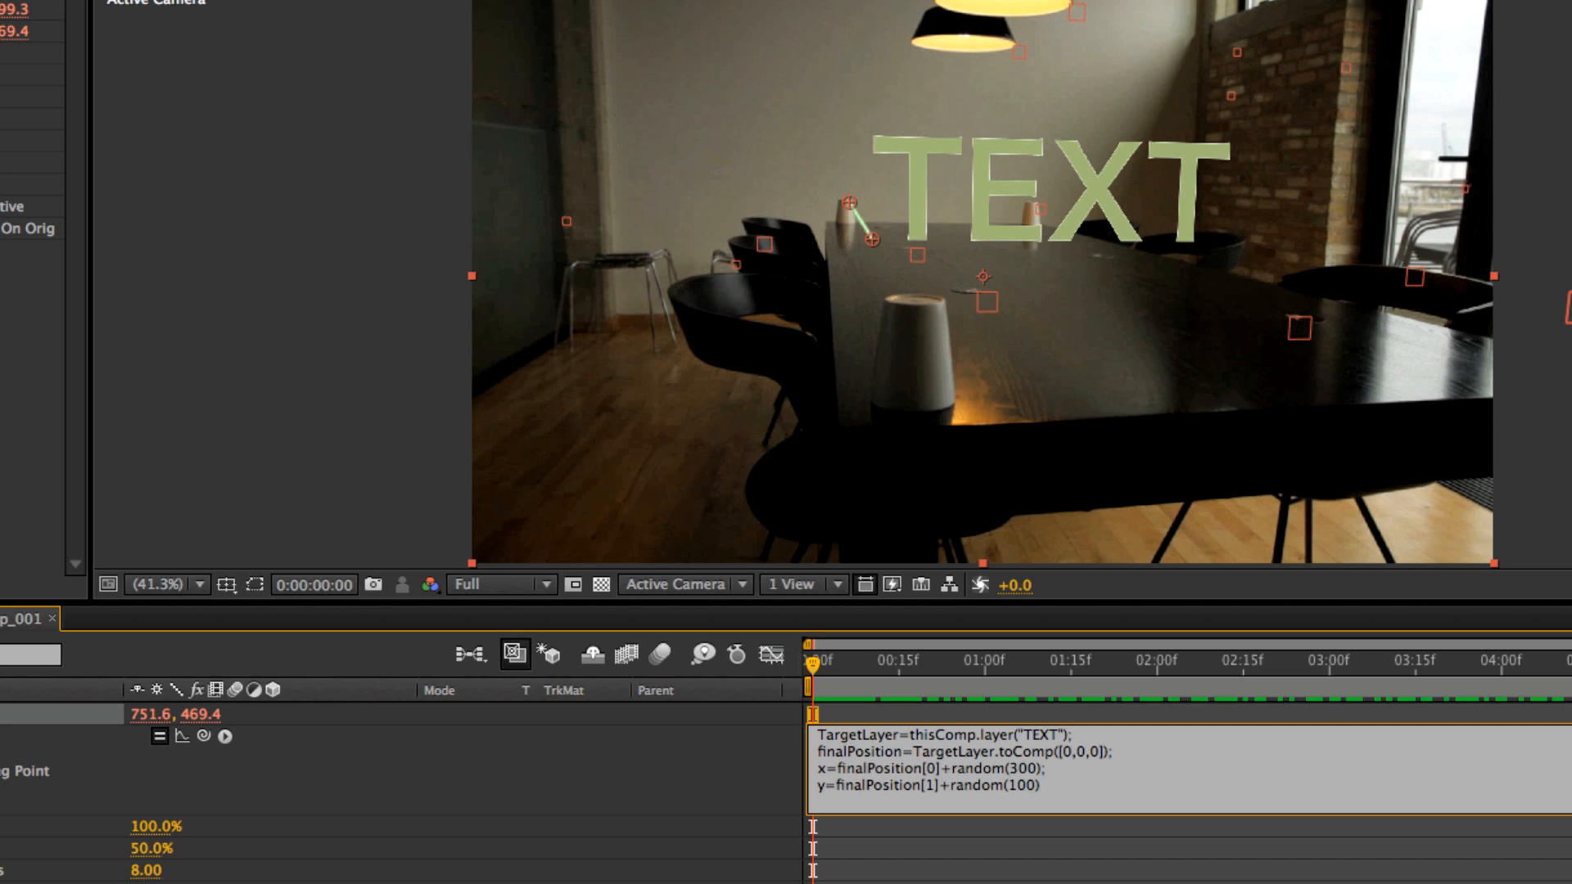
pyautogui.write('[x,y')
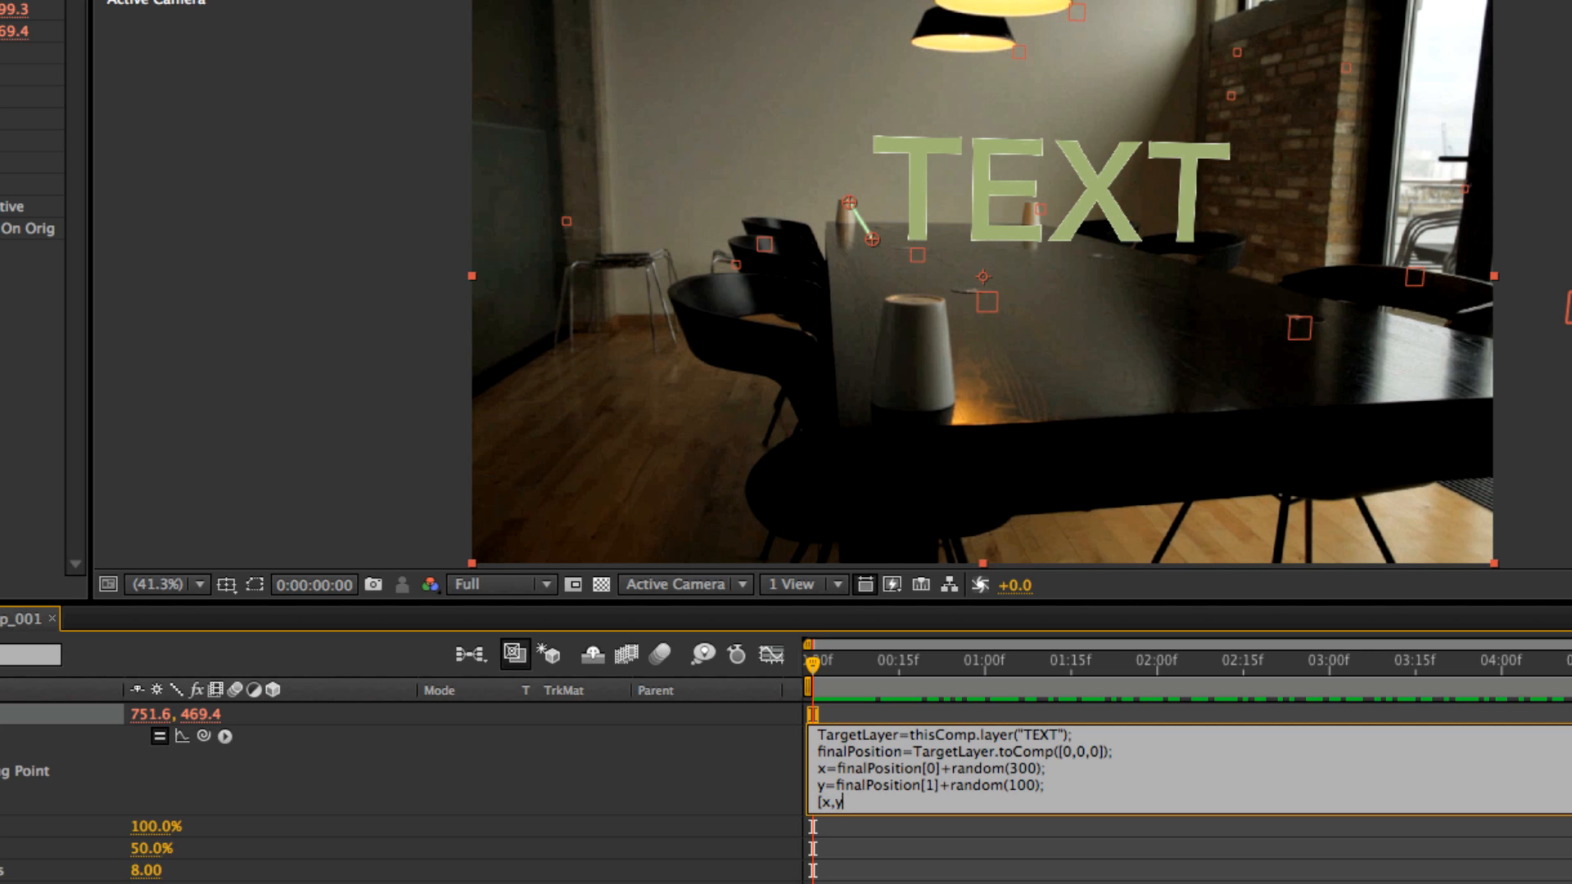
pyautogui.moveTo(1208, 650)
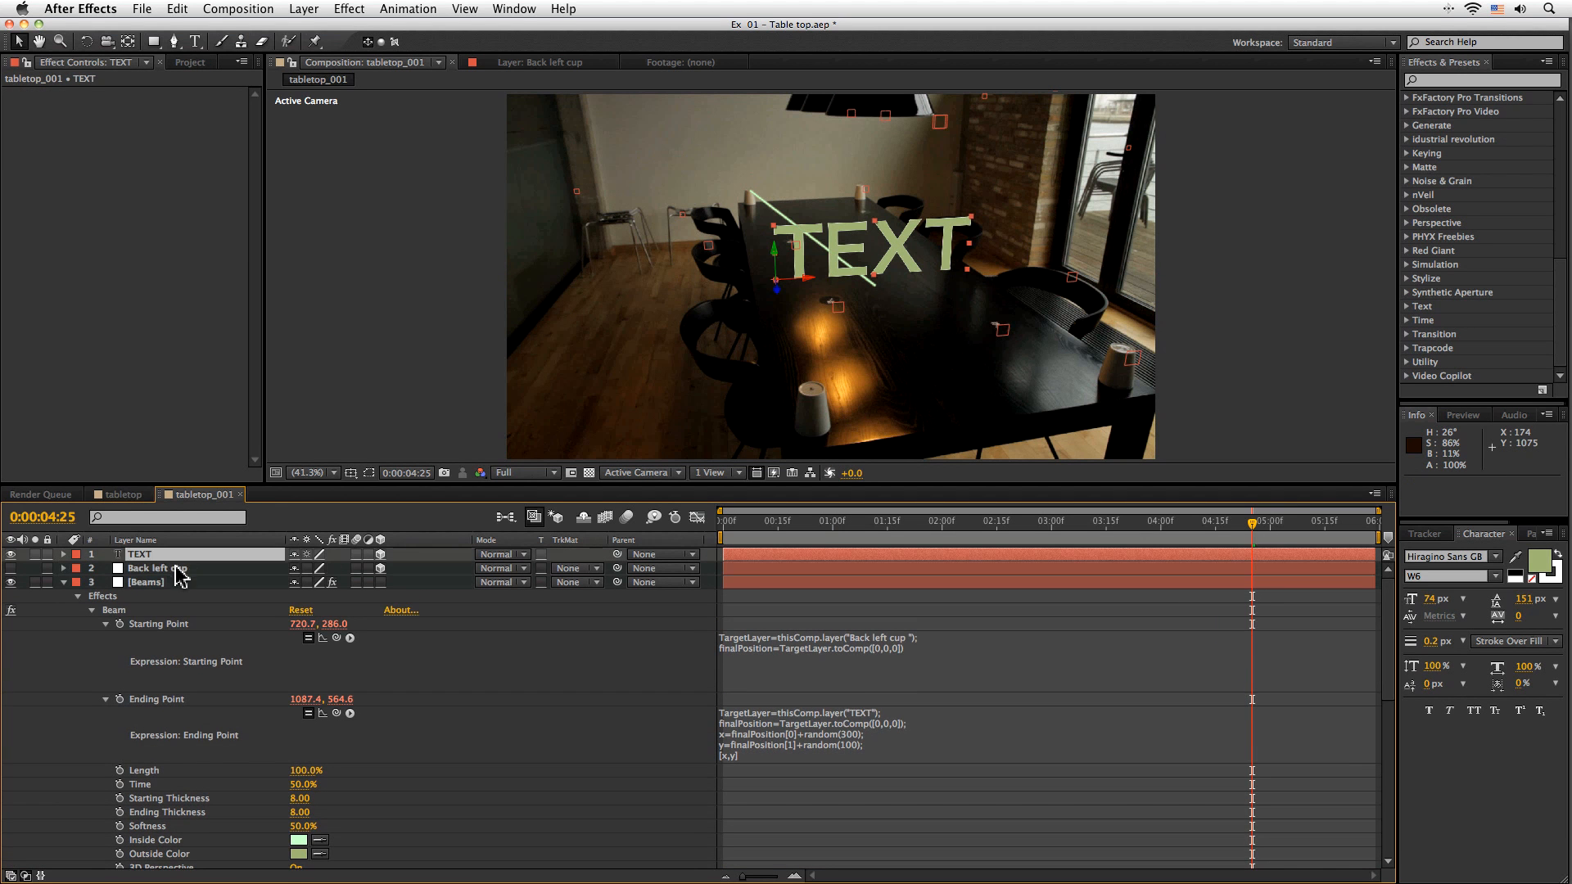
# Preview the beam's random end at several frames, then duplicate the Beam effect on Beams.
pyautogui.click(865, 521)
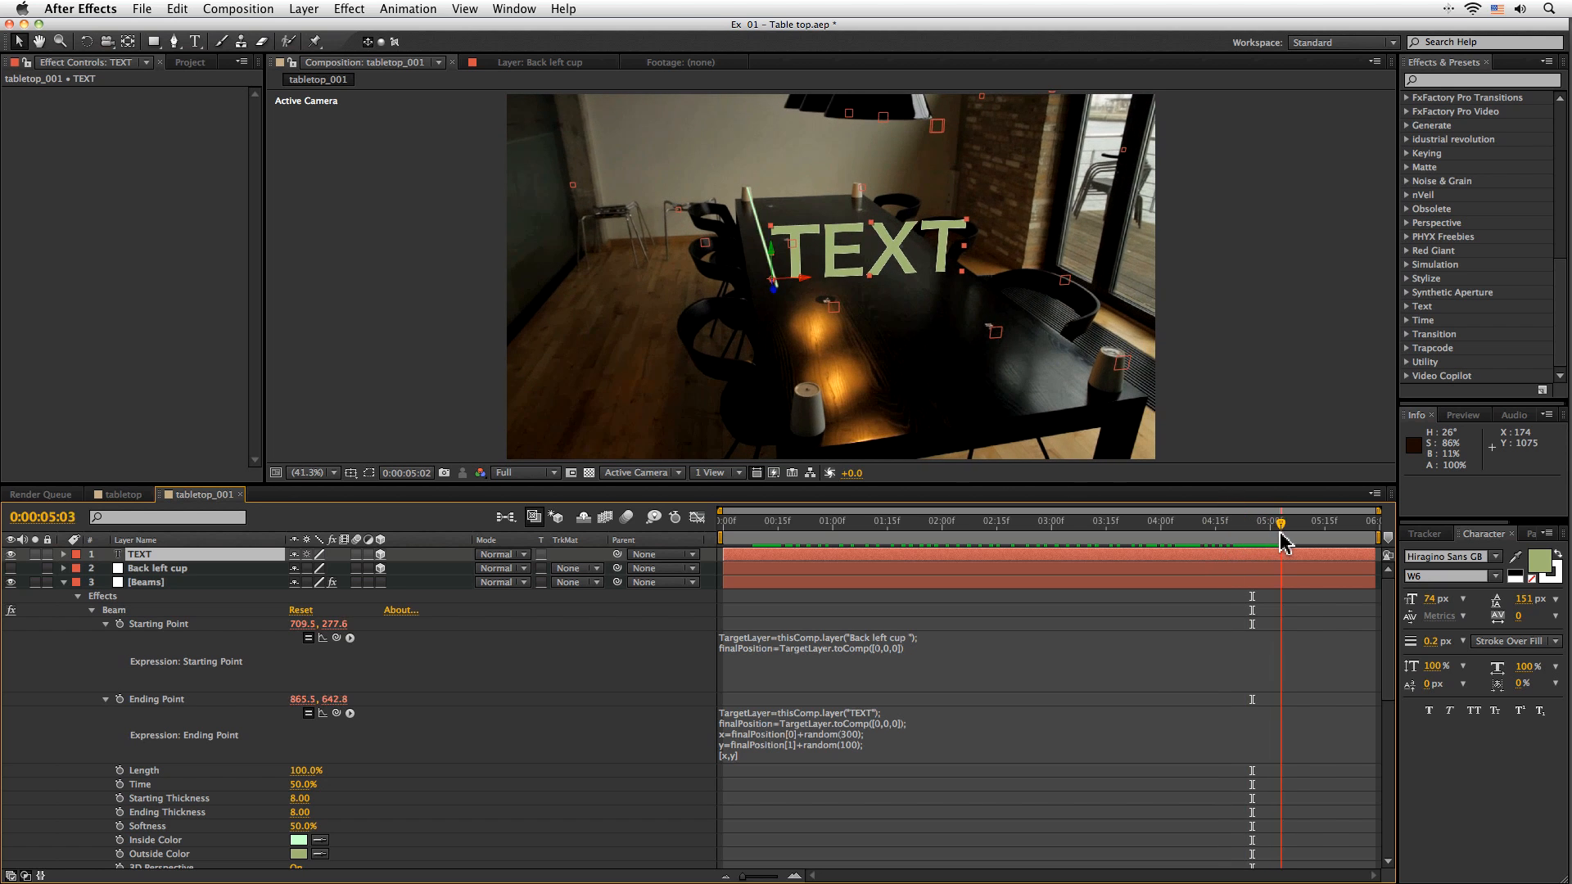
pyautogui.click(1291, 522)
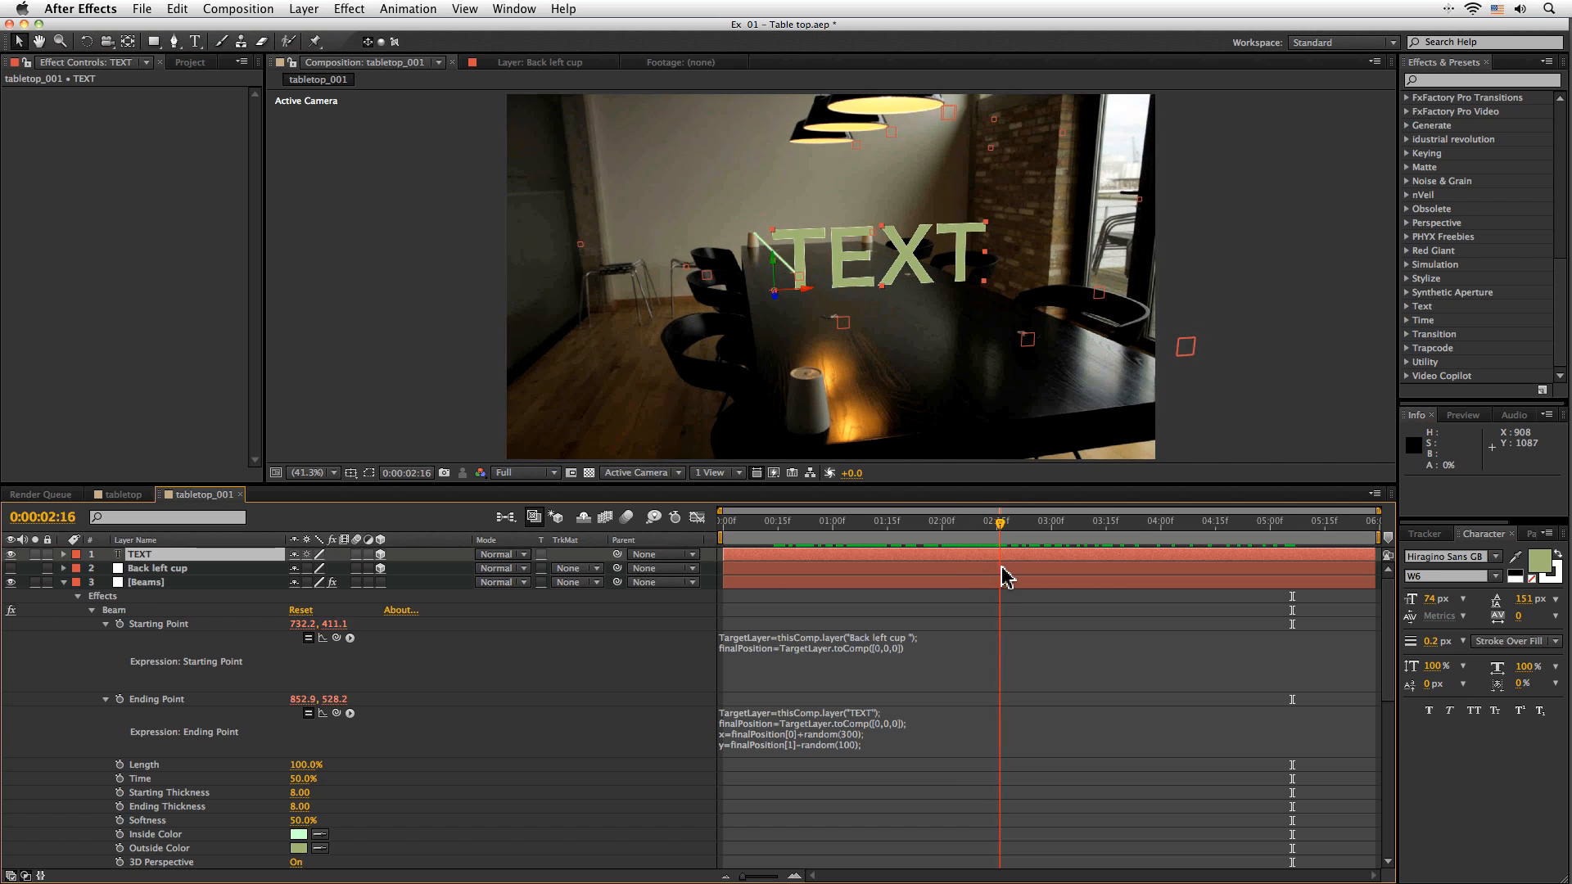
pyautogui.click(847, 729)
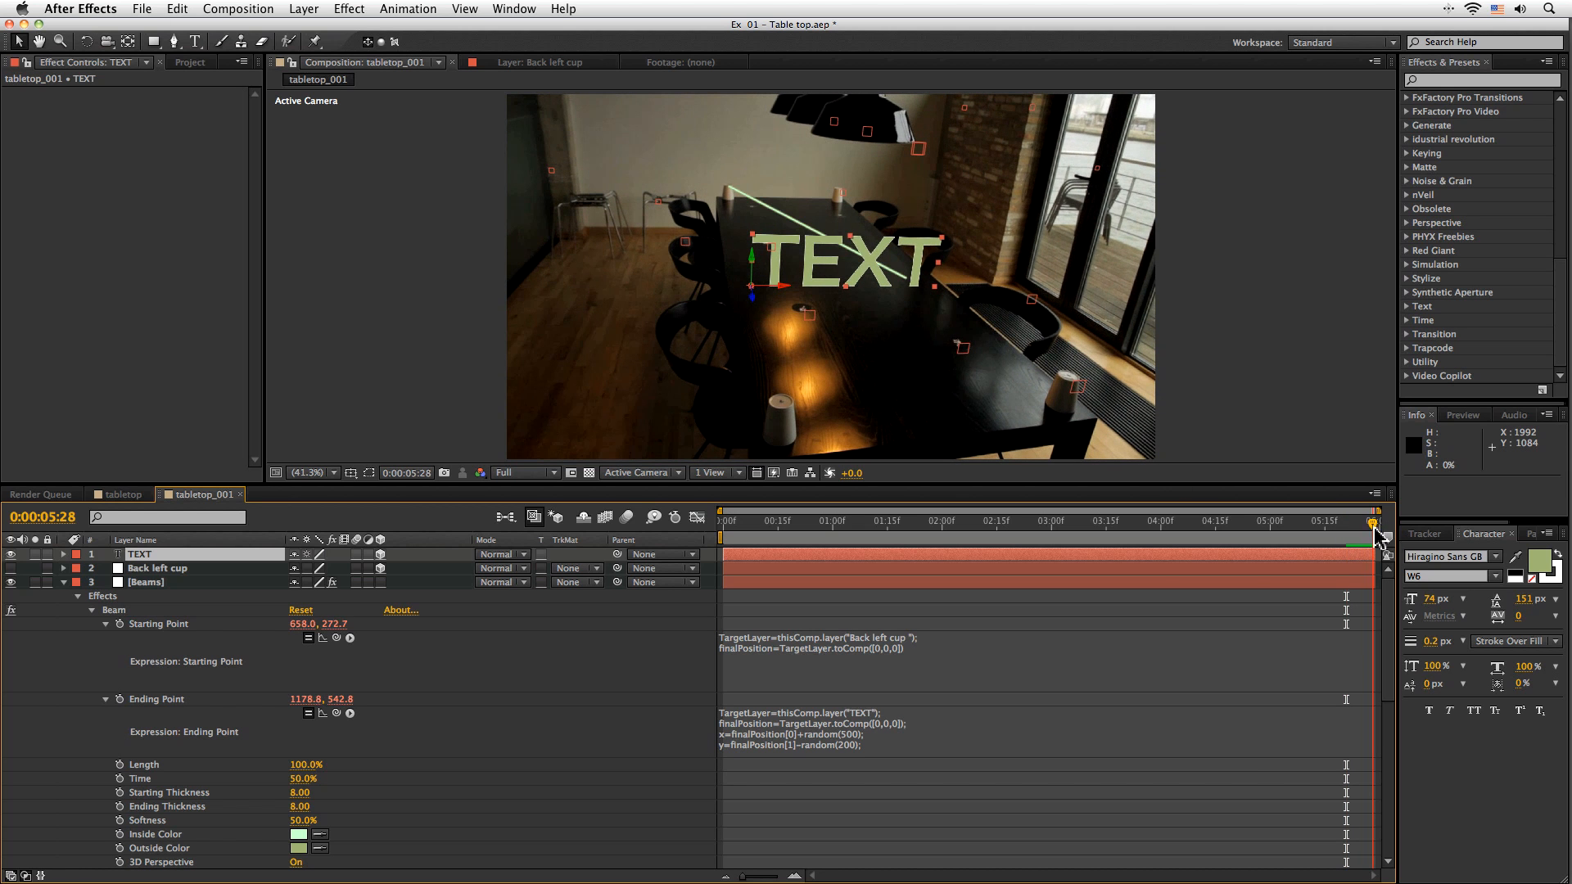
pyautogui.click(906, 521)
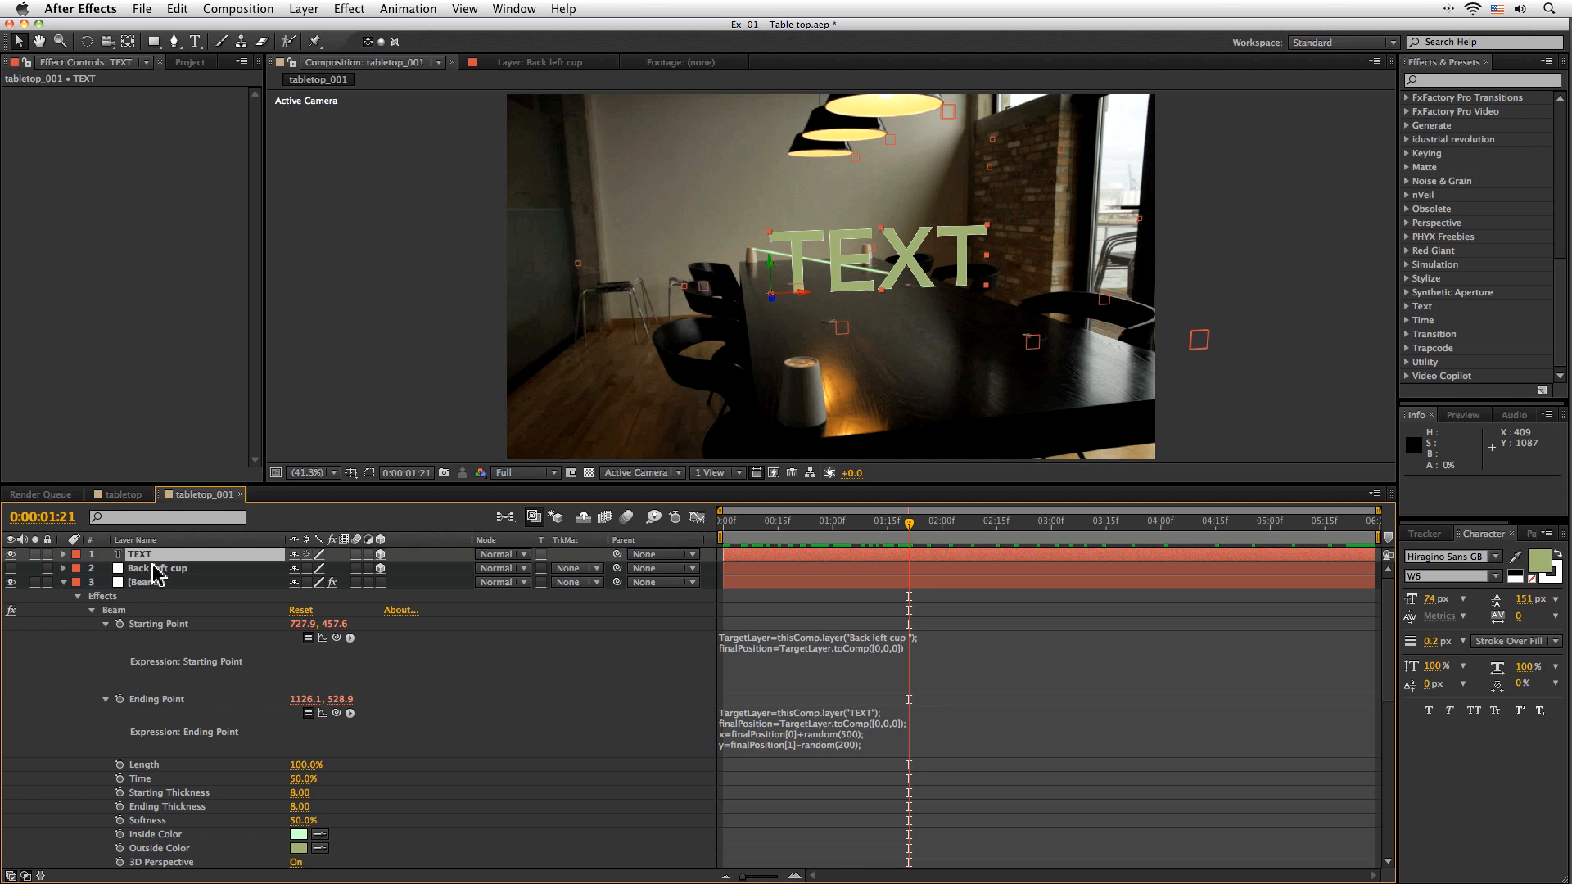
pyautogui.click(146, 582)
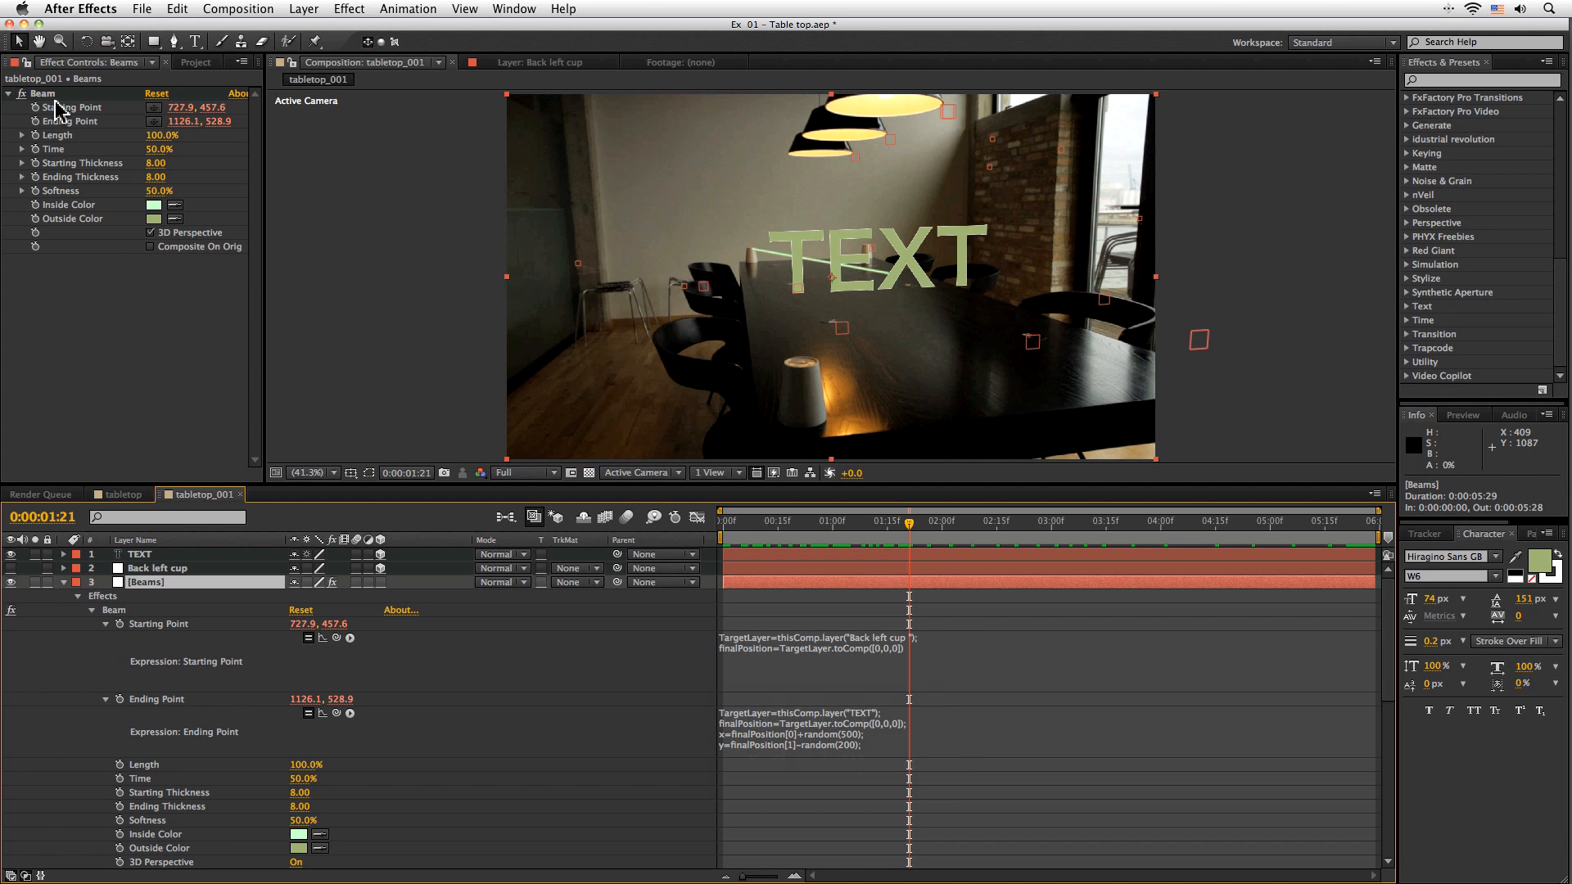
pyautogui.press('cmd+d')
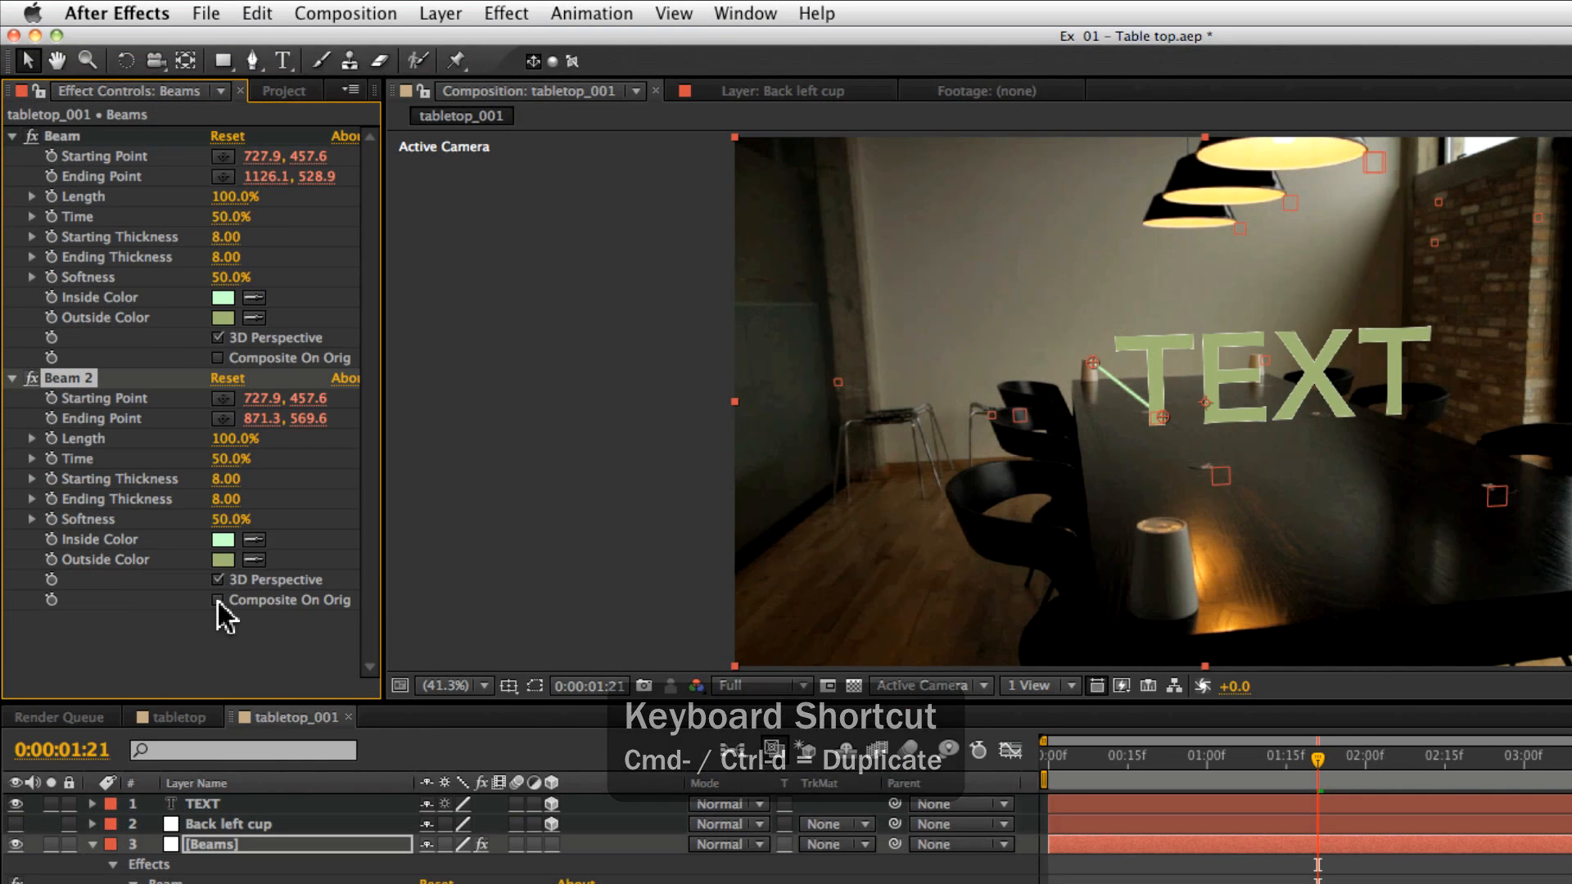
# Turn on Composite On Original for the duplicated Beam 2 effect.
pyautogui.click(218, 600)
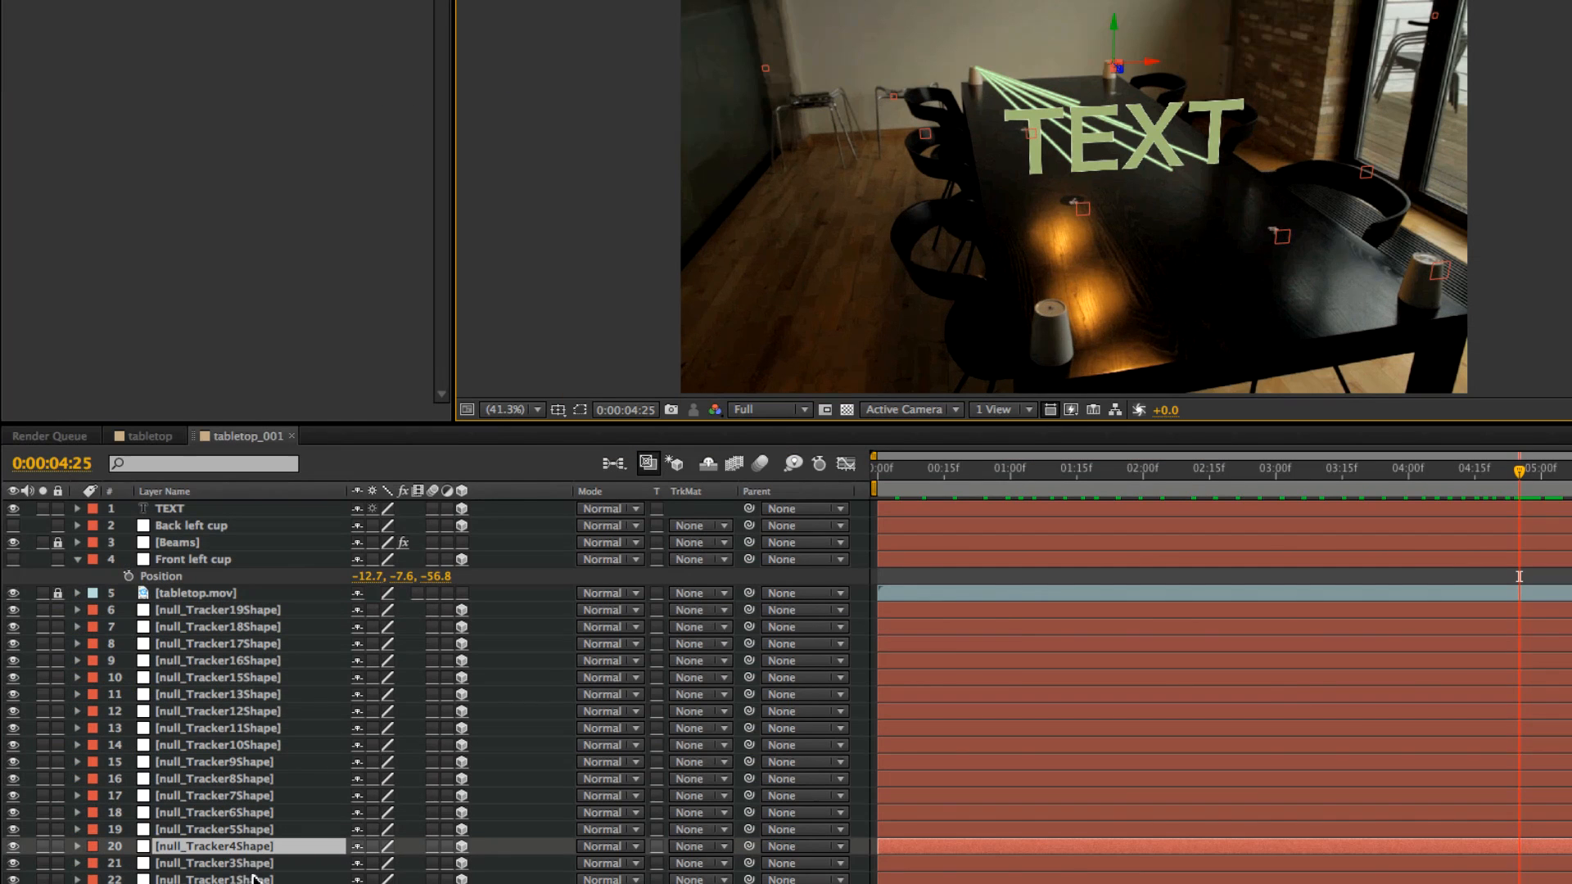
pyautogui.moveTo(558, 504)
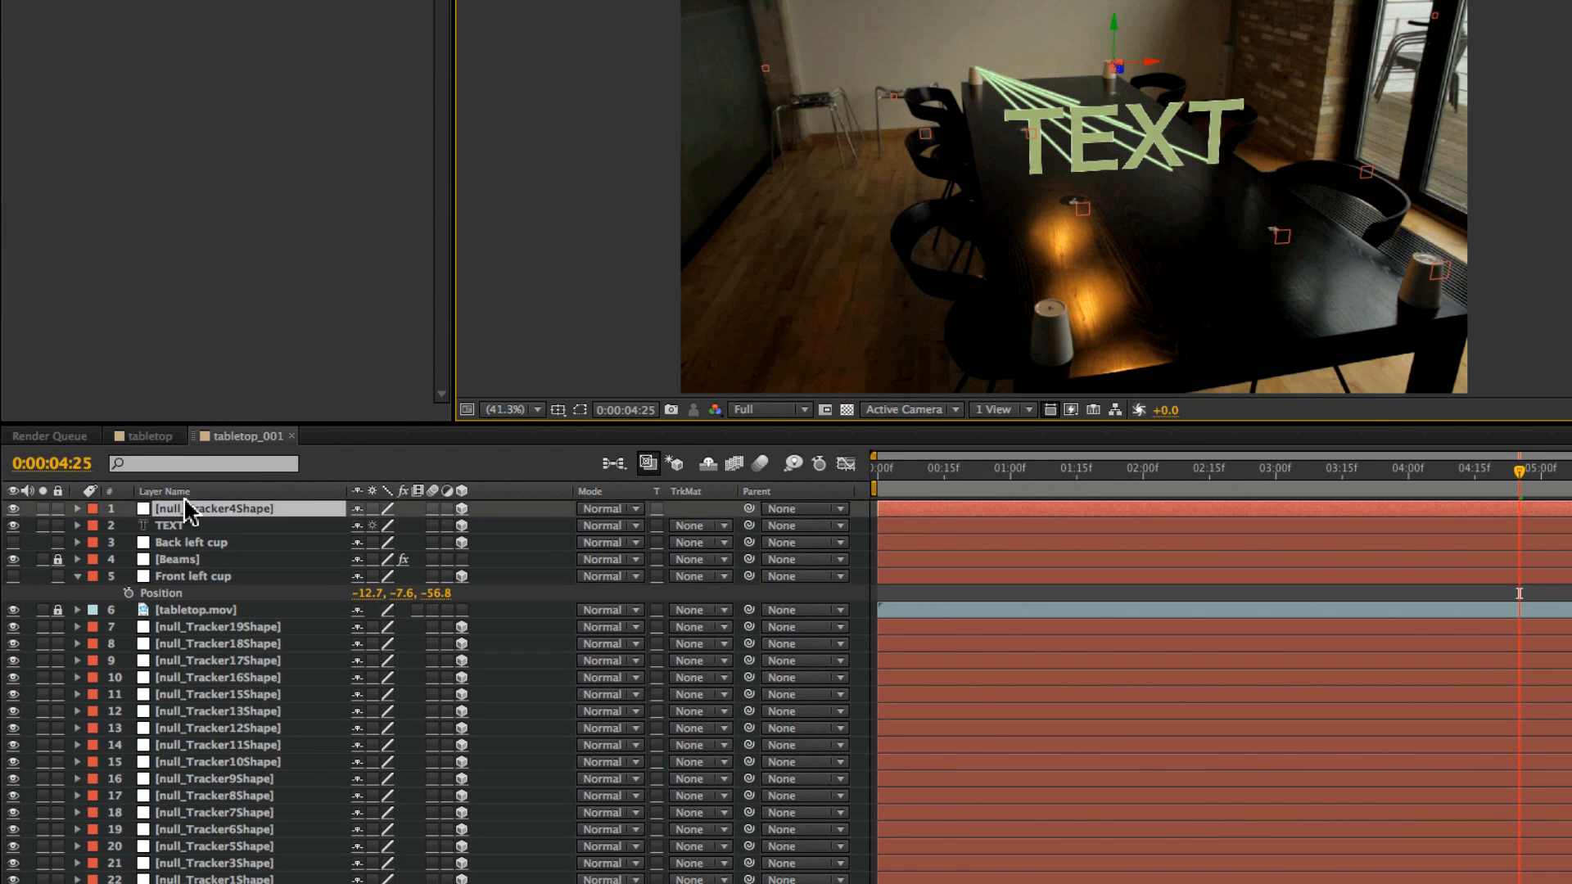
pyautogui.moveTo(261, 511)
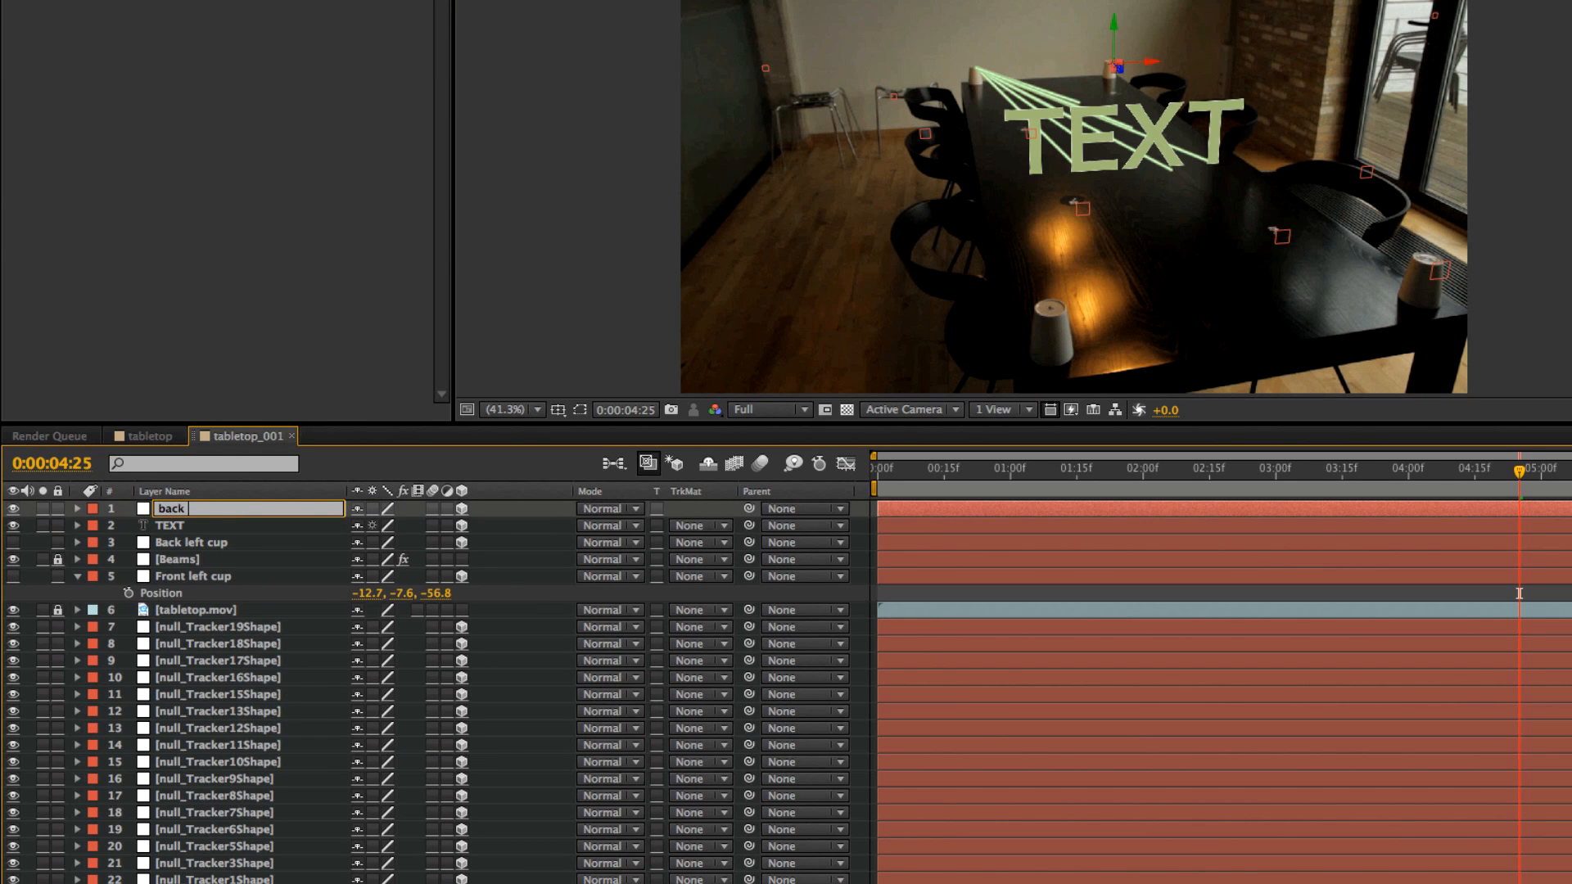
# Rename the null_Tracker4Shape layer at the top of the stack to back right cup.
pyautogui.write('back rigt cup')
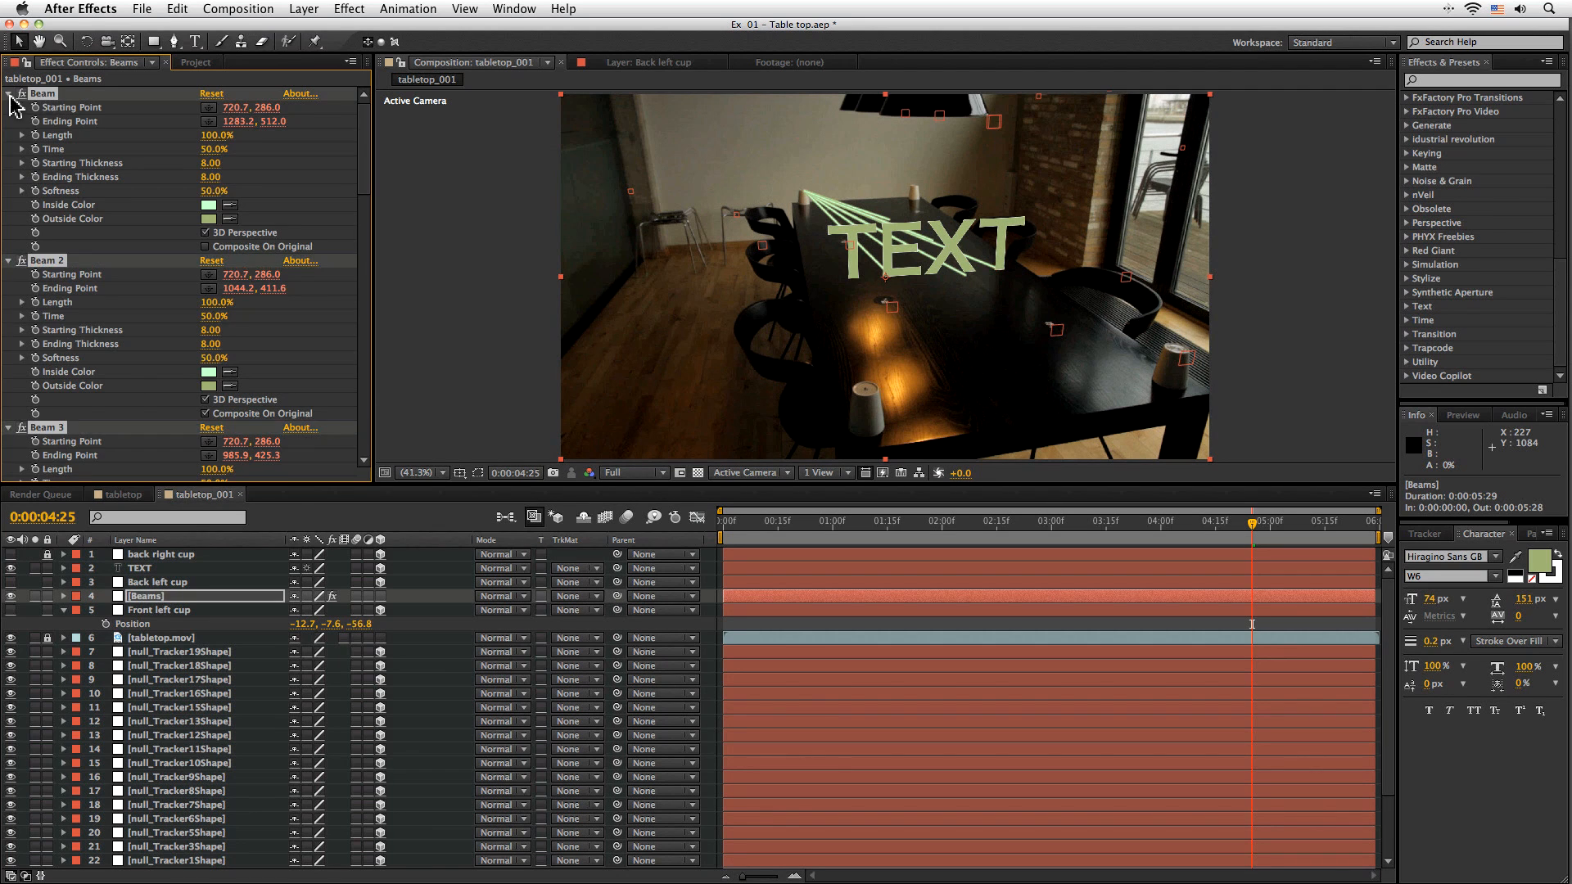
# Collapse the first Beam effect's settings in Effect Controls.
pyautogui.click(9, 93)
pyautogui.write('Back left start')
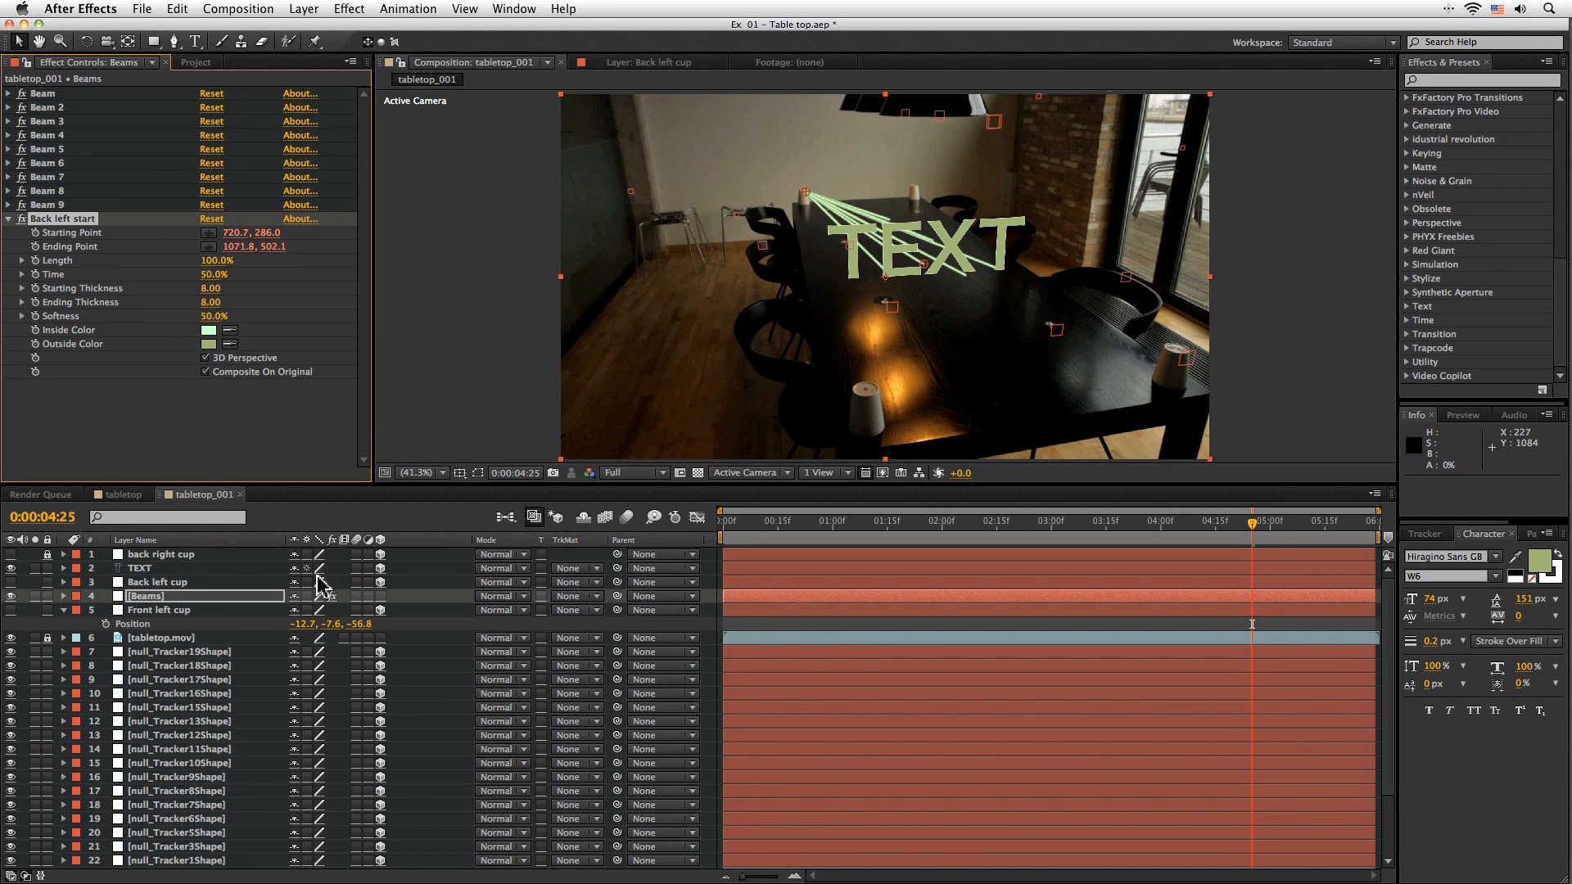
pyautogui.moveTo(66, 609)
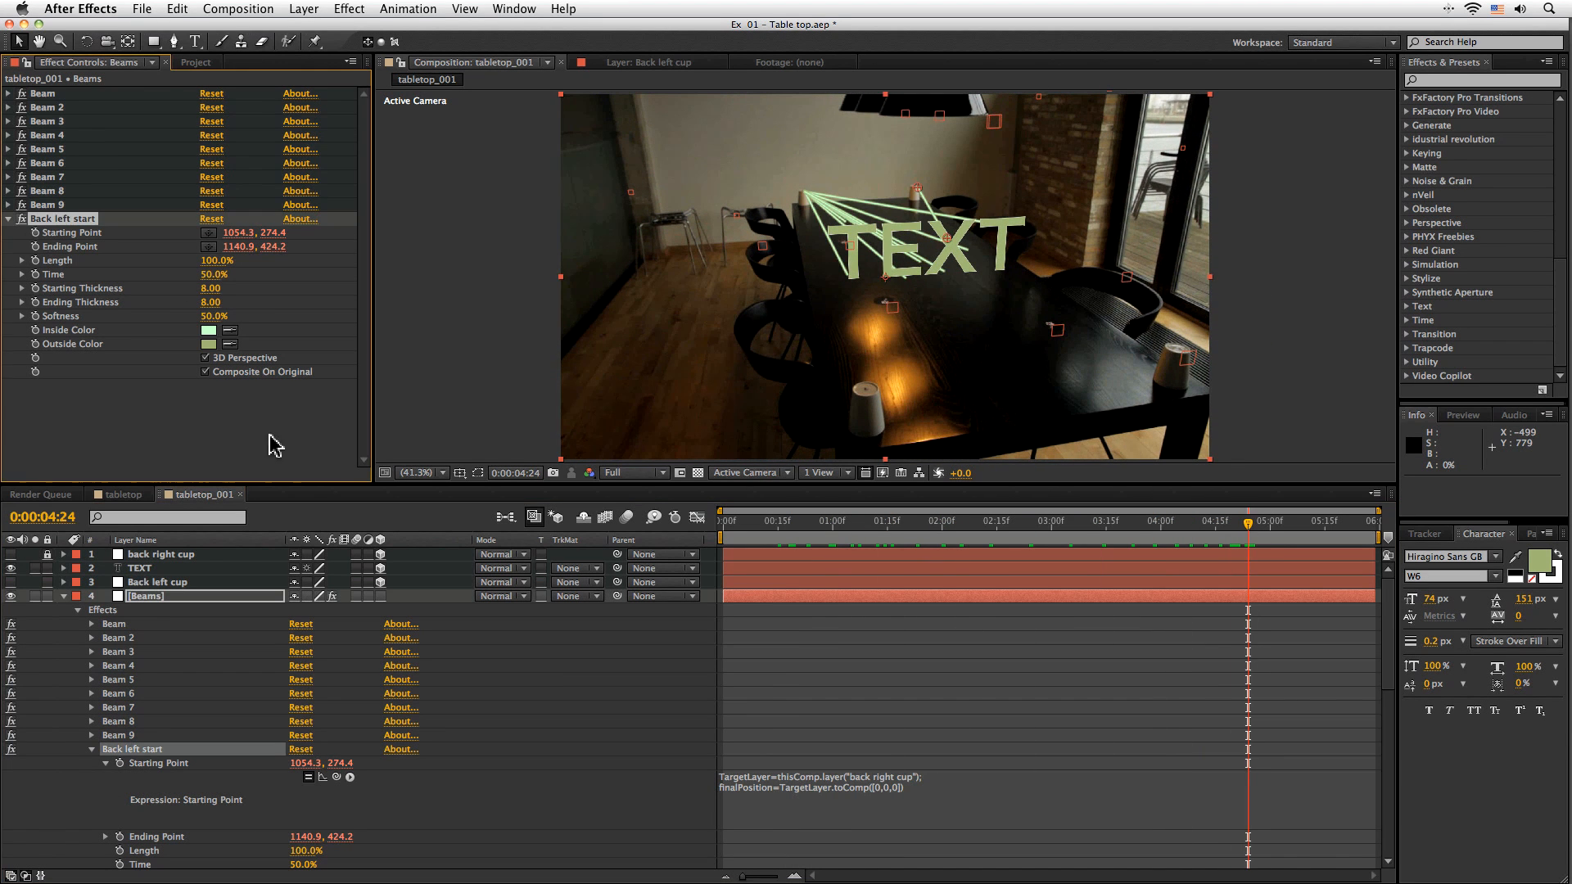
# Preview the duplicated Back left start beams at a later frame and start a new solid.
pyautogui.scroll(-3)
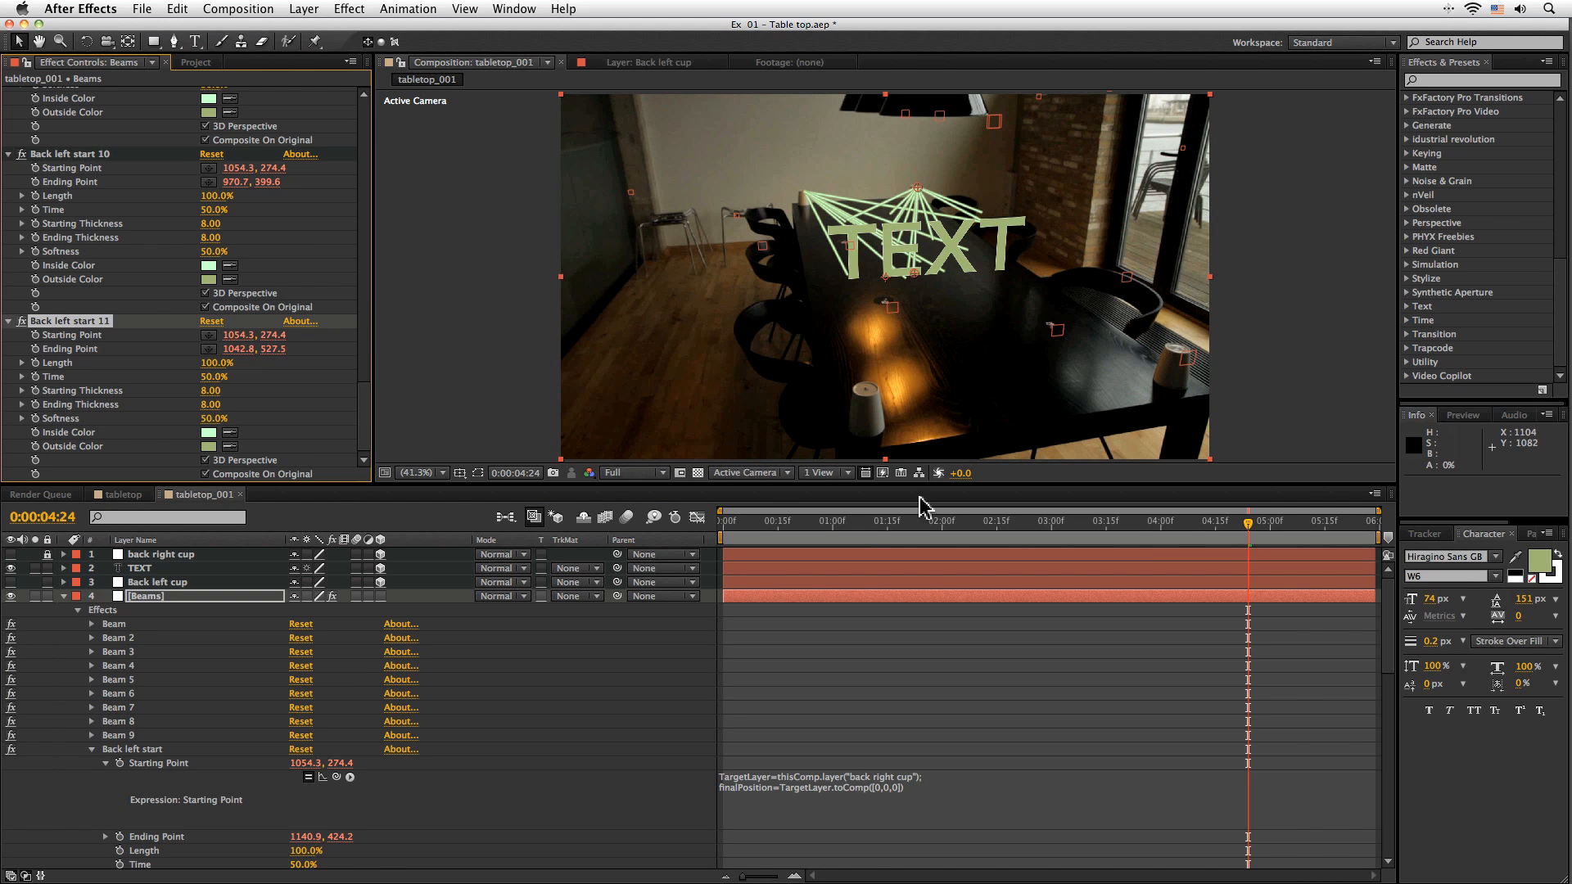
pyautogui.click(1301, 520)
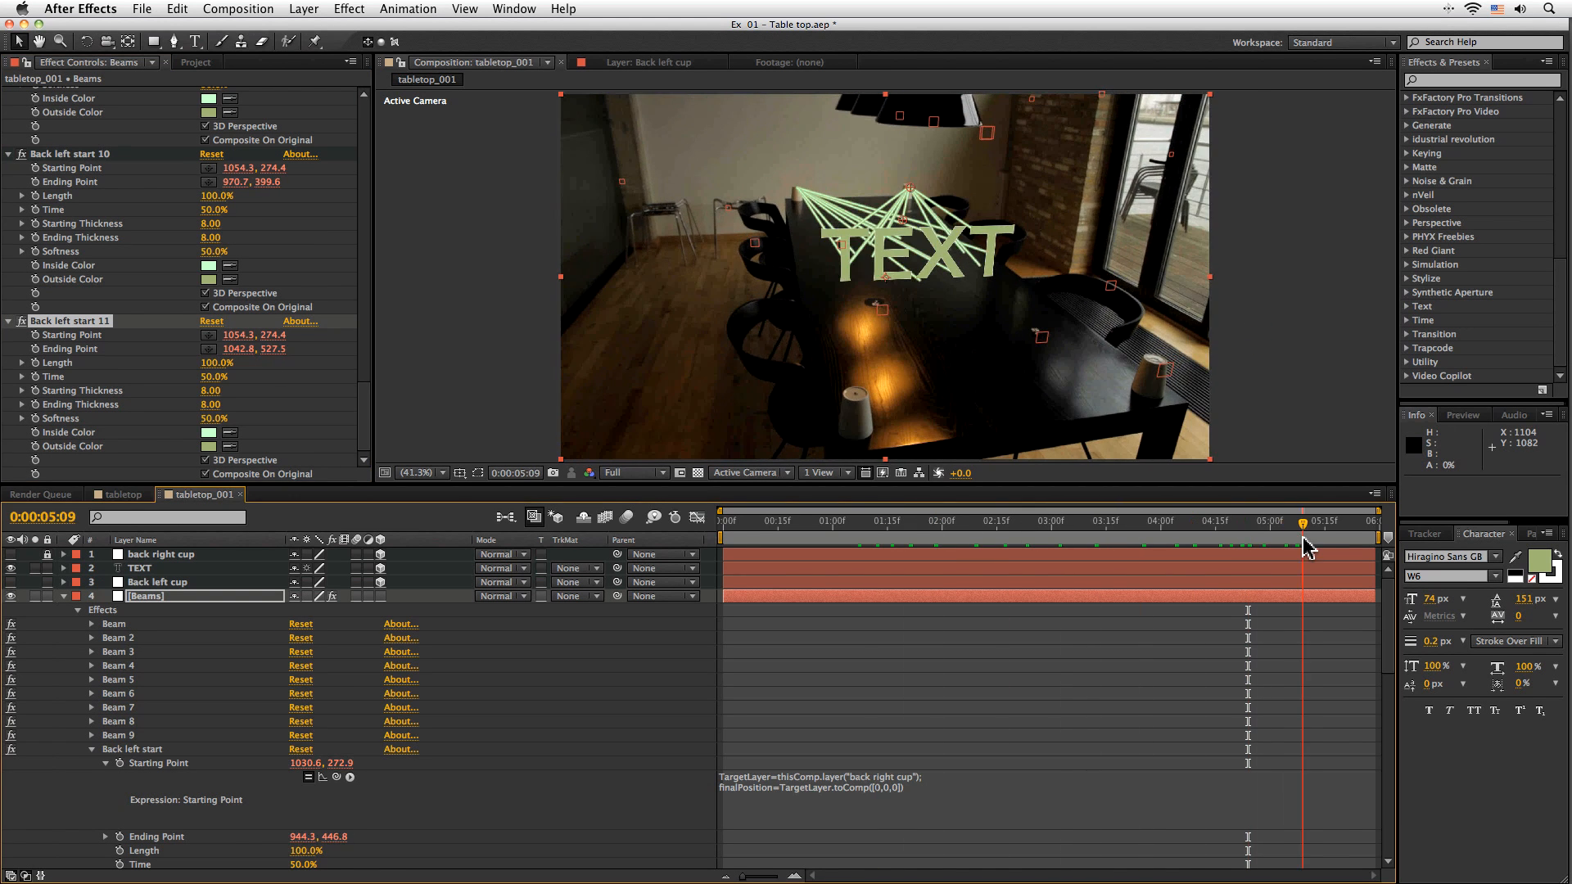
pyautogui.click(847, 520)
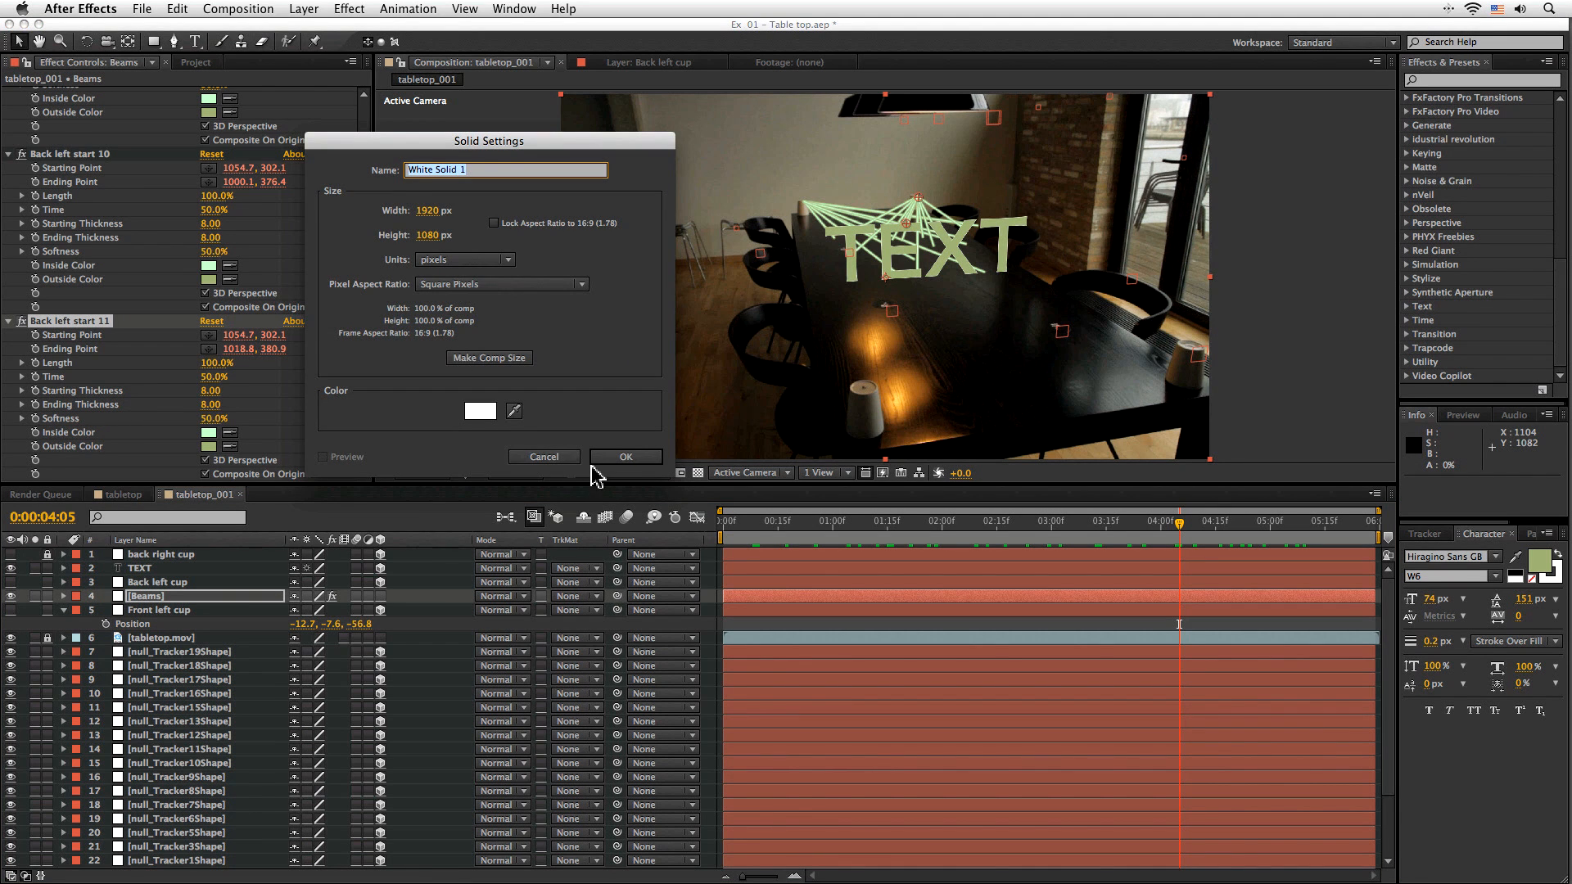
# Create the white solid and apply Fractal Noise with a stretched width.
pyautogui.click(348, 8)
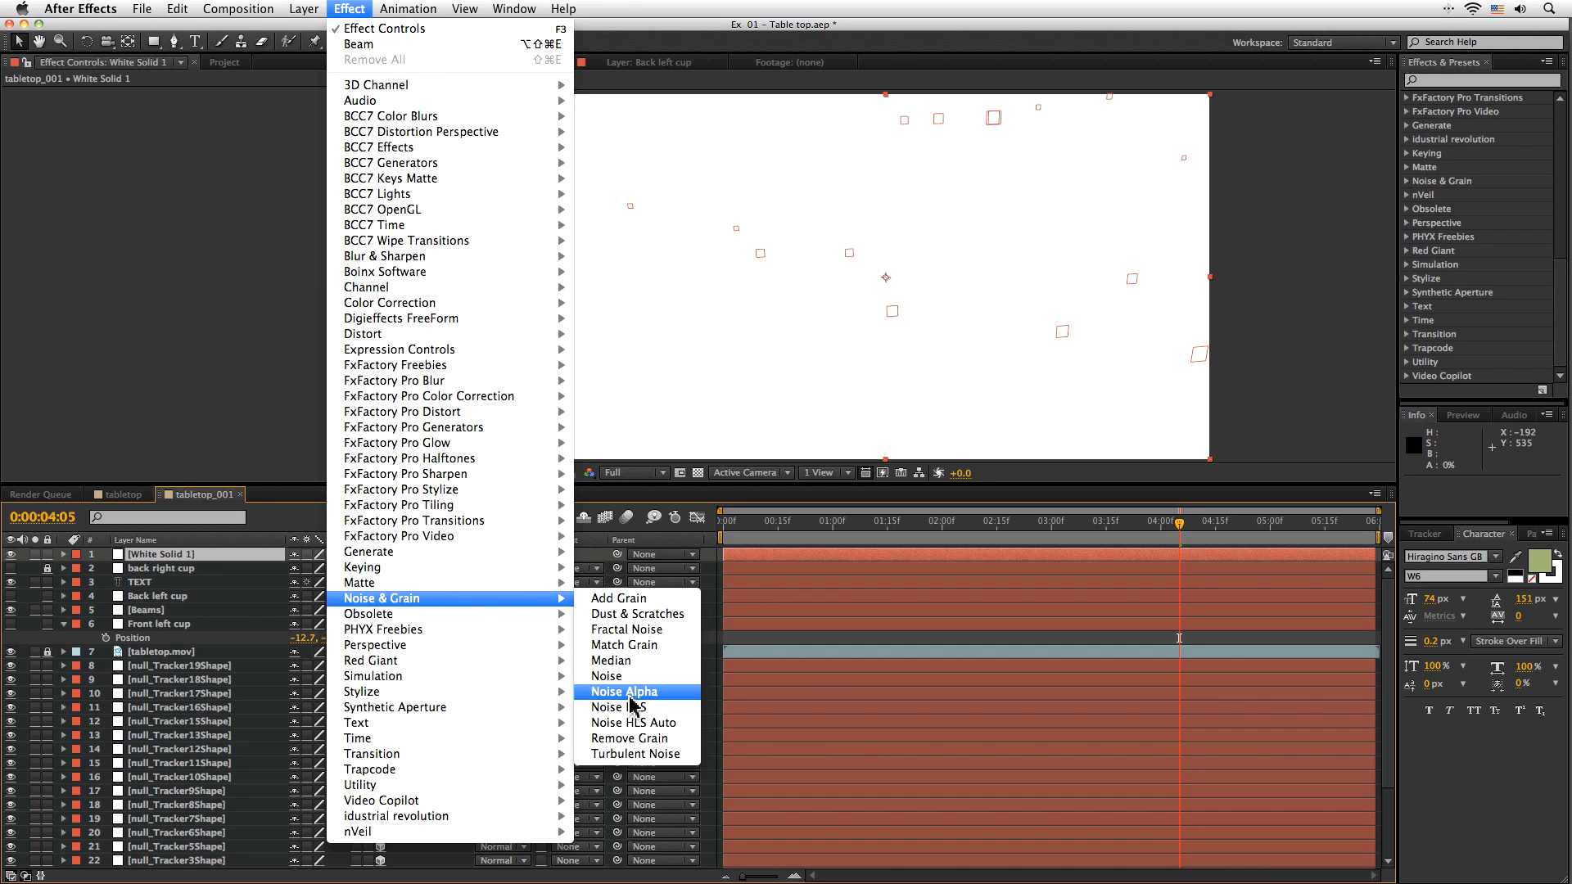
pyautogui.click(629, 629)
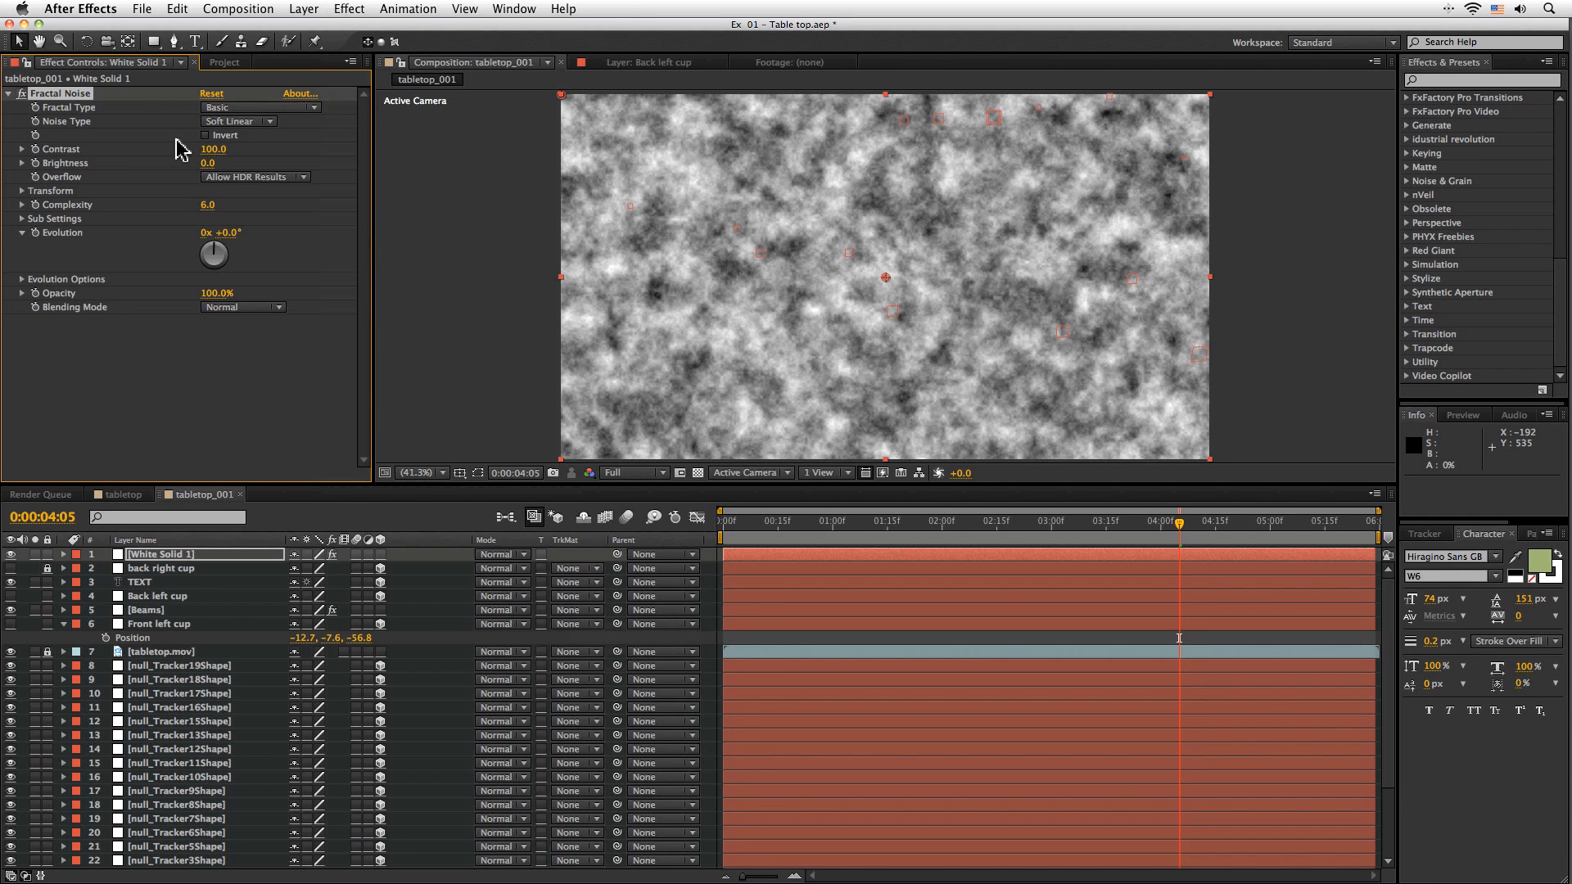
pyautogui.click(21, 190)
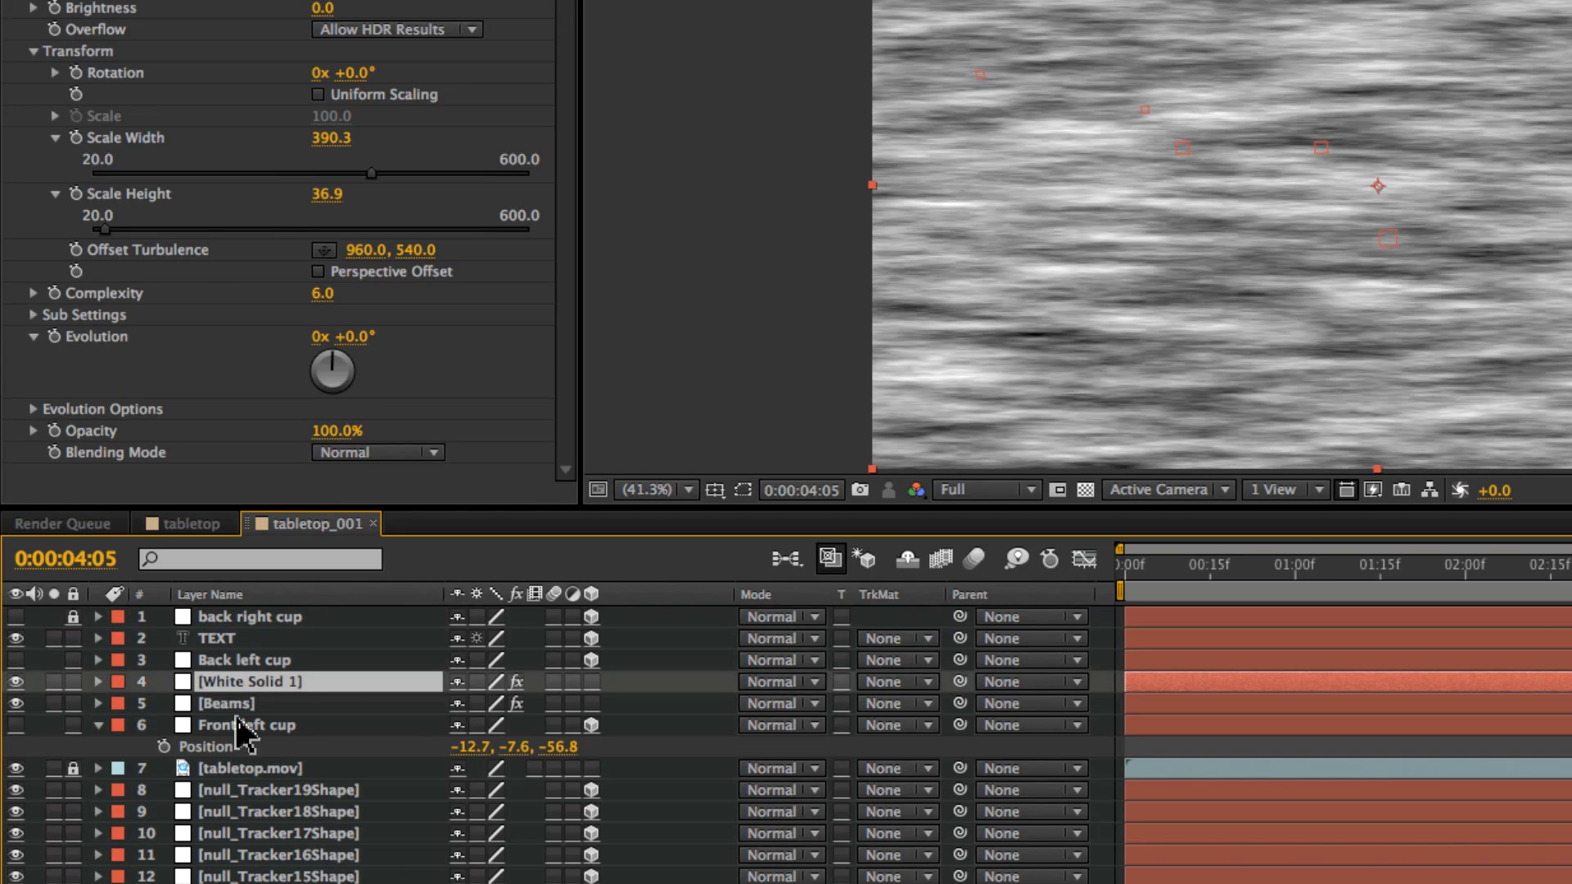
# Set the Beams track matte to Luma, darken the noise to thin the beams, and duplicate the solid.
pyautogui.click(893, 702)
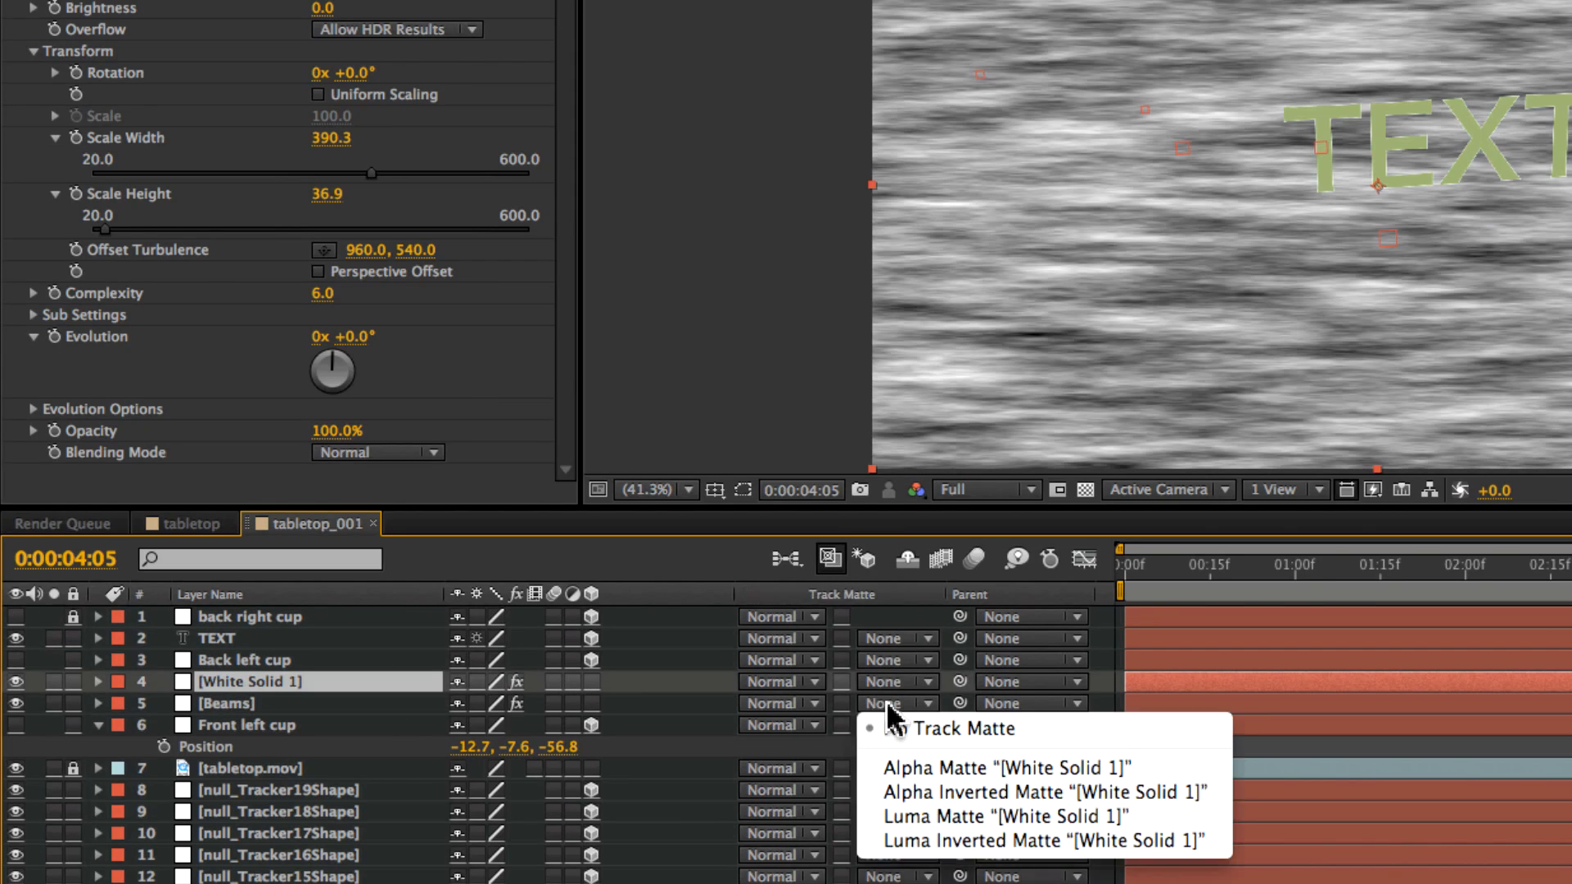
pyautogui.click(995, 816)
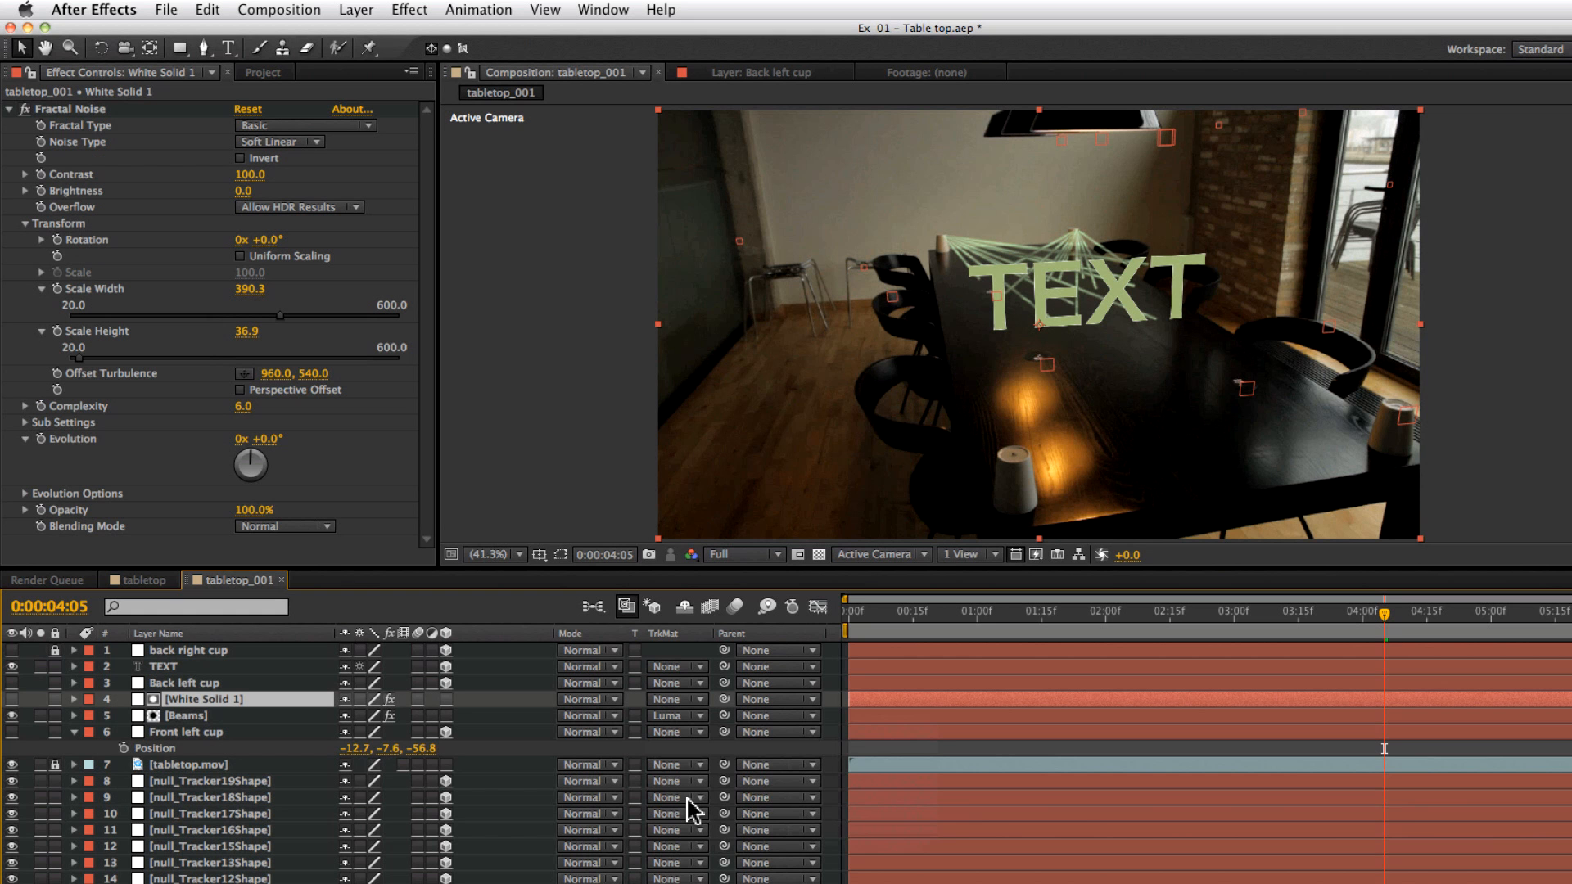
pyautogui.click(1022, 611)
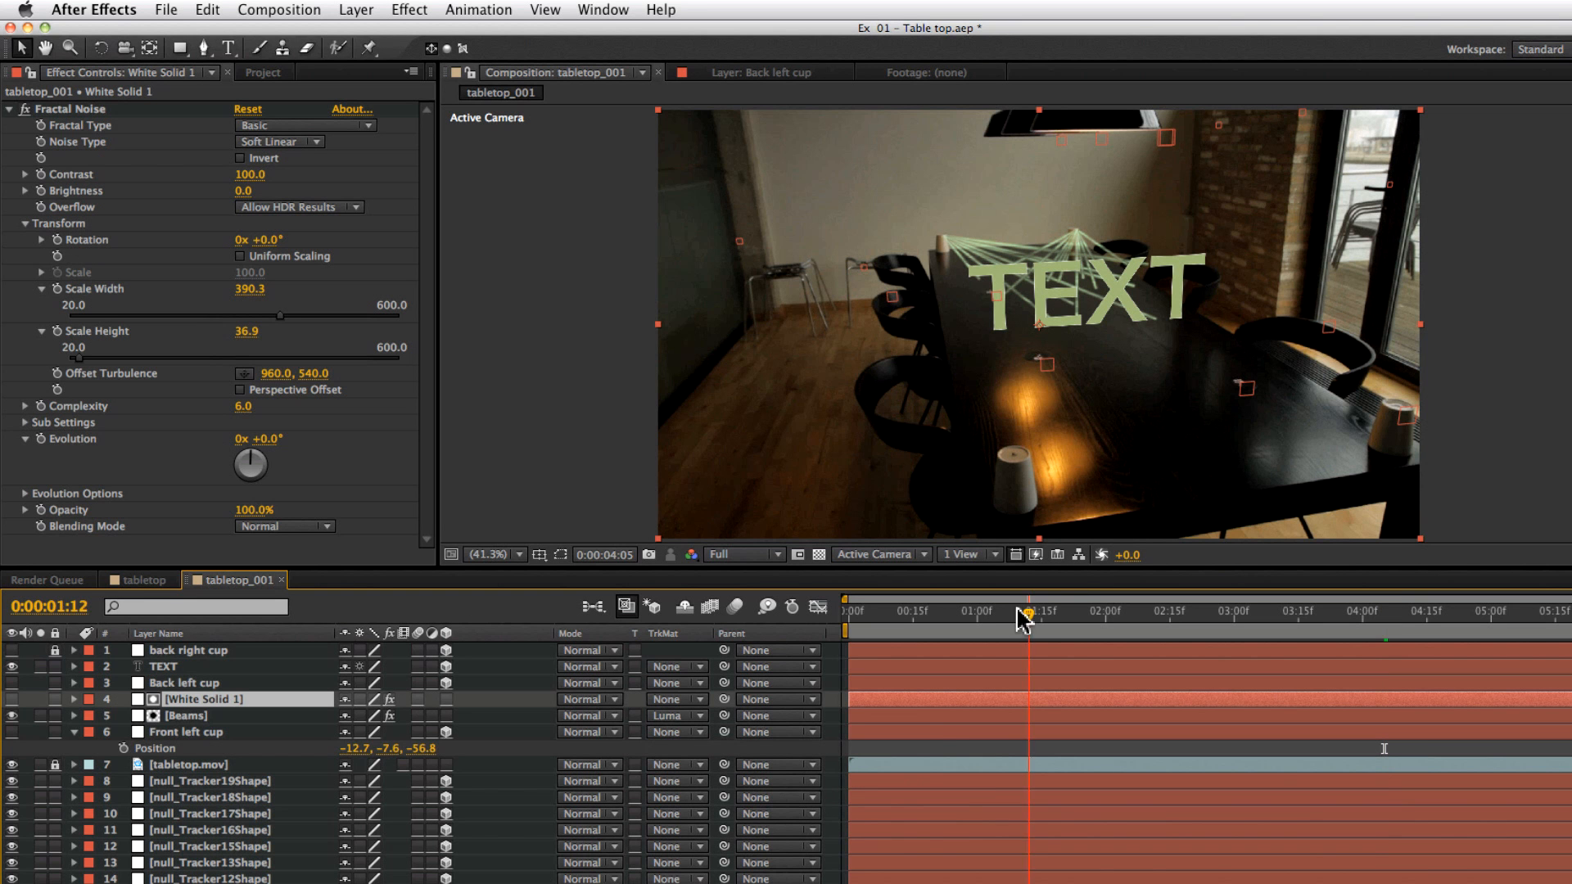
pyautogui.click(1299, 612)
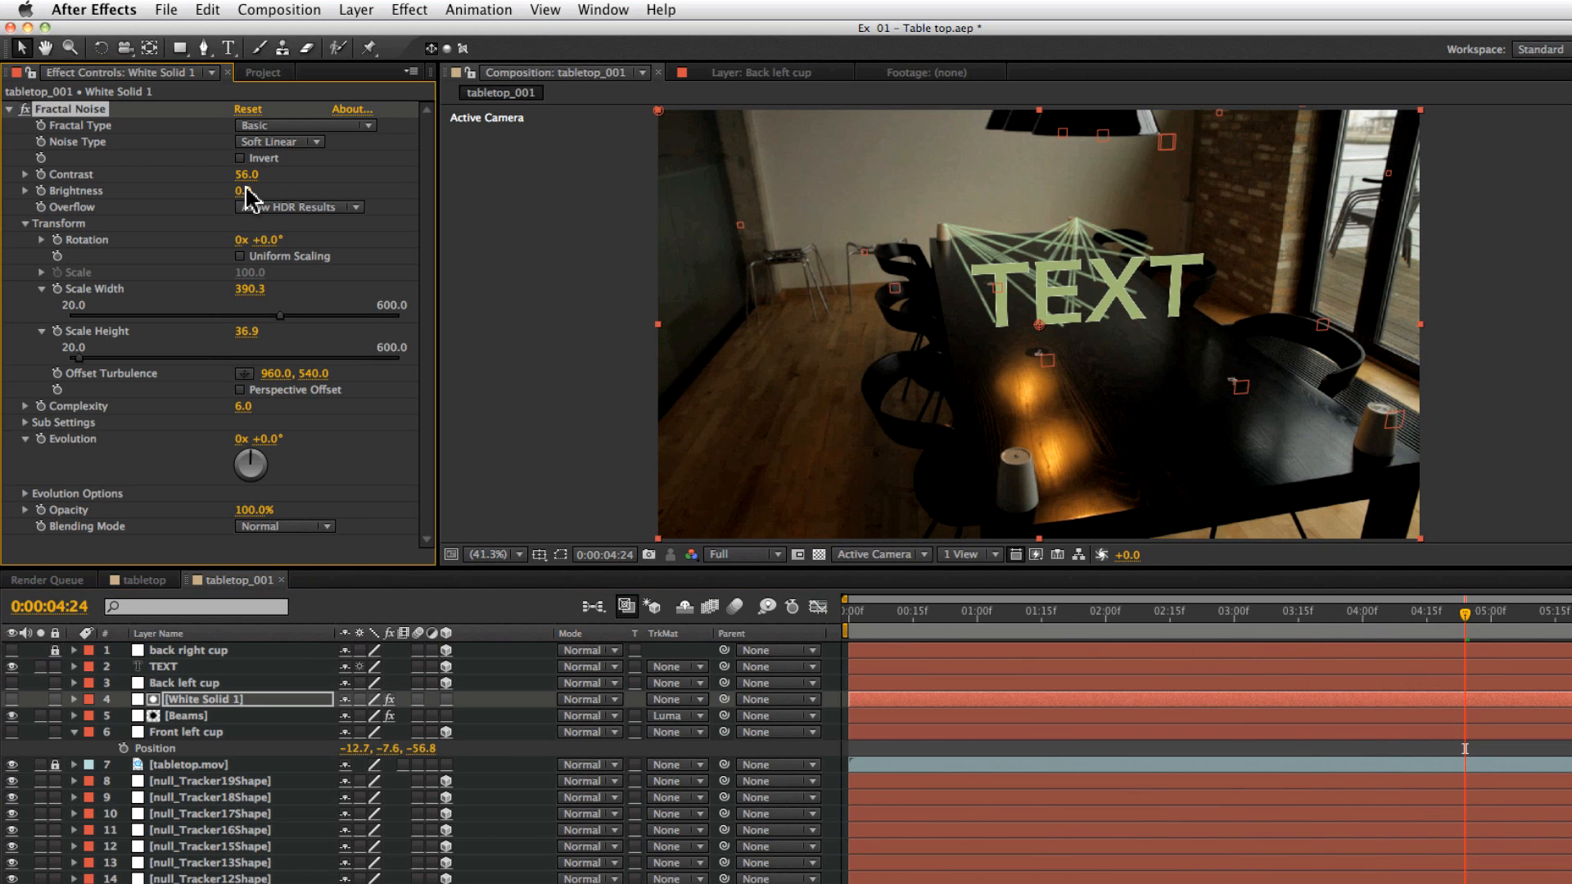
pyautogui.moveTo(246, 191); pyautogui.dragTo(231, 190)
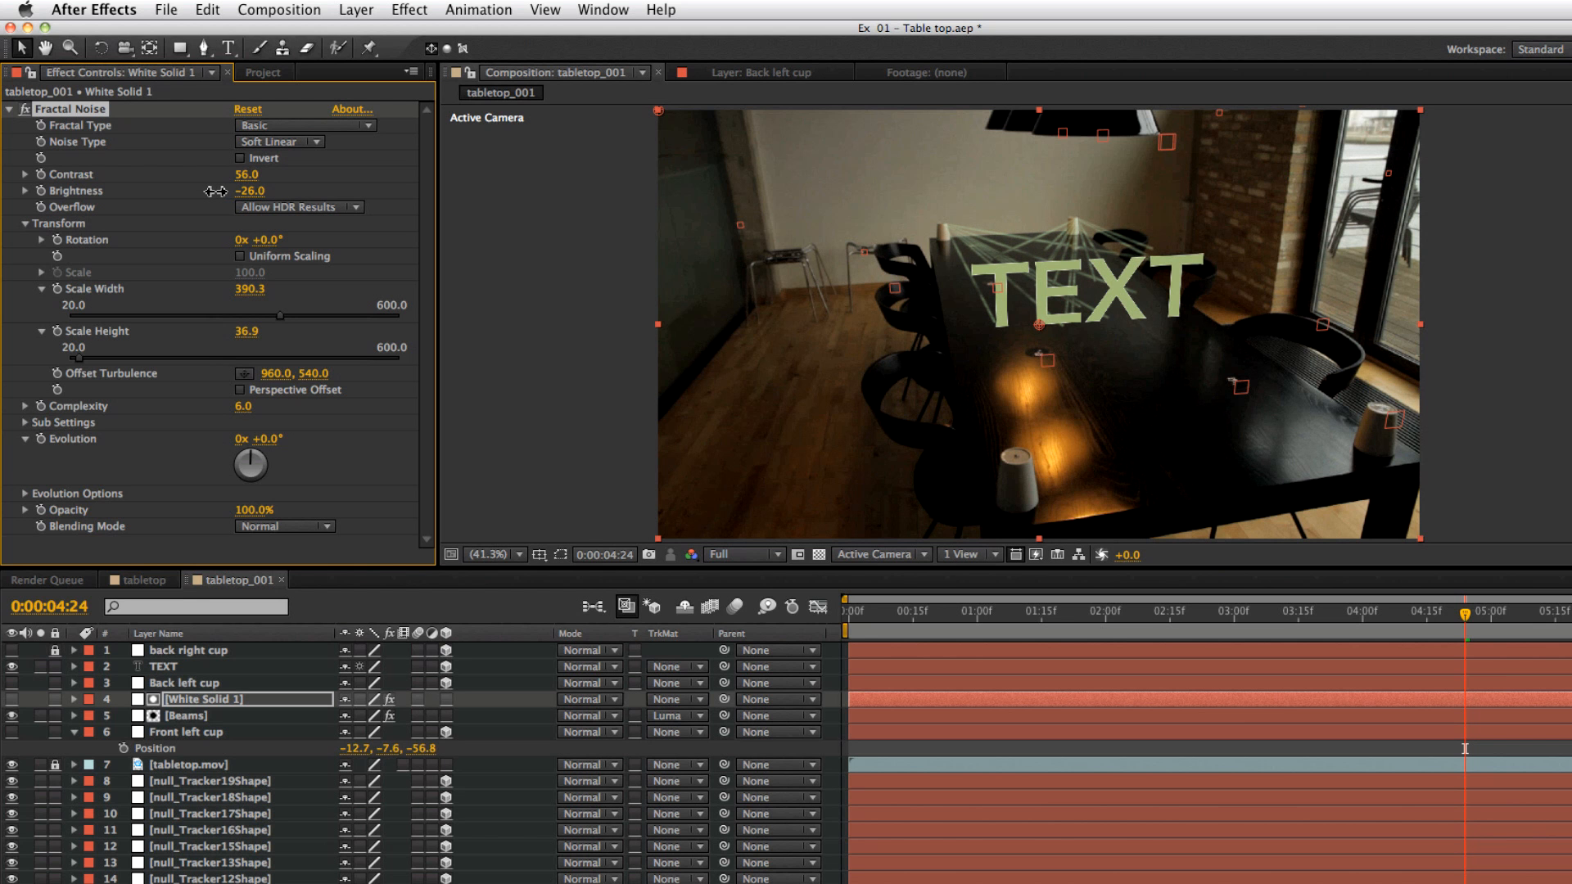
pyautogui.click(939, 611)
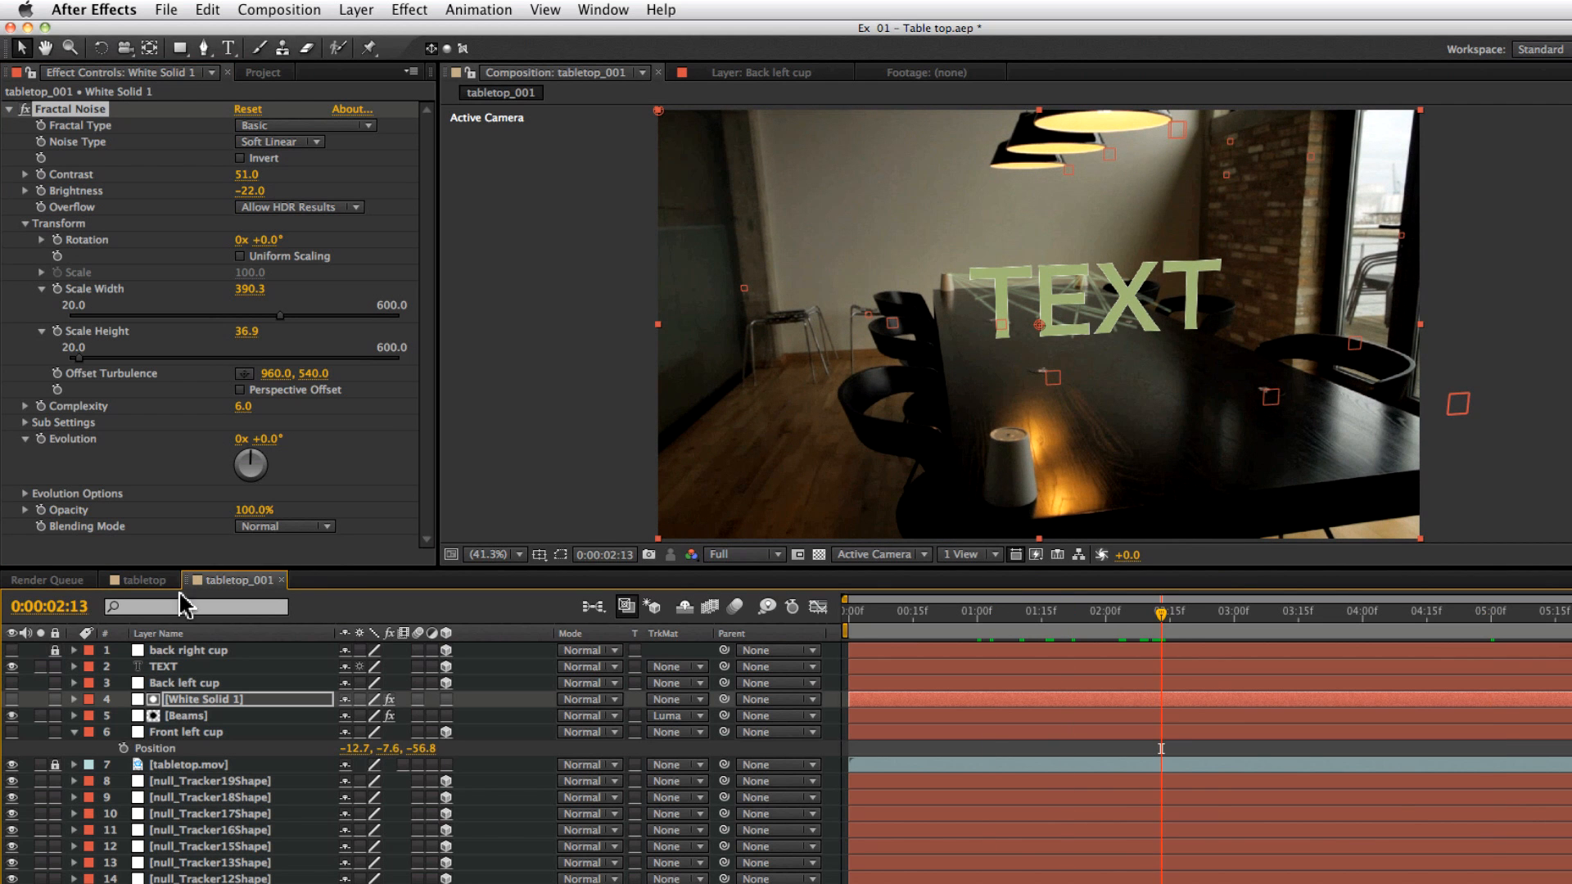
pyautogui.click(162, 666)
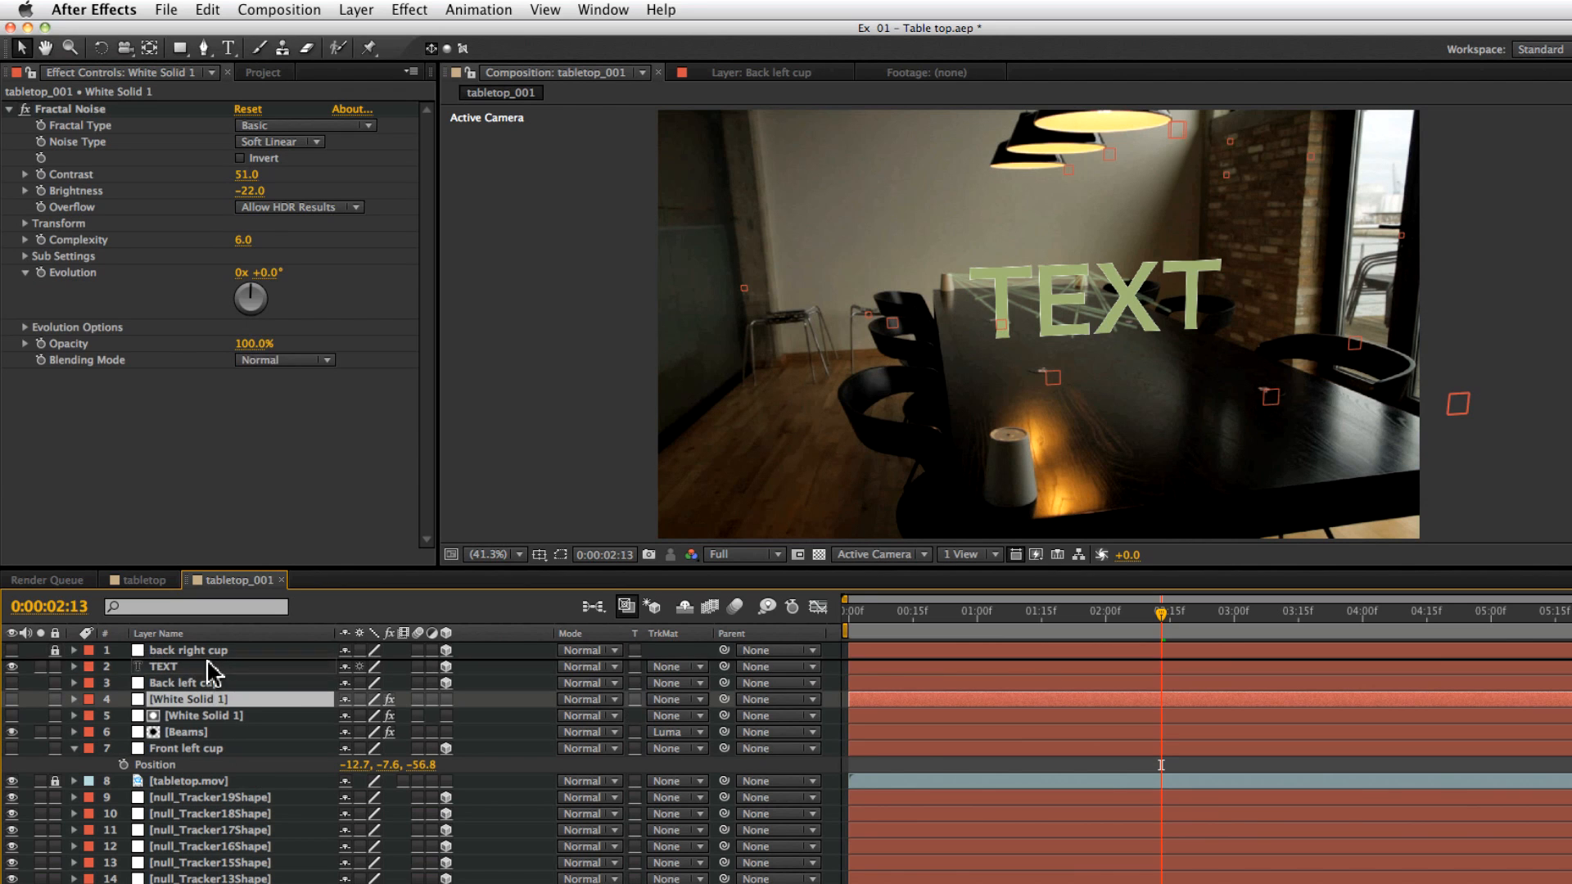
# Use the duplicated noise solid as TEXT's luma matte and raise its Fractal Noise brightness.
pyautogui.click(677, 683)
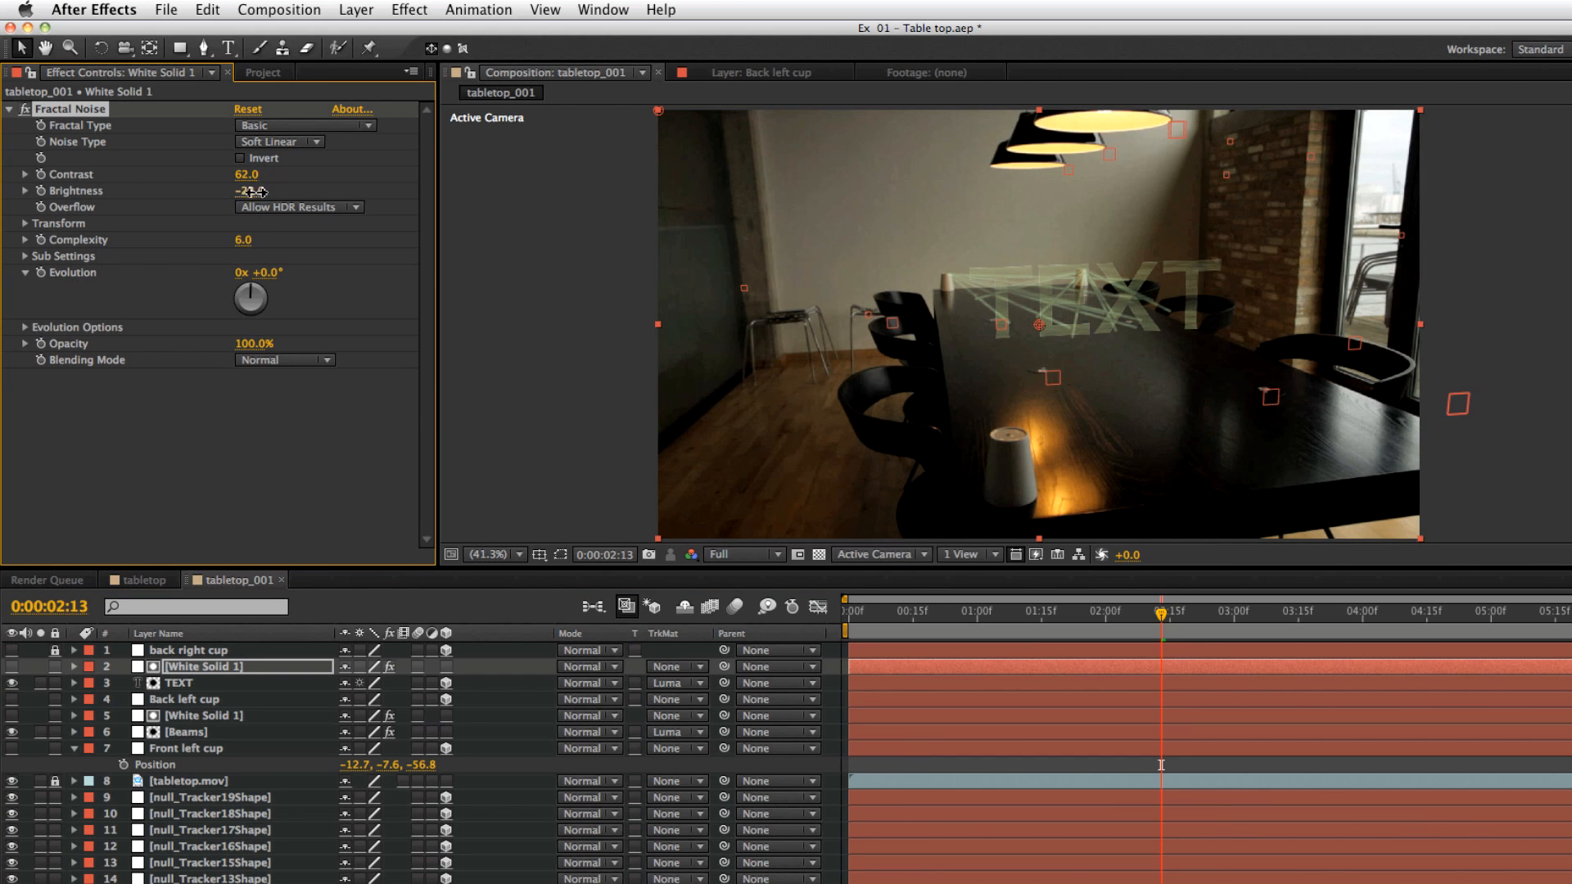
pyautogui.moveTo(246, 191); pyautogui.dragTo(300, 191)
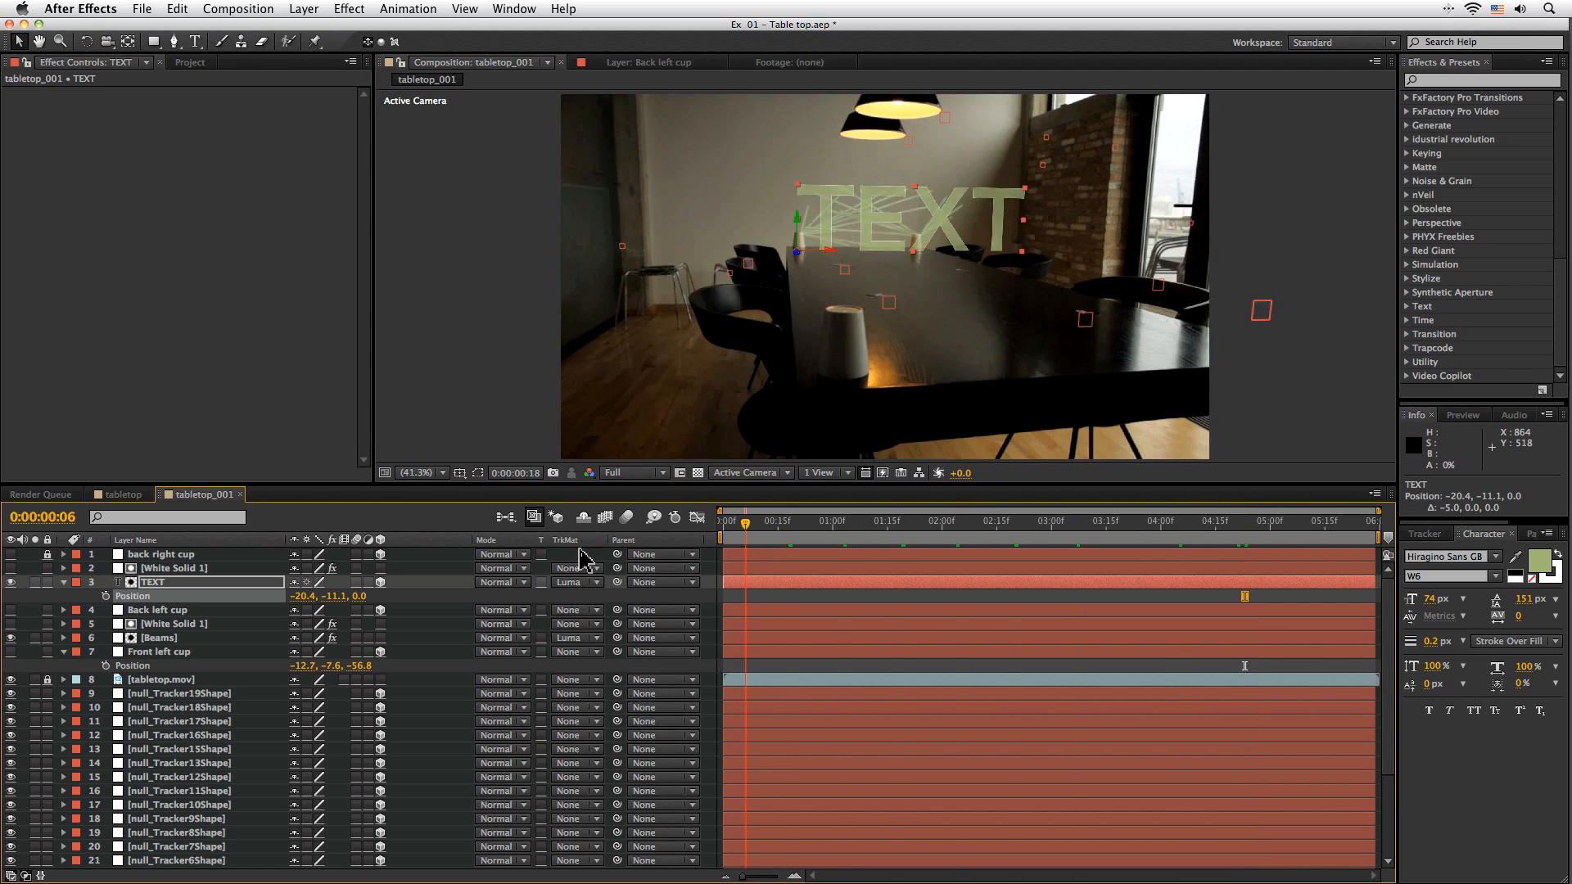
# Apply a Glow effect based on the alpha channel.
pyautogui.click(349, 9)
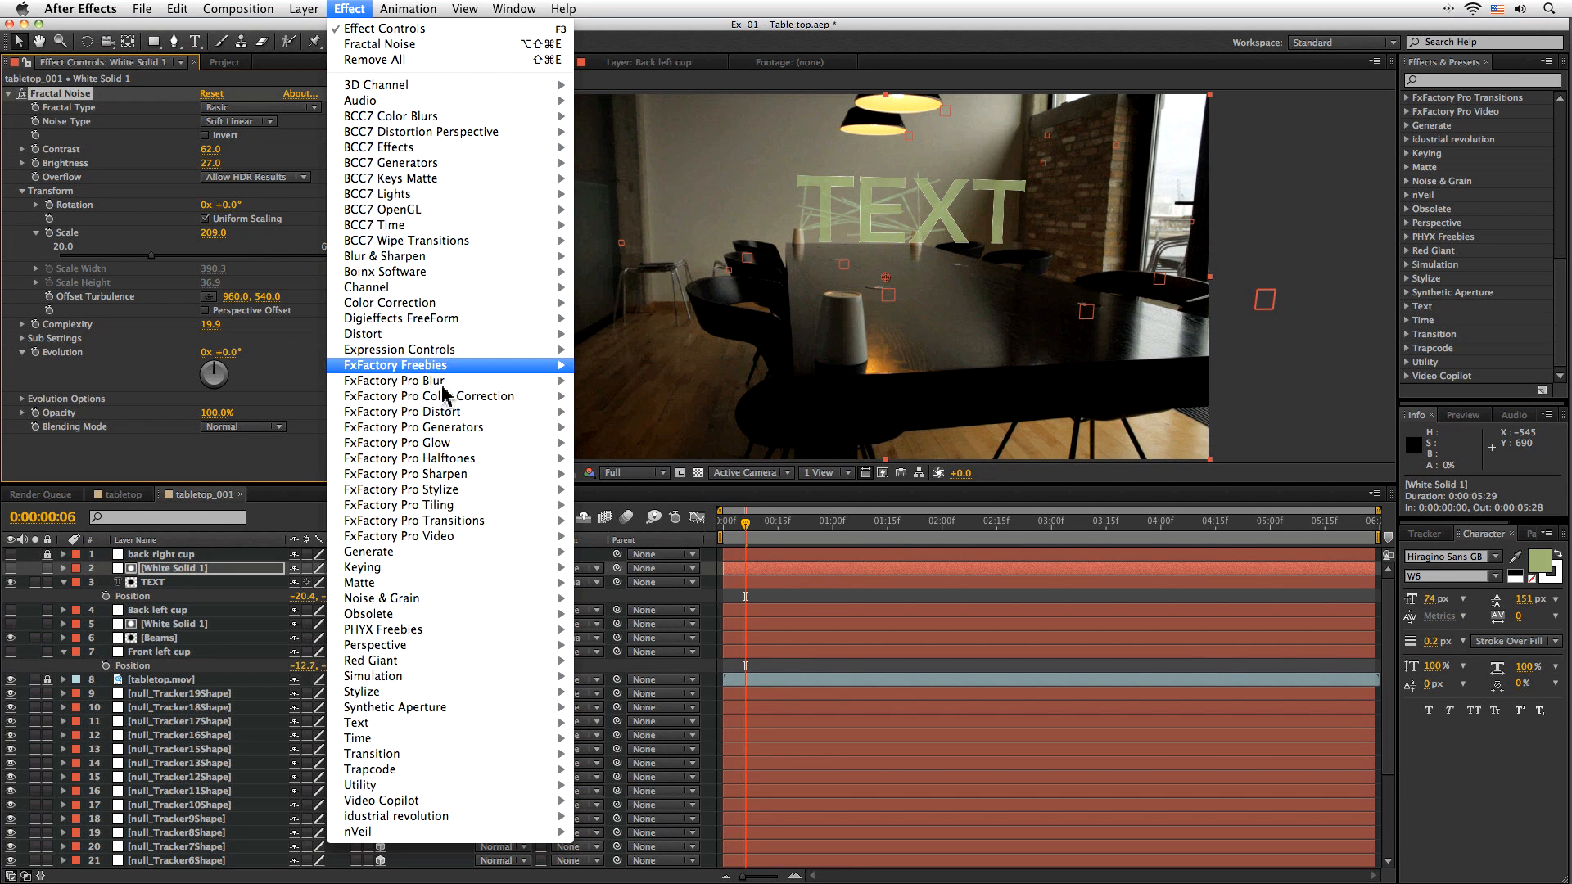
pyautogui.moveTo(361, 691)
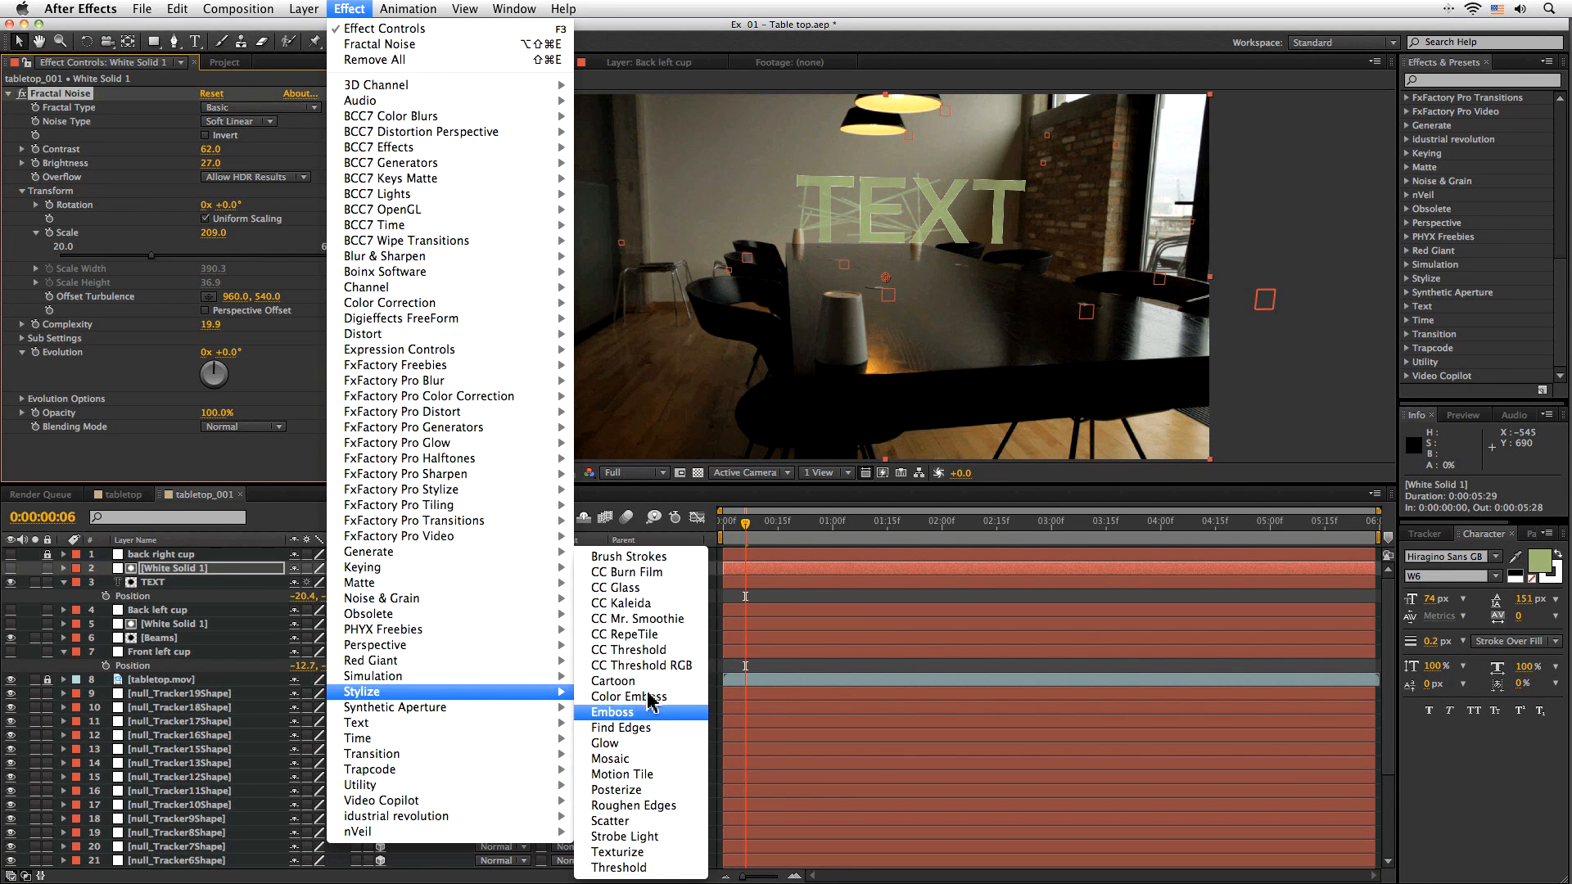
pyautogui.click(604, 742)
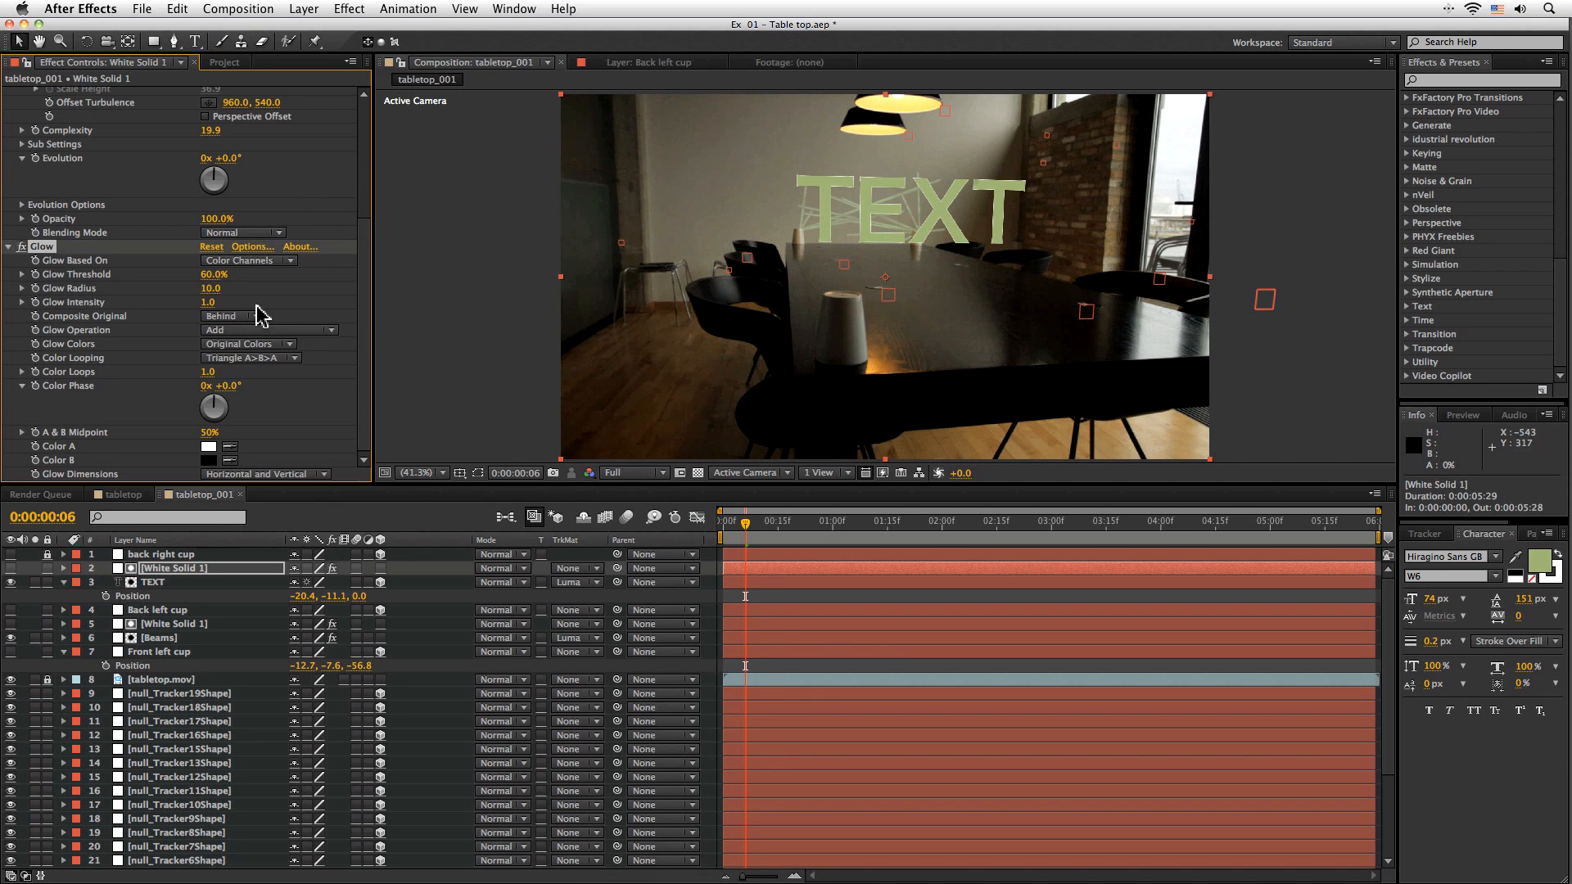
pyautogui.click(248, 261)
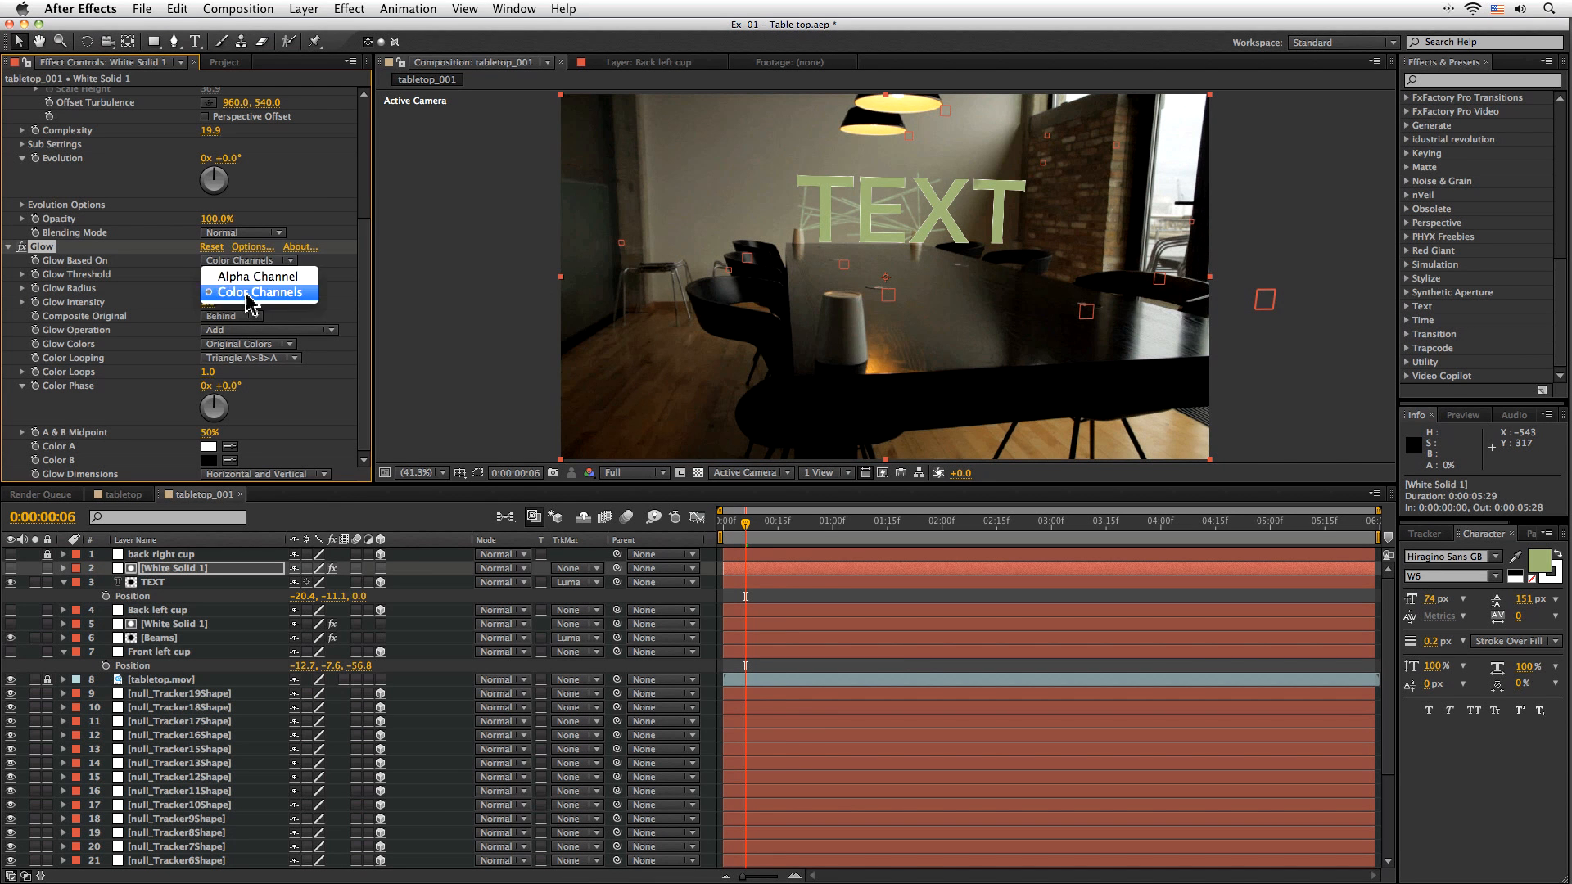
pyautogui.click(259, 278)
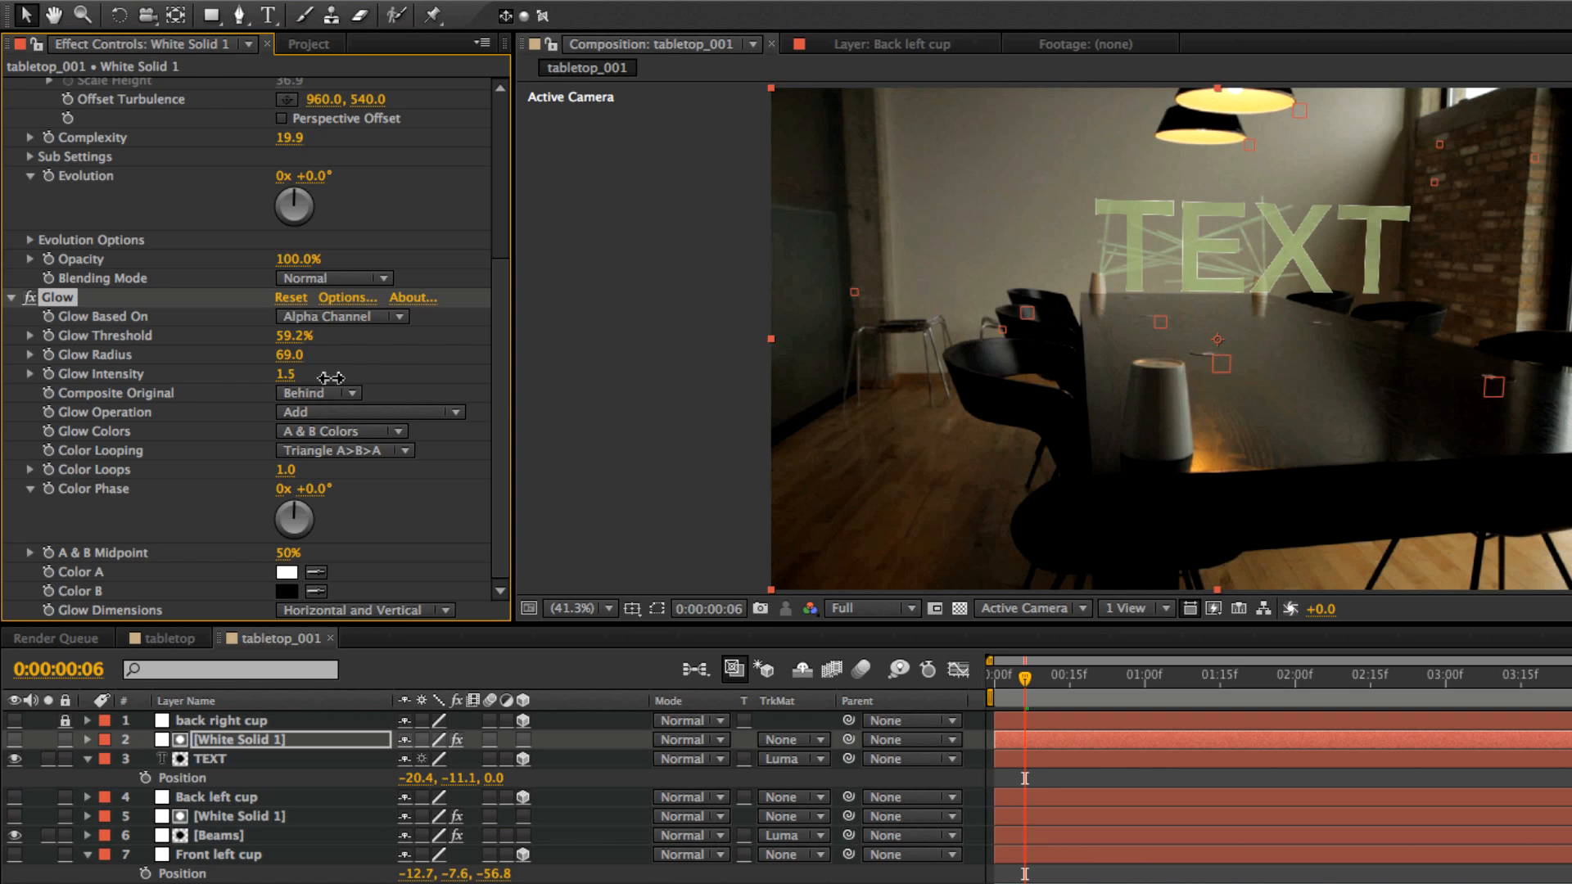
# Tone down the glow on TEXT and lower the second glow's intensity and radius.
pyautogui.click(210, 759)
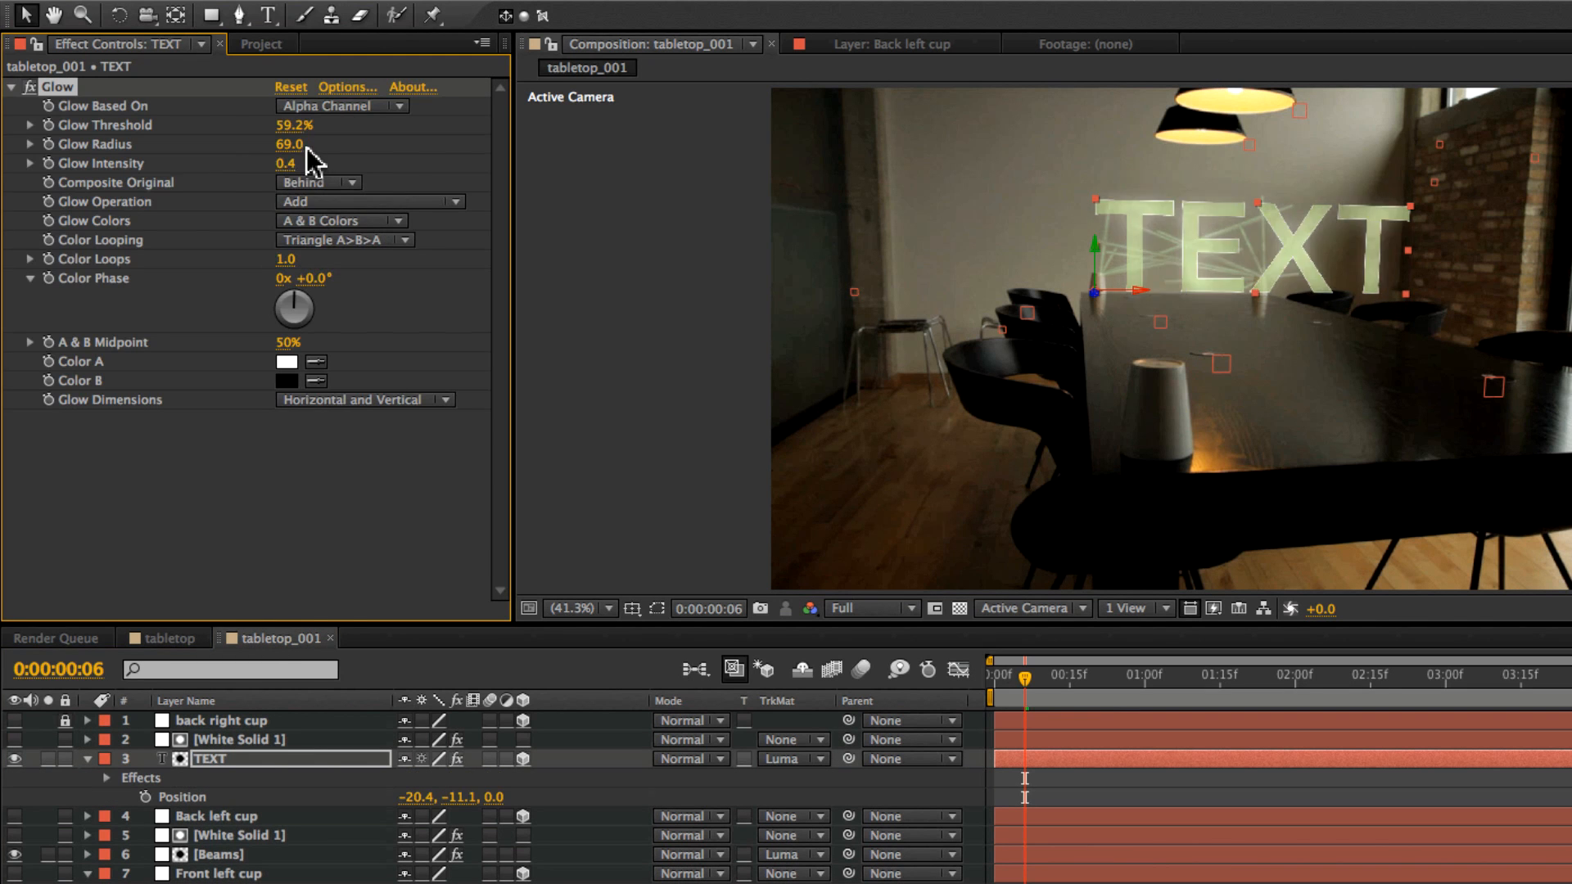
pyautogui.moveTo(291, 143); pyautogui.dragTo(321, 144)
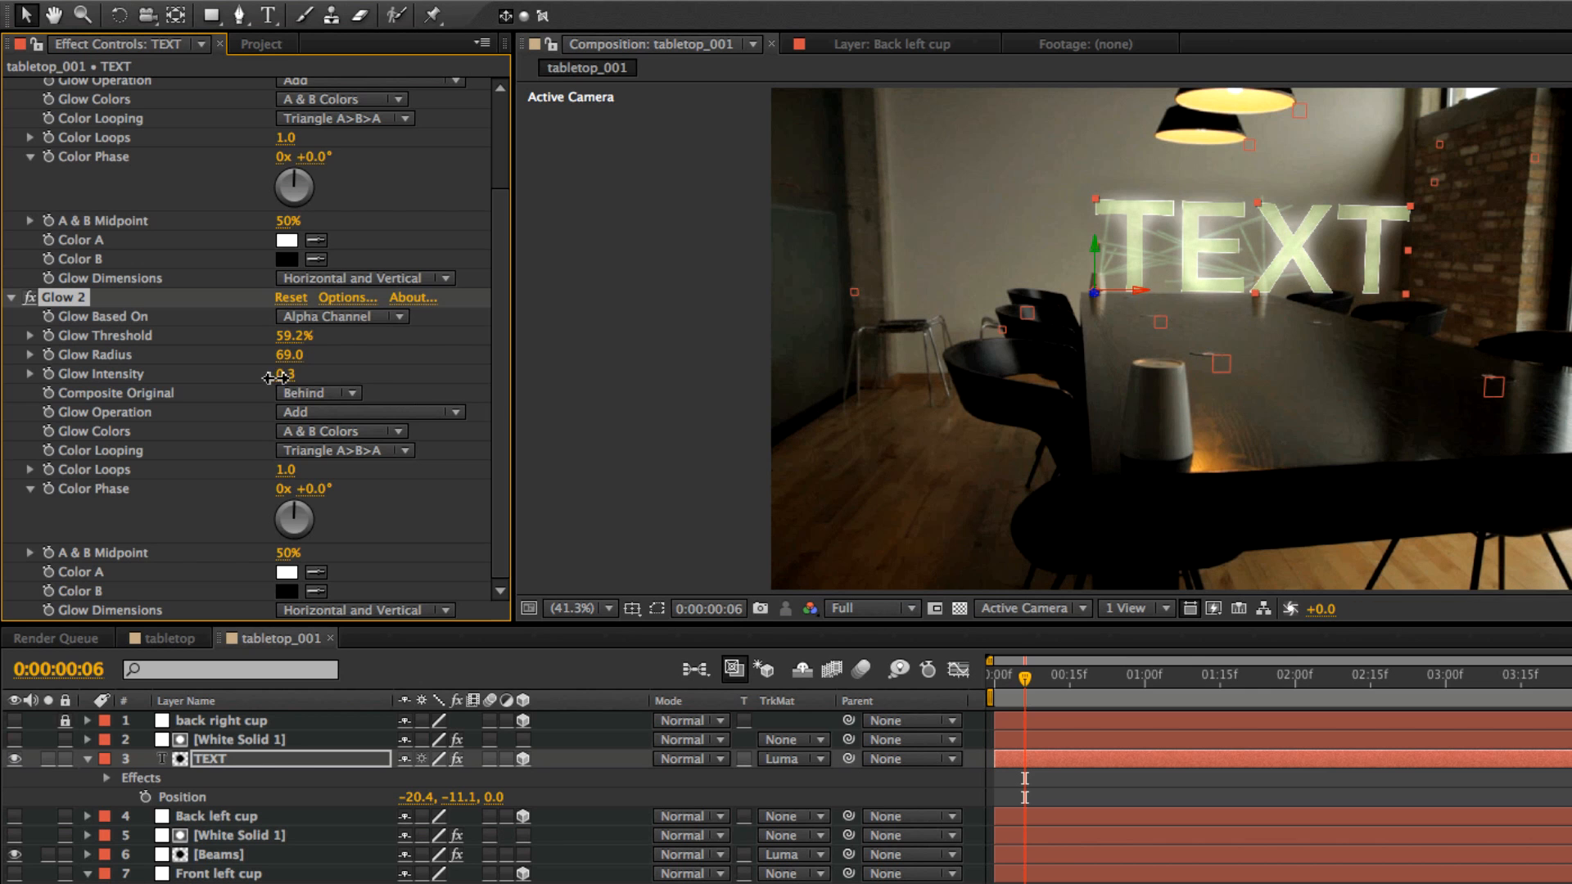
pyautogui.moveTo(291, 373); pyautogui.dragTo(286, 354)
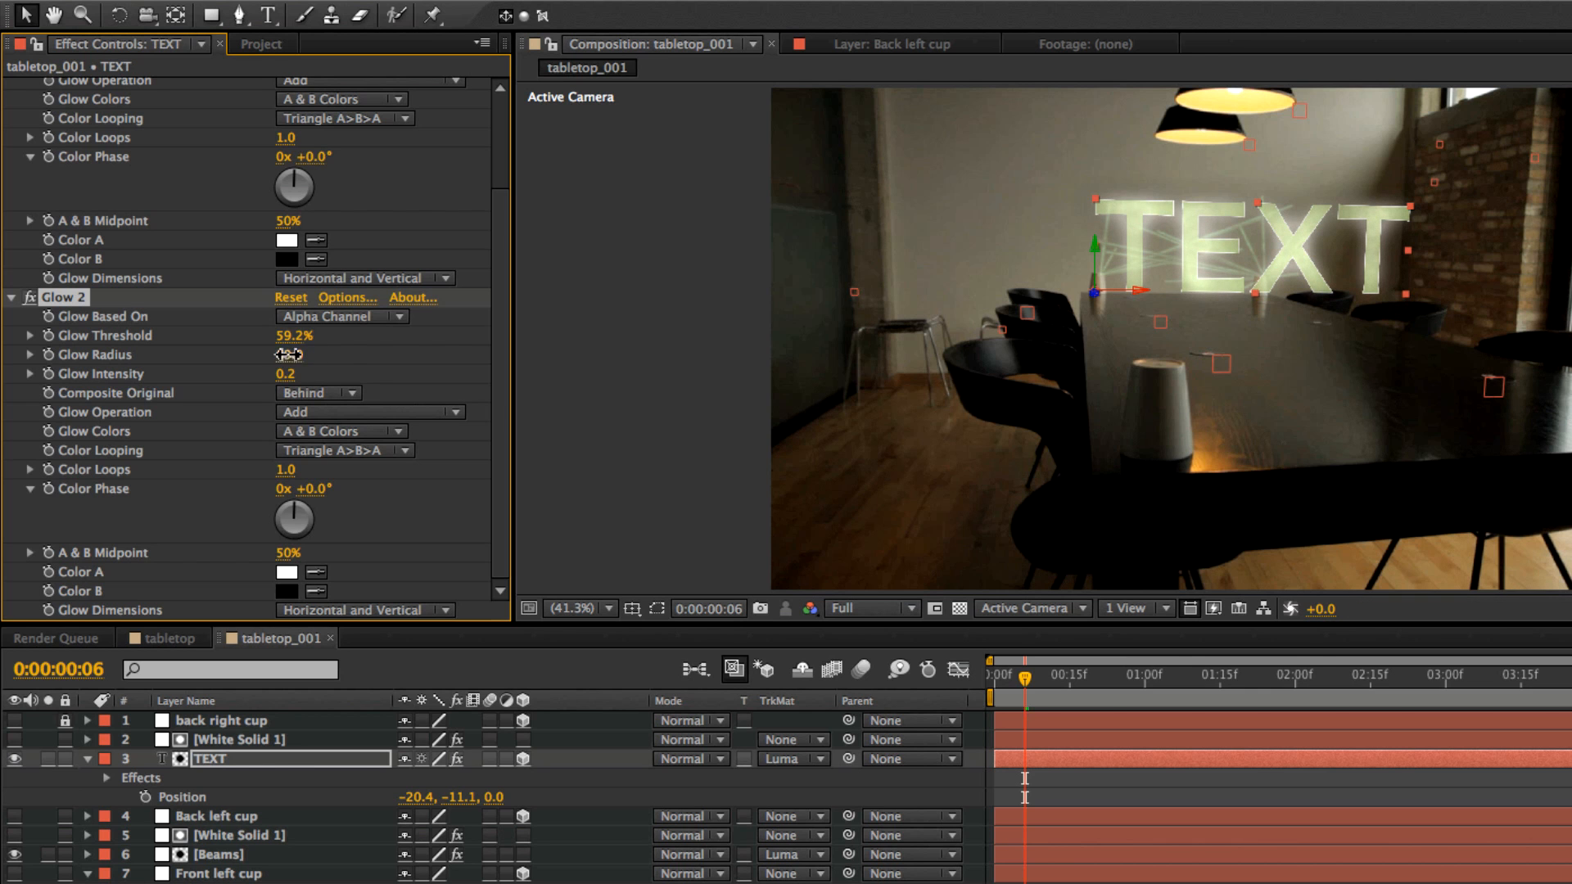
pyautogui.moveTo(296, 354); pyautogui.dragTo(291, 354)
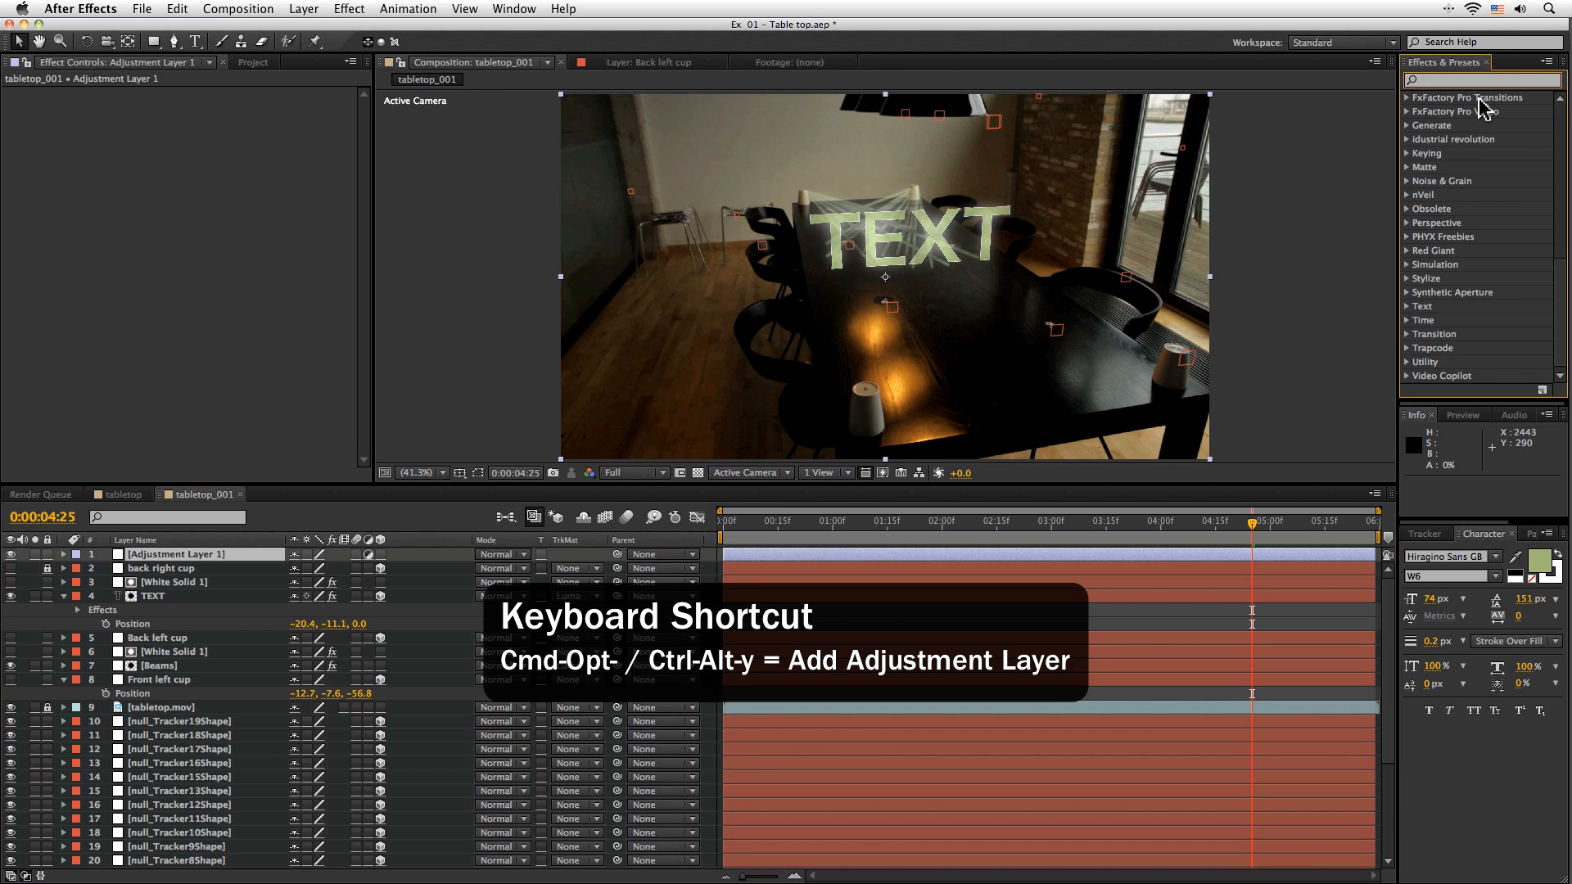
# Apply the FW-Dystopia preset, found by searching 'dyst', and preview the composition full-size.
pyautogui.write('dyst')
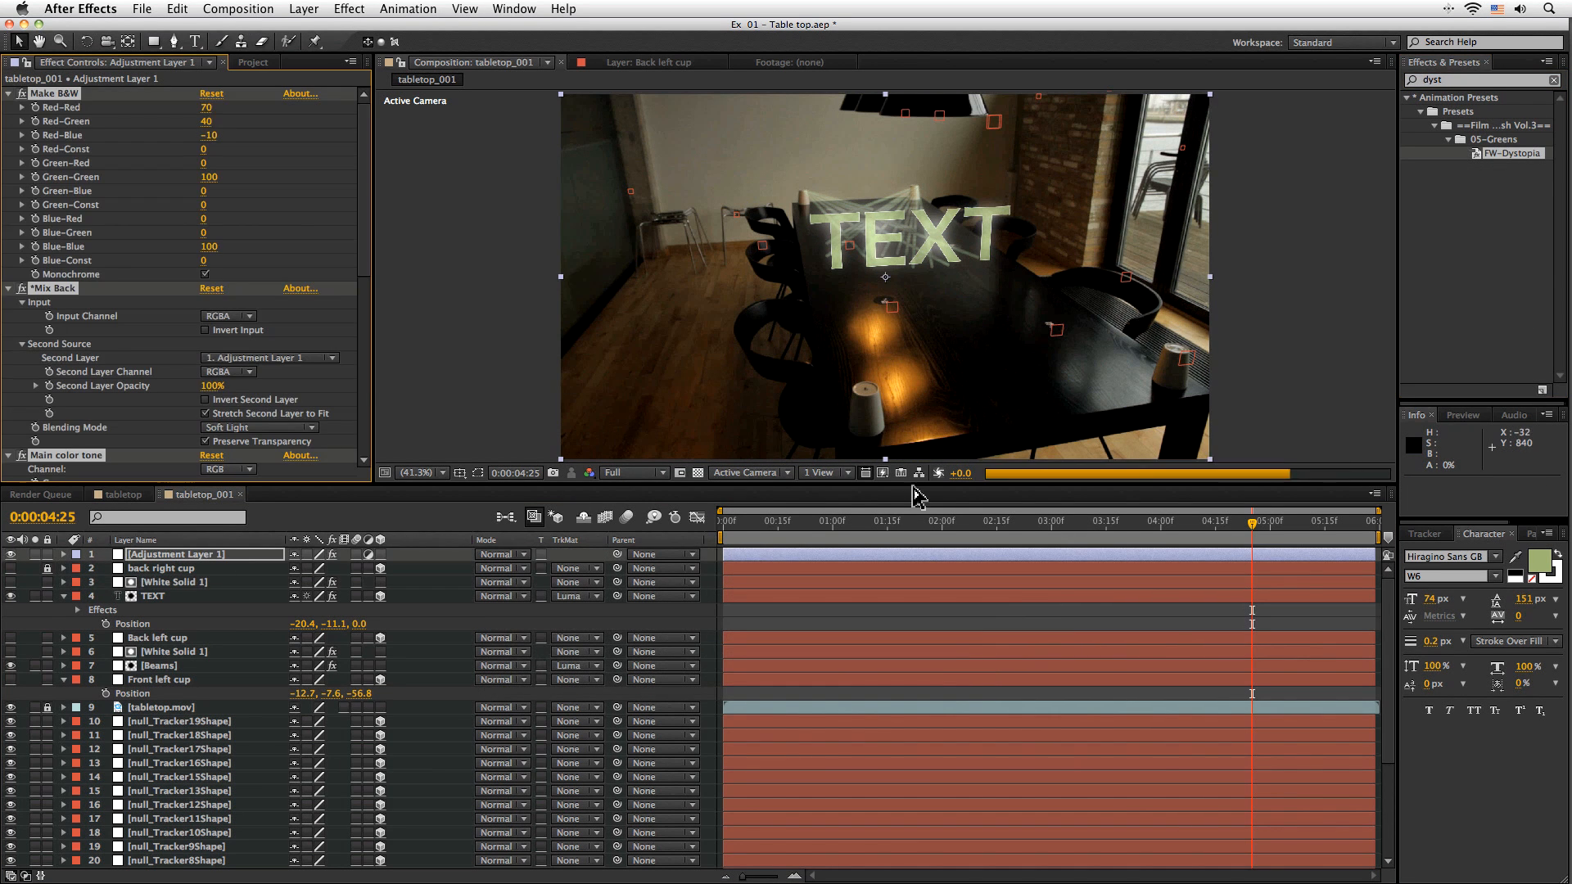
pyautogui.click(62, 554)
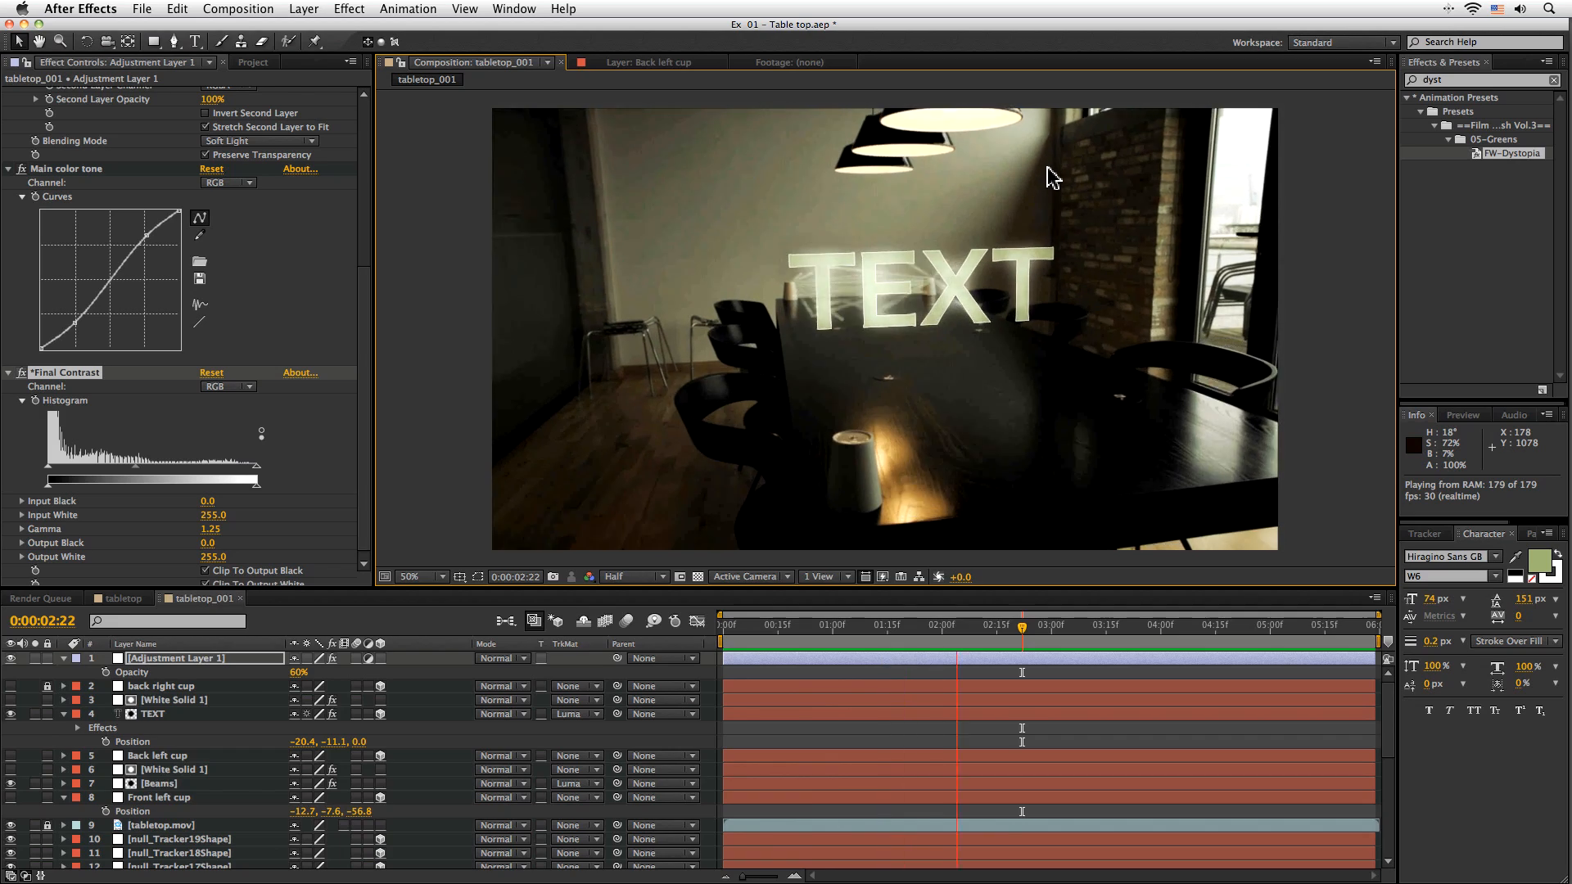
pyautogui.press('`')
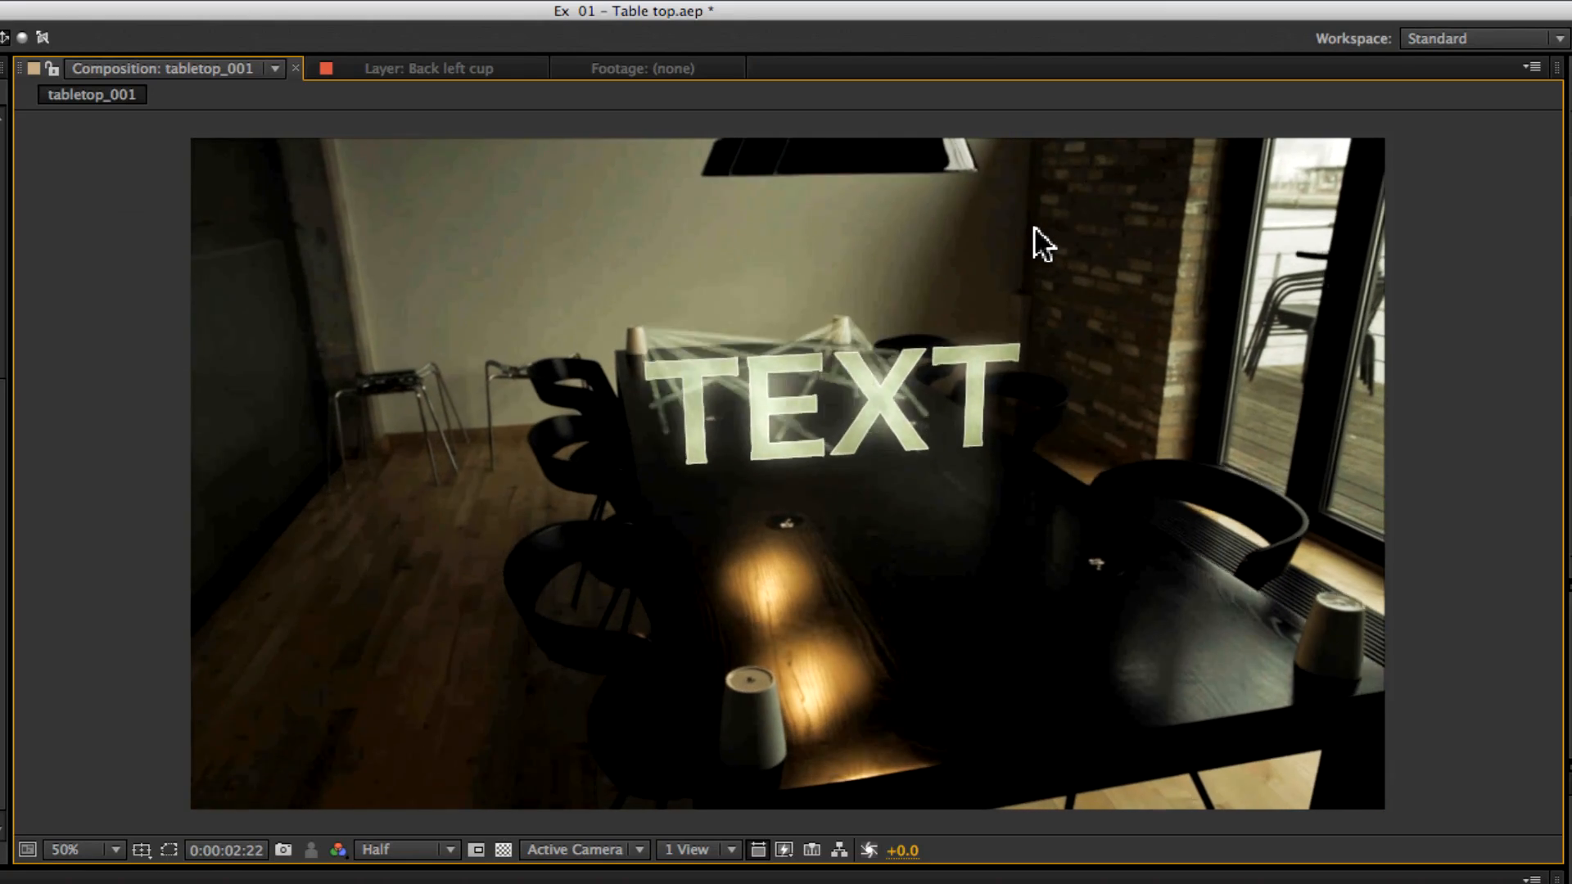